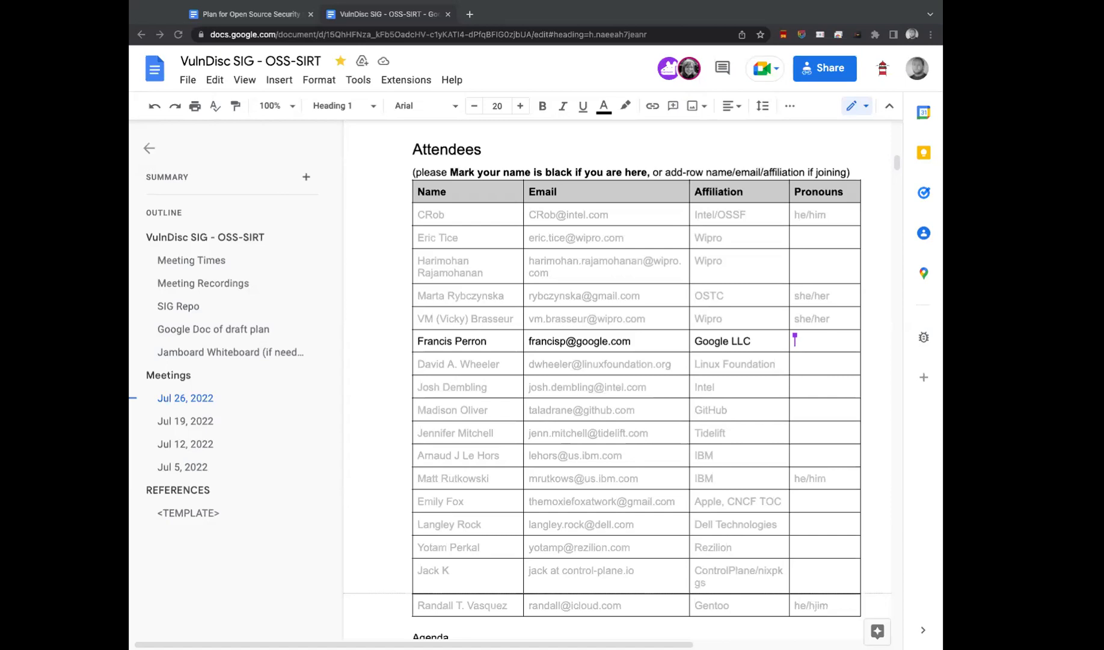
mouse_move(203, 282)
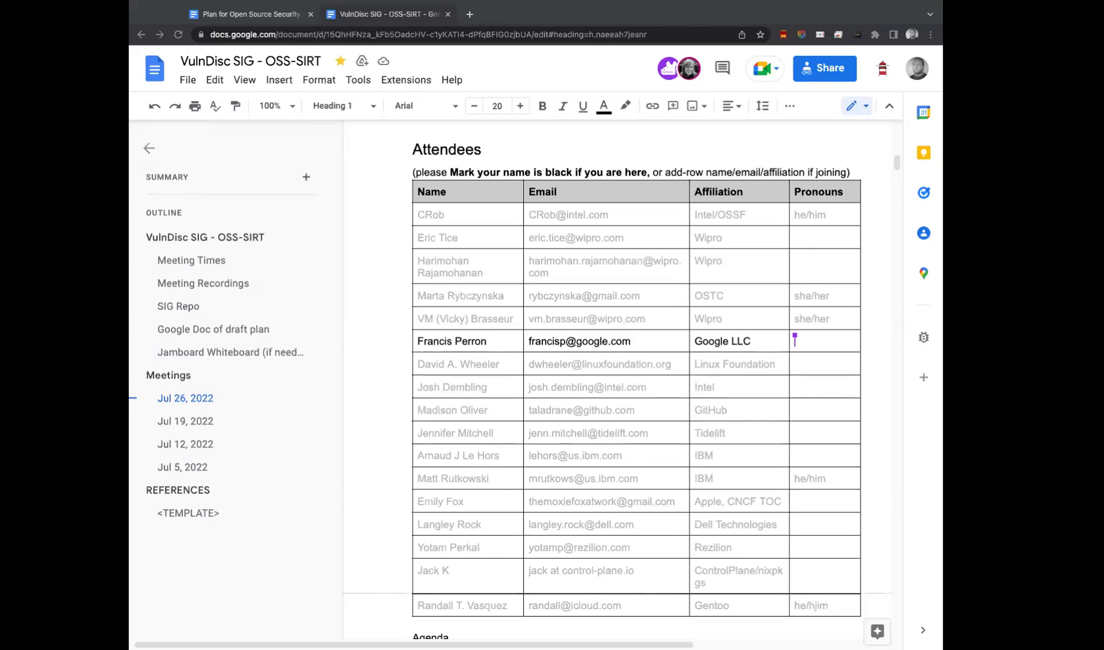
mouse_move(584, 285)
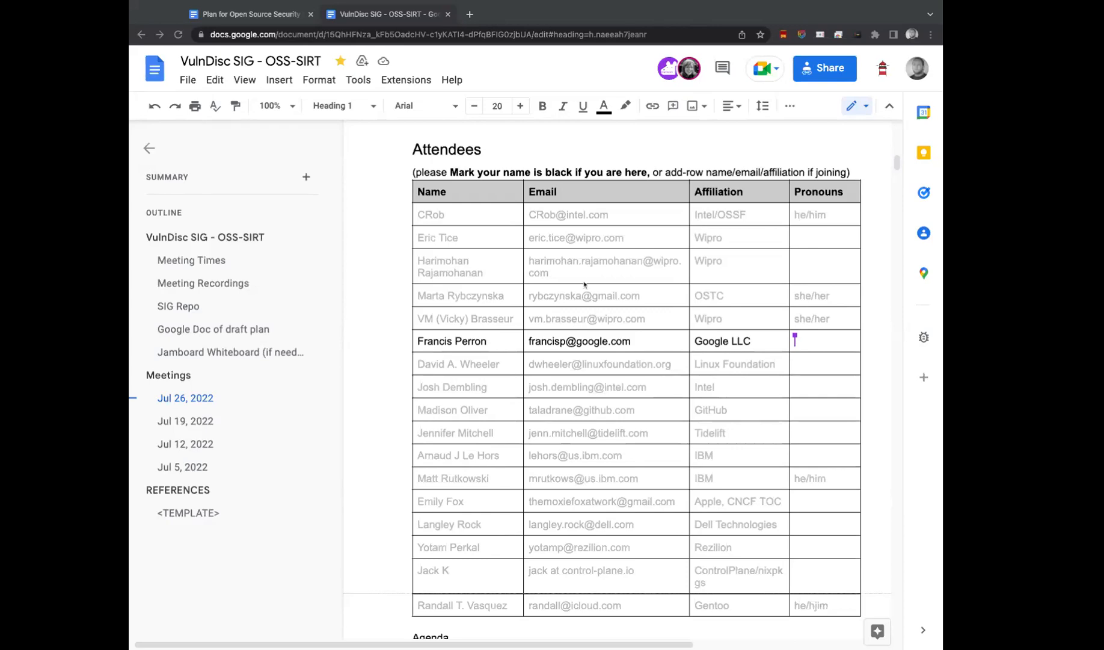
mouse_move(155, 191)
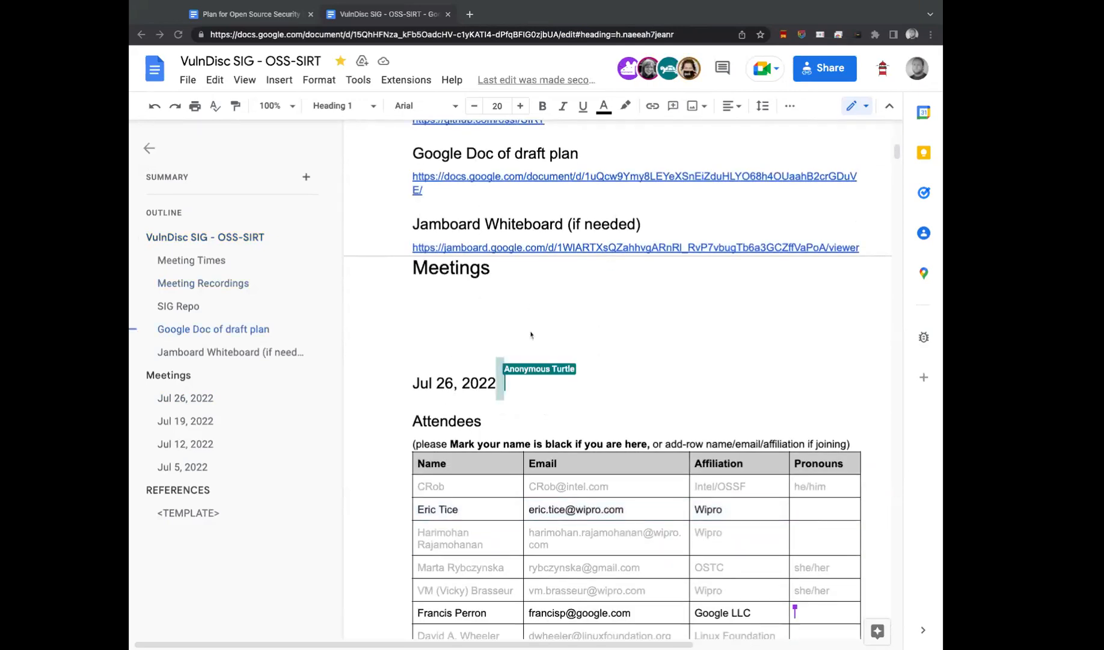
scroll("down", 3)
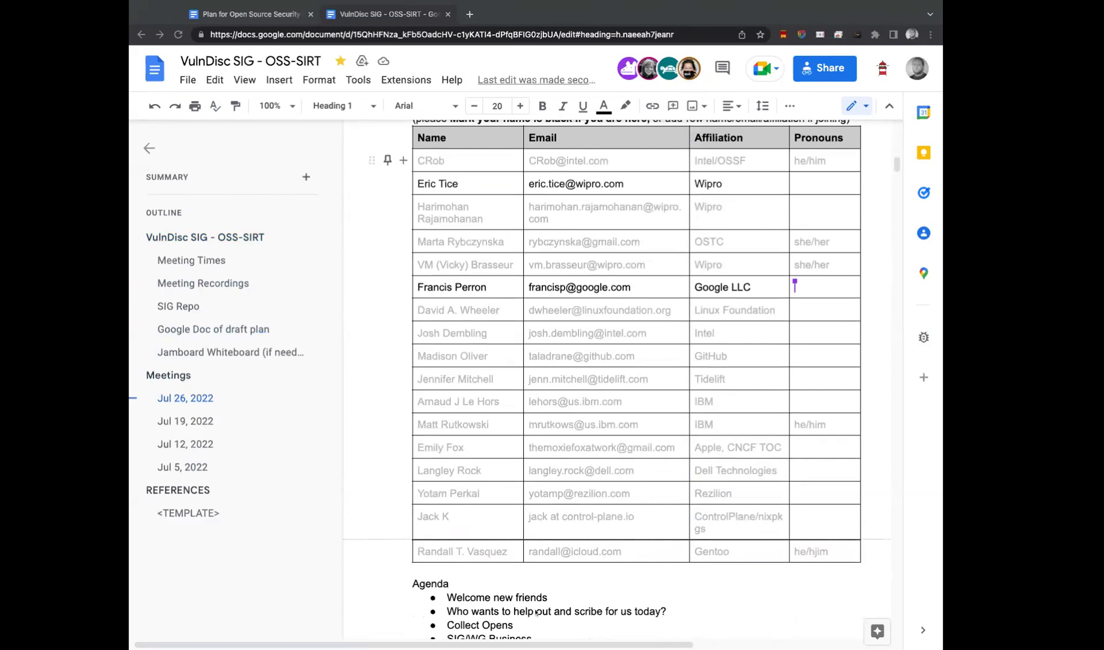
mouse_move(392, 438)
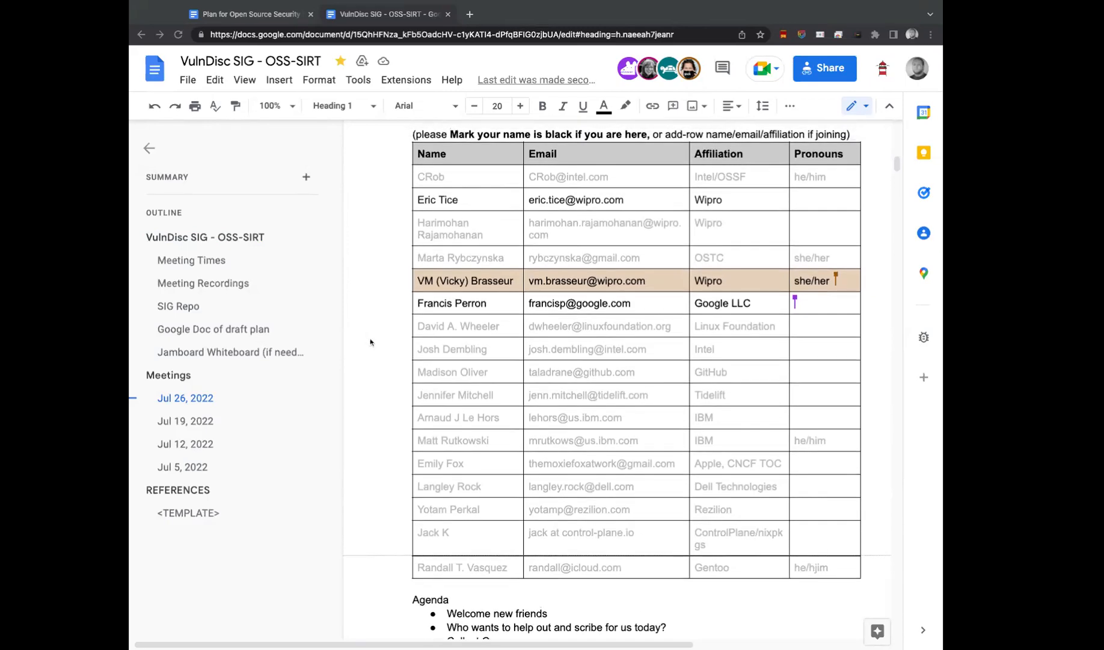
scroll("down", 3)
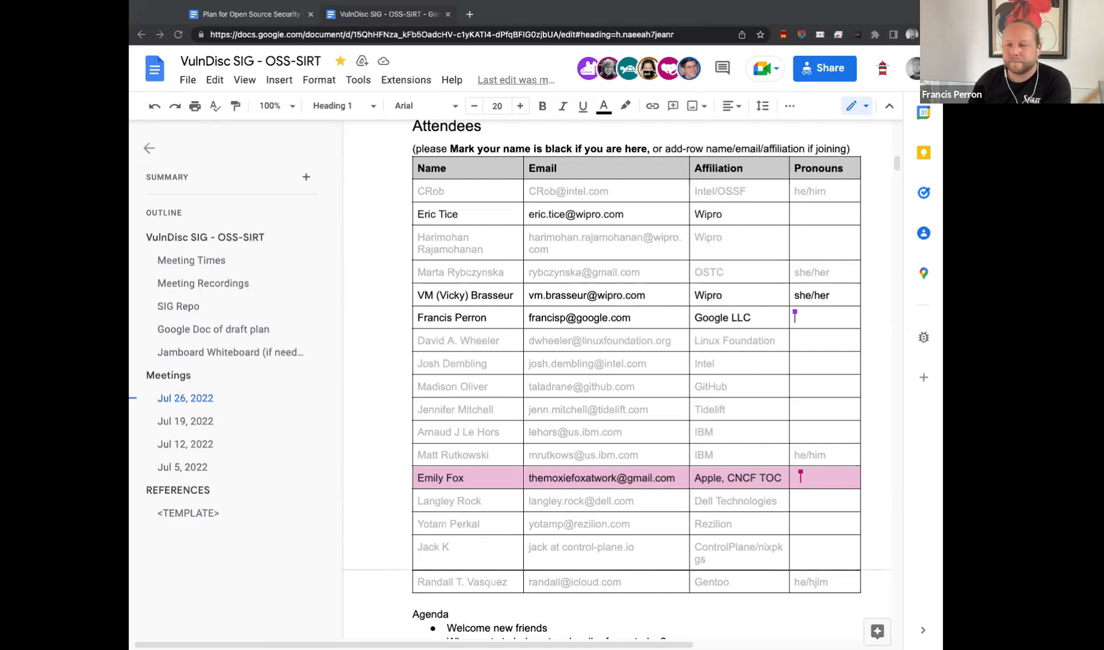
mouse_move(768, 623)
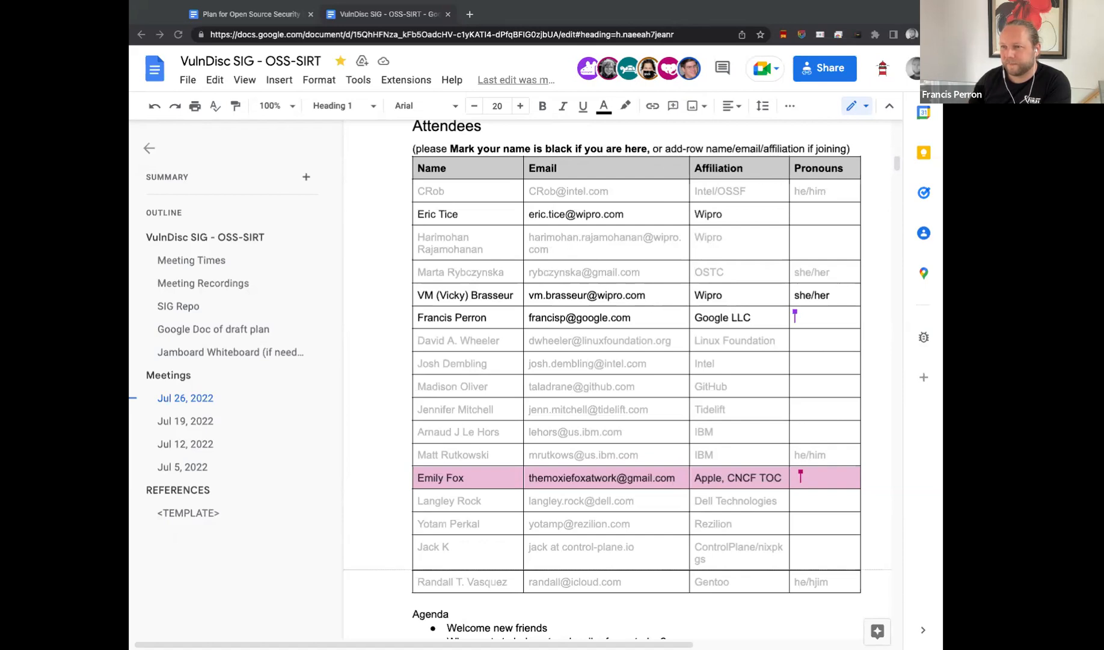
left_click(440, 35)
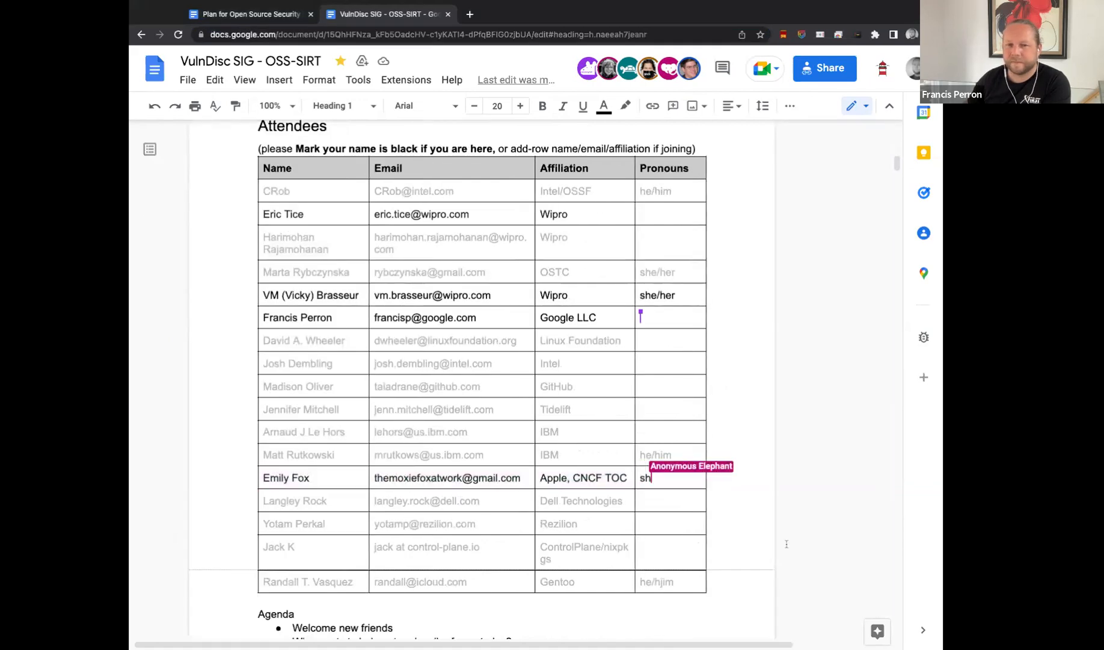
type("/her")
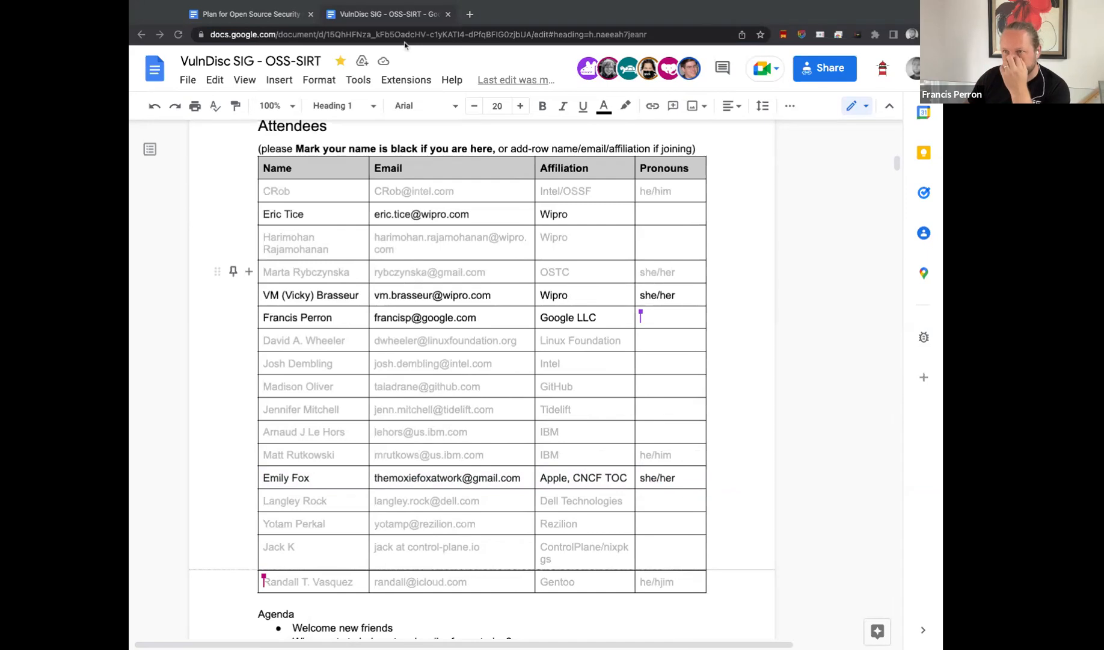
left_click(246, 13)
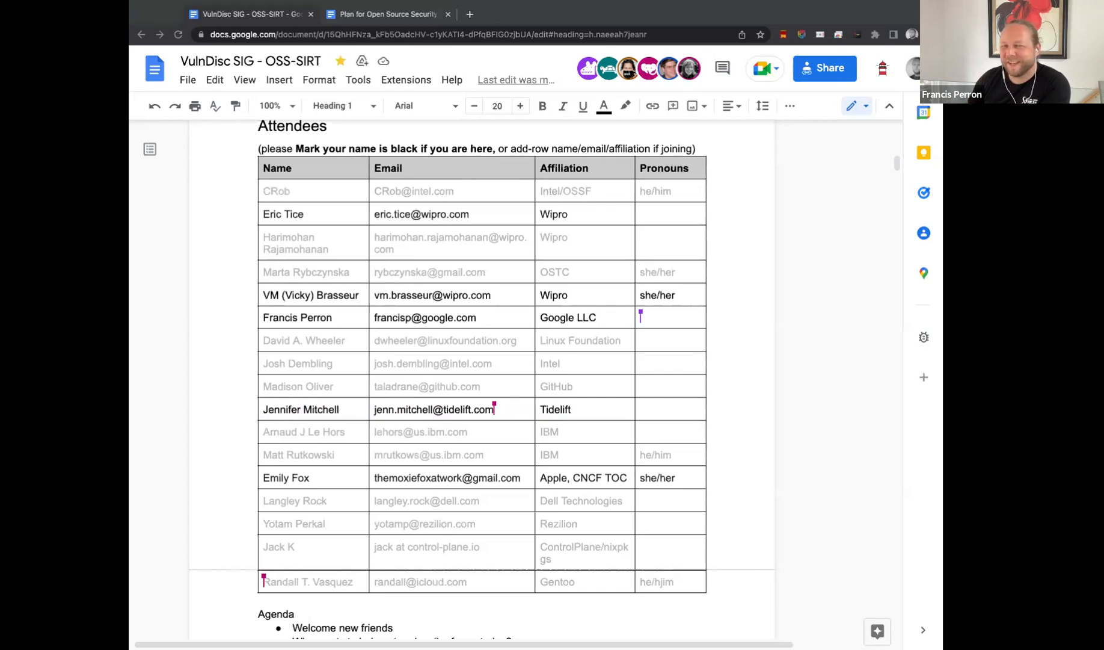
mouse_move(788, 346)
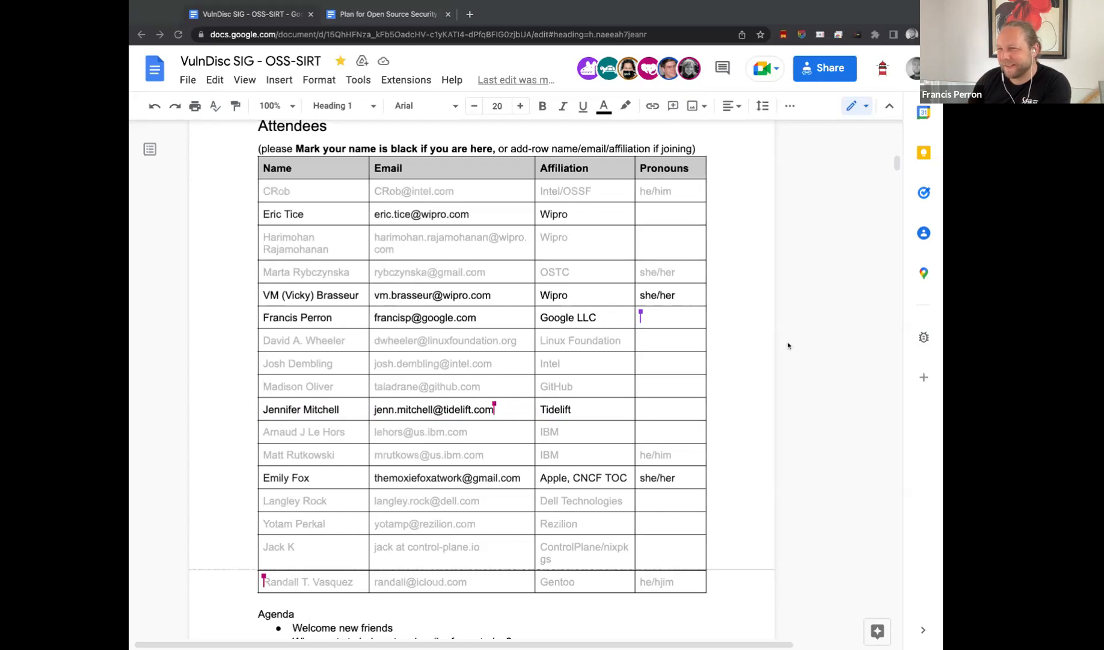
mouse_move(851, 355)
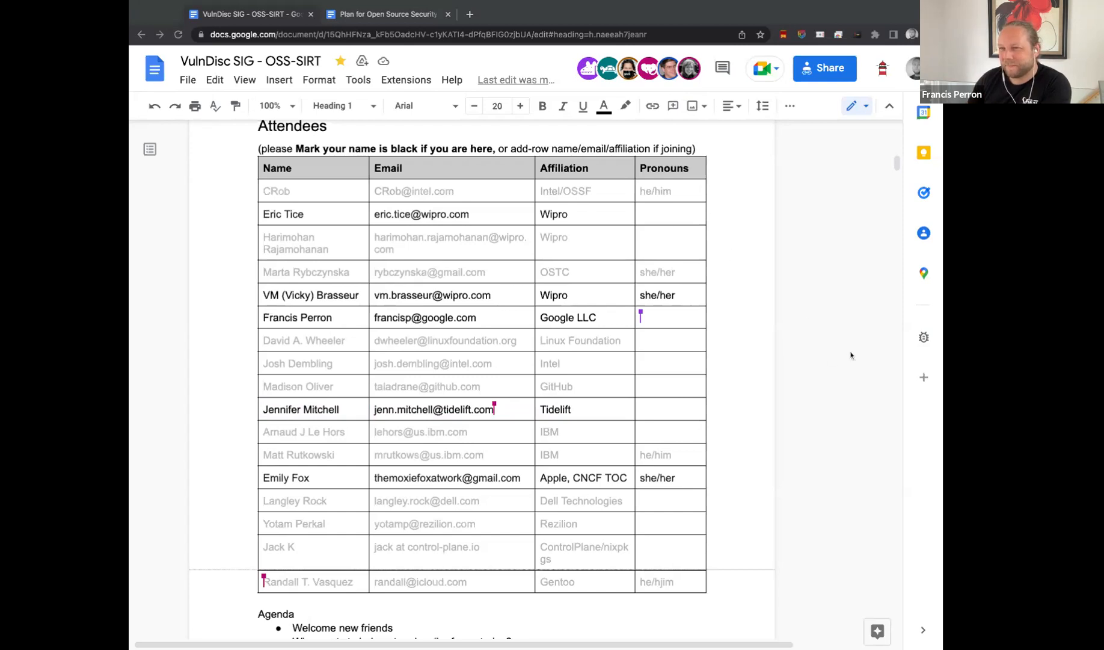
mouse_move(830, 346)
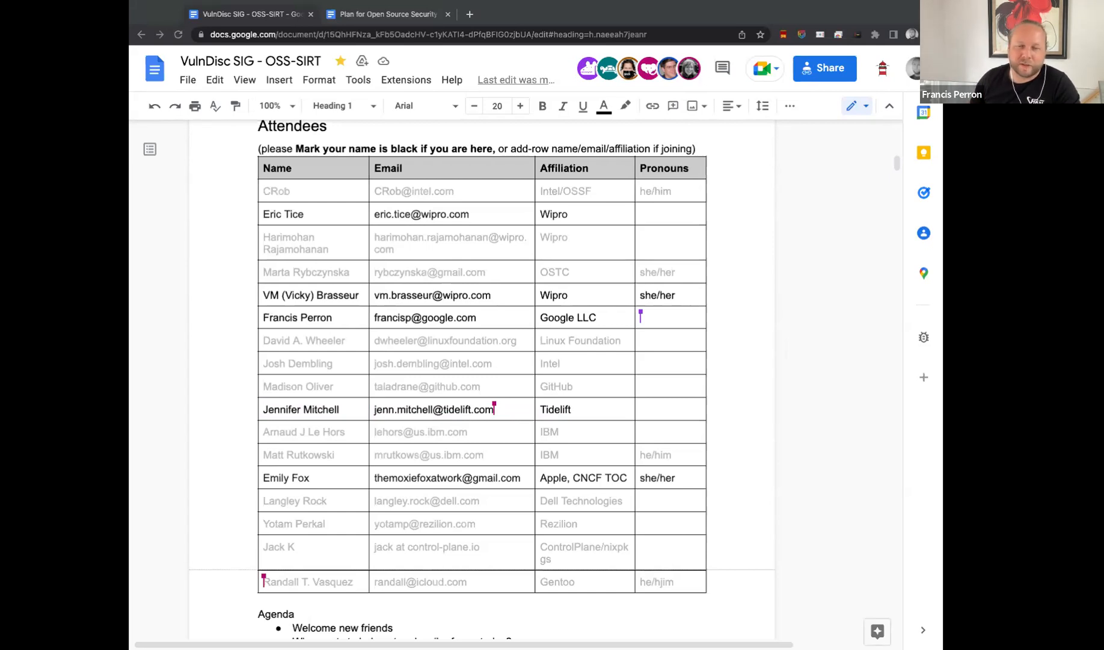
mouse_move(494, 199)
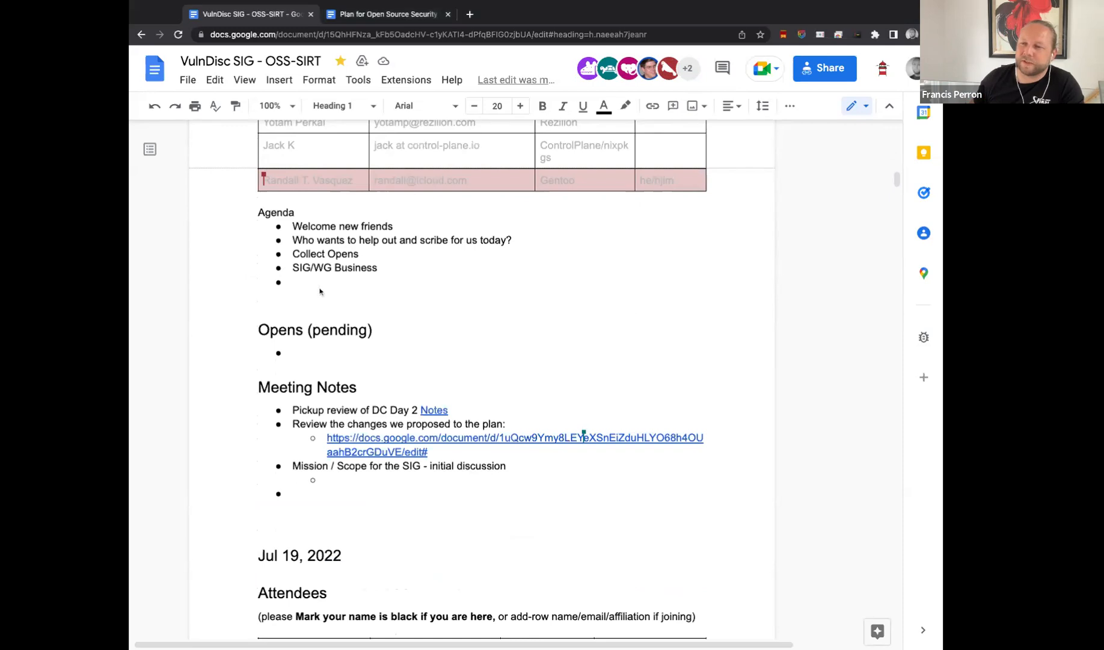
left_click_drag(292, 226, 377, 240)
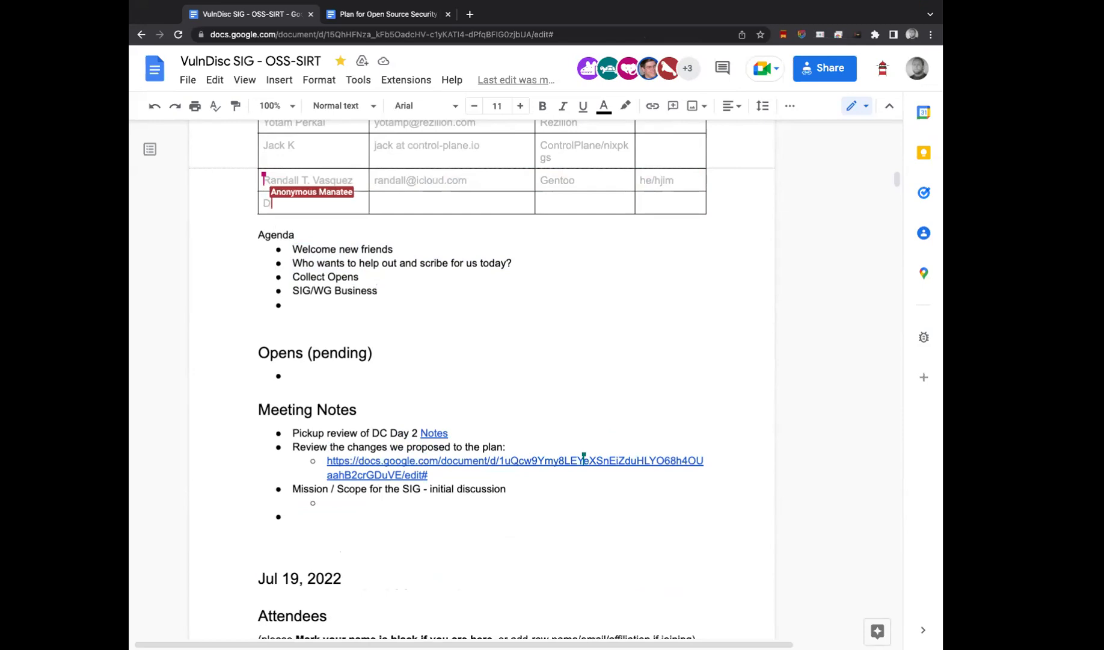
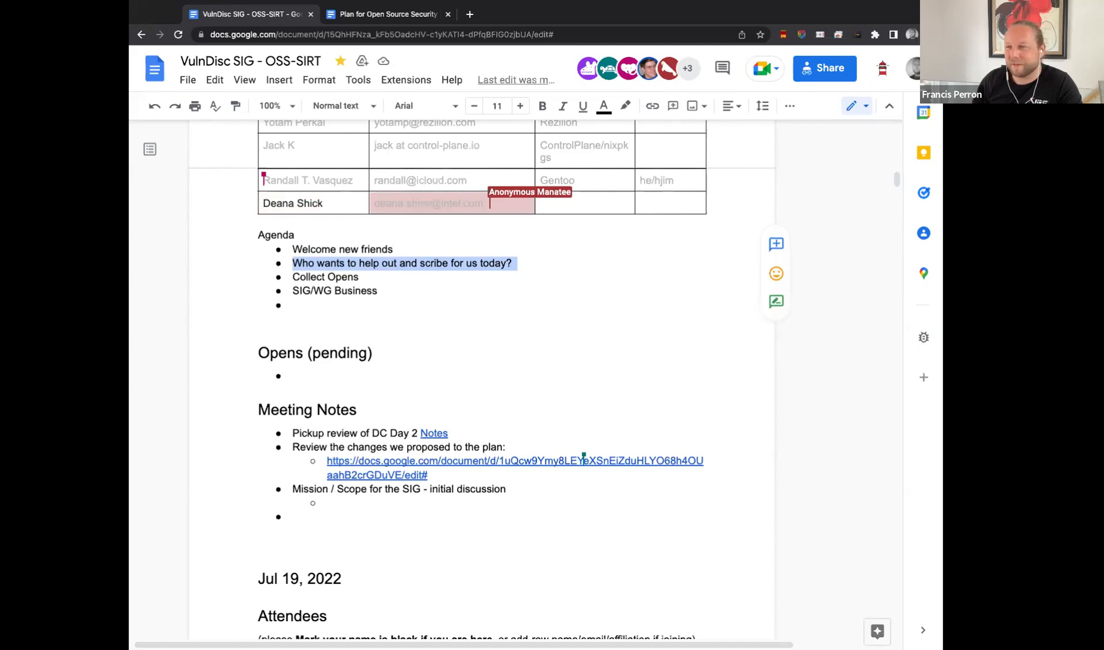
type("Intel")
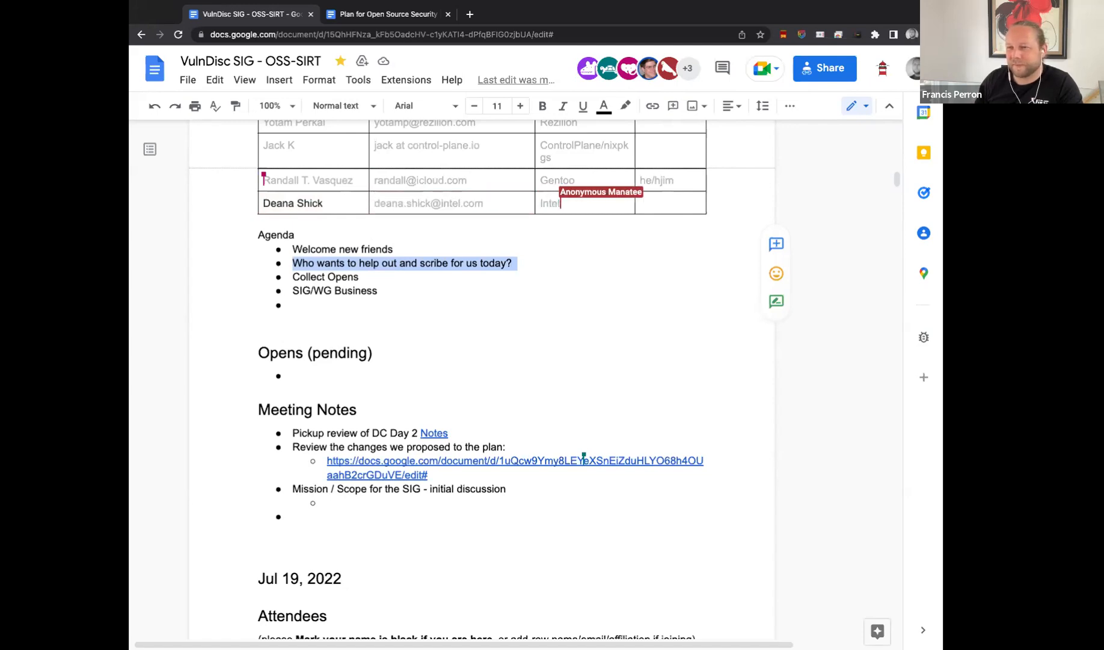
type("she/her")
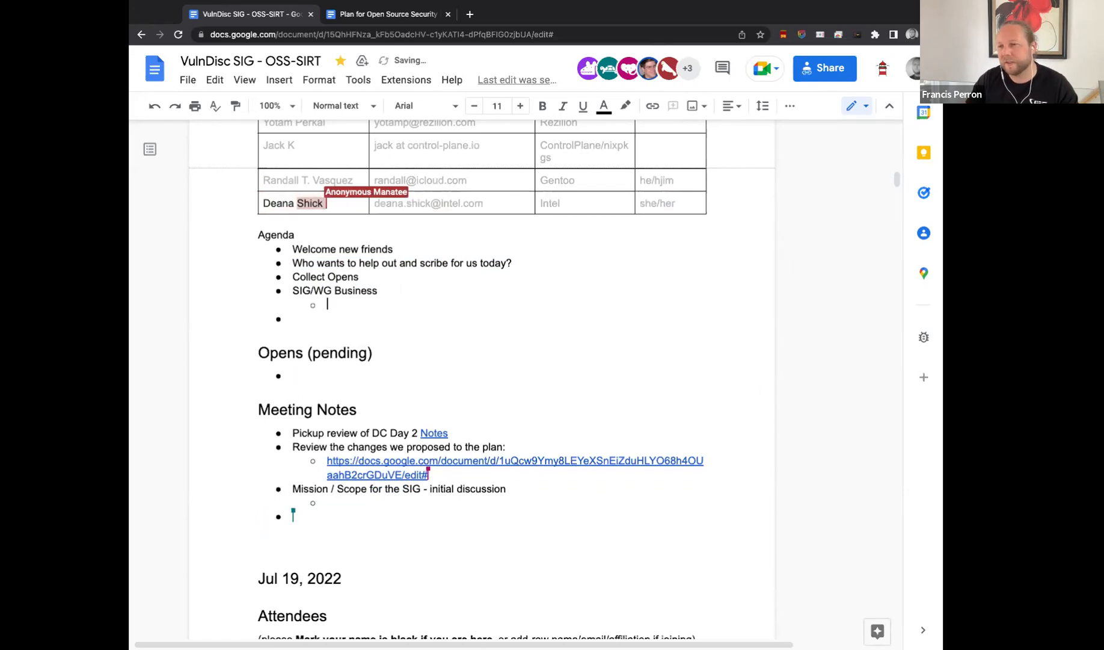
type("openssf")
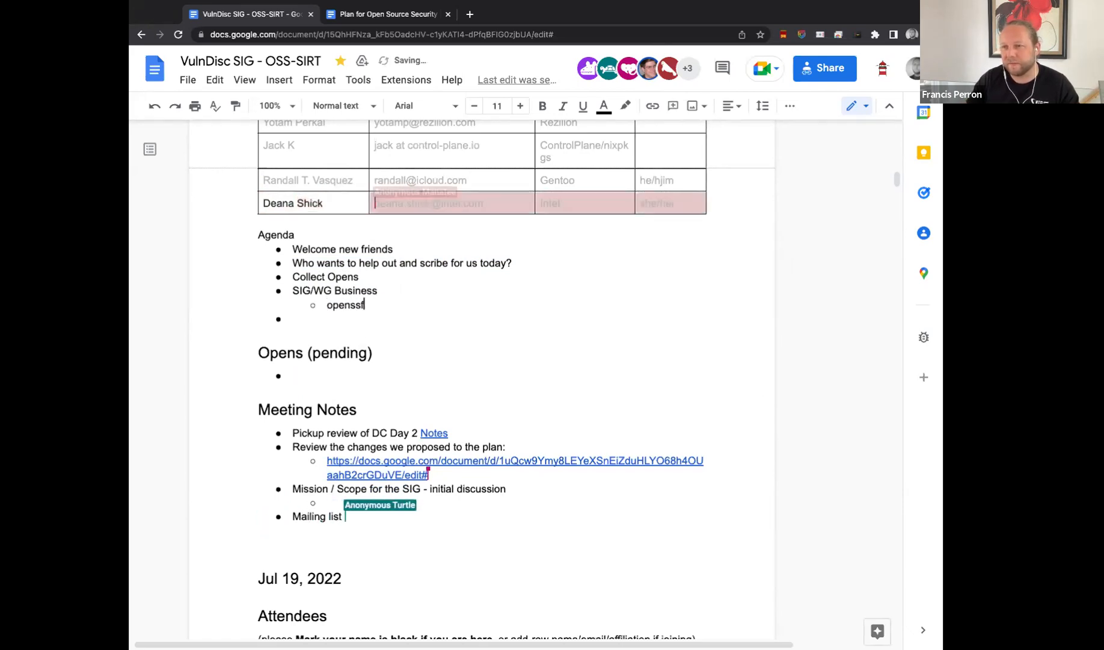
type("now op")
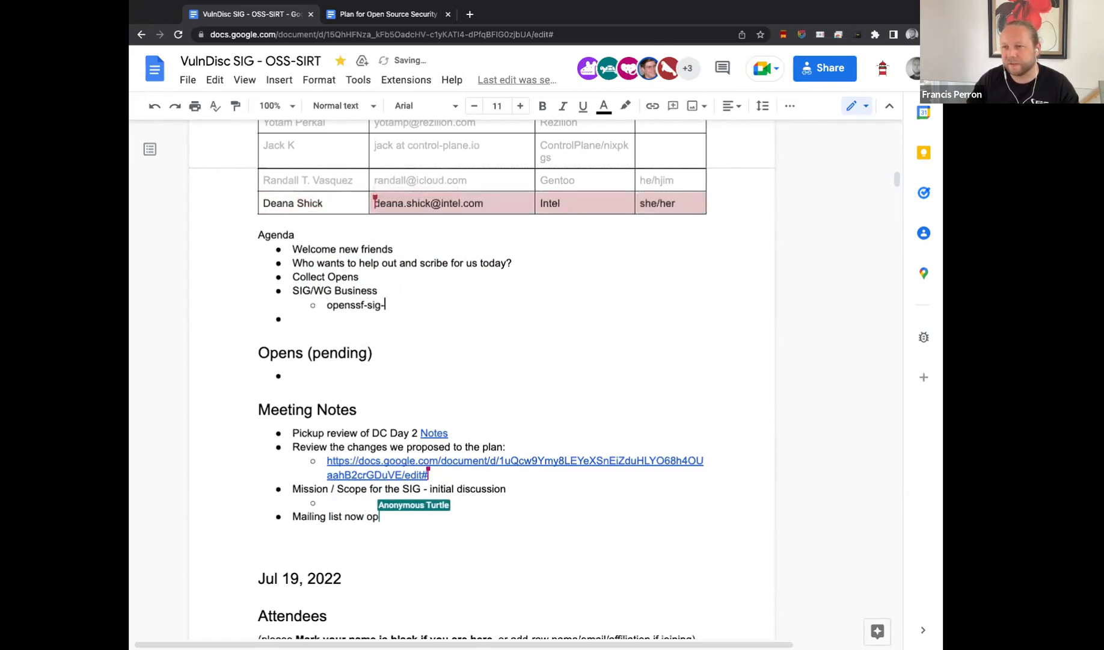
type("en for")
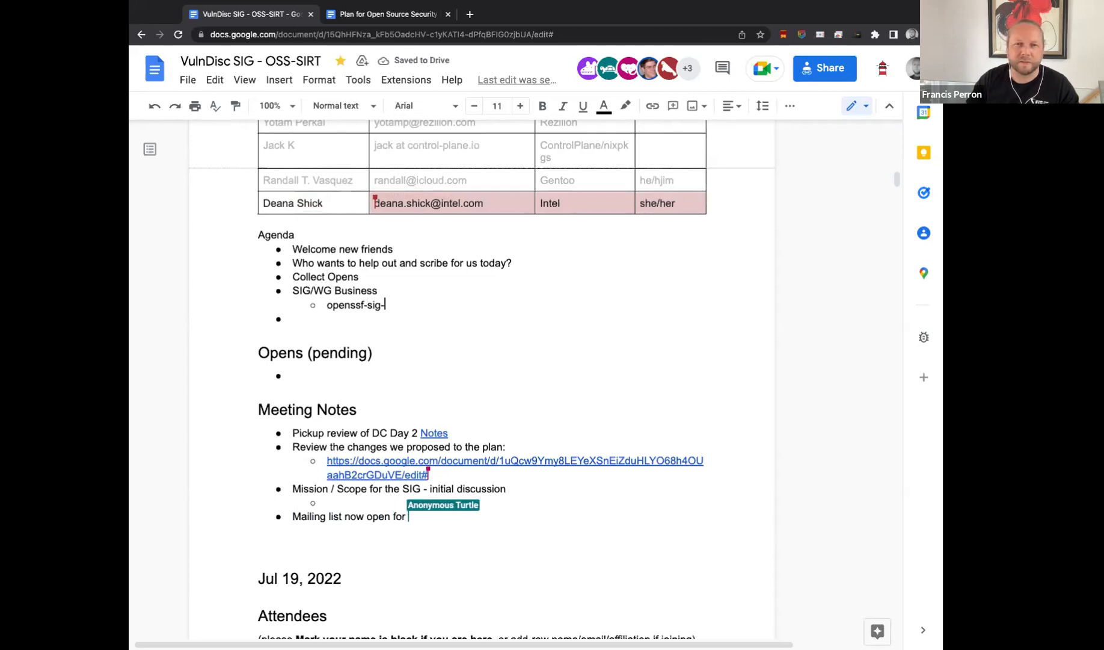
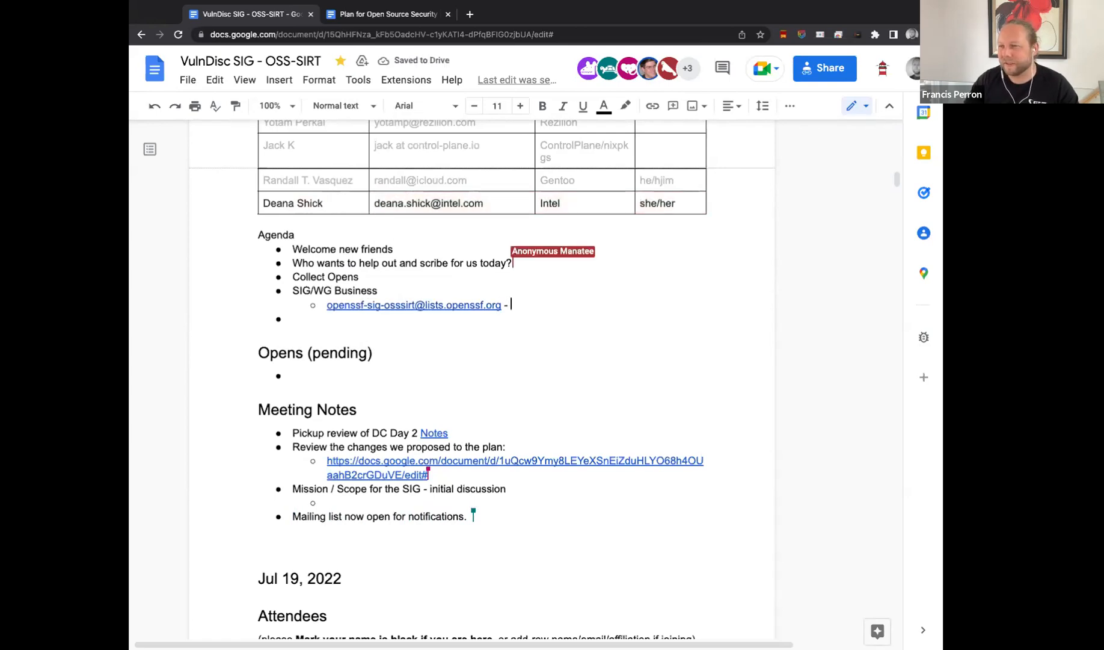
Step: Add that anyone not subscribed should email CRob or Francis to be added
type("If not subscribed")
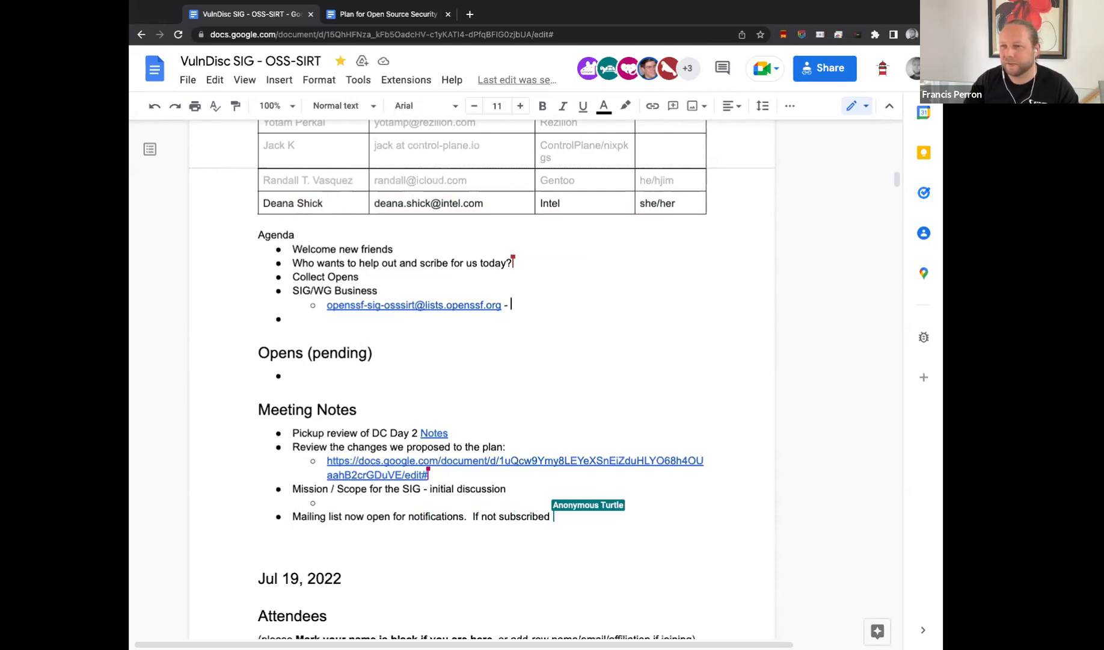
type("email CRob or Francis to be")
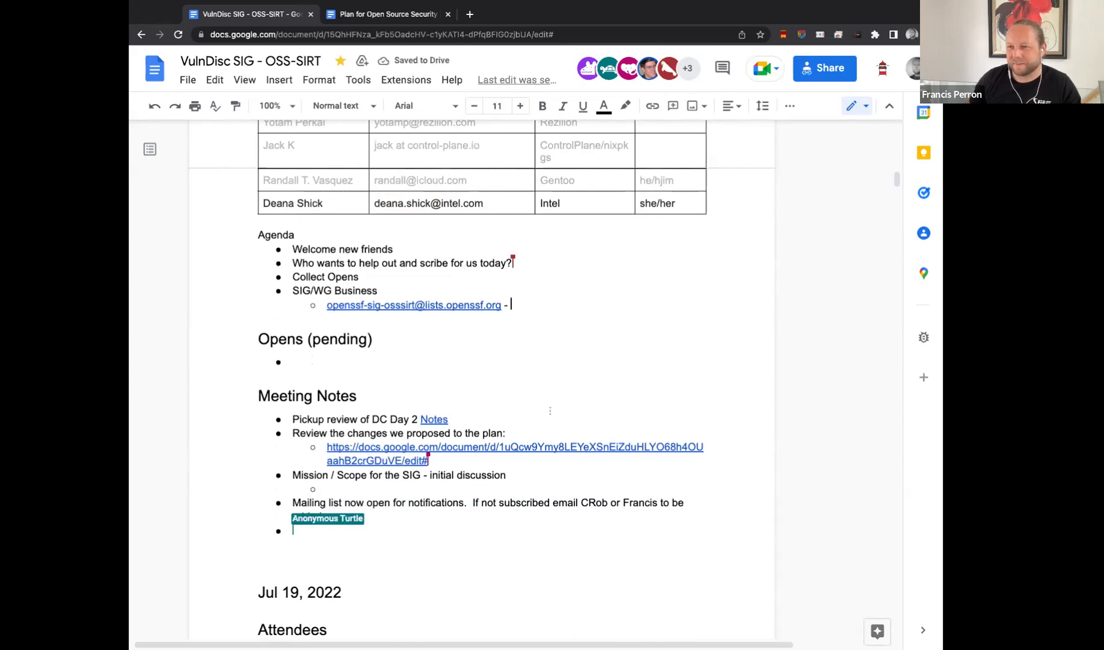
type("added")
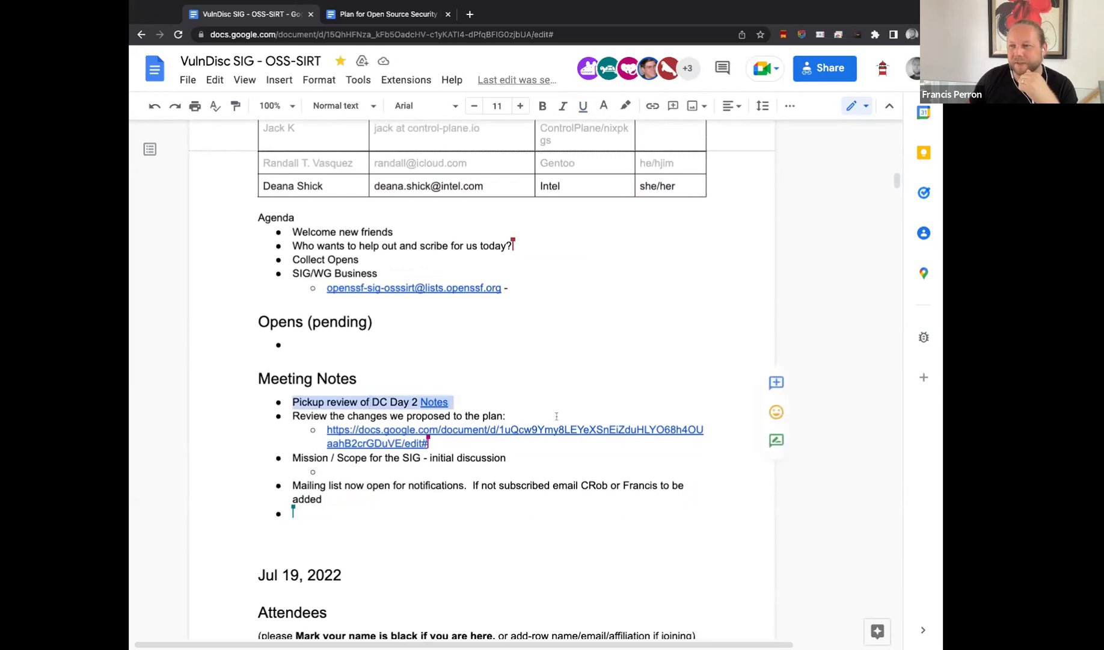
Step: Add an empty sub-bullet under the 'Pickup review of DC Day 2 Notes' item
scroll("down", 3)
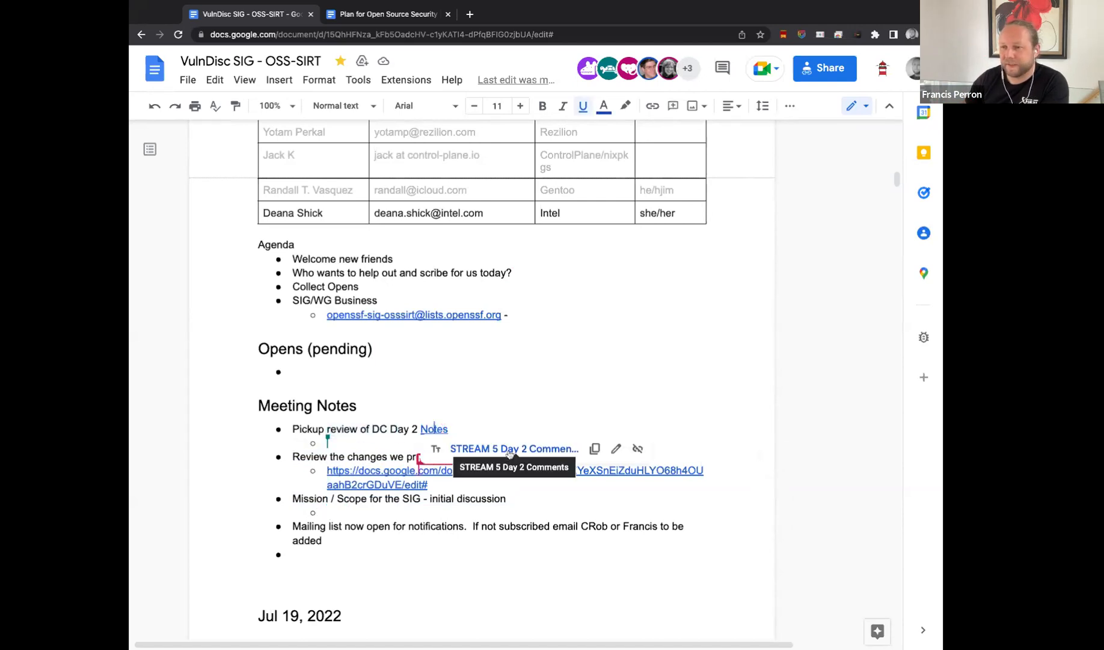
Step: Jump to STREAM 5 Day 2 Comments and start a sub-bullet under 'Public embargo versus pre-release fix.'
left_click(513, 448)
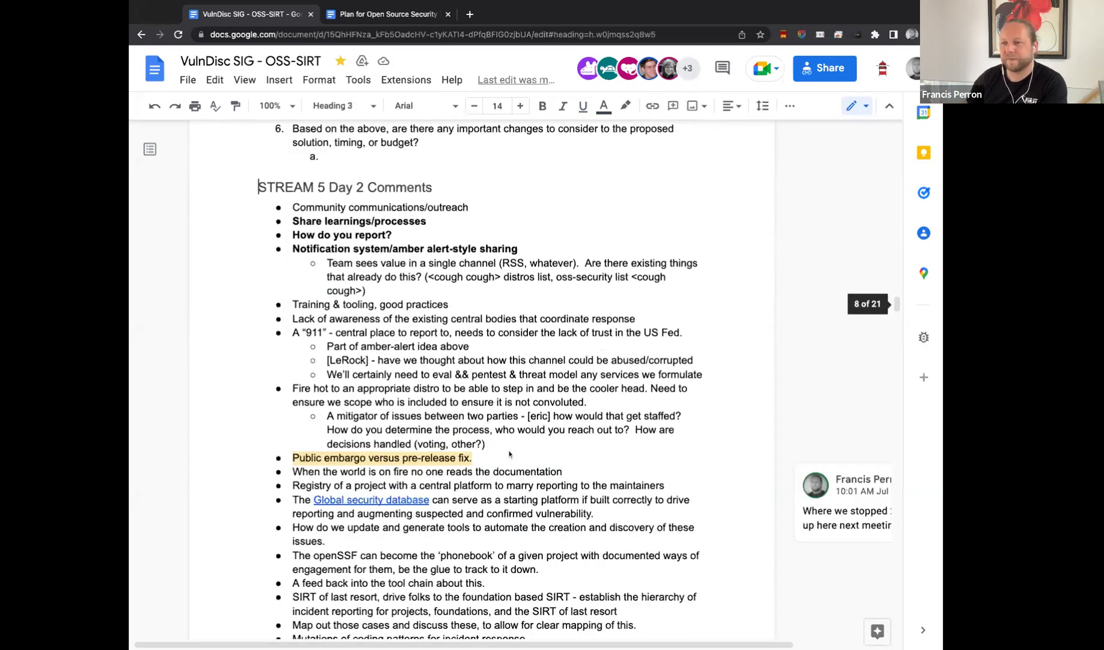
scroll("down", 3)
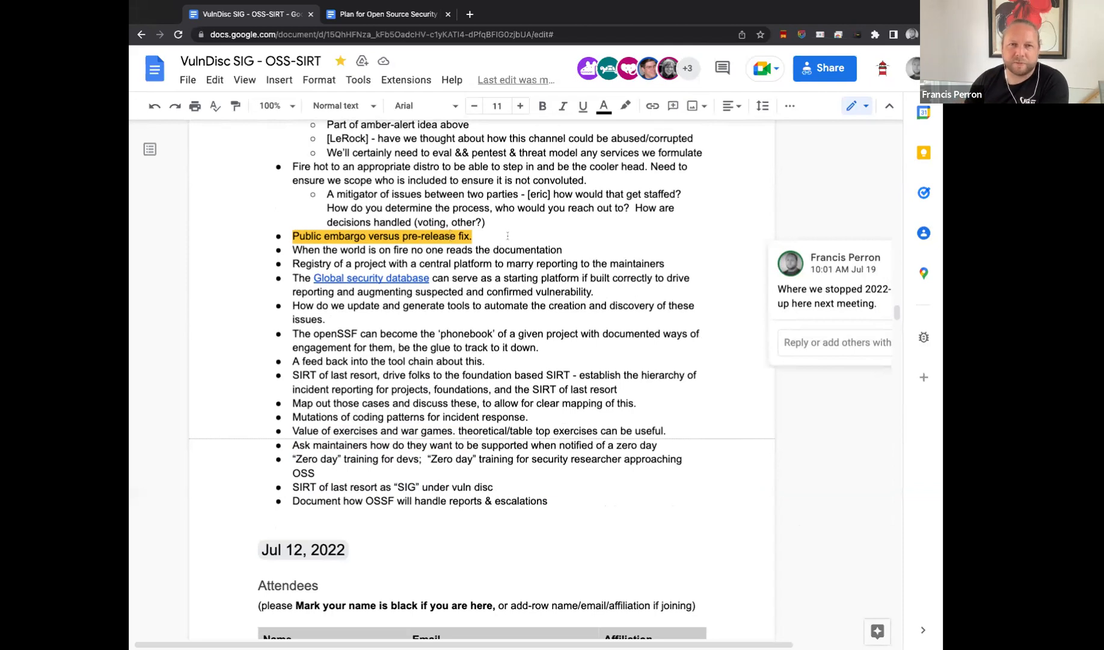
left_click(474, 235)
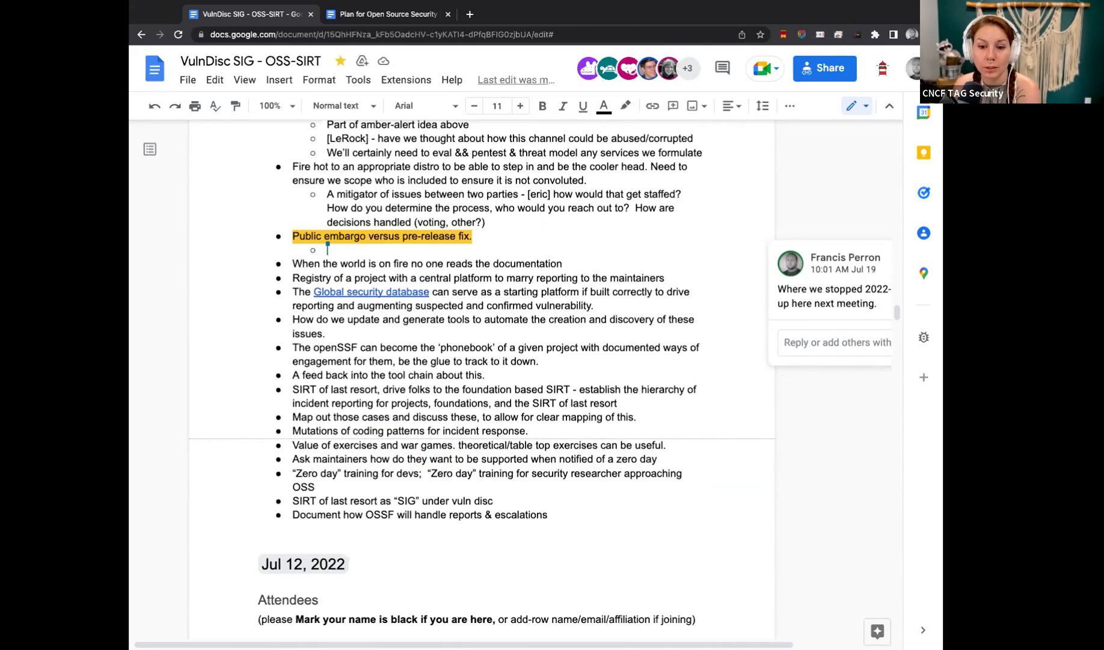
Step: Note continued, contested discussion on what is appropriate to OS projects
type("Continued")
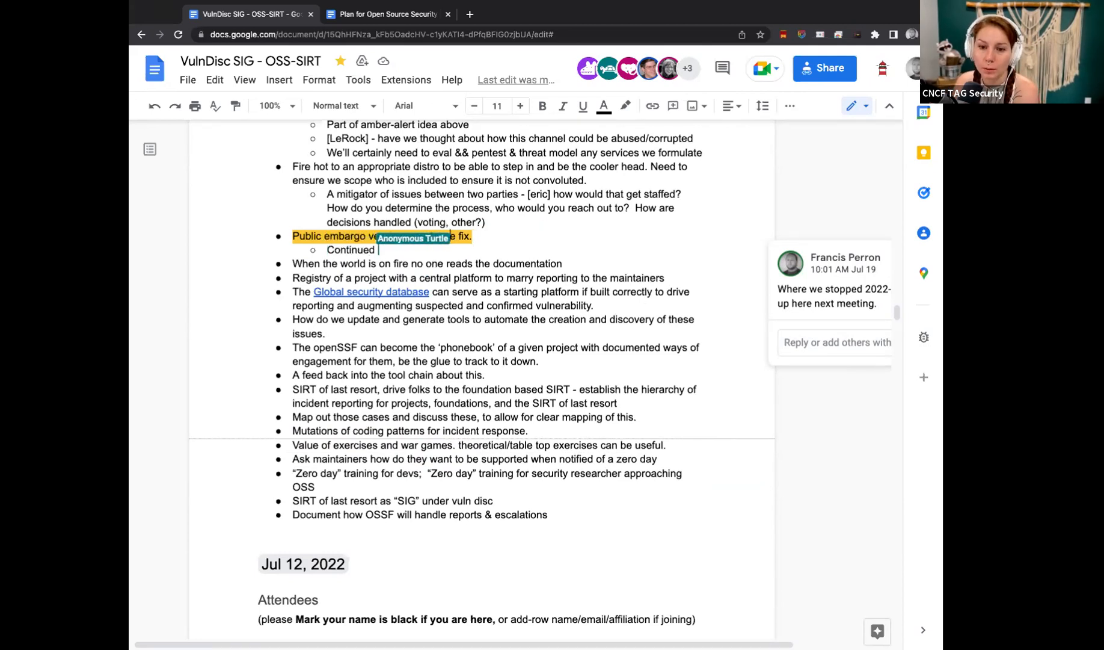
type("contested discussion on a")
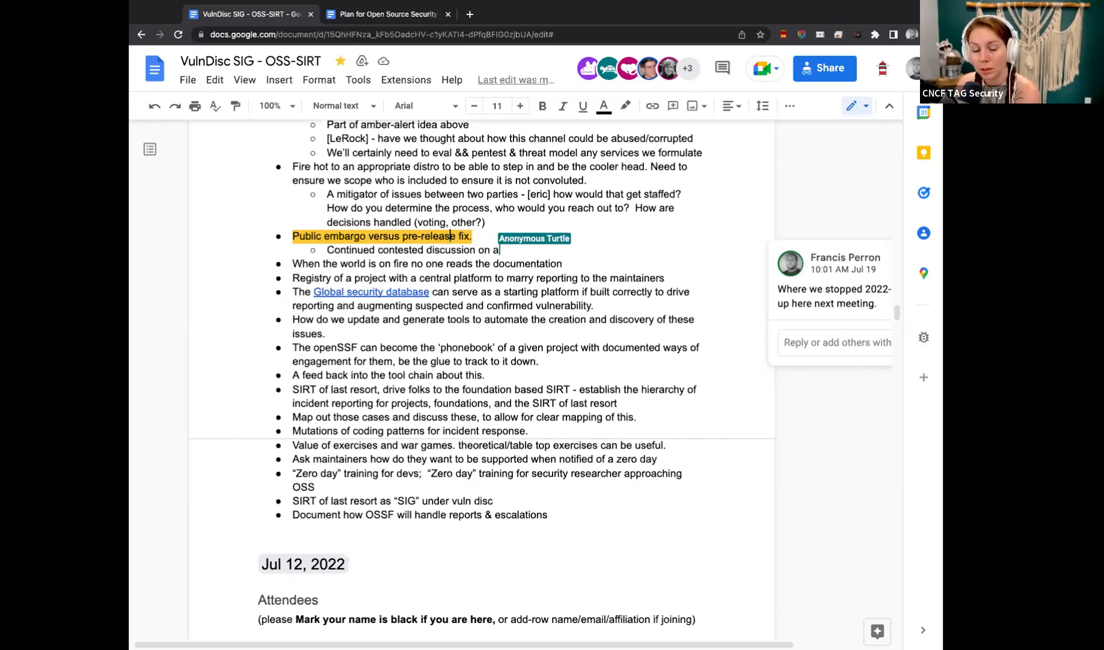
type("ppropriate")
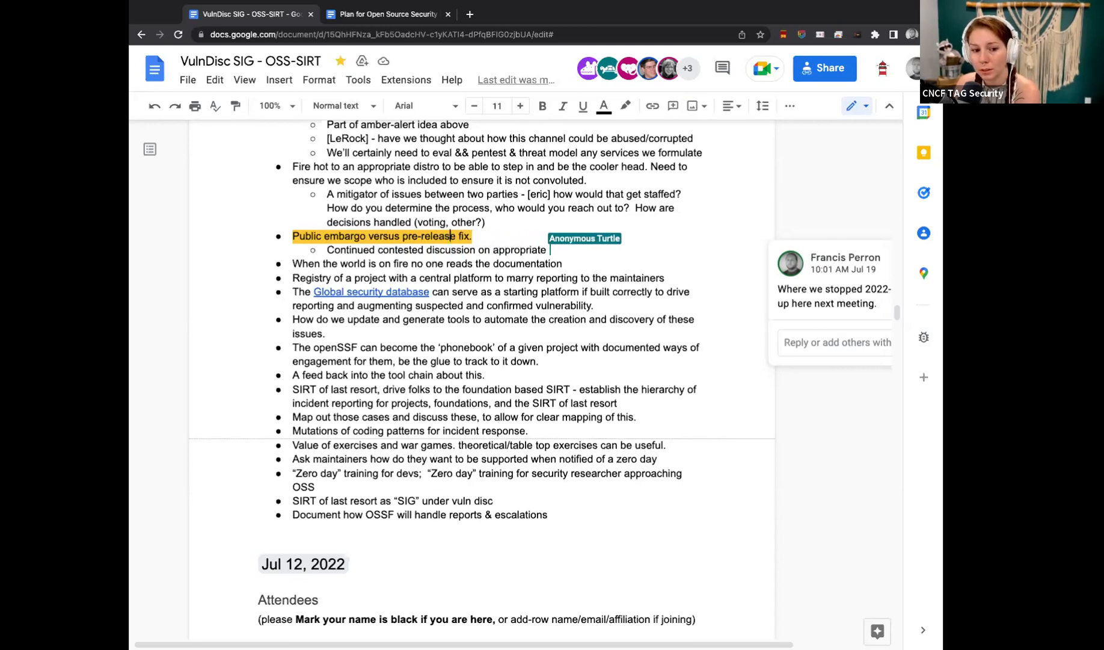
type("to OS projects.")
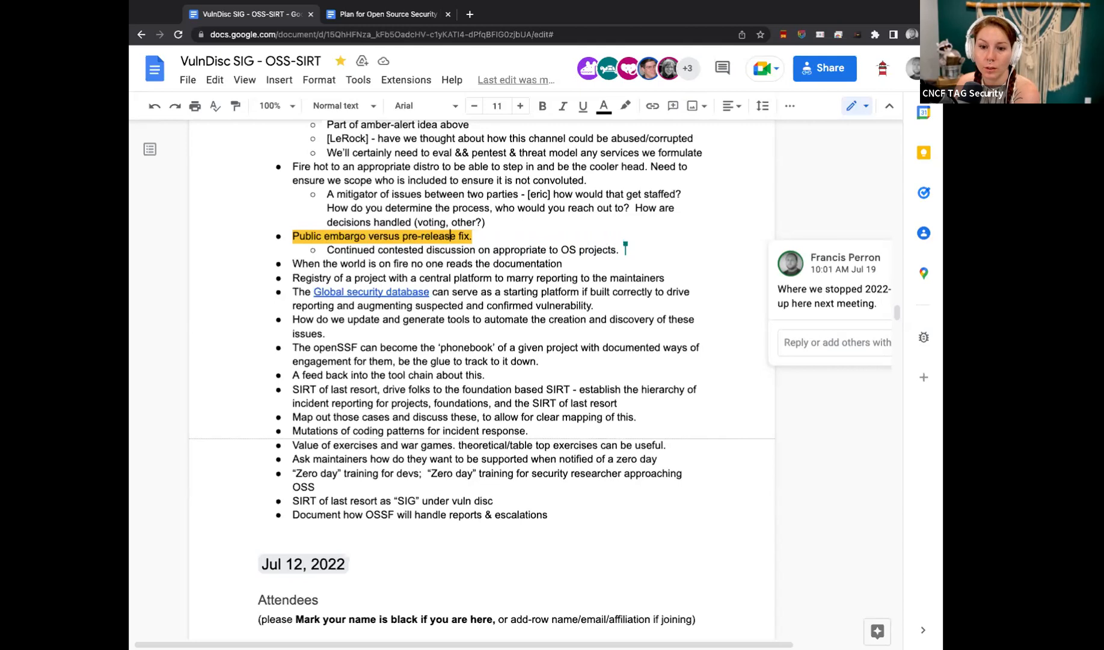
Step: Add that it favors large corporations with an unfair advantage over small communities; a decision is needed
type("Favoring of large corporations")
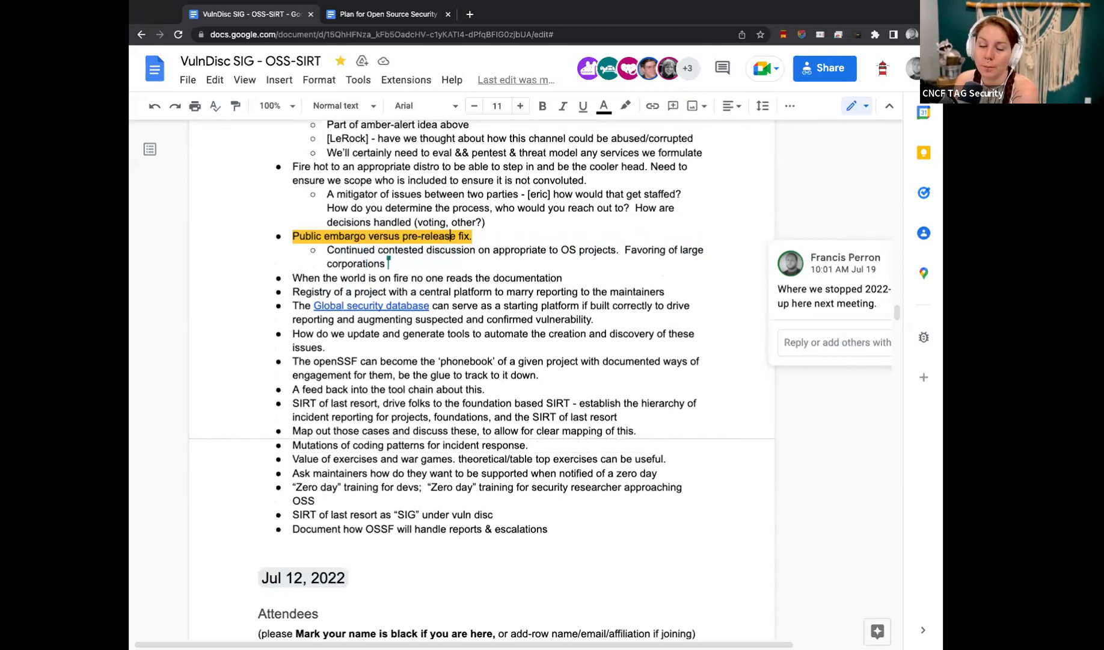
type("being able to staf")
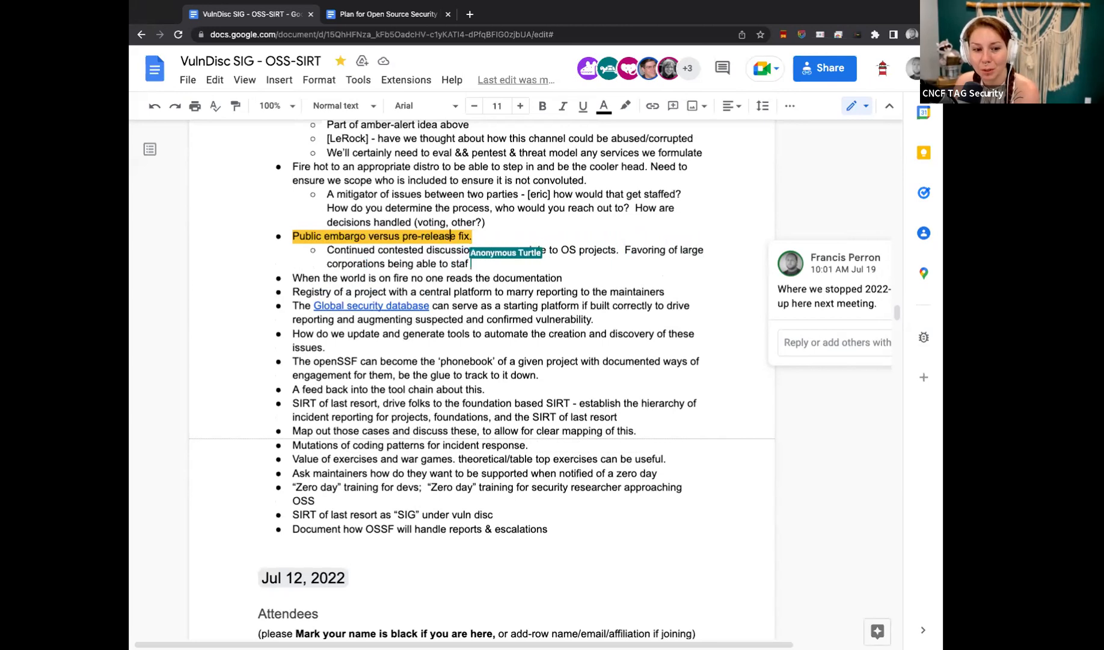
type("and give an unfair a")
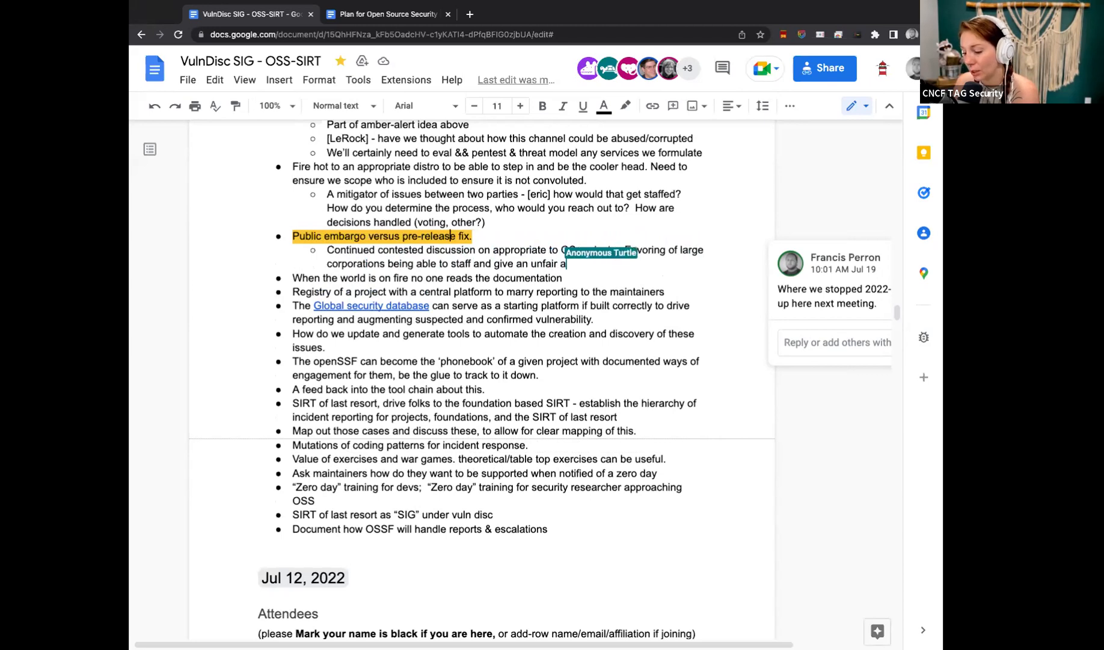
type("dvantage to vendors over small")
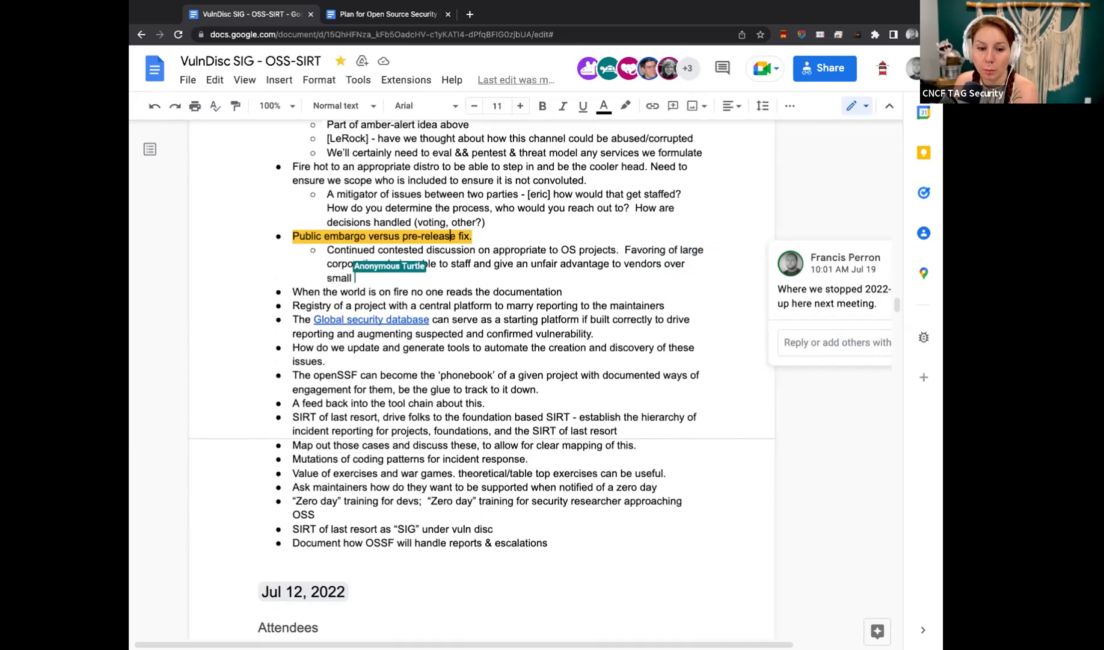
type("communities or orgs")
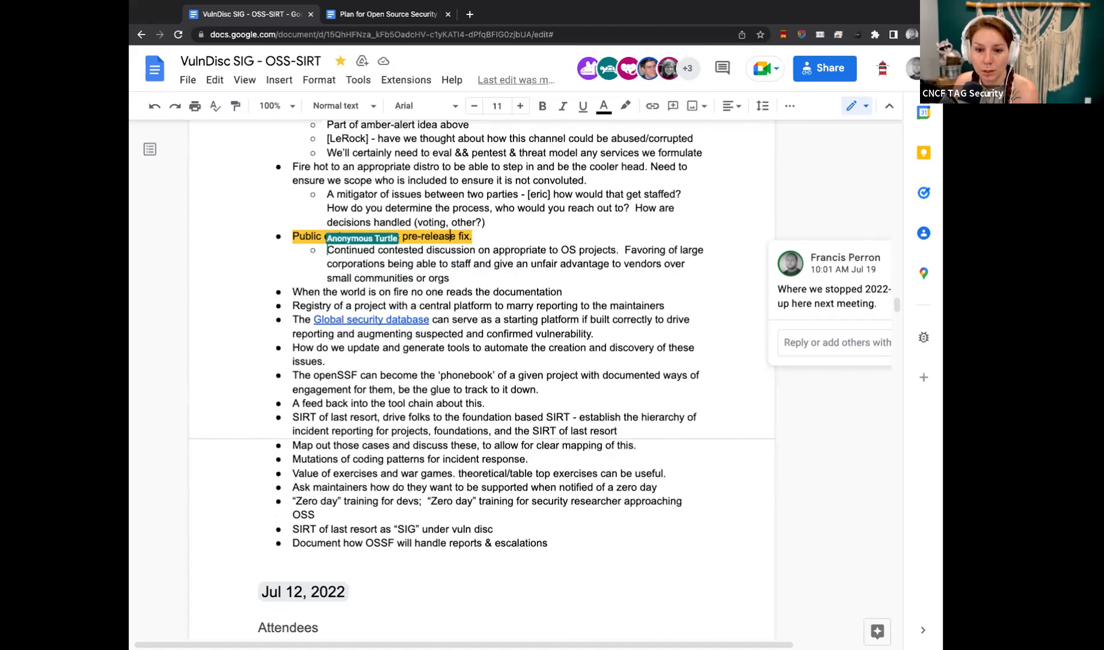
type("embargo versus")
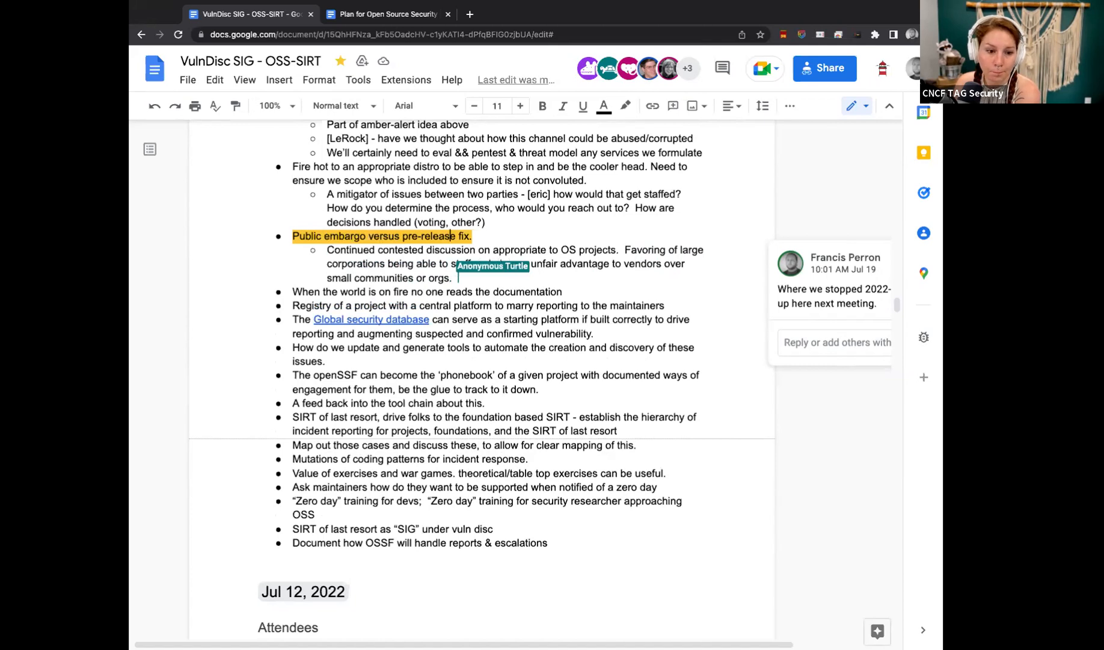
type("A design")
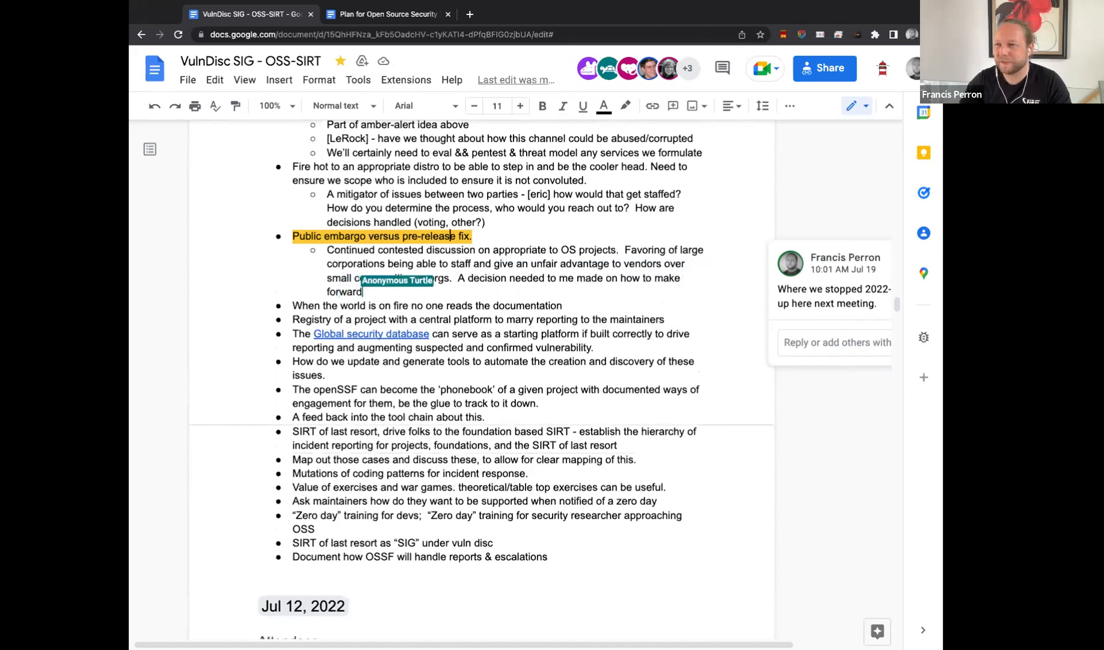
Step: Extend the note: set appropriate standards so smaller companies can staff and fix issues, then a new sub-bullet
type("to set appropriate standards")
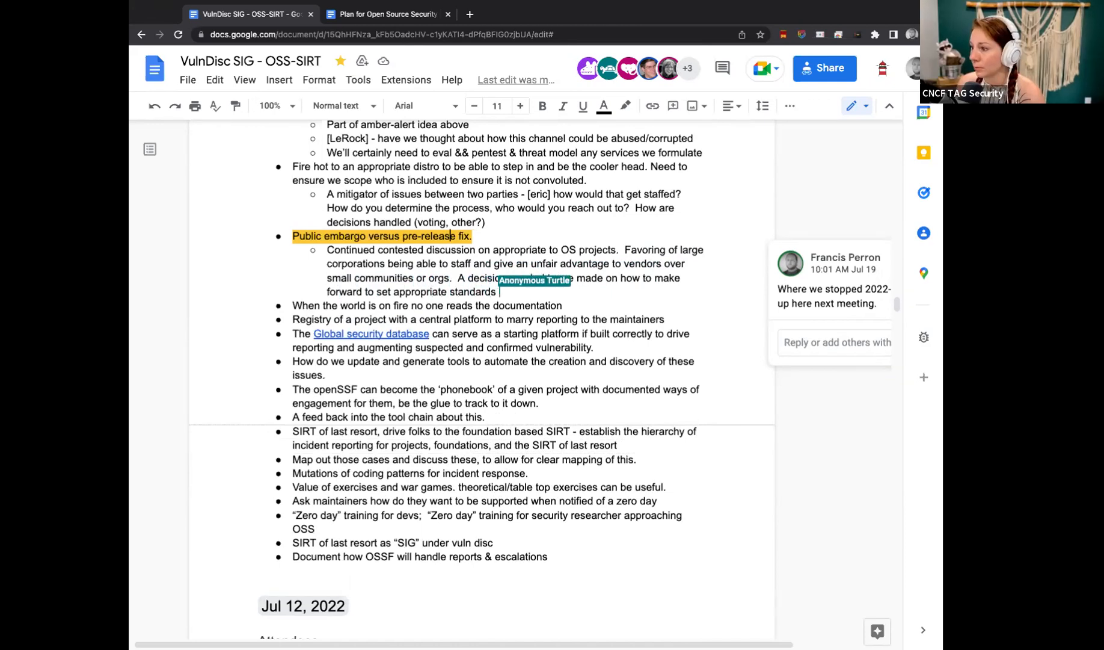
type("to assure that it was fair and")
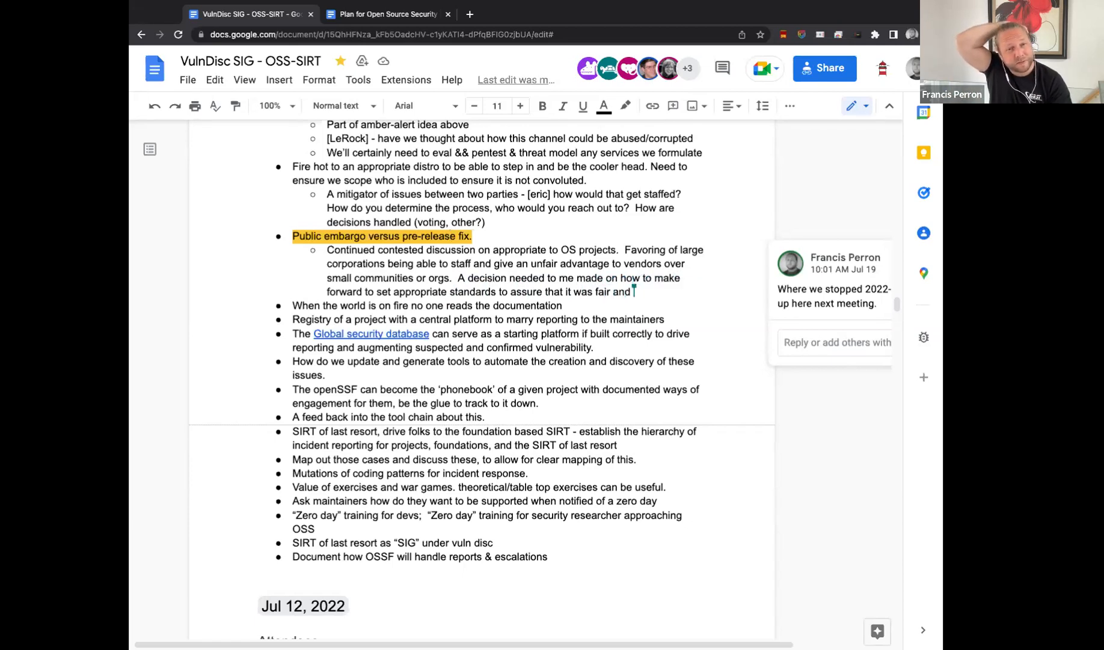
type("opens the ability for")
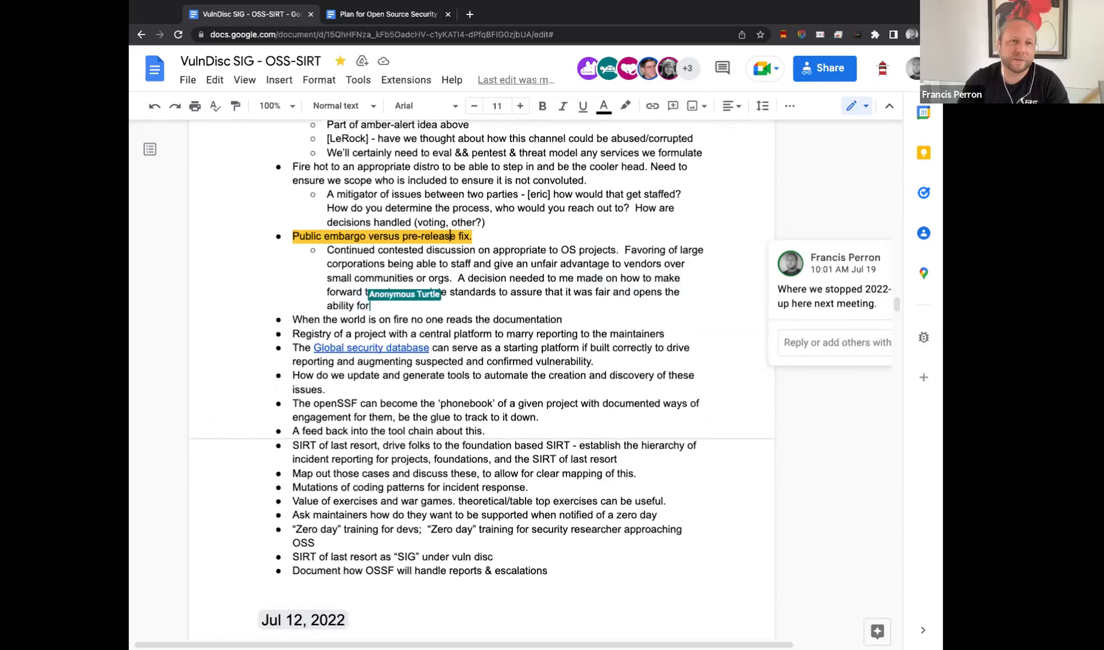
type("staffing for")
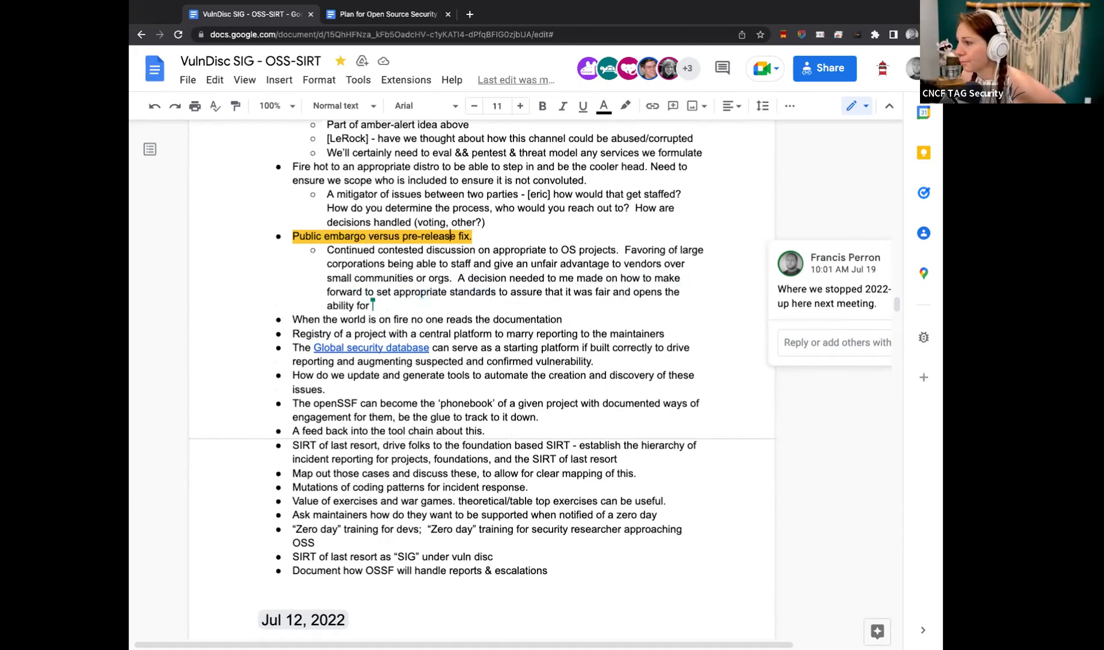
type("smaller")
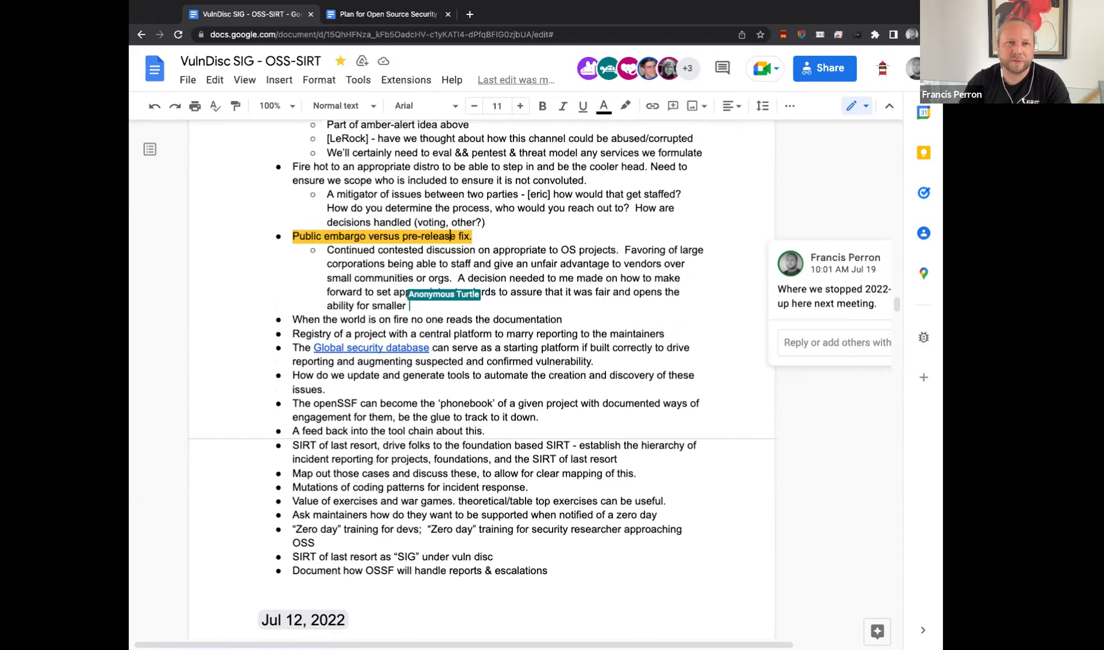
type("companies to")
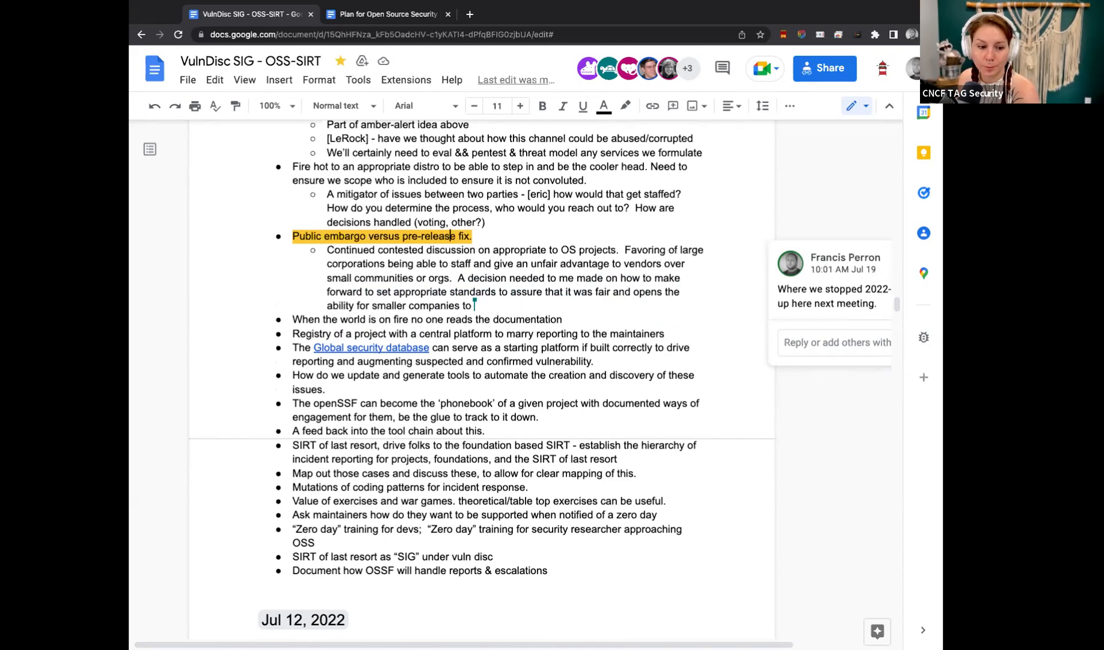
type("staff and fix issues")
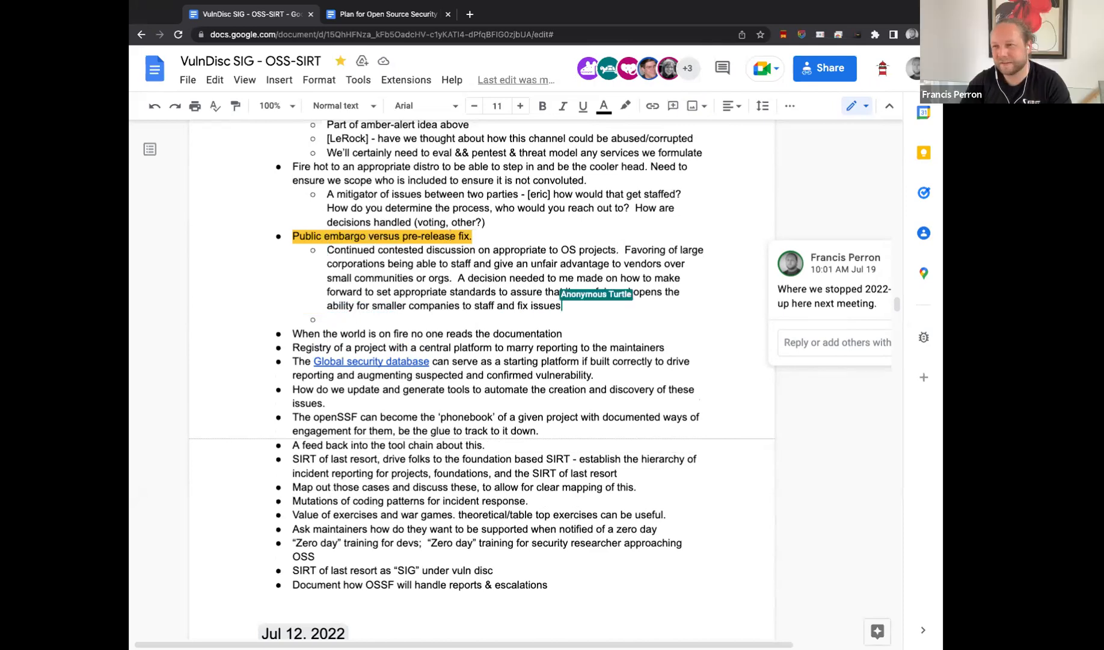
Step: Add 'Intent to be most inclusive of communities interacted with' and fix 'me made' to 'be made'
type("Int")
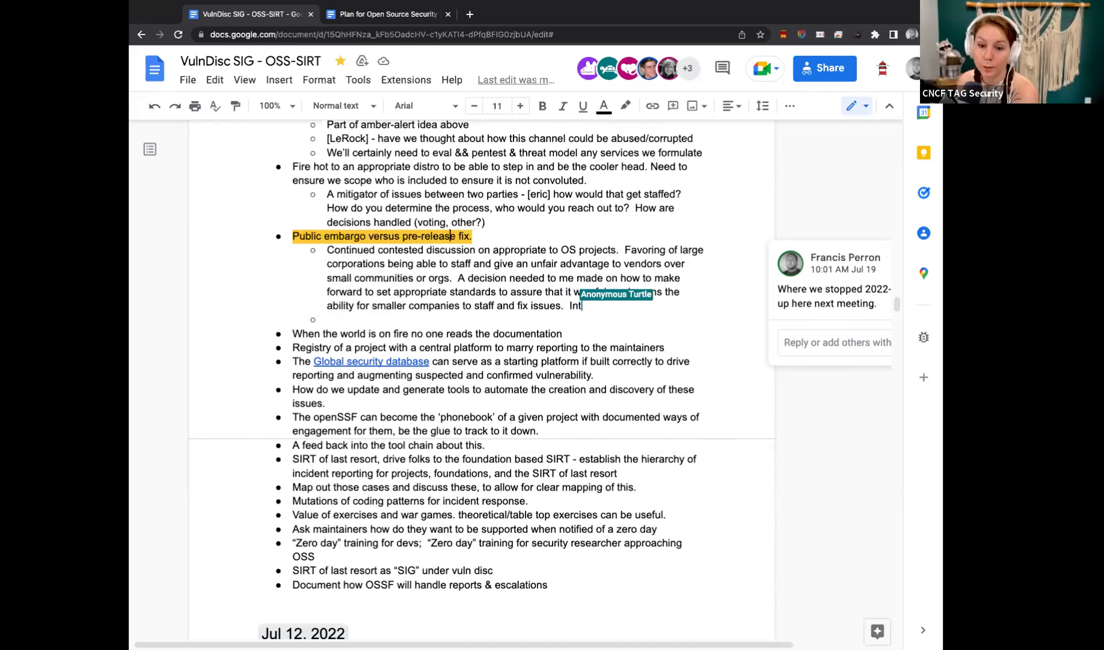
key("Backspace")
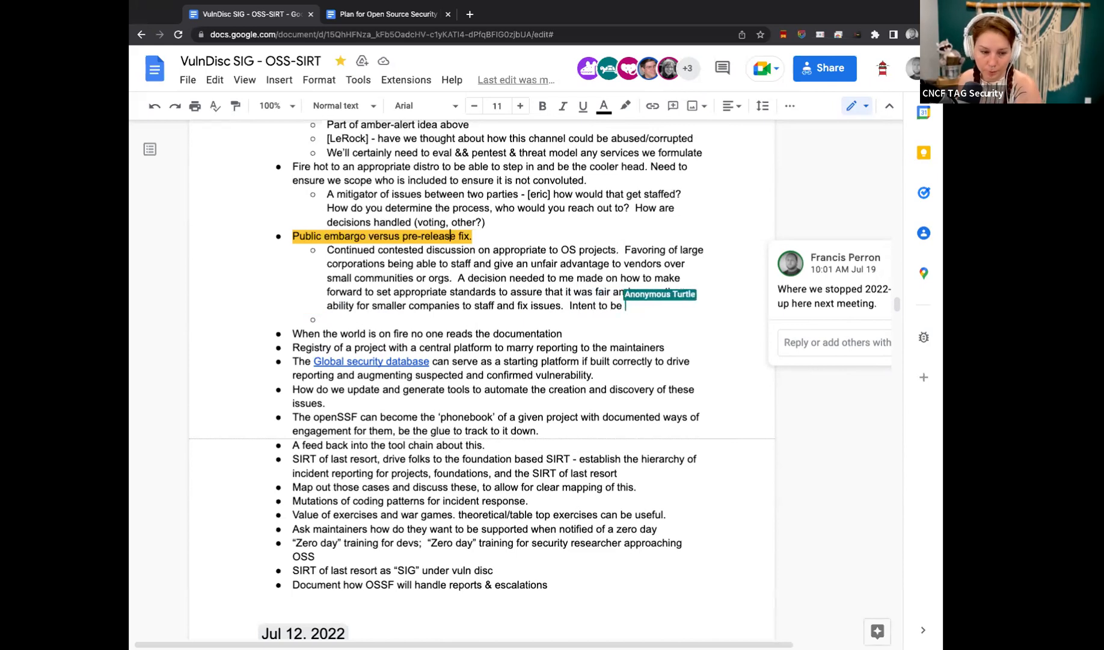
type("most incl")
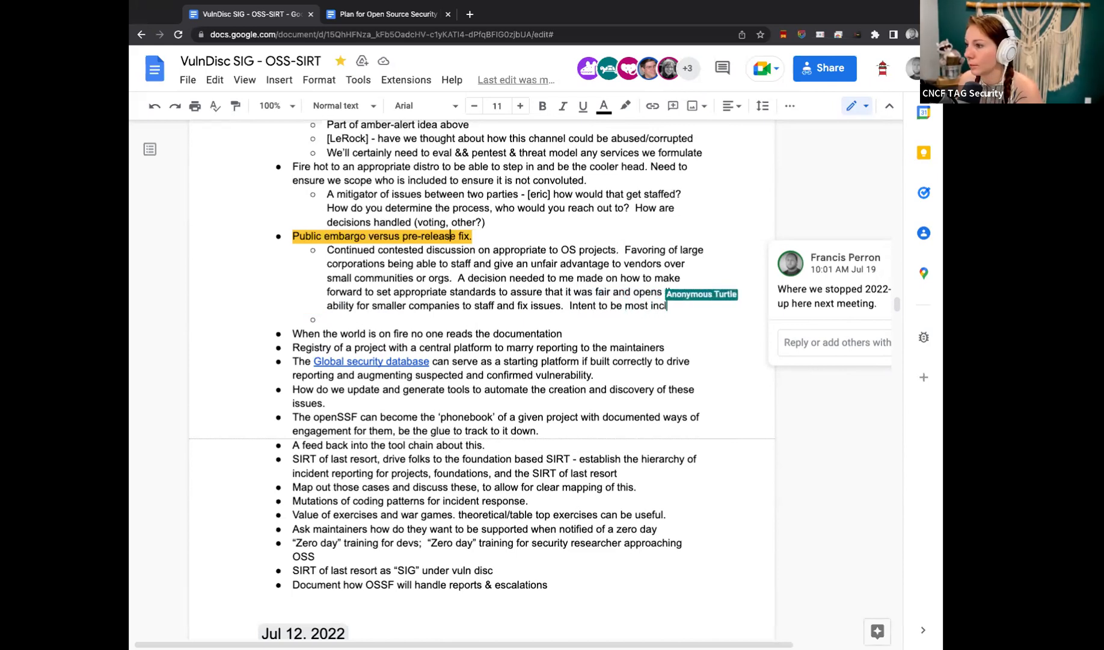
type("usv")
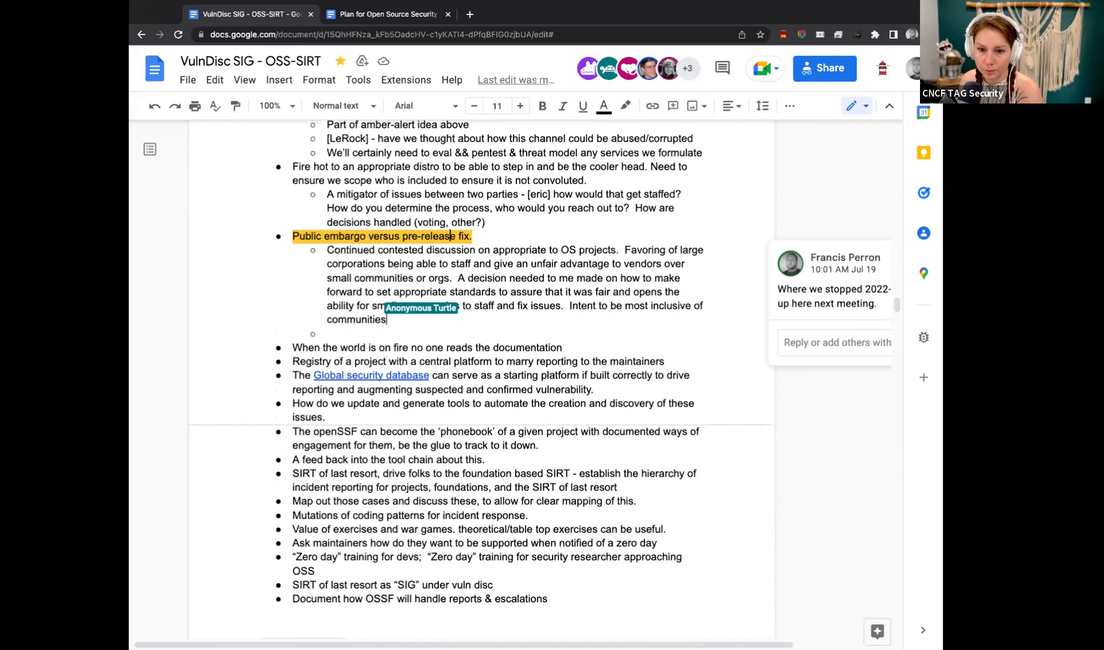
type("interacted with")
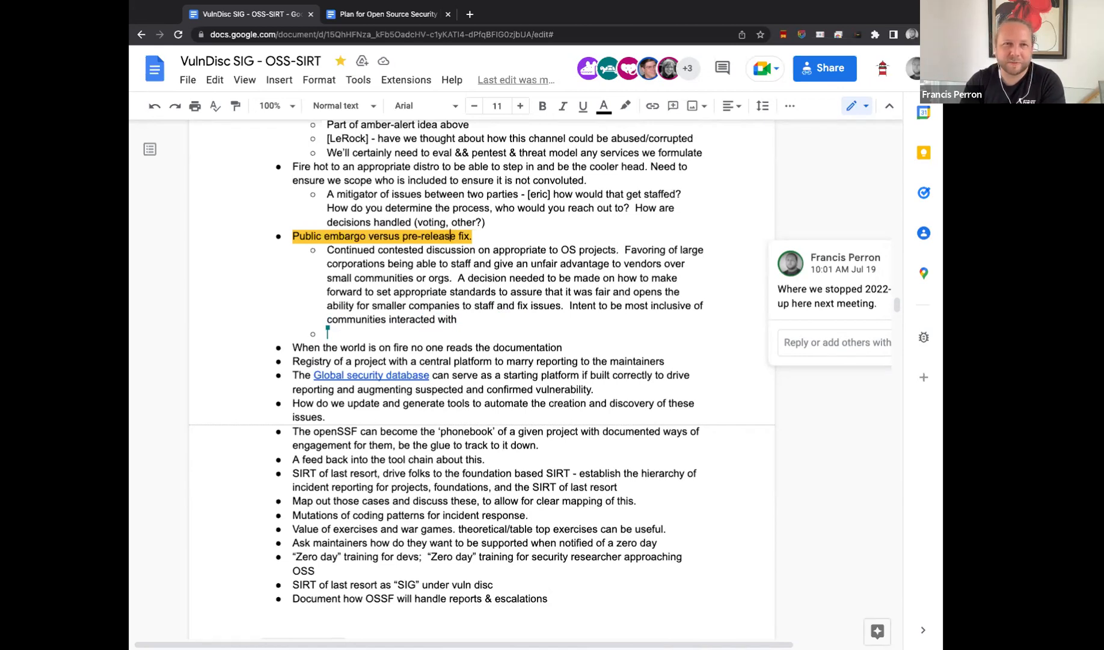
Step: Finish the sub-note: coordinating prerelease and marketing fixes would be harder for smaller project teams
type("Coordination of p")
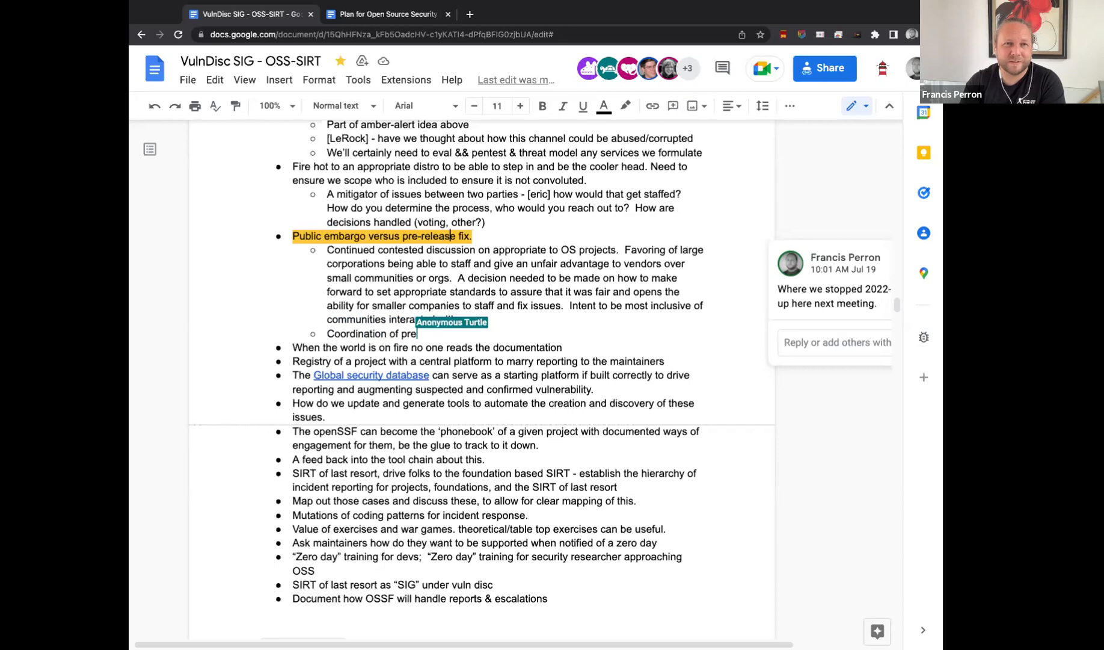
type("release and the need for mak")
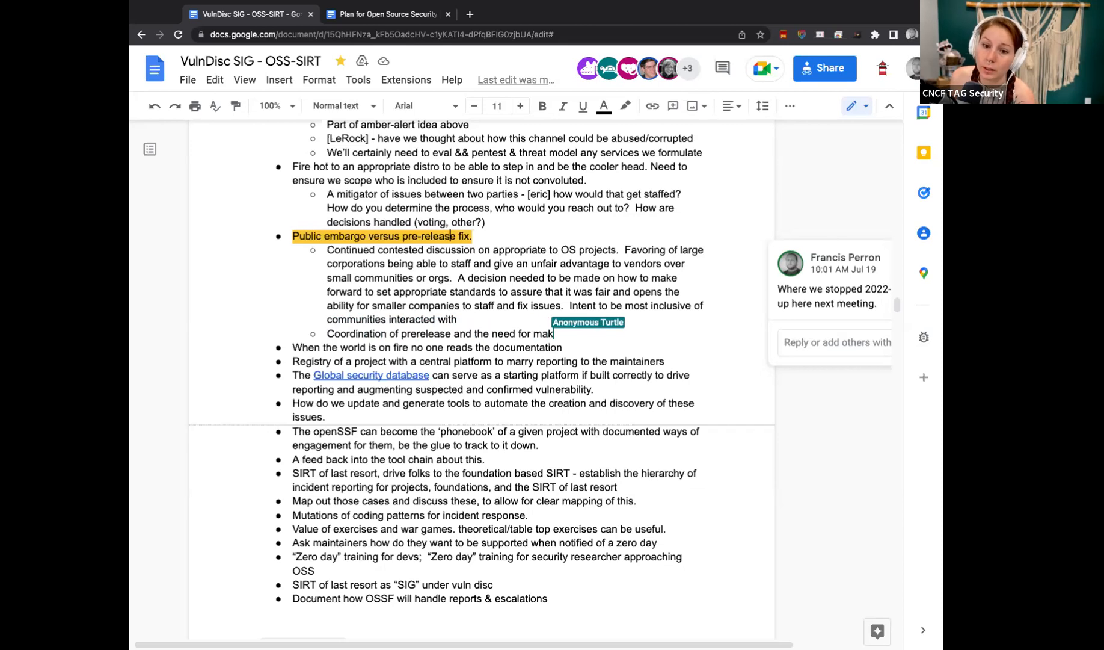
type("rketing o")
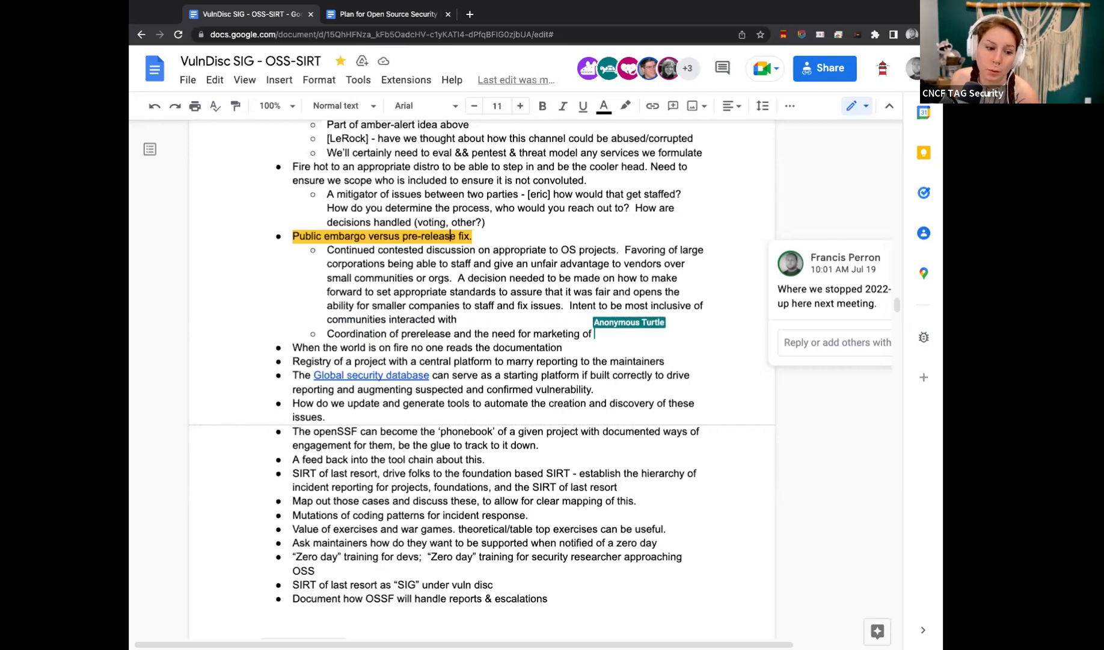
type("fixes would be more difficult for the typical")
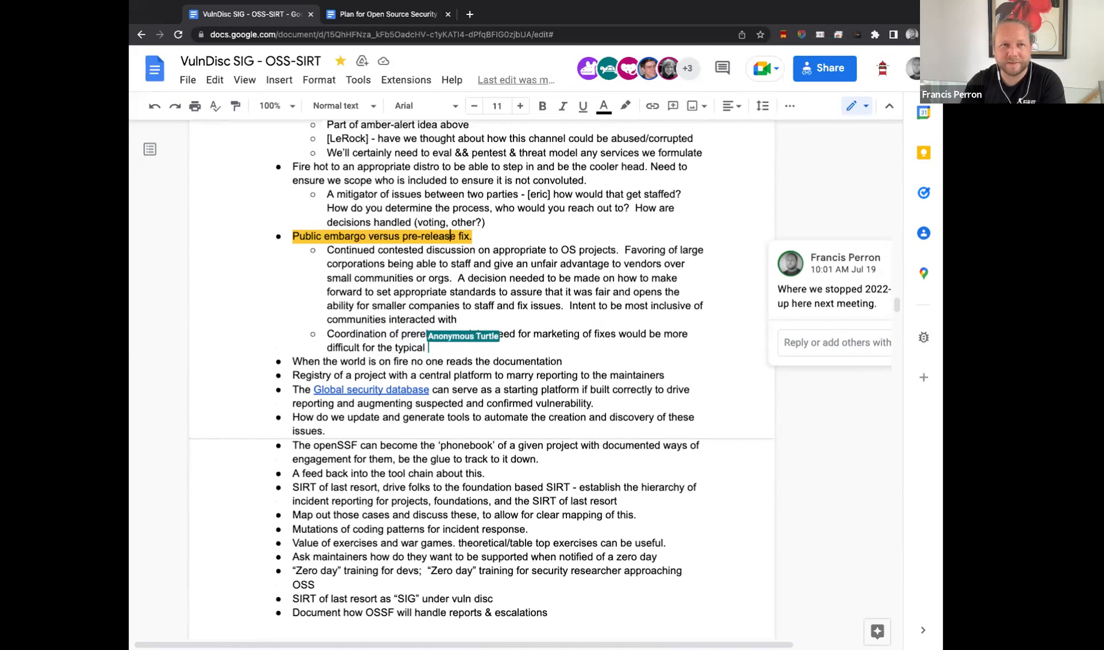
type("smaller project team.")
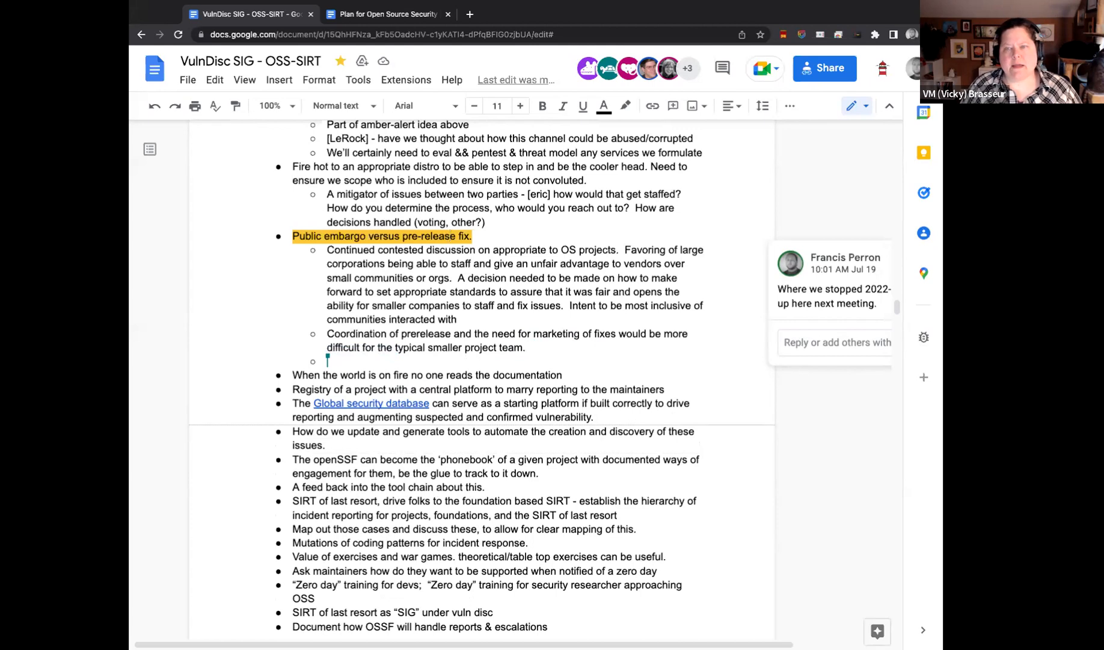
Step: Note that the SIG should educate and coordinate with small and medium projects to meet prerelease needs
type("SIG shou")
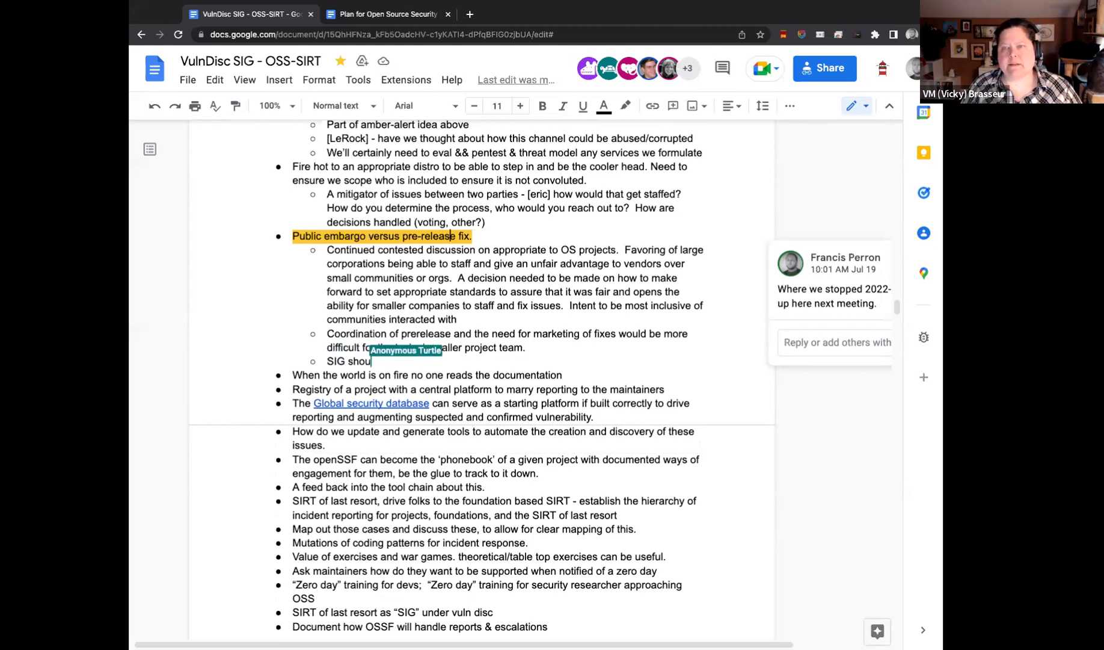
type("ld educate")
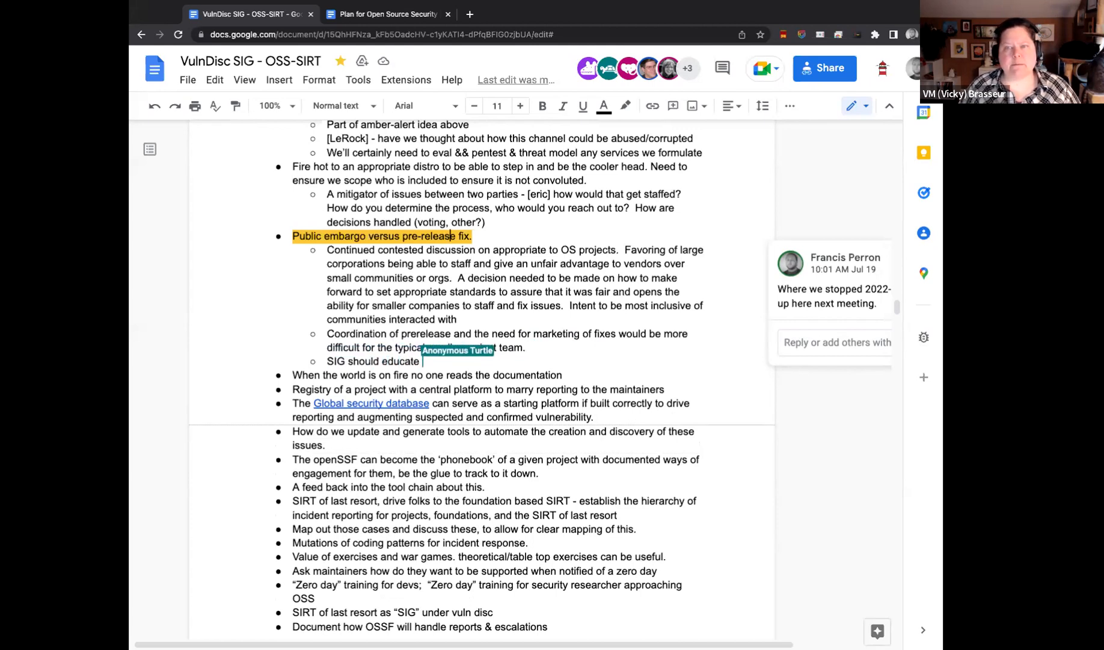
type("and coordinate with")
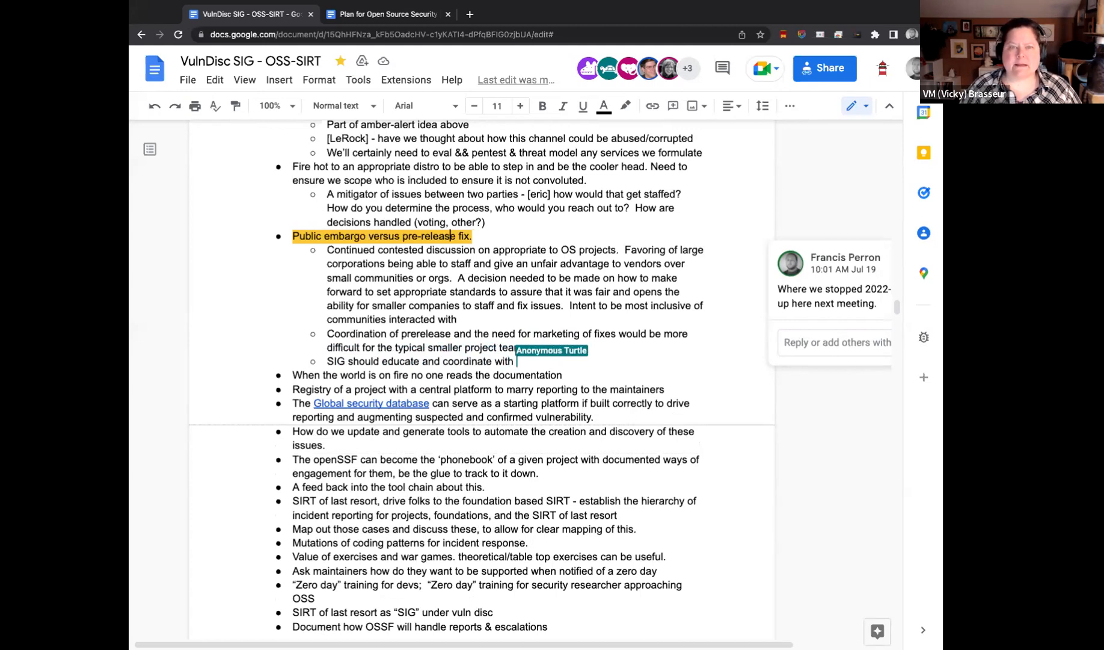
type("small and medium projects")
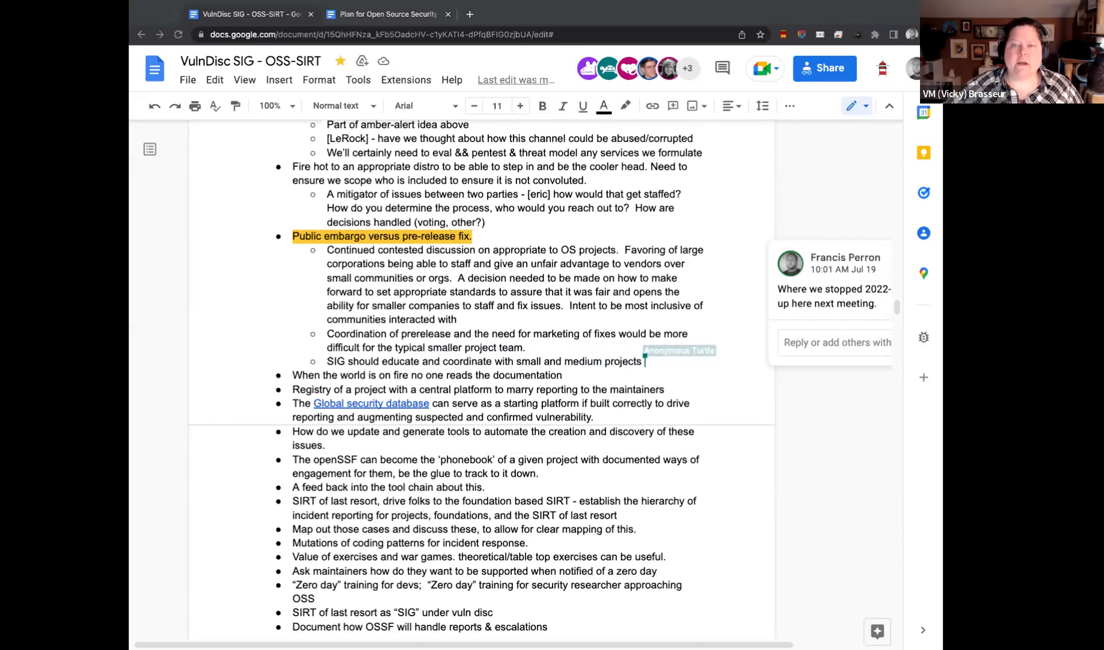
type("to help them meet the")
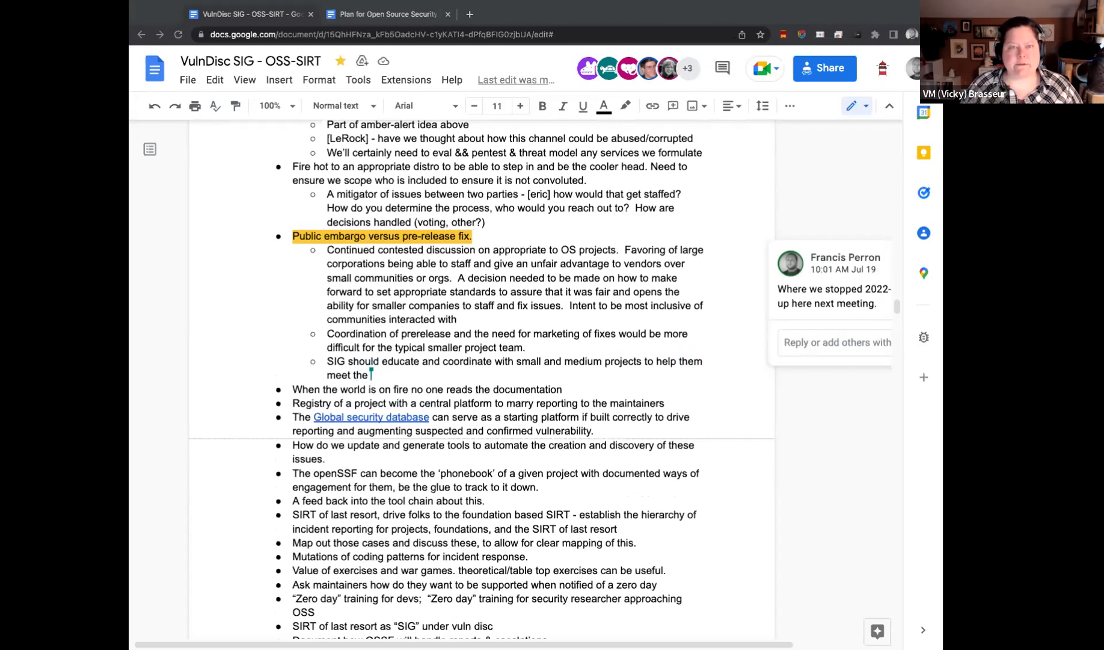
type("prerelease")
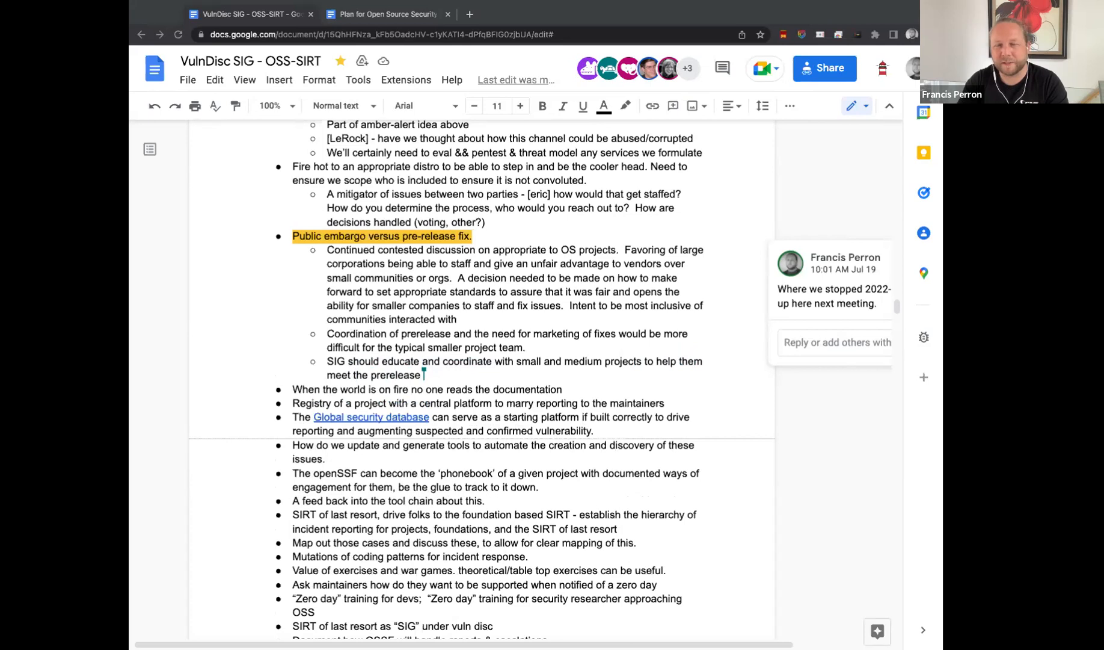
type("needs")
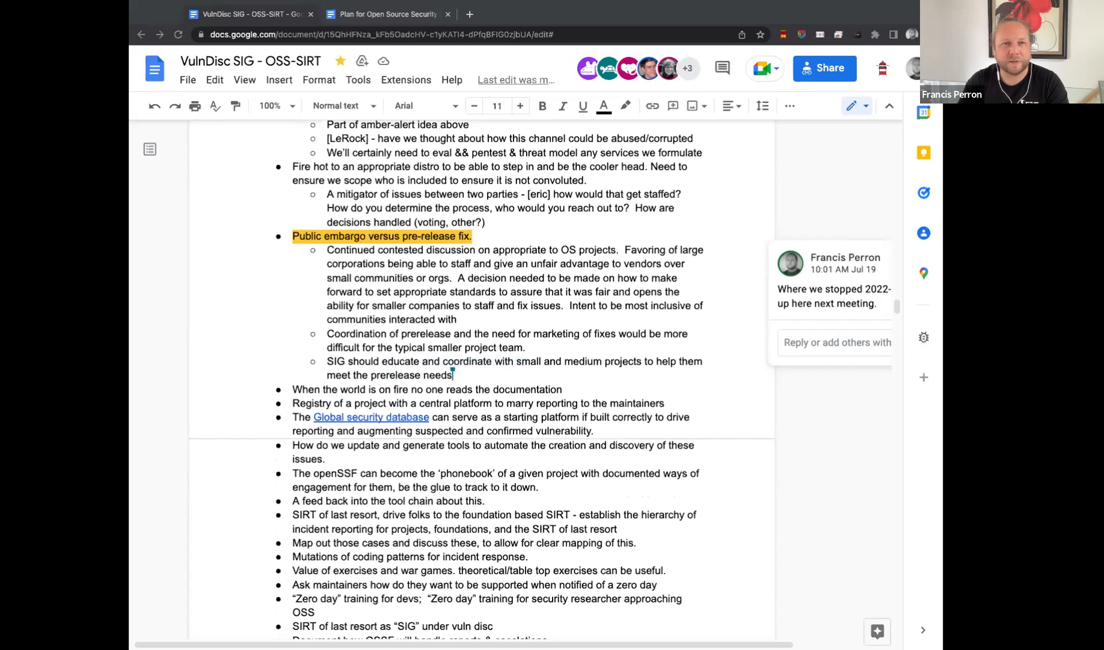
Step: Add that coordination with the Education SIG would ideally help them
type("Coordi")
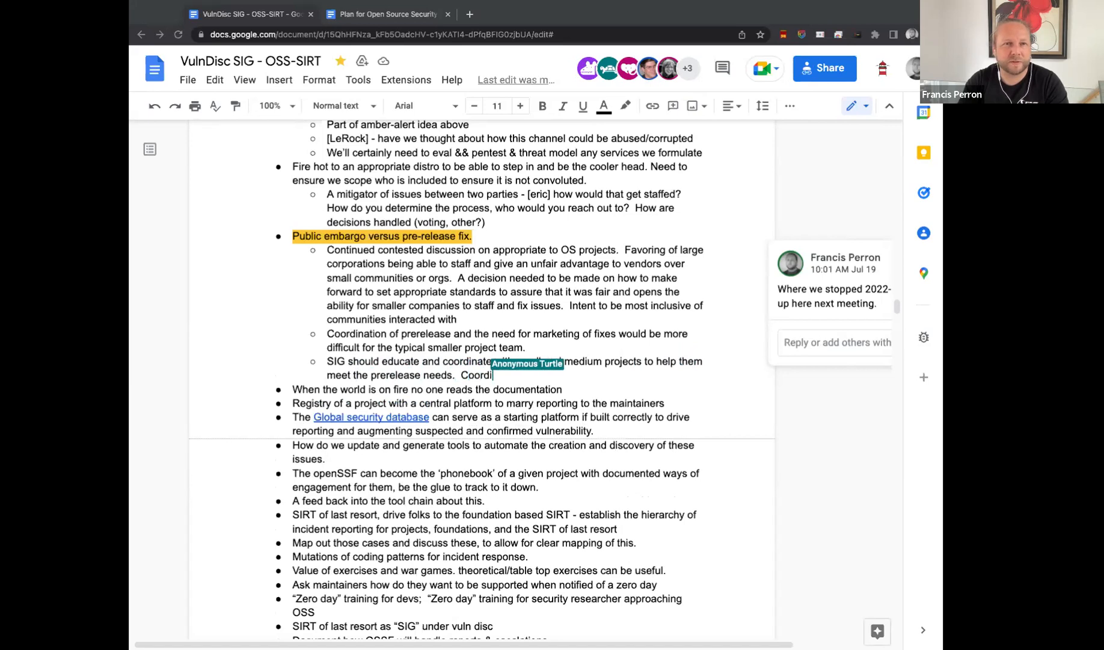
type("nation")
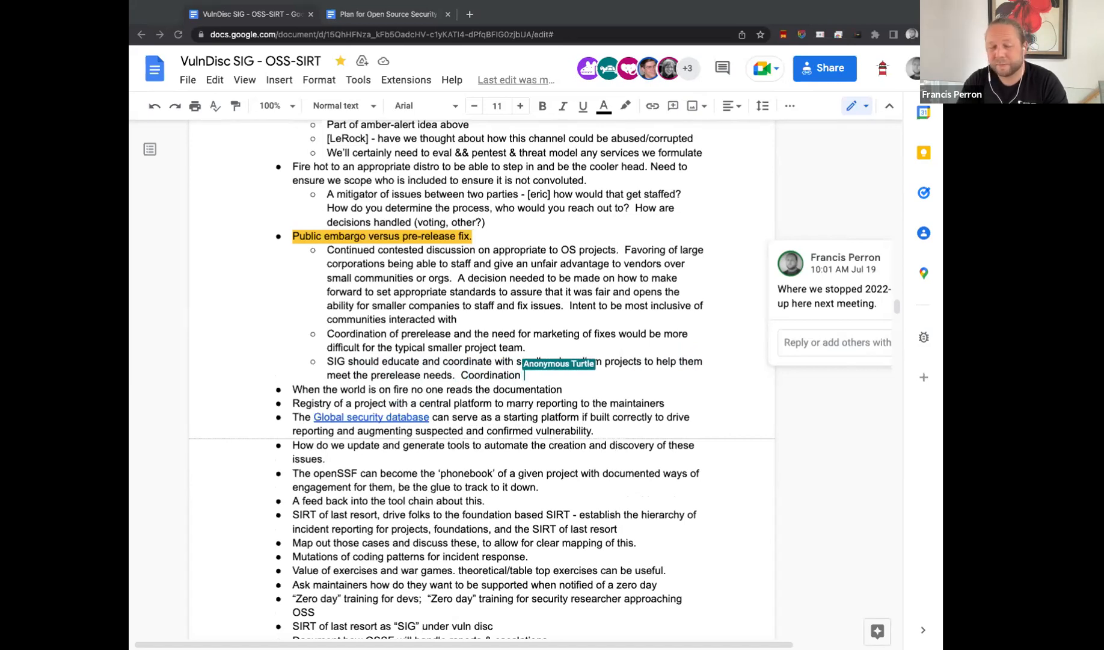
type("with Education")
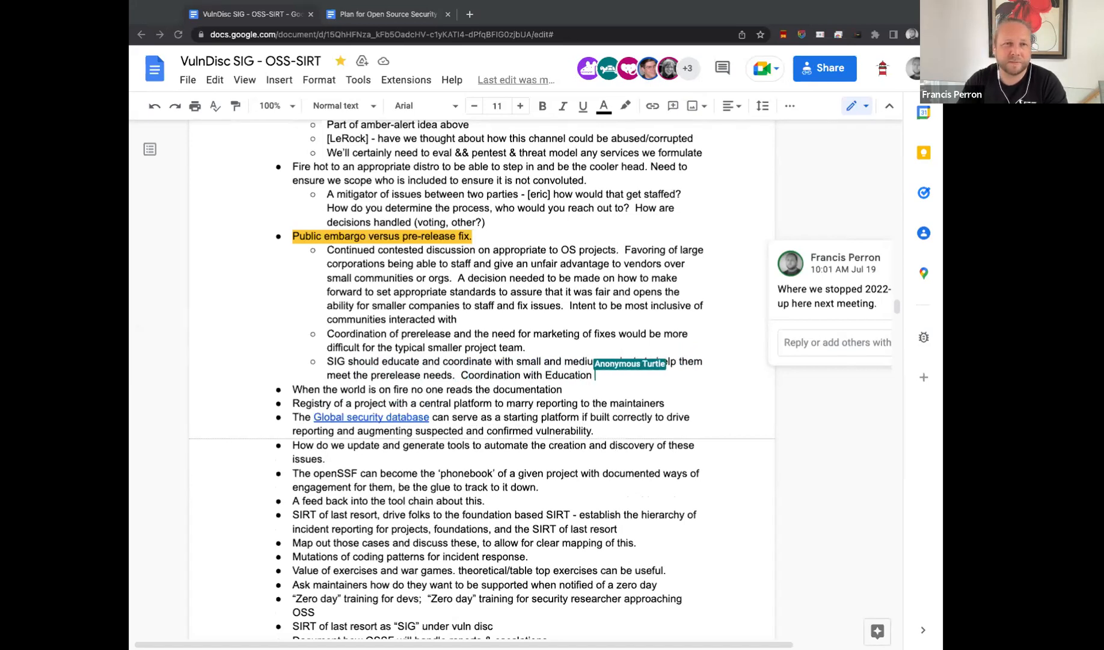
type("SIG")
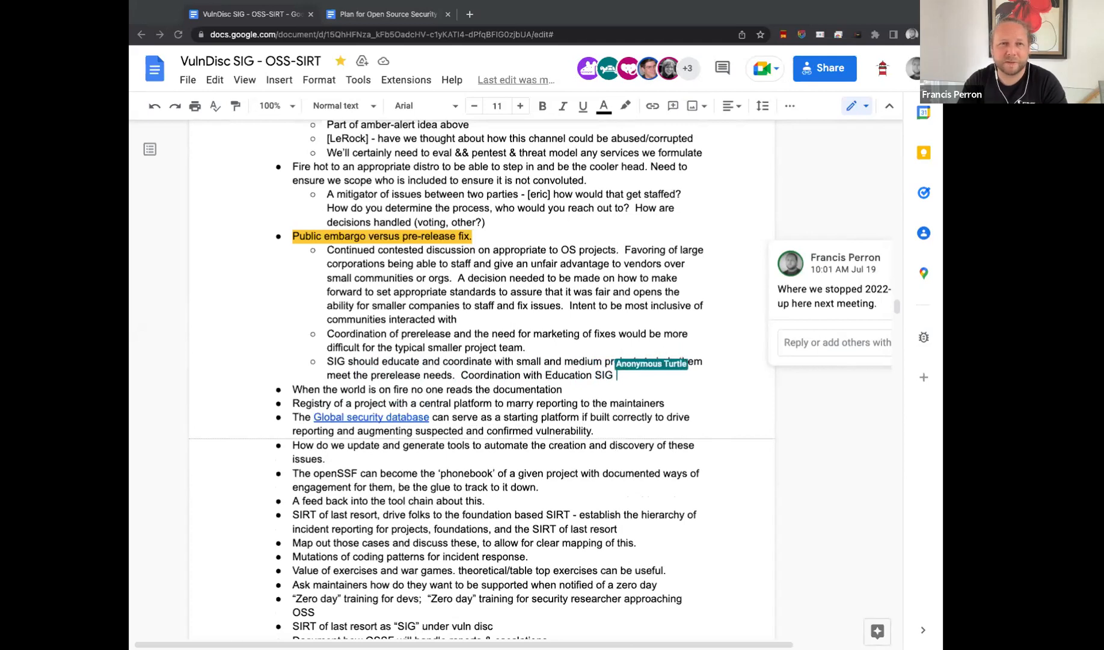
type("would")
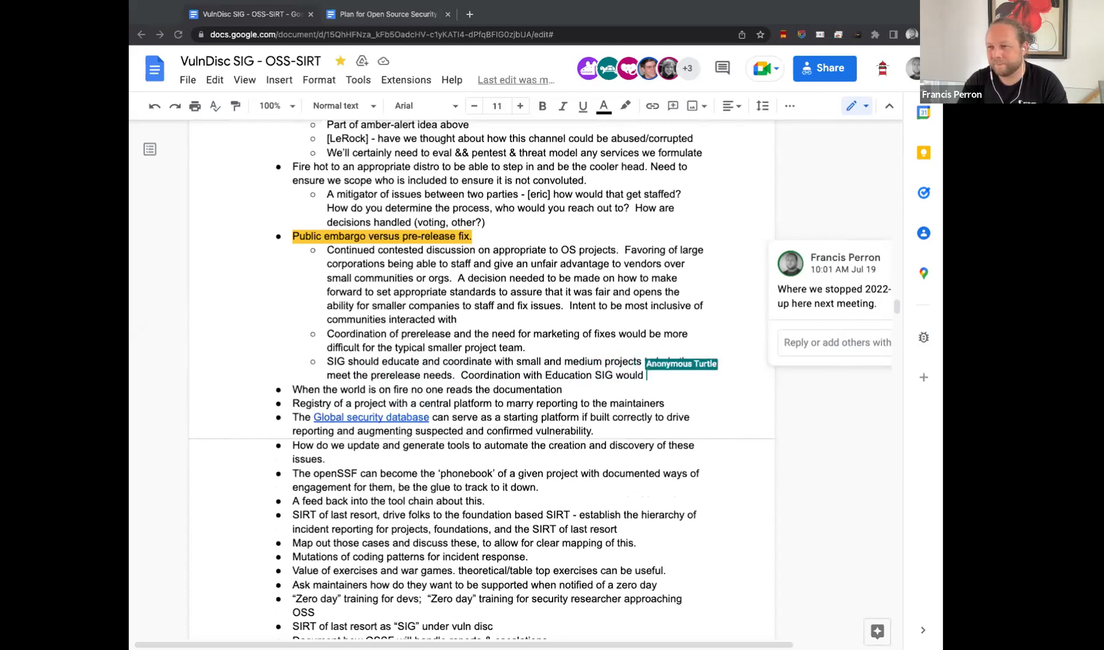
type("to help them")
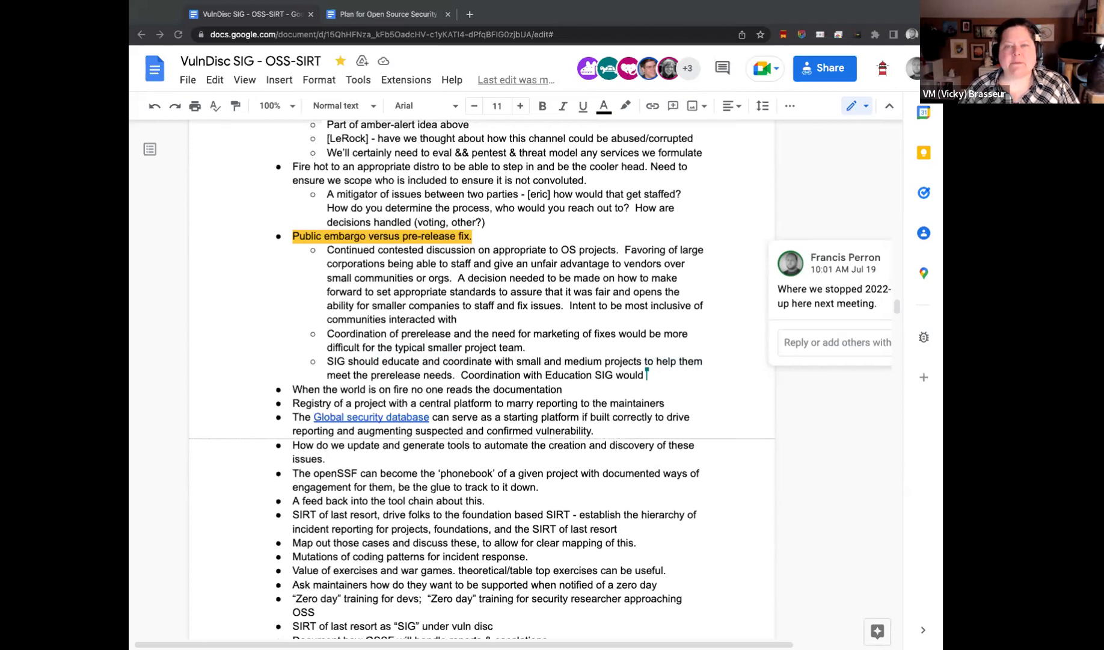
type("ideal")
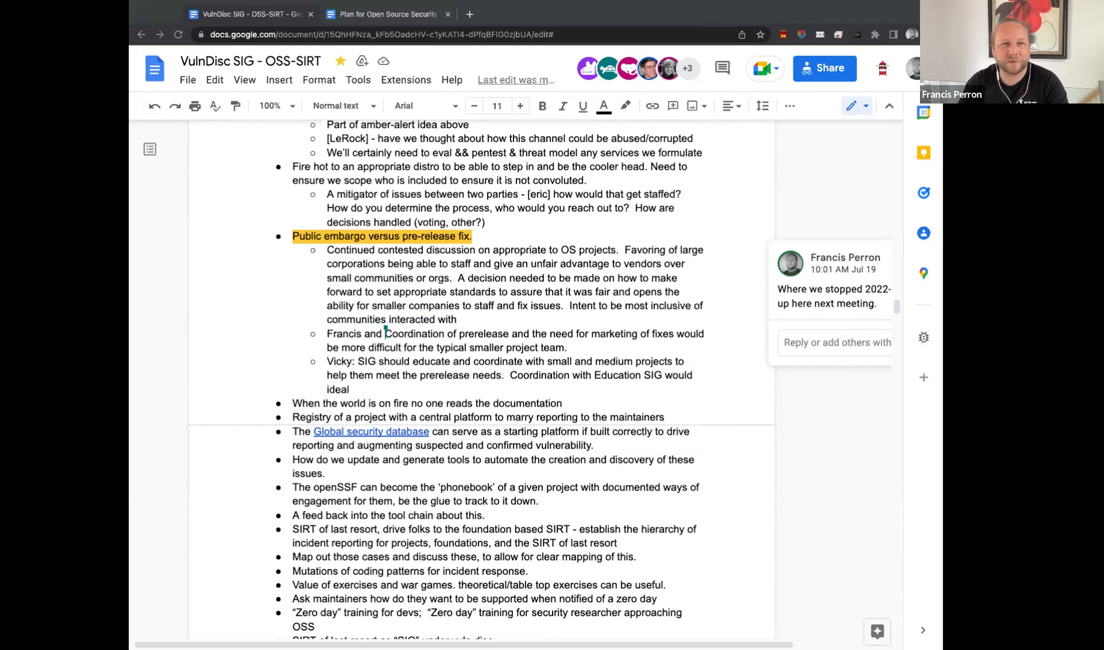
Step: Credit the note to CNCF TAG Security and complete Vicky's sentence with 'ideal'
type("CNCF")
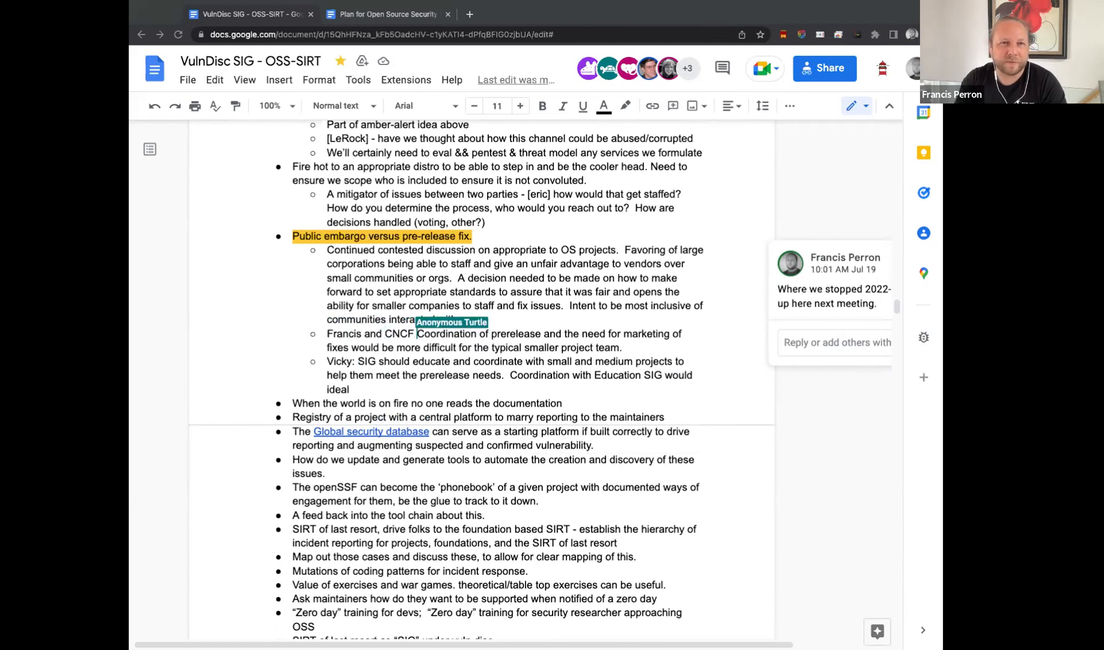
type("Security:")
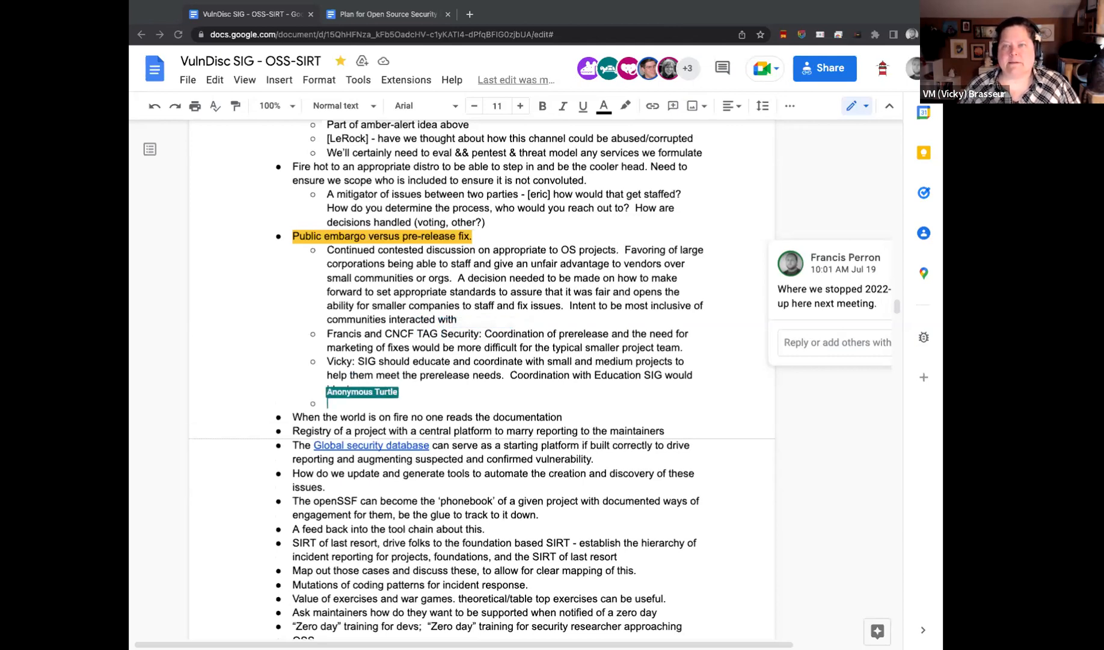
type("ideal")
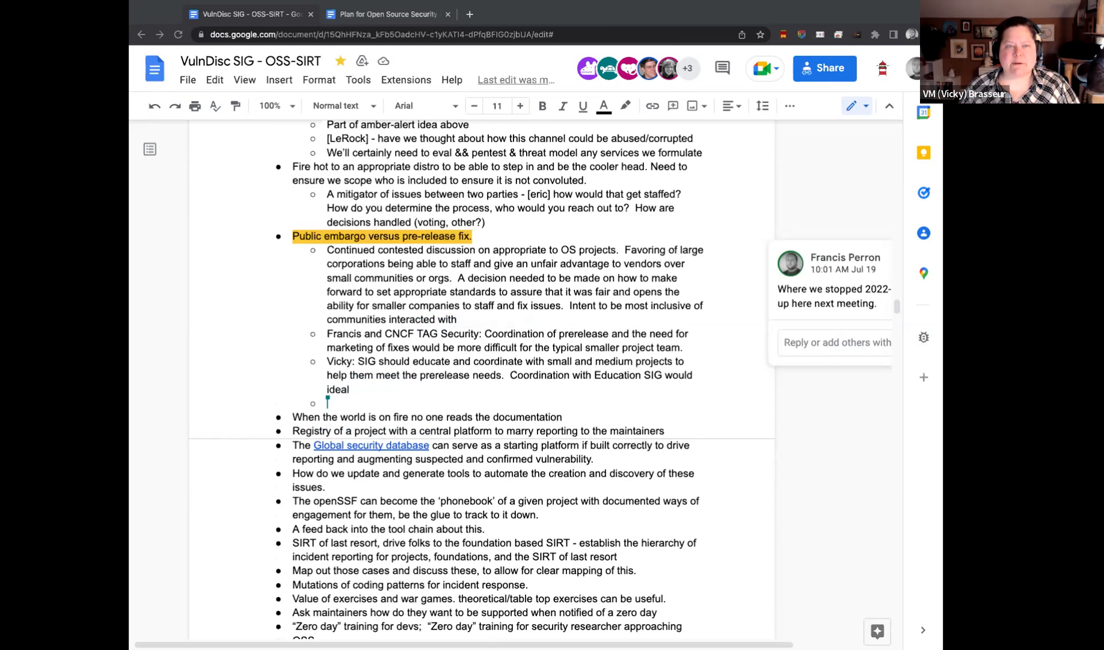
Step: Write that a single source of truth and fork of Vince may better help manage the SIG here
type("Single source")
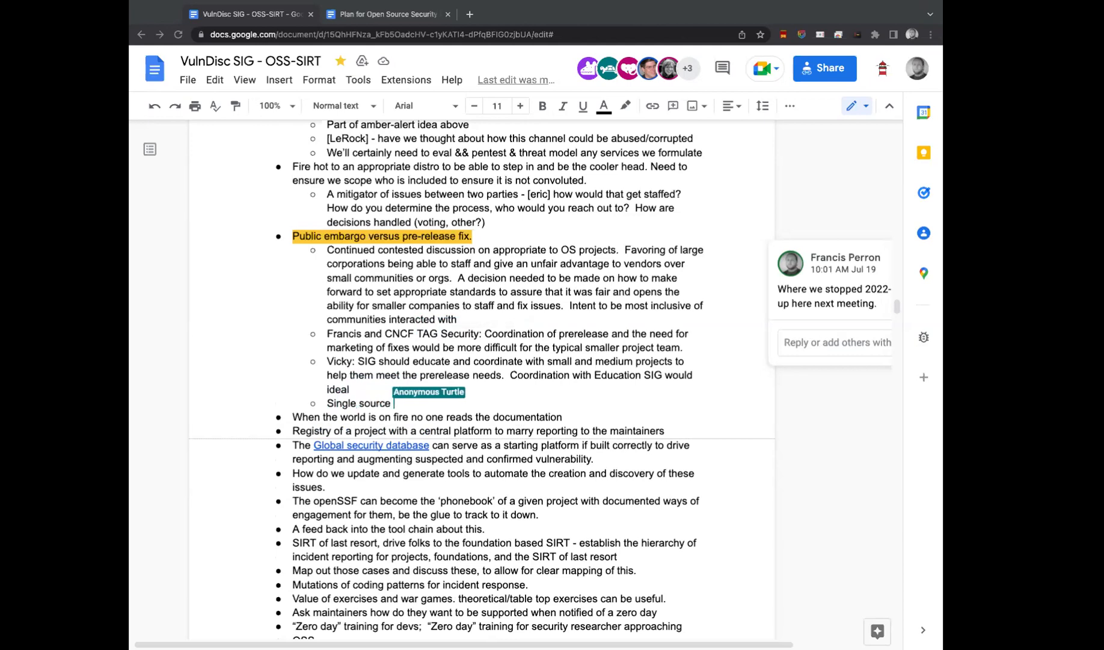
type("of truth and fork of")
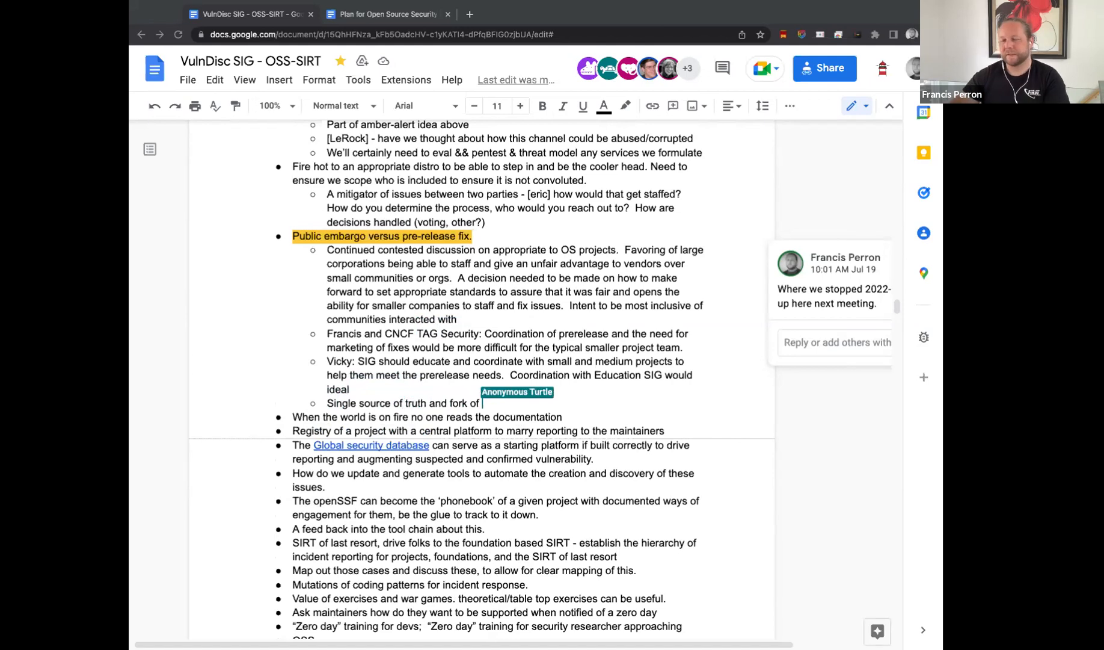
type("Vince may")
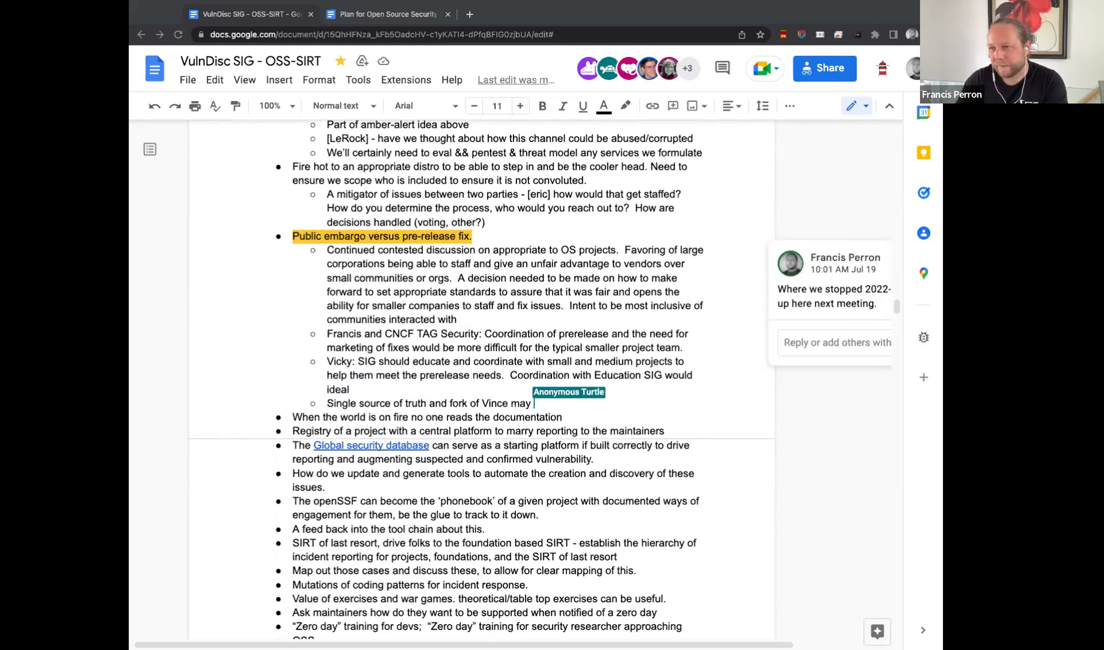
type("be a better solution")
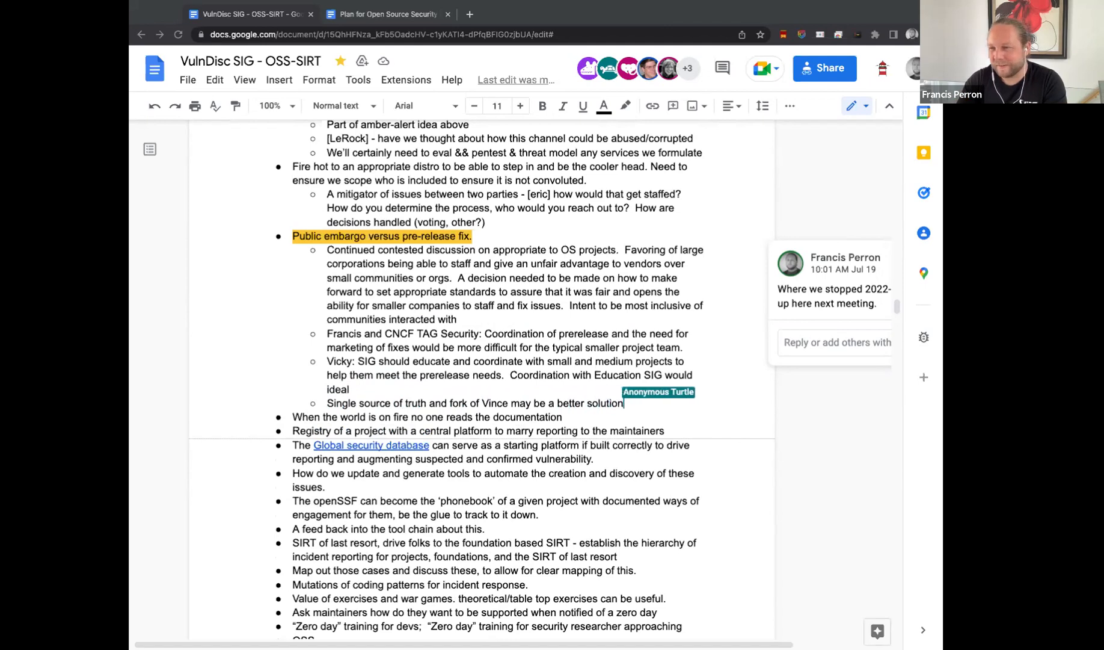
type("for helping to manage SIG")
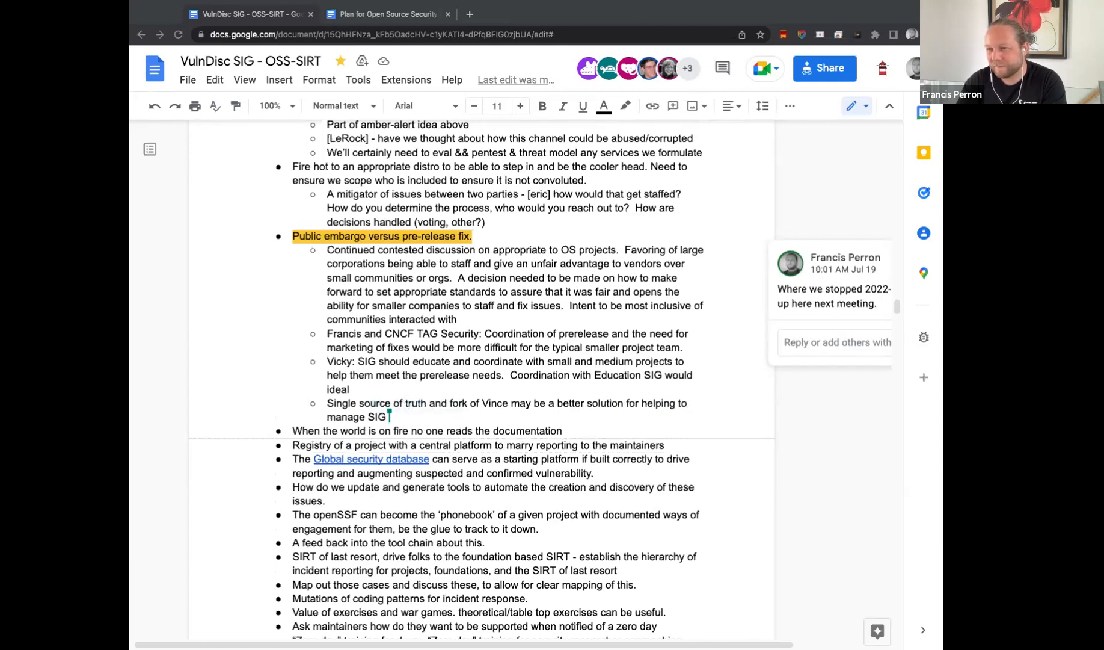
type("sc")
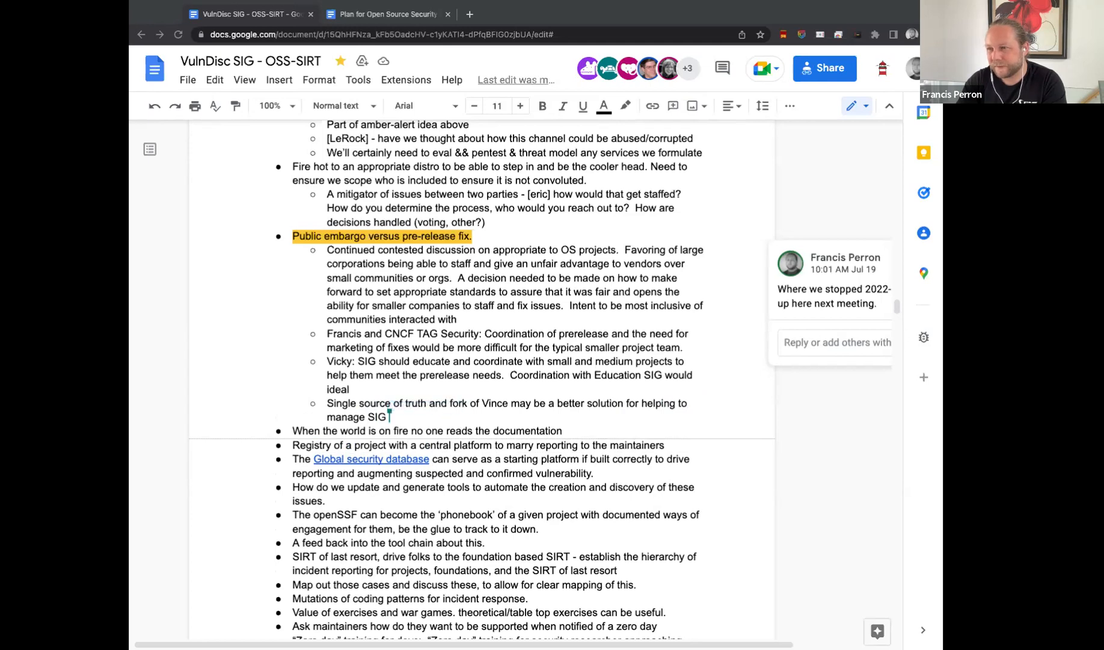
type("here")
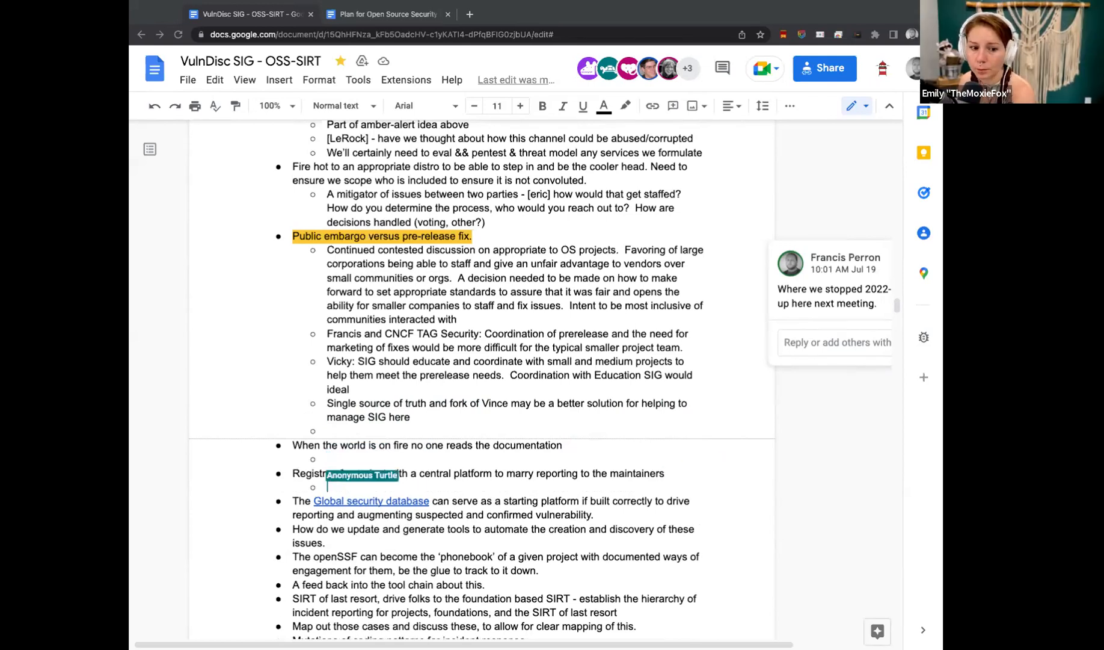
Step: Reply 'To be reviewed again' to the where-we-stopped comment and post it
left_click(837, 342)
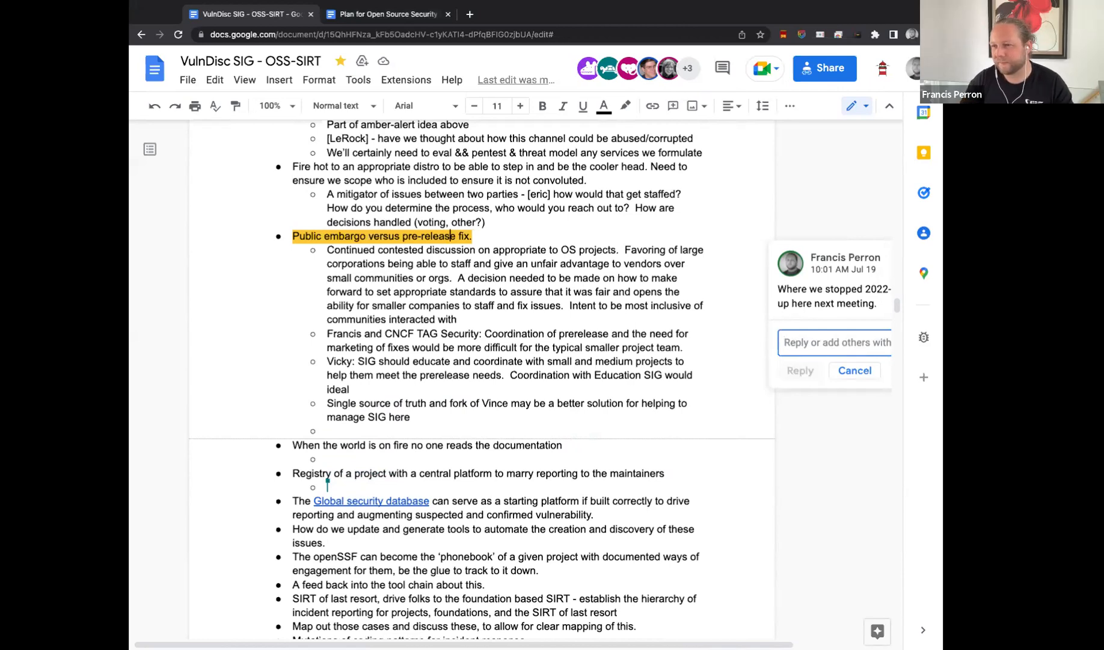
type("To be revi")
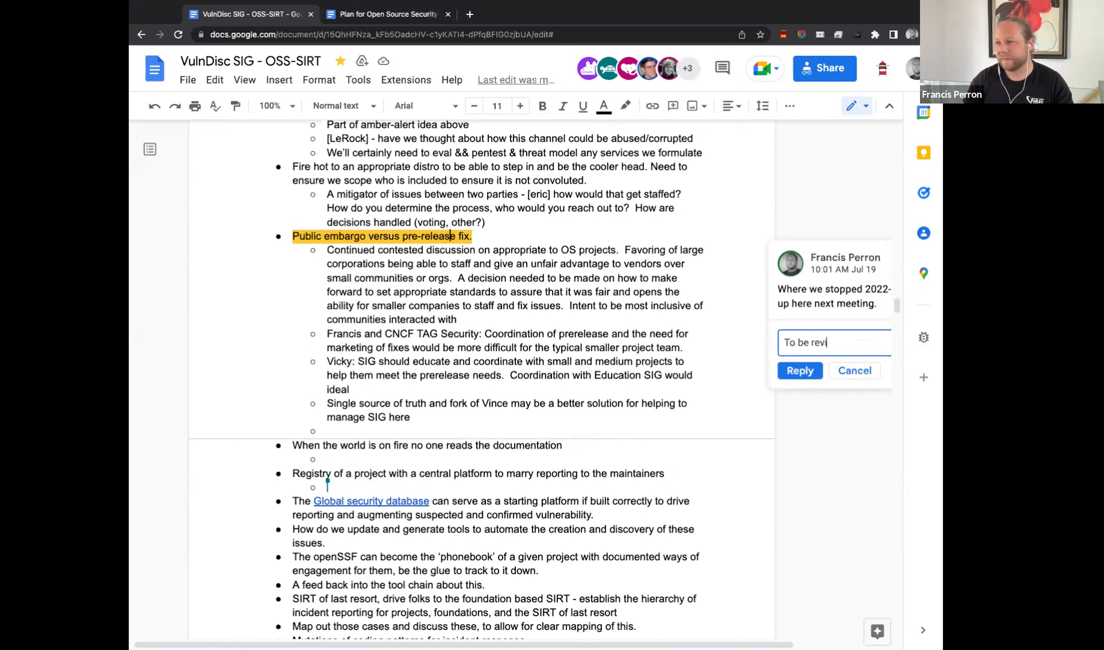
left_click(799, 370)
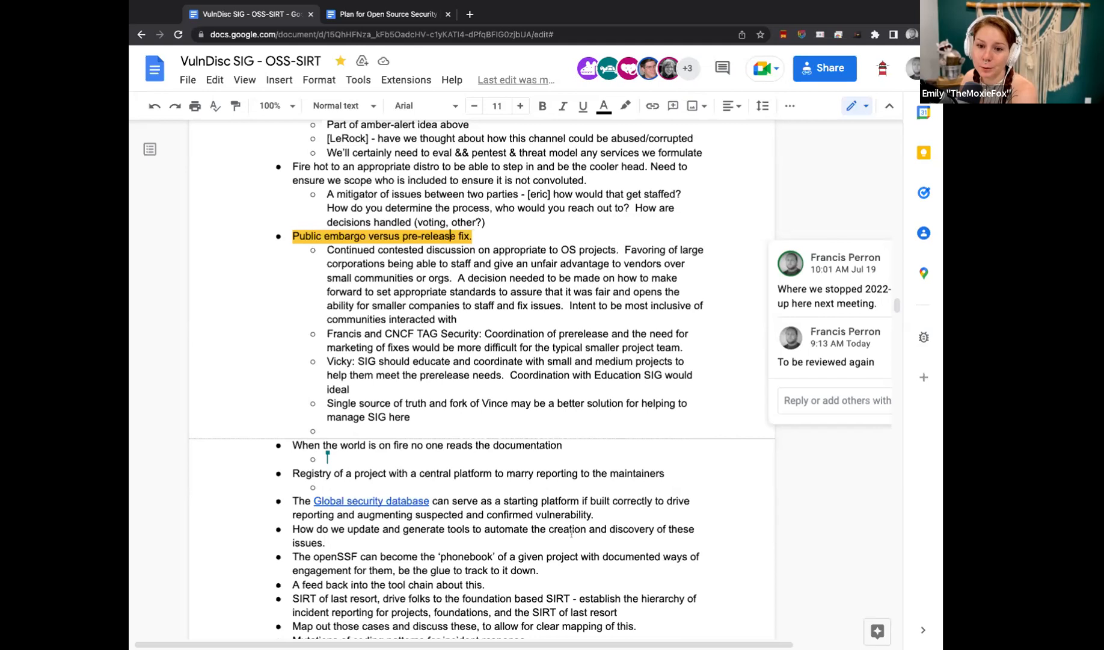
Step: Note under the documentation item that guidance and education are difficult to consume without training
scroll("down", 3)
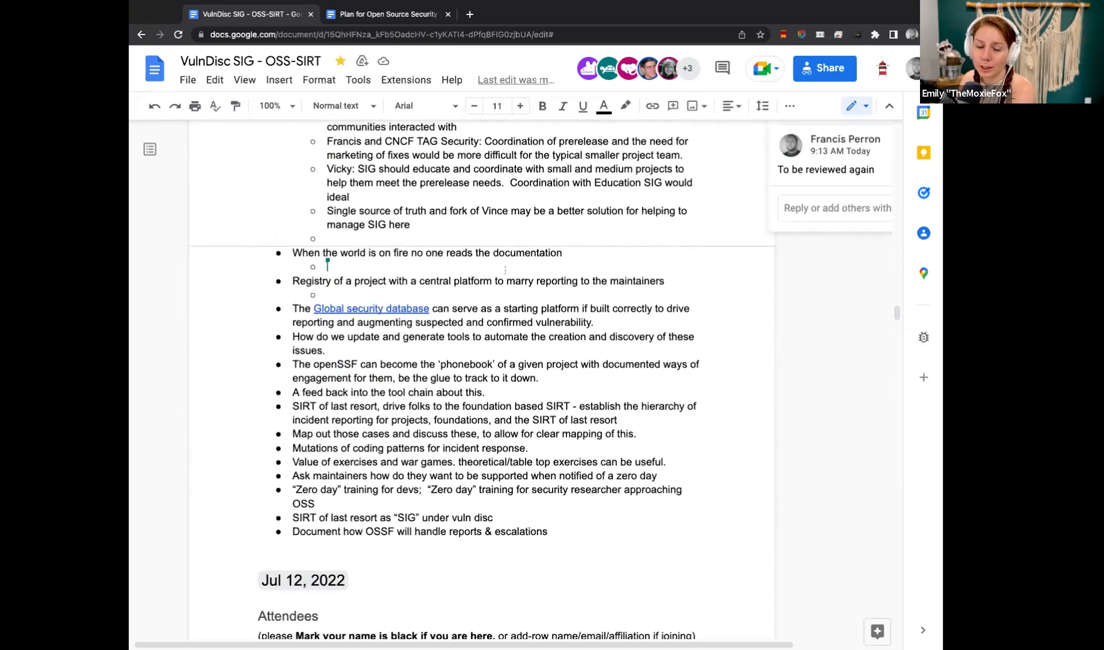
left_click_drag(292, 253, 563, 253)
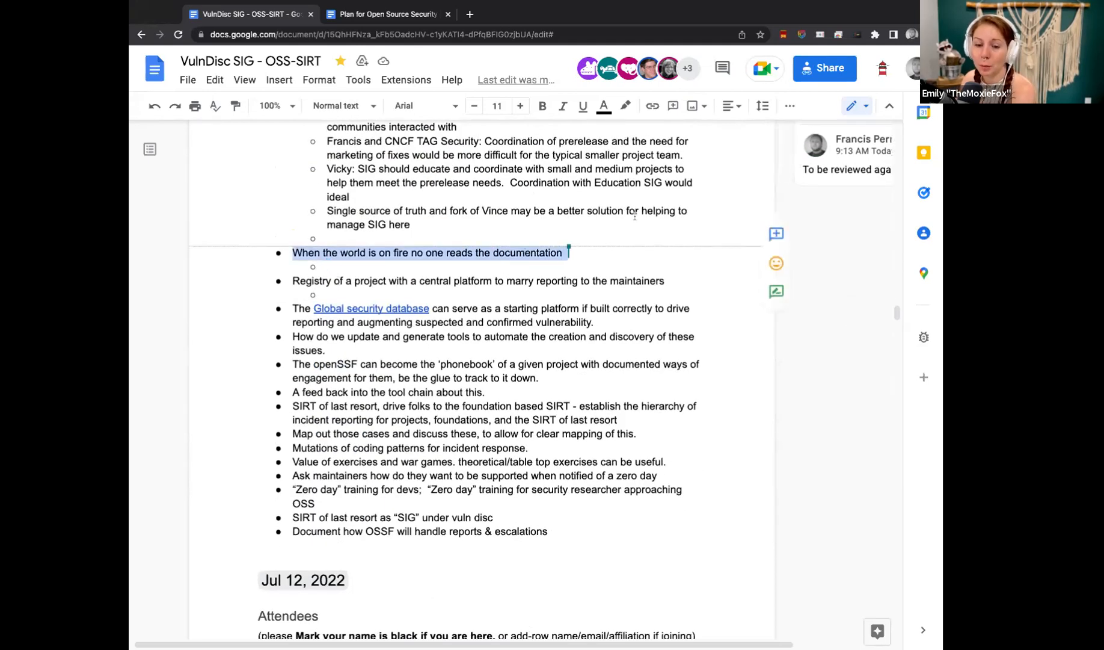
type("Providing")
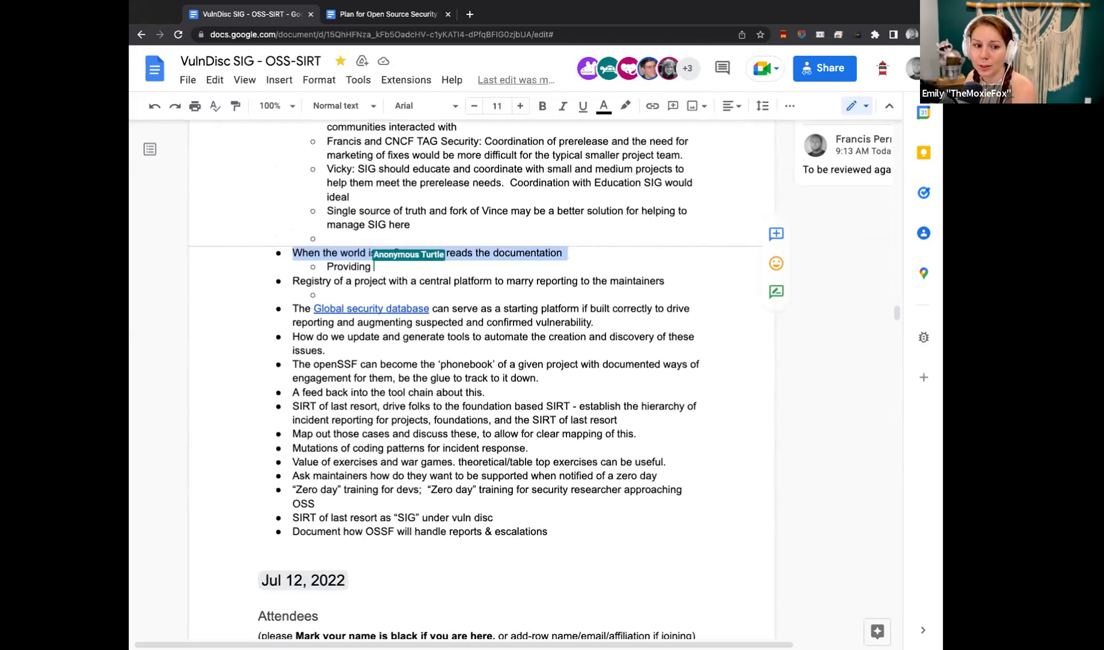
type("guidance of")
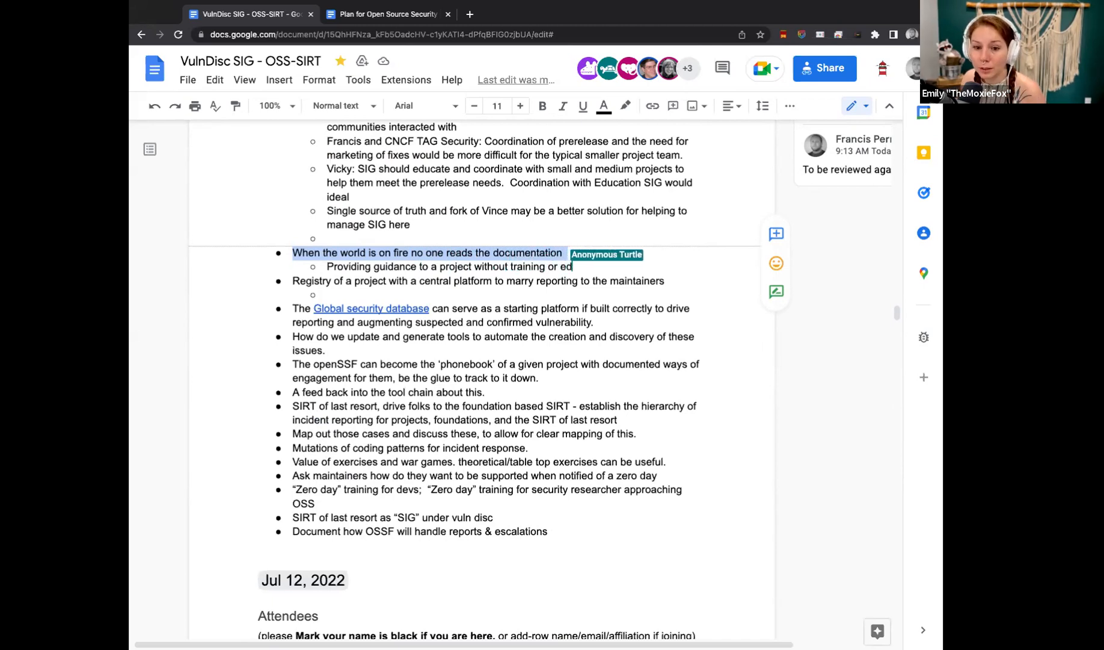
type("ucation can be")
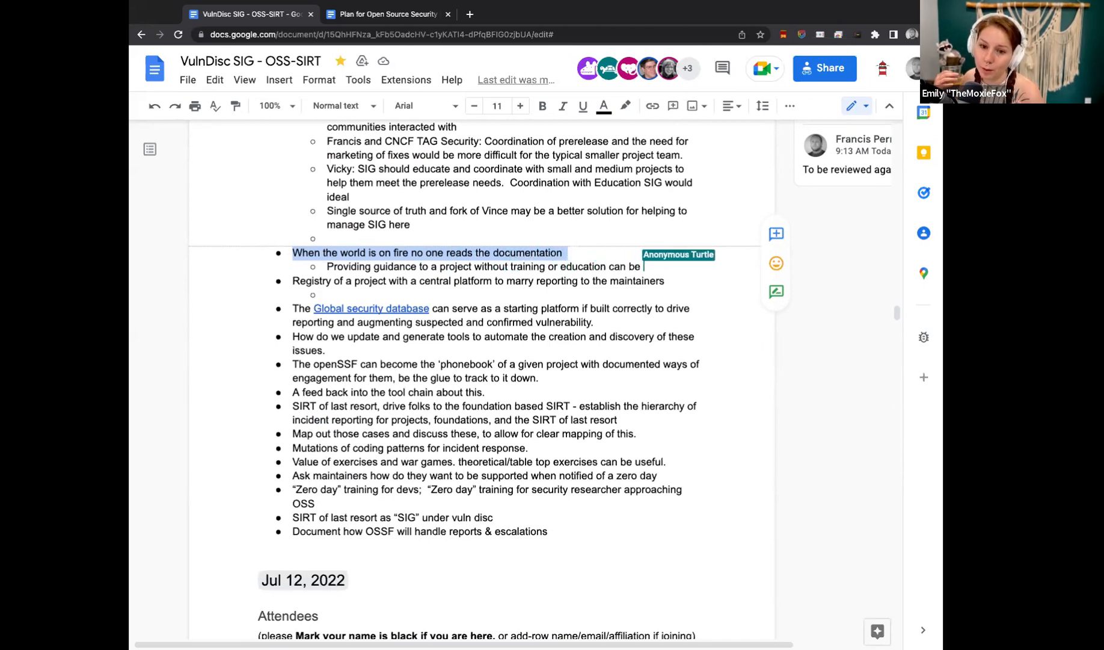
type("difficult to consume without the")
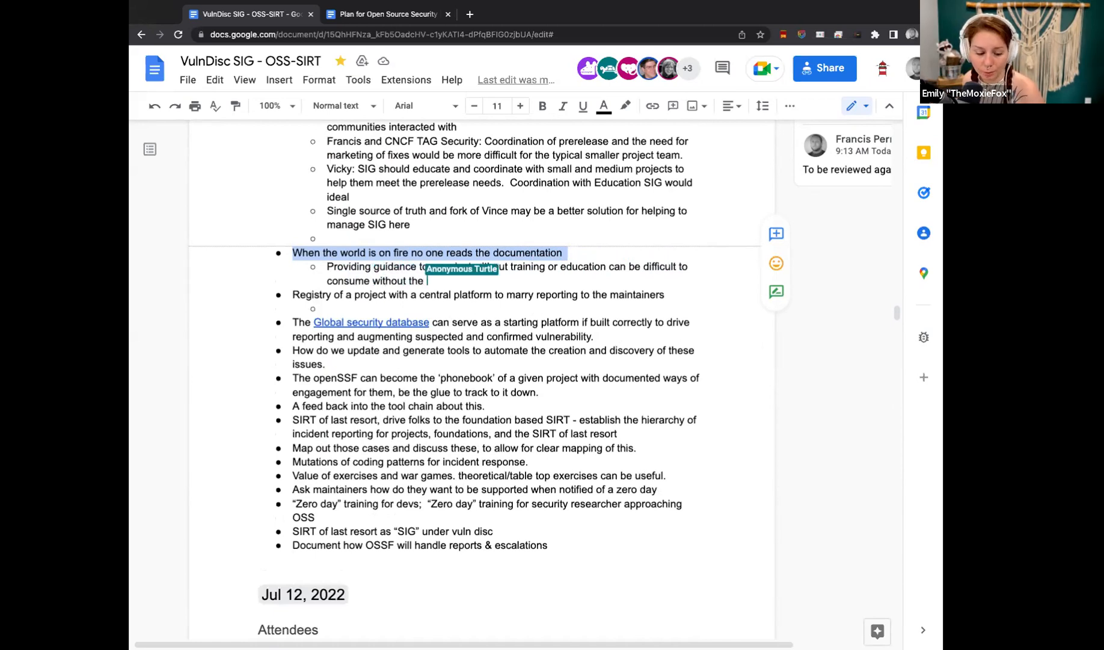
type("training.")
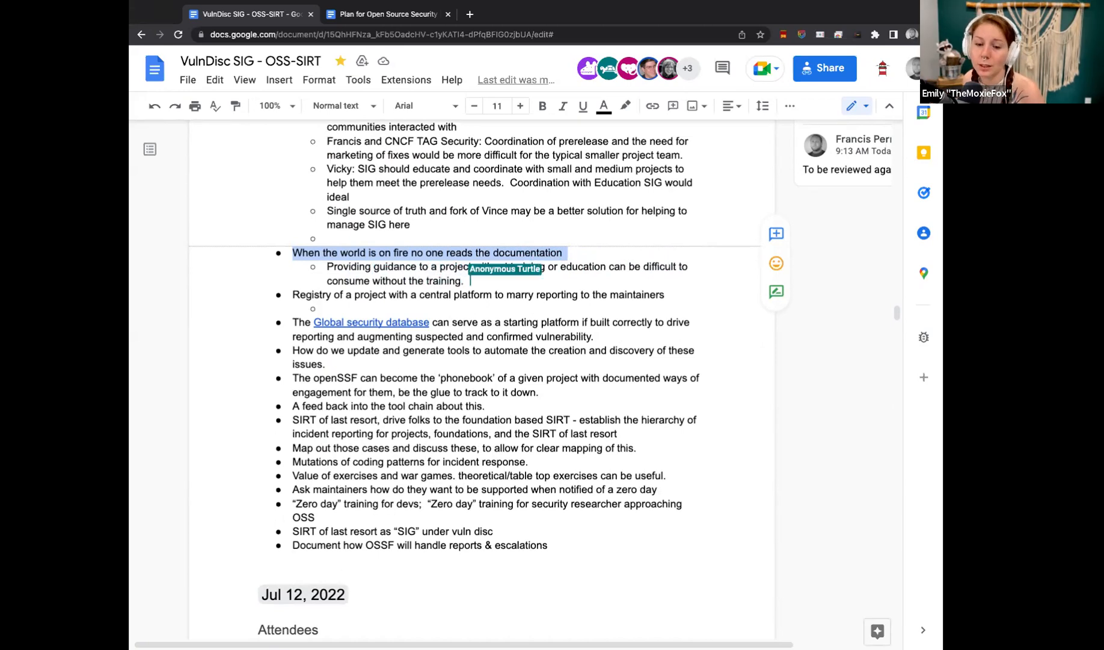
Step: Add that a cheatsheet or playbook for helping manage common problems would help
type("Cheatsheet or")
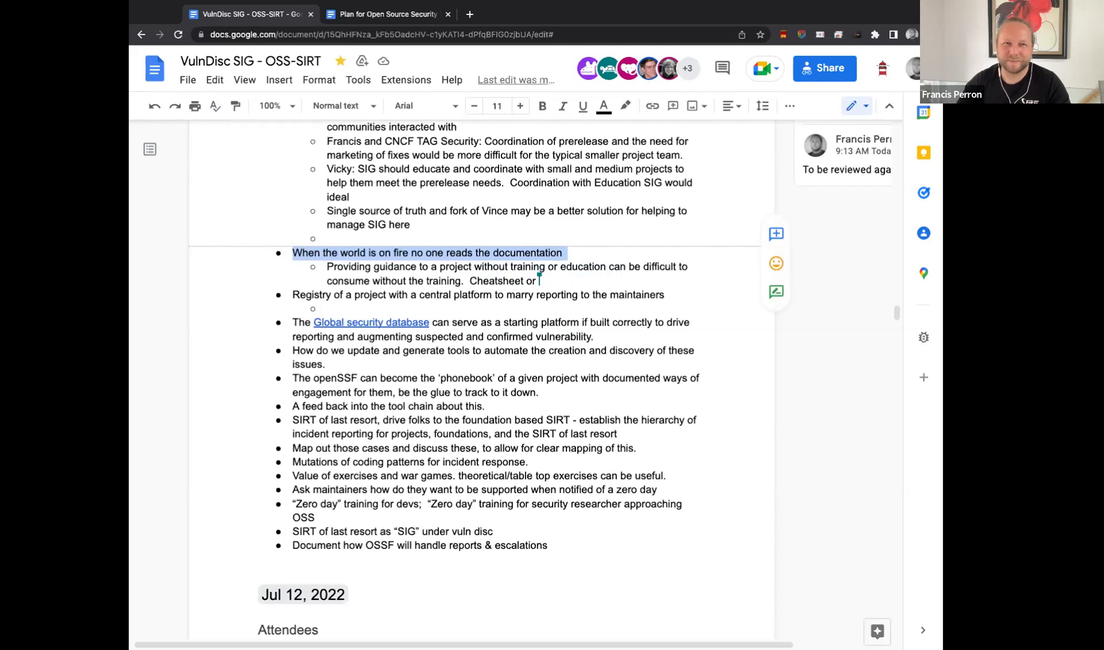
type("playbook")
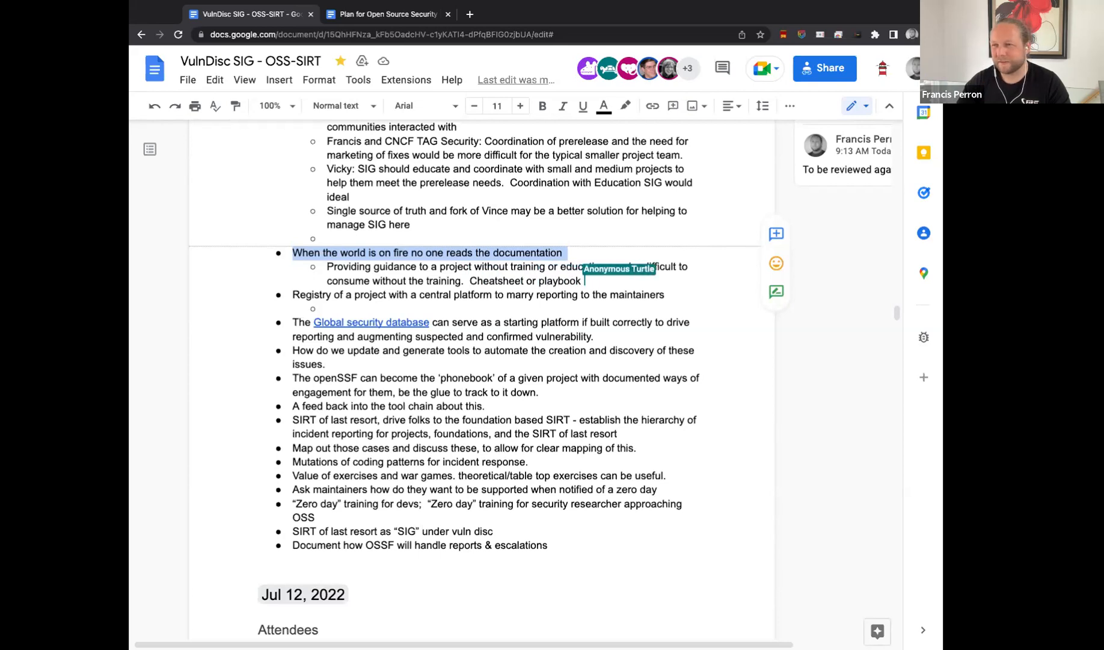
type("for")
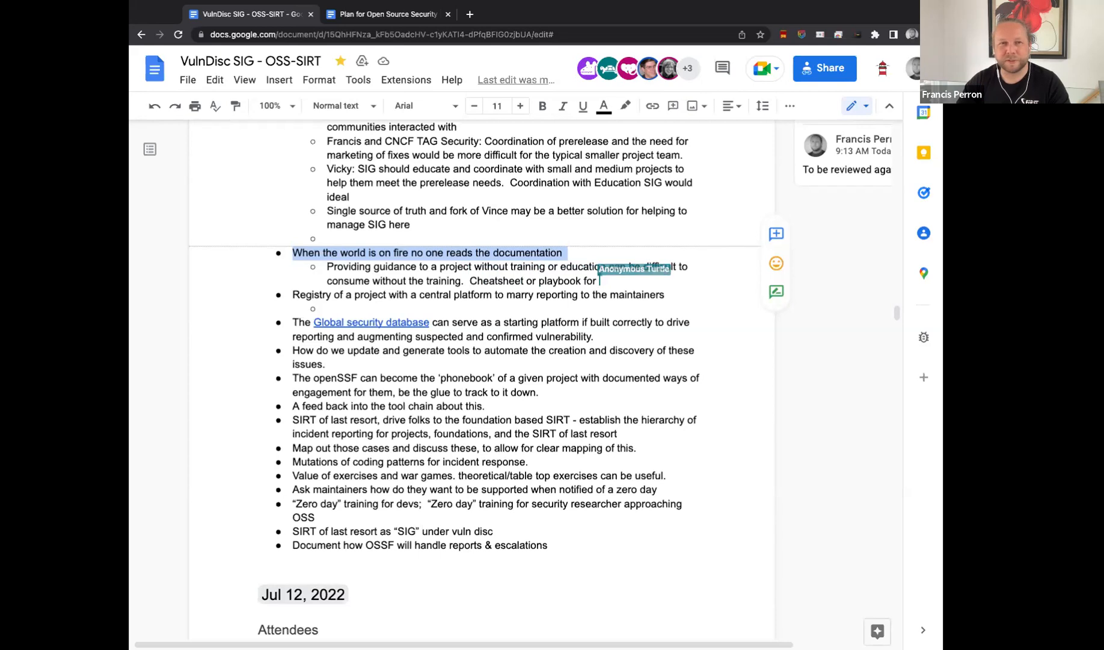
type("helping")
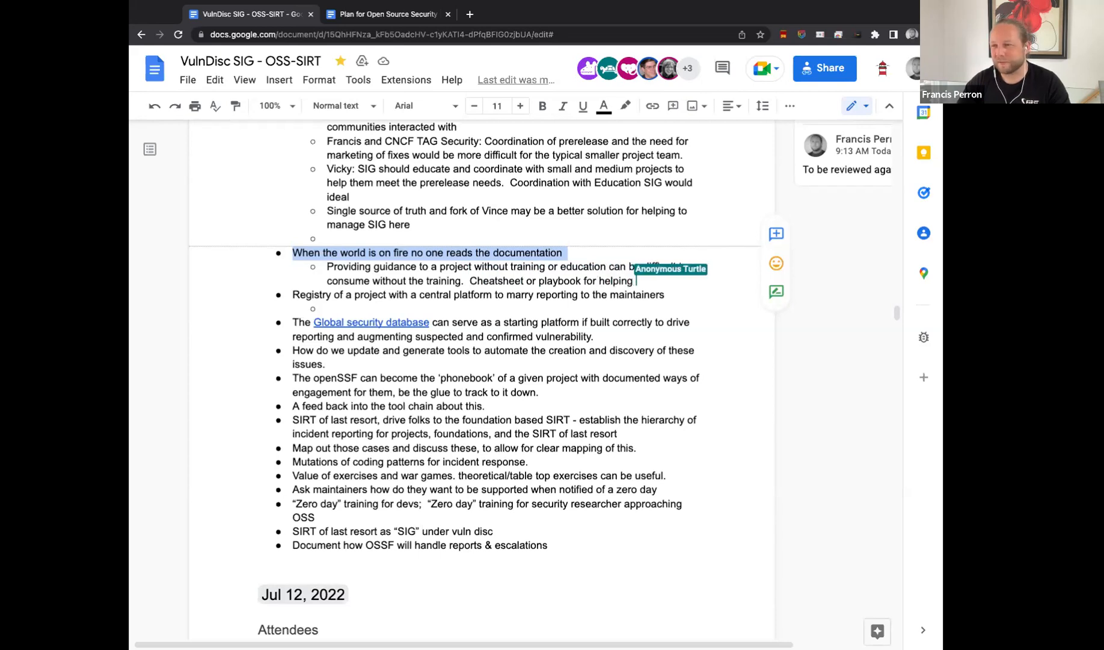
type("manage")
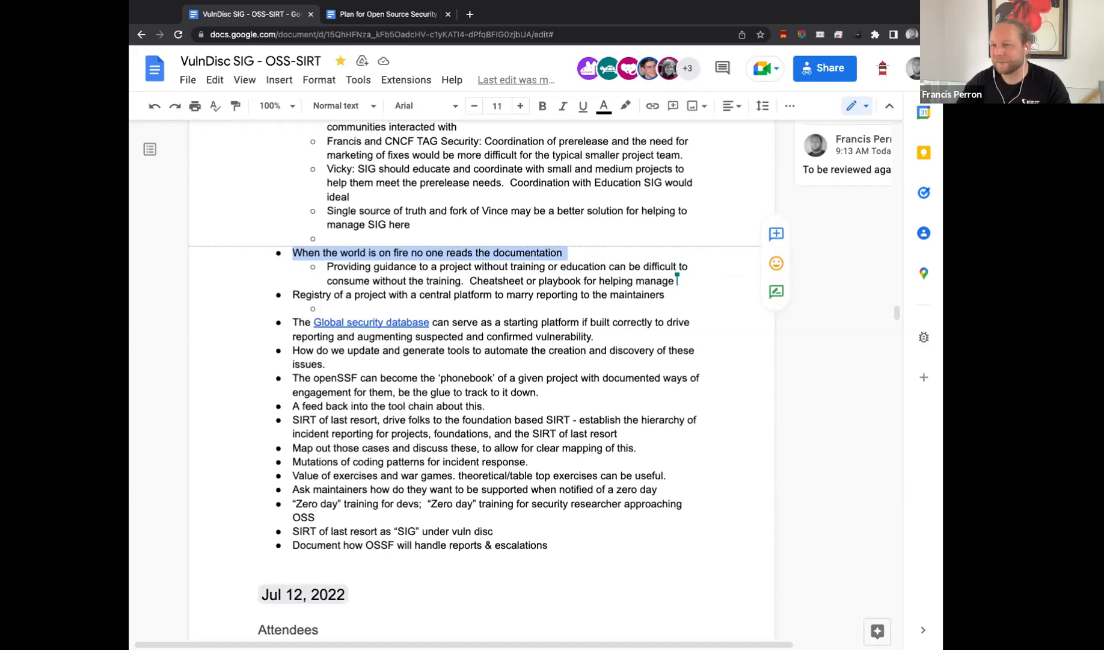
type("common processes or issue types should b")
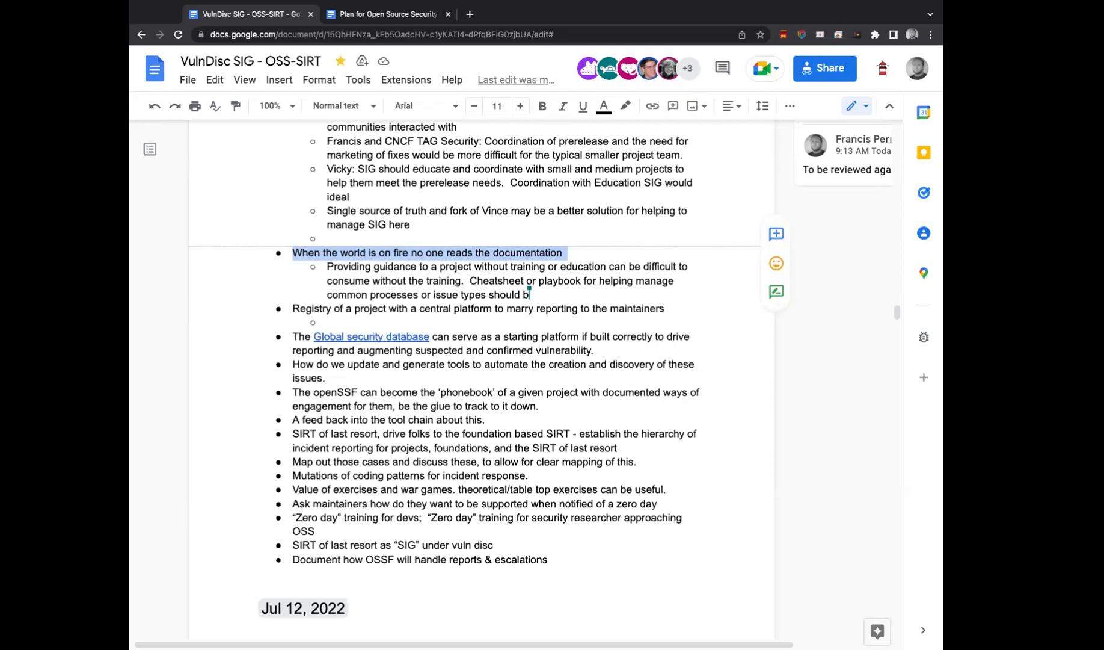
Step: Add a 'TODO():' note to check with the Best Practices group about 1pager versions of docs
left_click(530, 294)
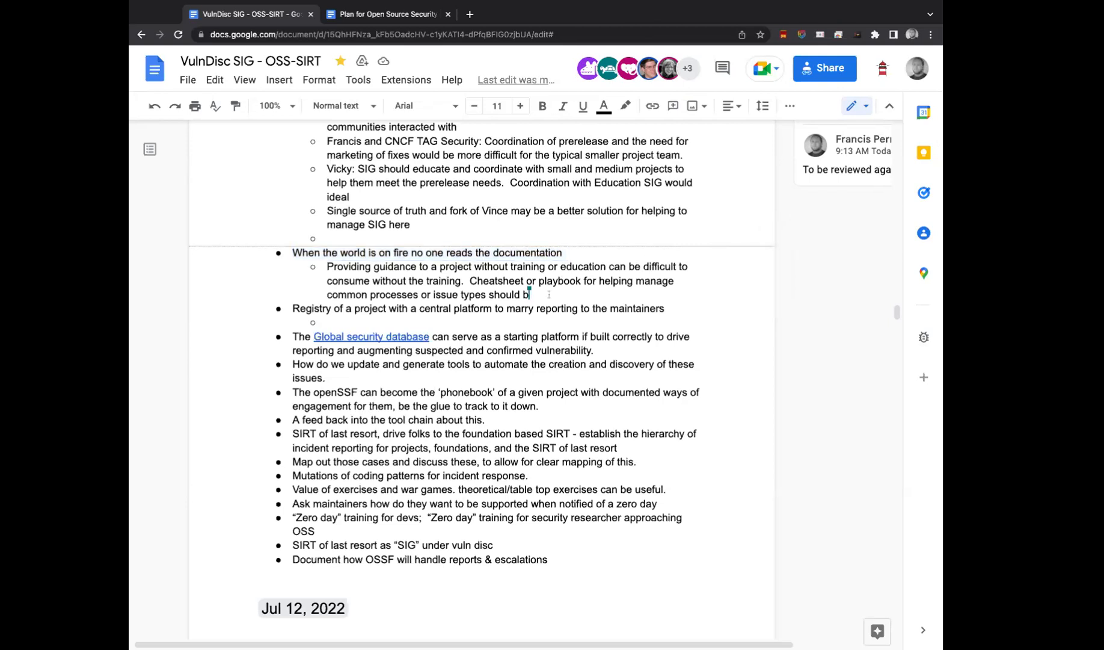
type("check with the Best Prac")
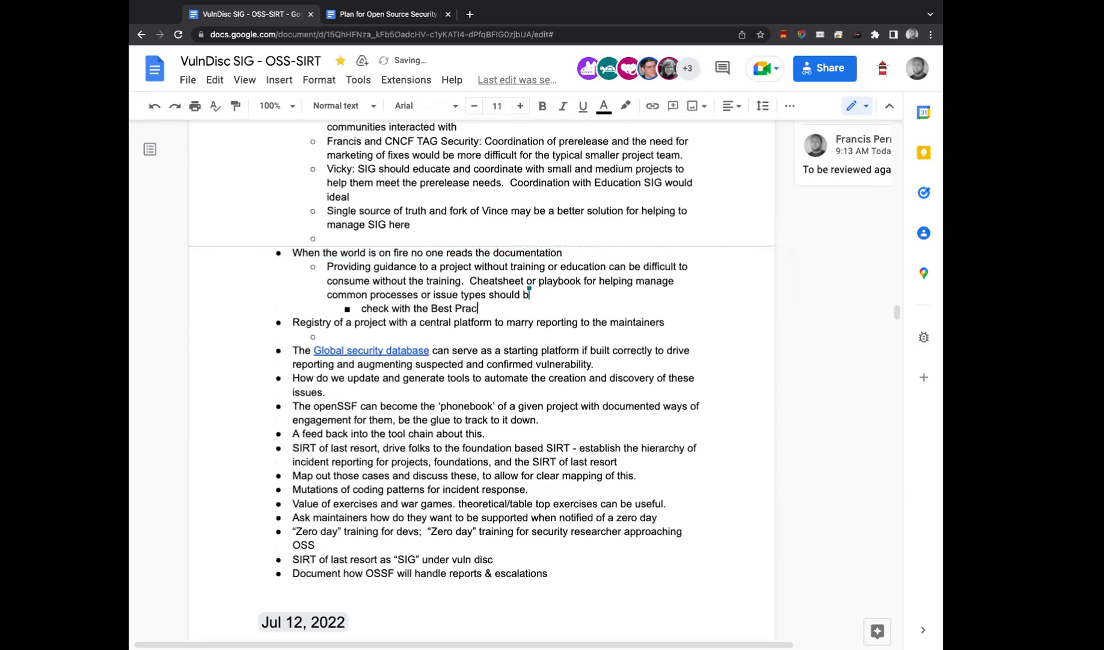
type("tices group who might be working")
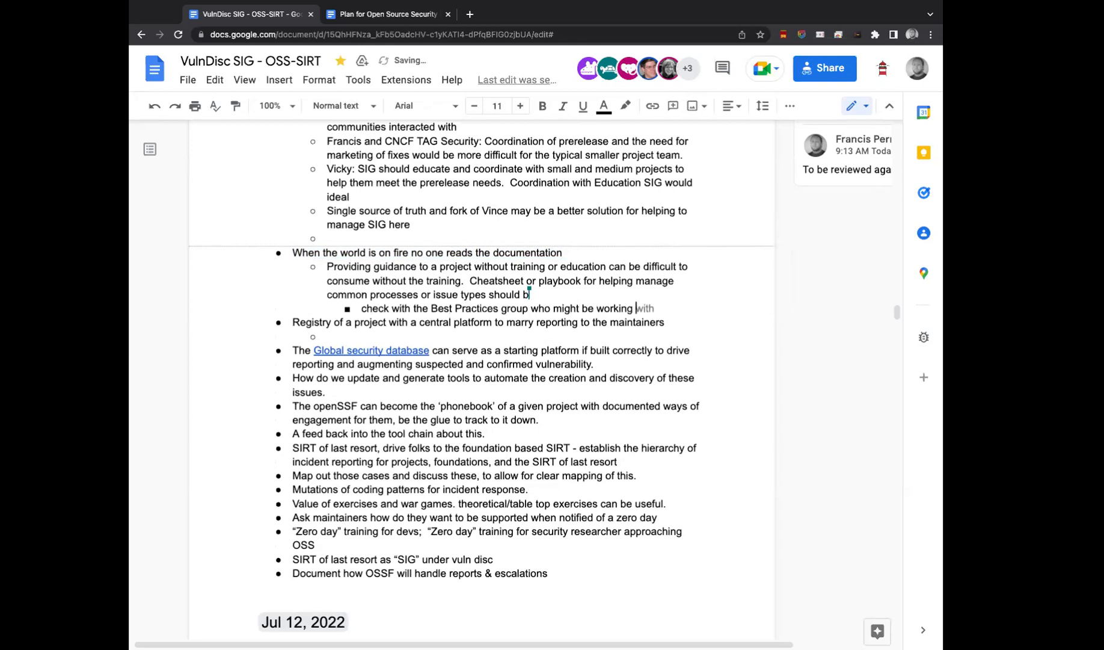
type("on 1pager version")
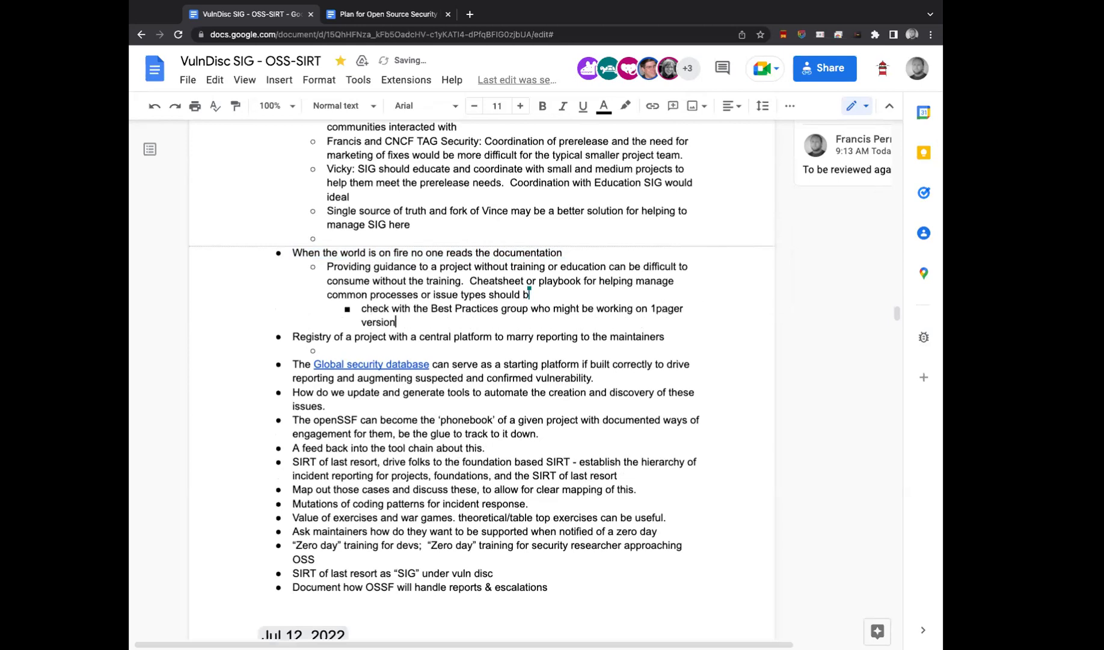
type("s of docs as well here")
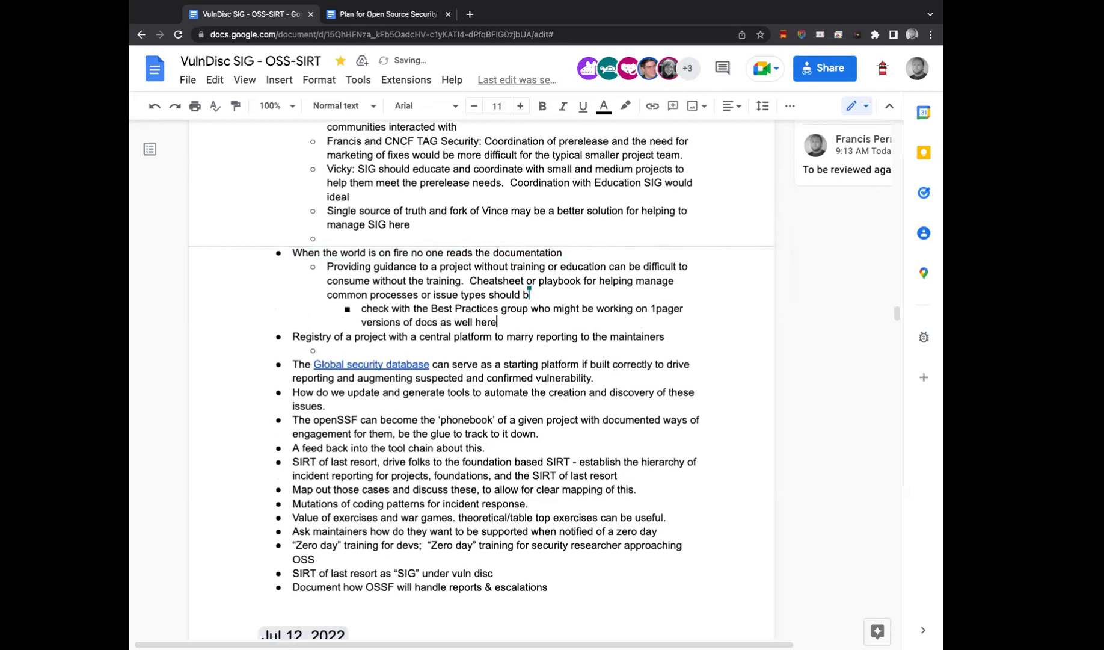
left_click_drag(361, 308, 501, 323)
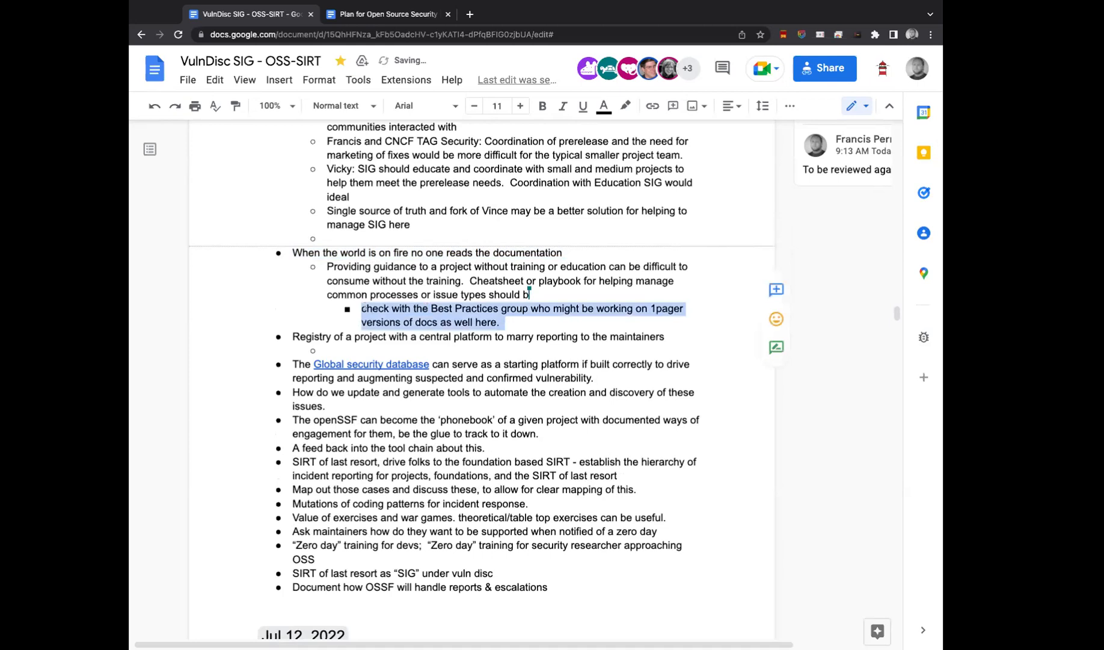
type("TODO(")
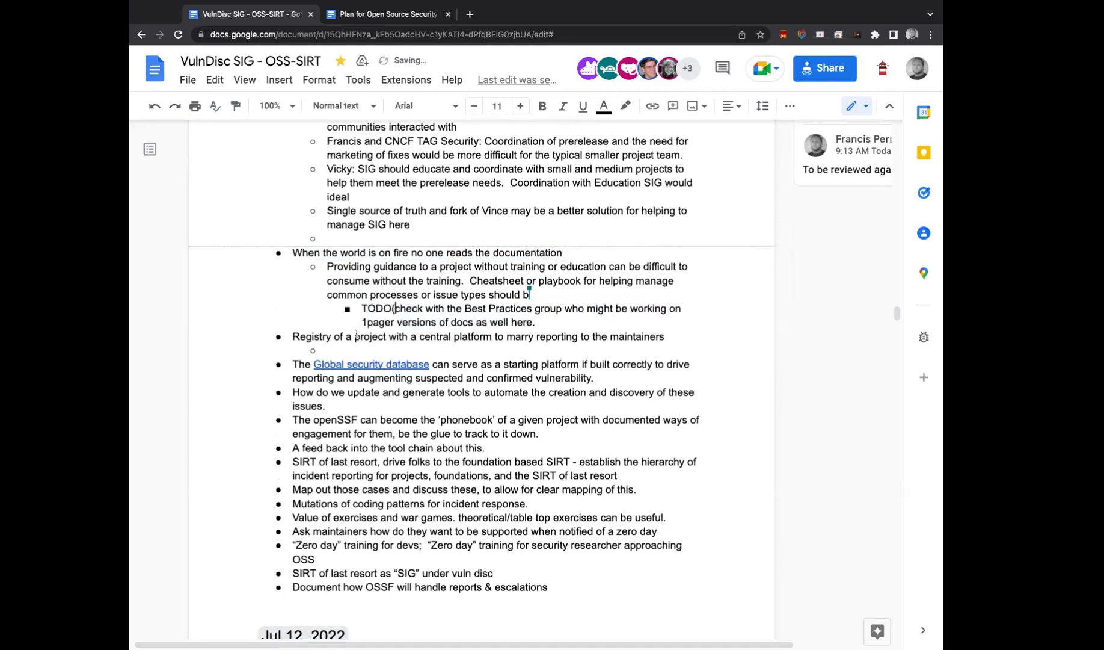
type("():")
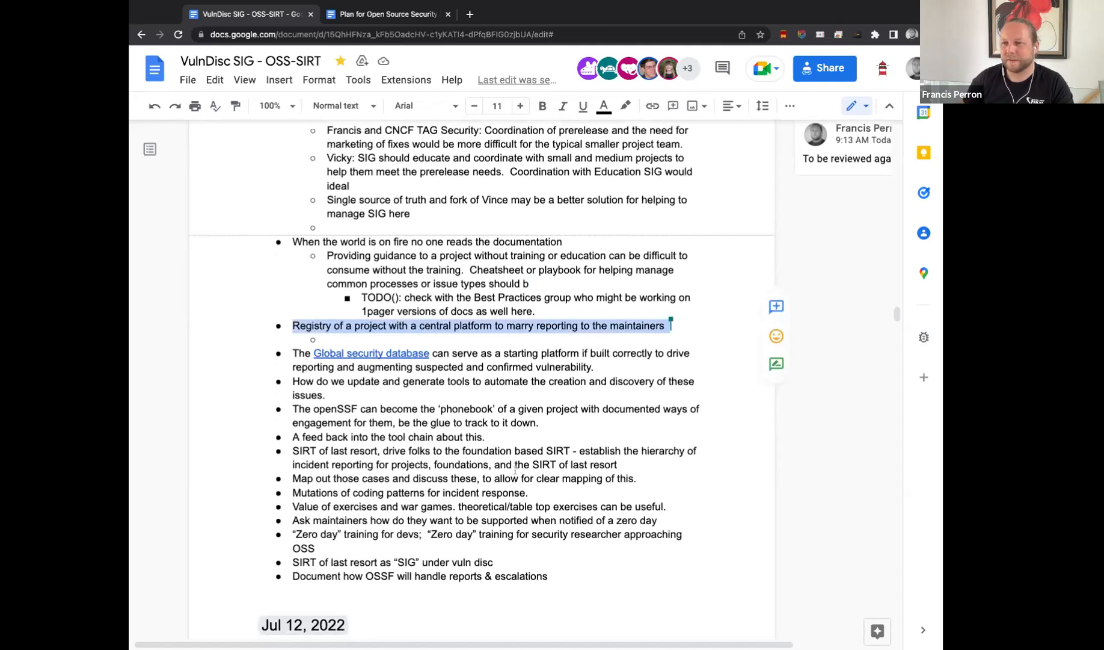
Step: Scroll down to the cheatsheet note and the global security database and tooling items
scroll("down", 3)
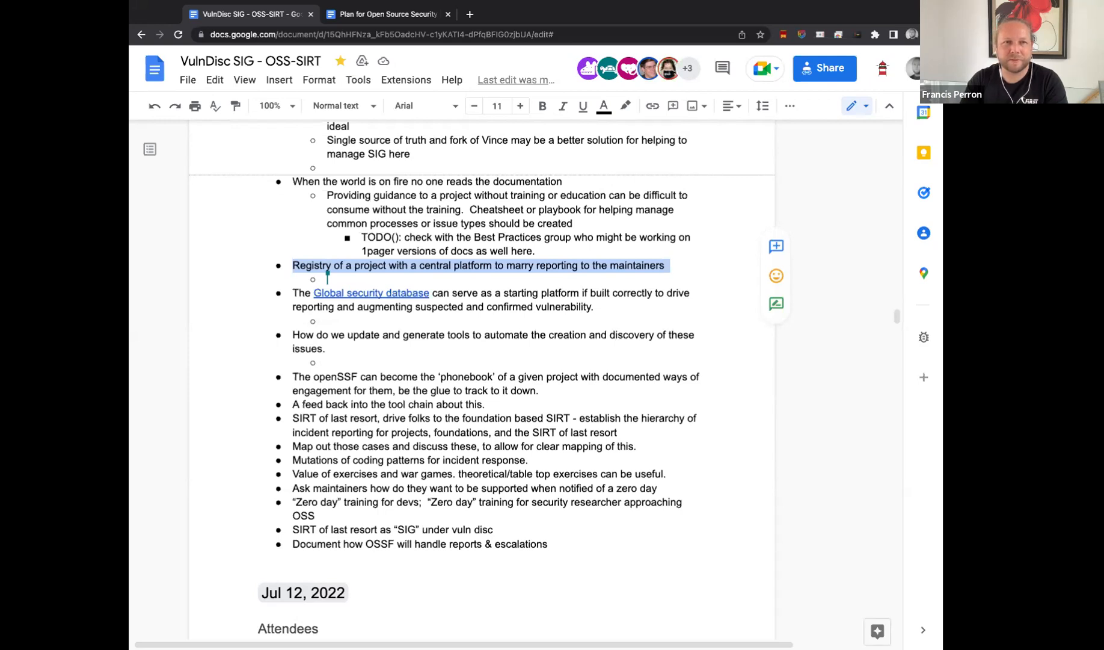
Step: Write the registry note: discussion with GitHub or Gitlab for a starter project with security primer
type("Discussion with")
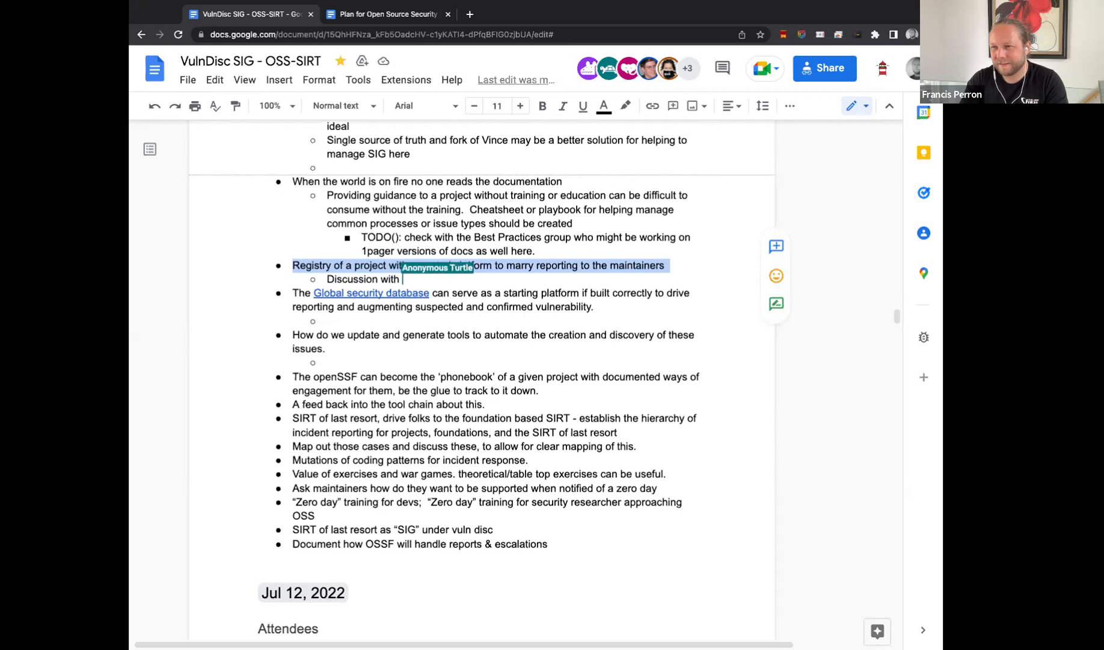
type("GitHu")
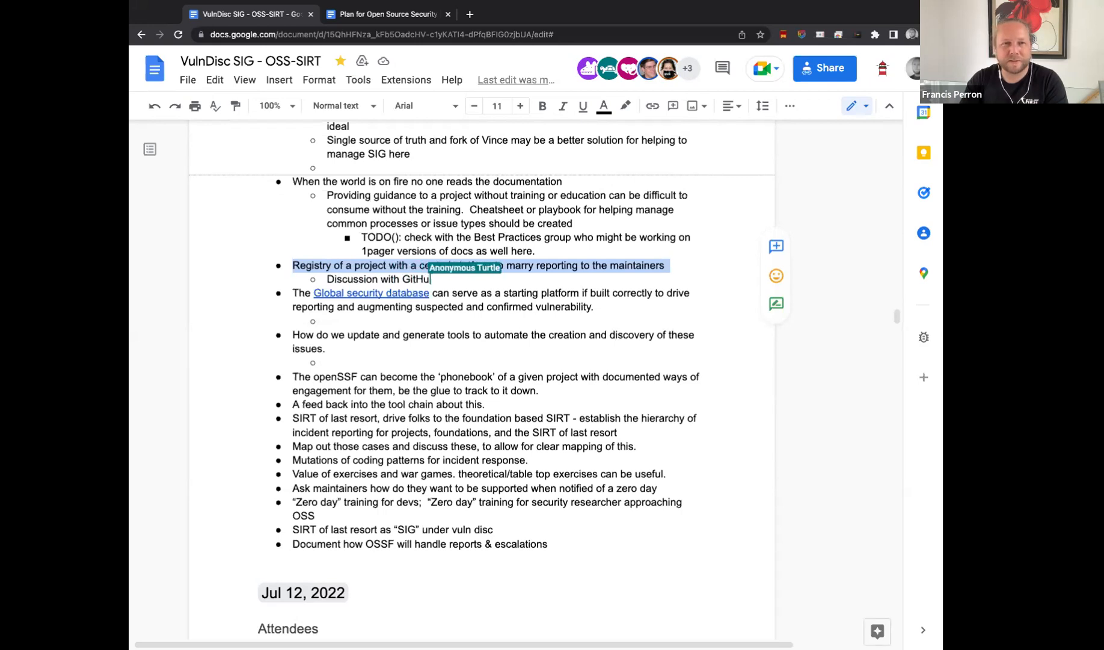
type("b or")
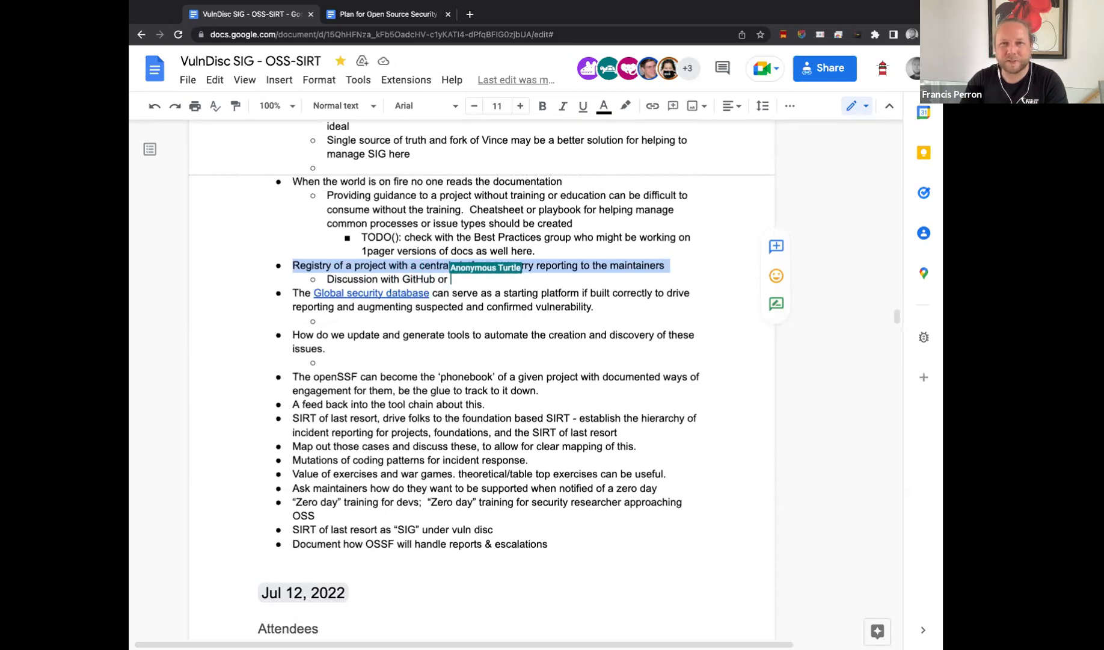
type("Gitlab")
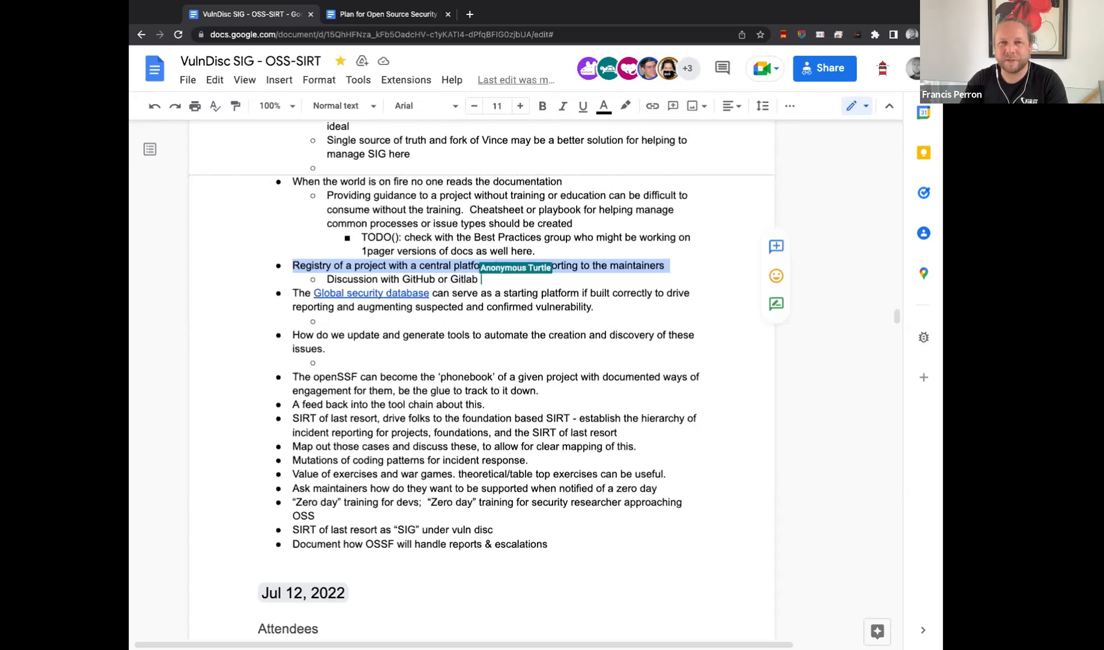
type("for startee")
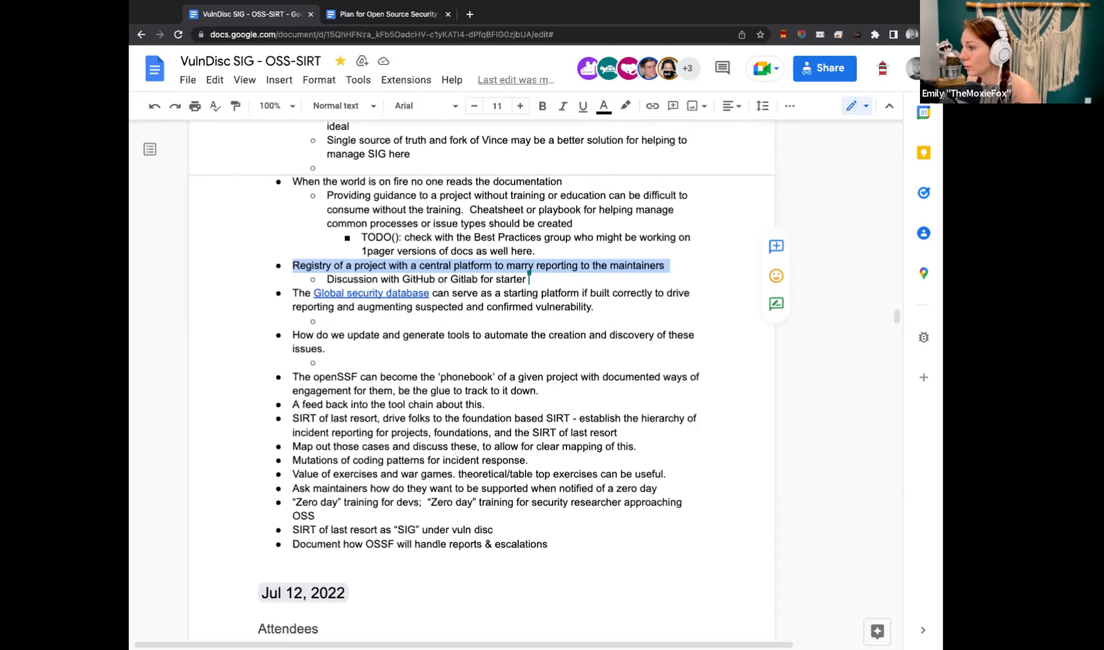
type("project")
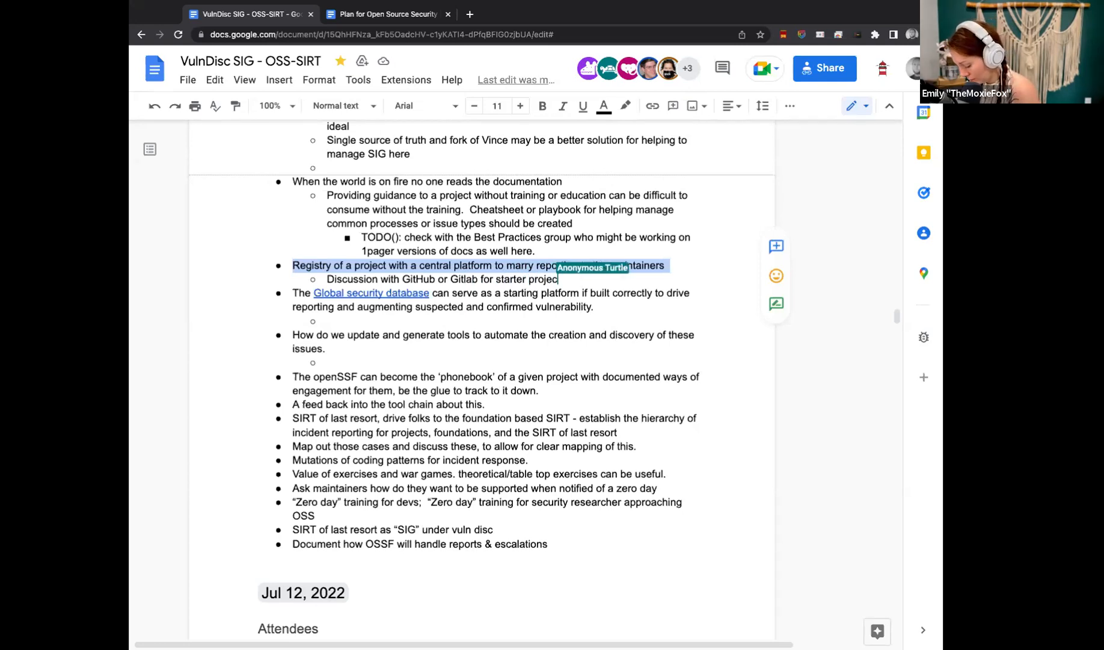
type("with security")
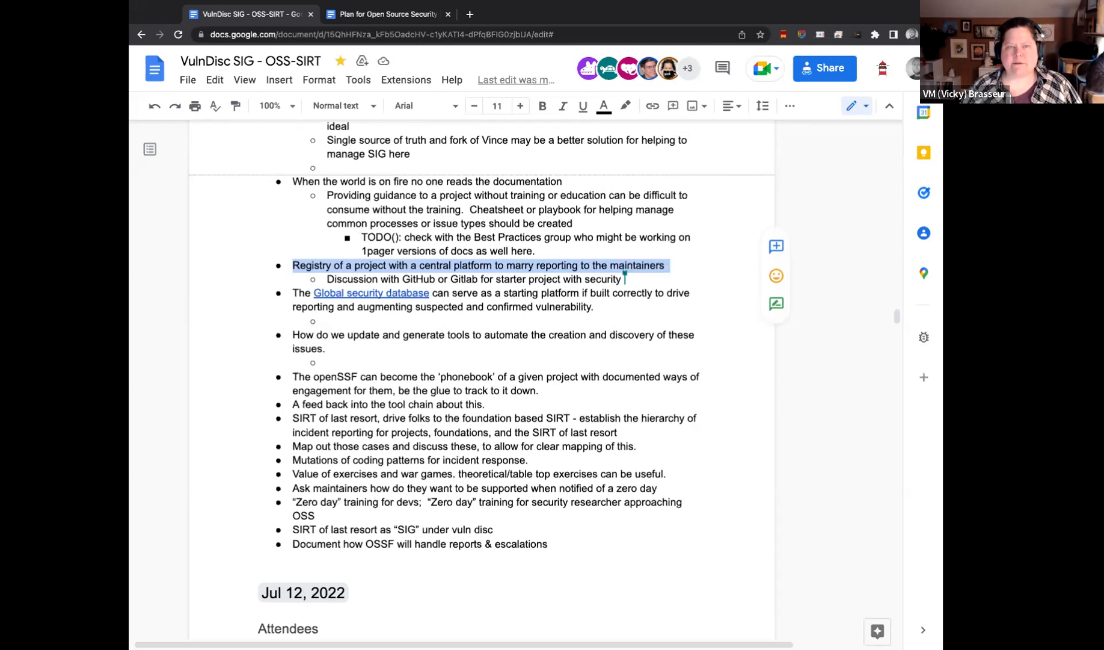
type("prima")
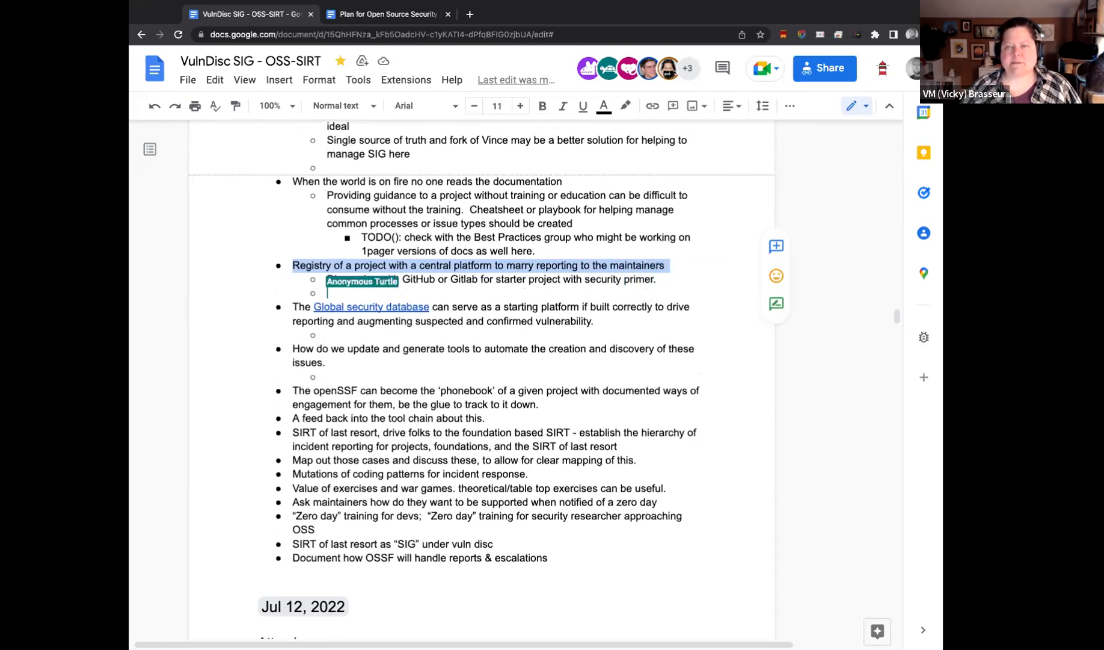
Step: Record Vicky's view that a registry isn't the best idea and broad collaboration with repository providers is wanted
type("Discuss")
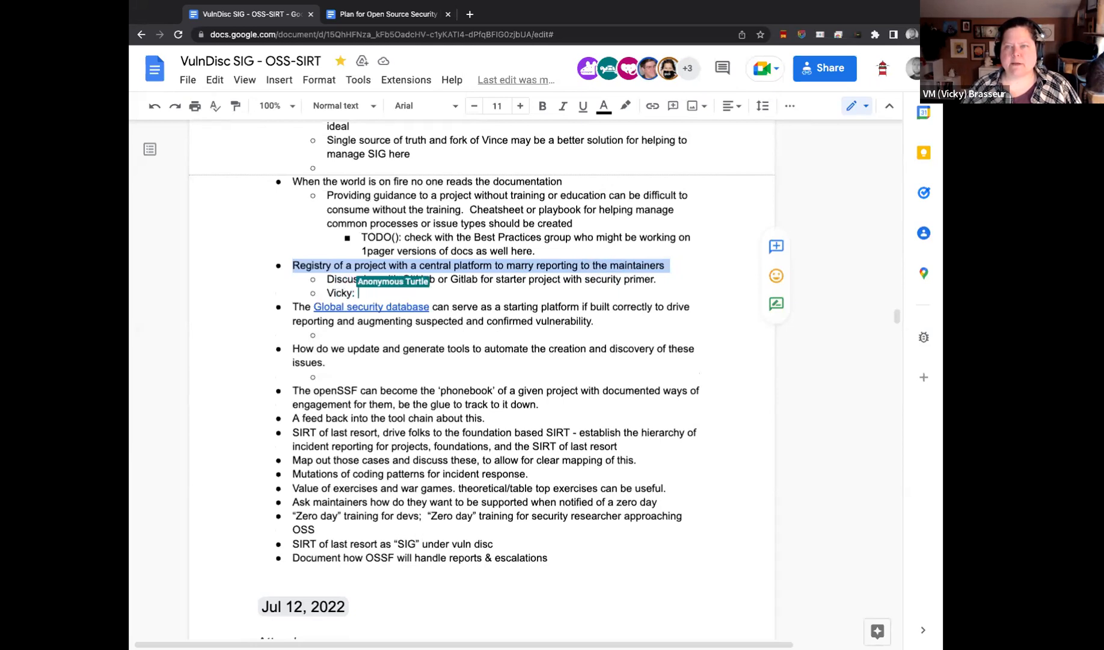
type("not to")
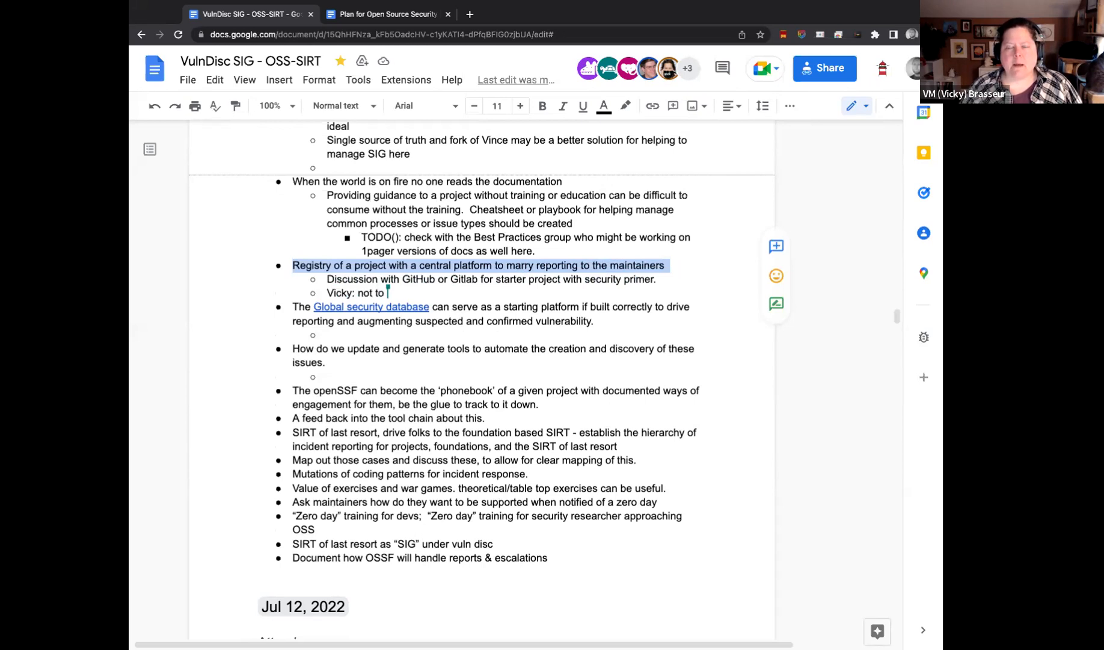
key("Backspace")
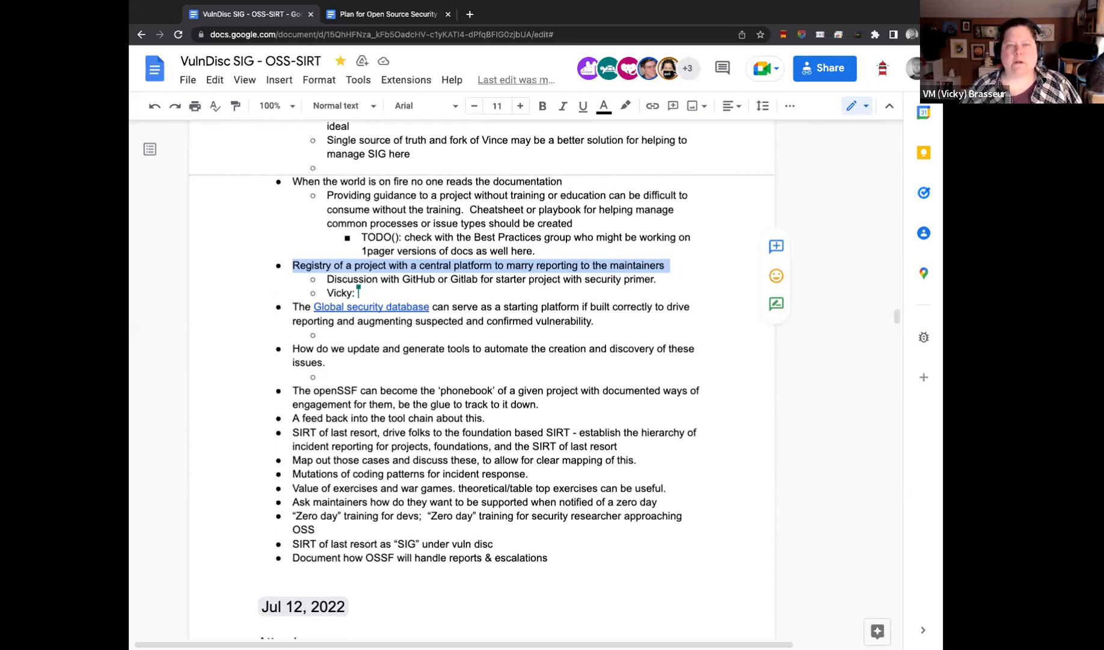
type("Doesn't think a registry")
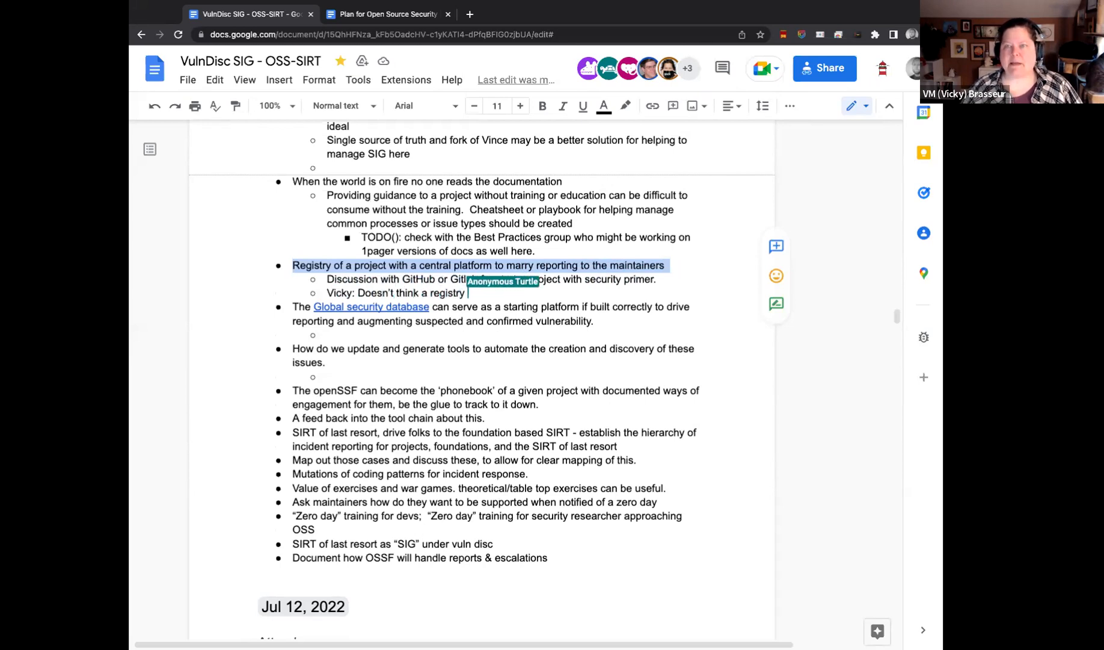
type("would be")
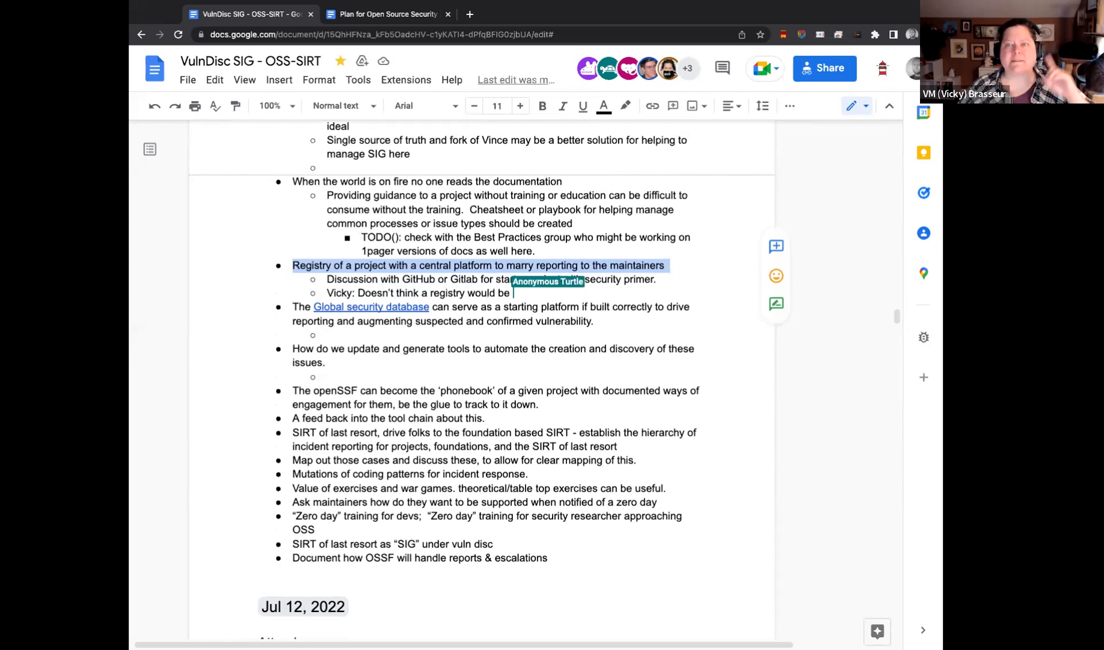
type("the")
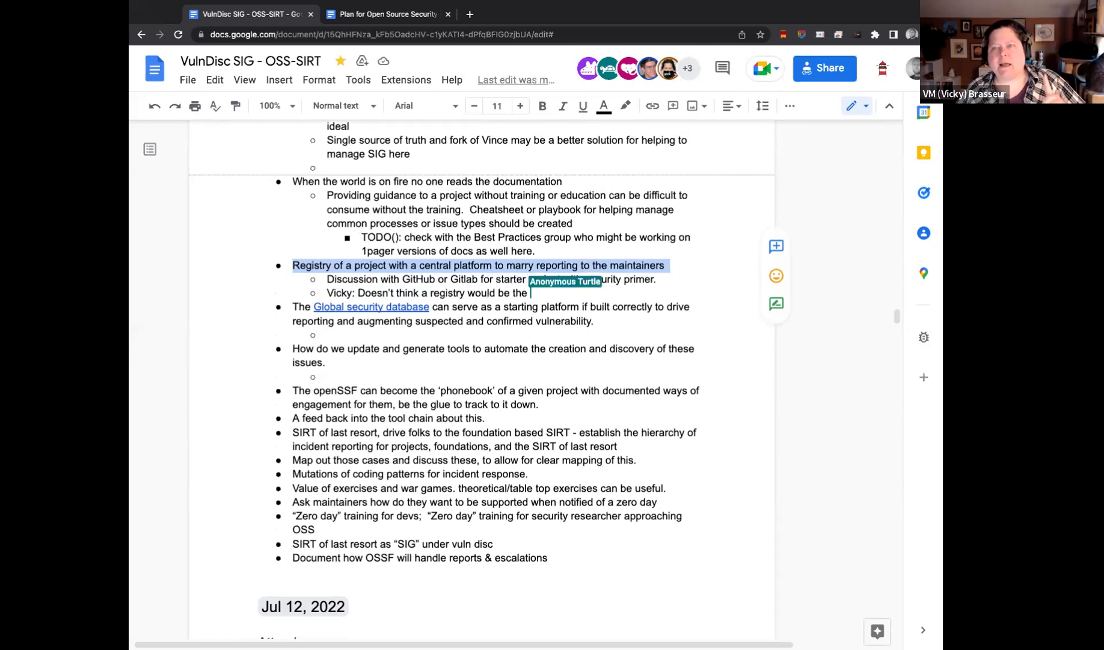
type("best idea")
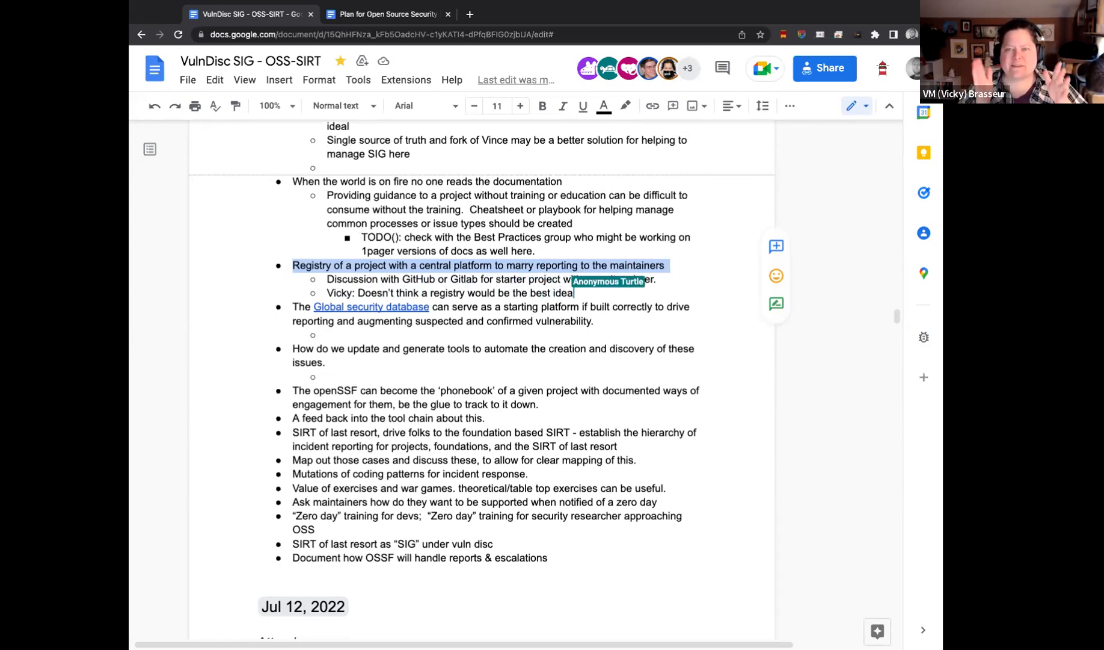
type("May")
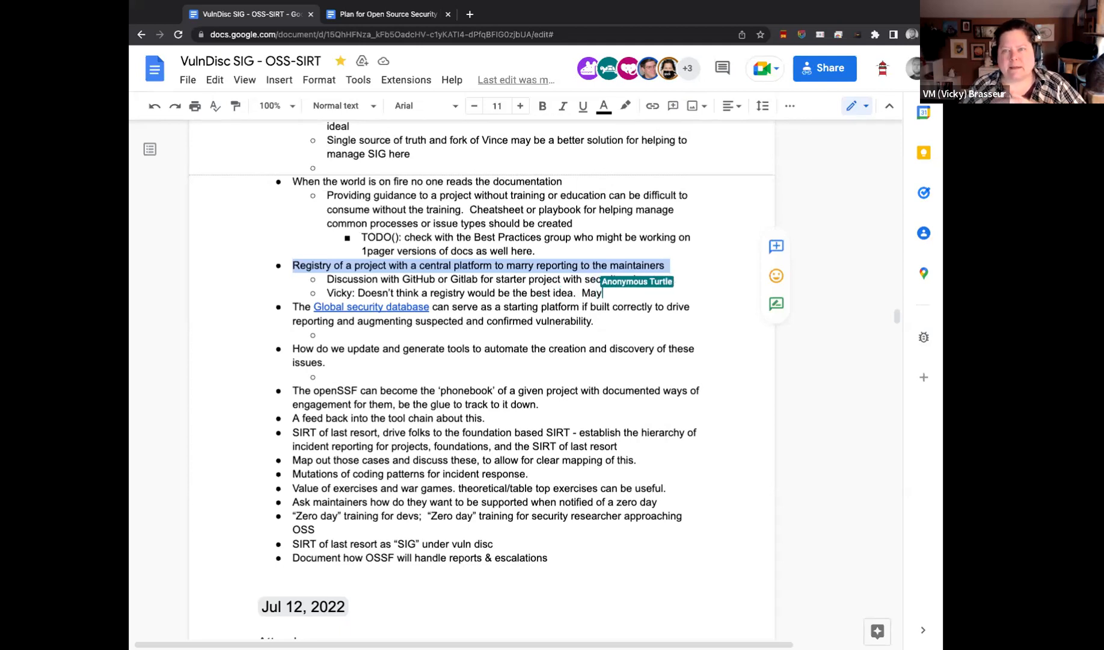
type("Wil want to")
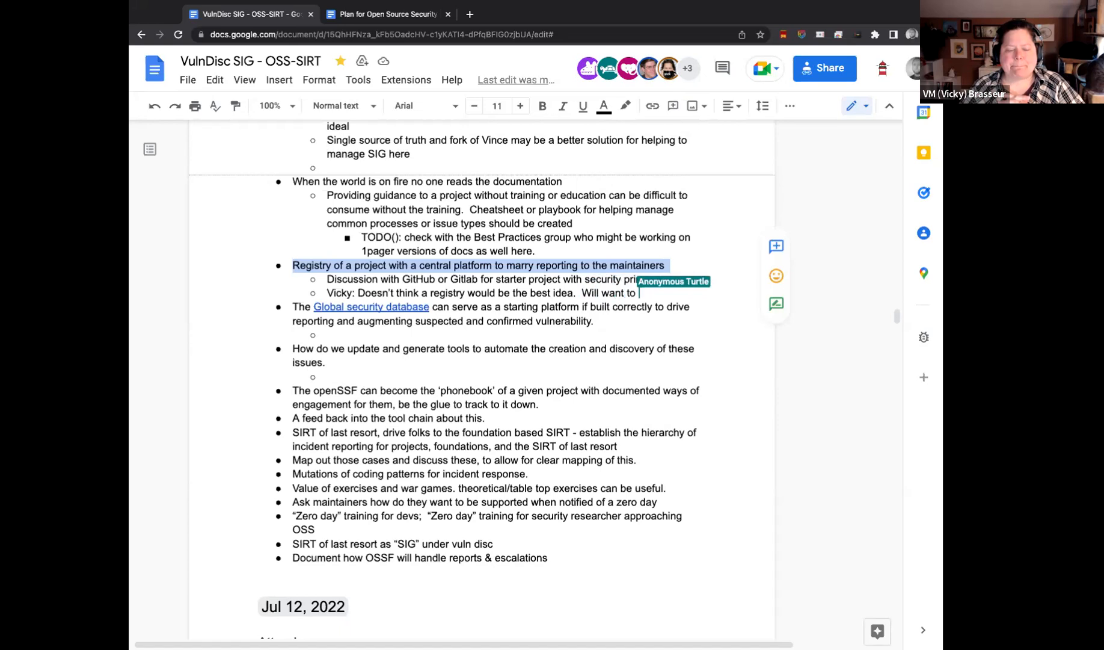
type("do a broad")
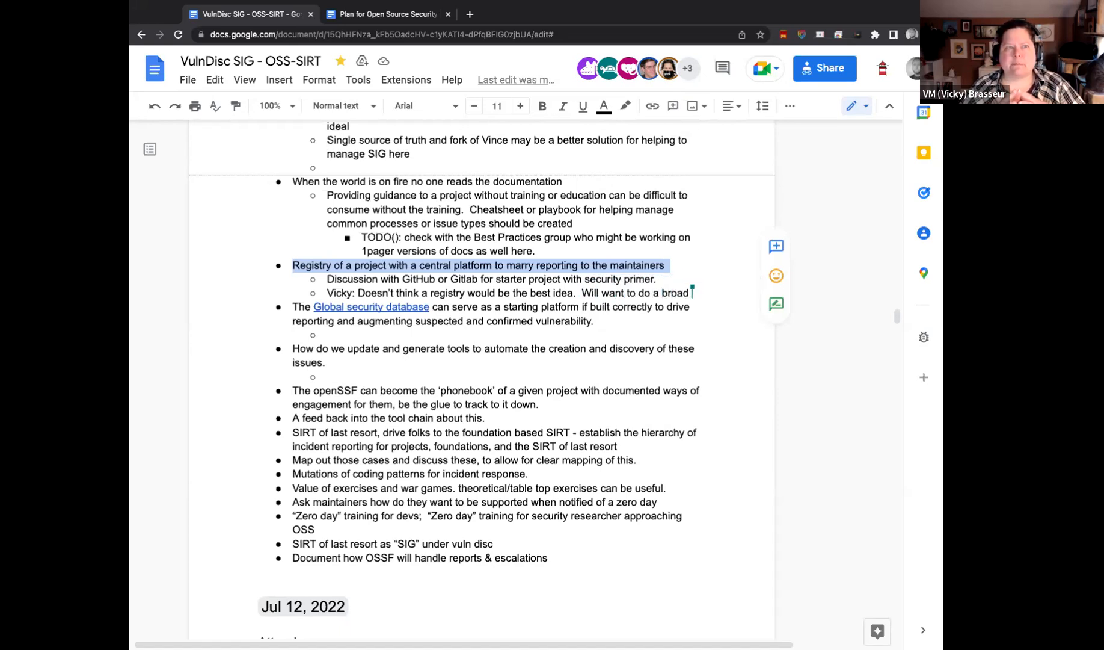
type("collaboration")
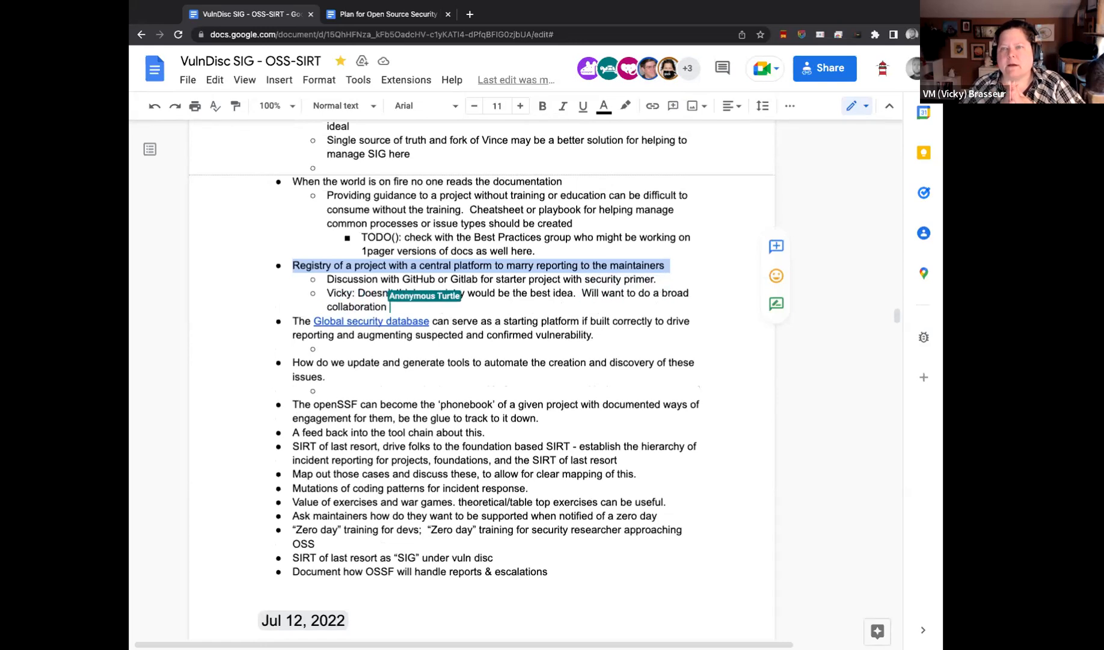
type("with repository providers, not just GitHub.")
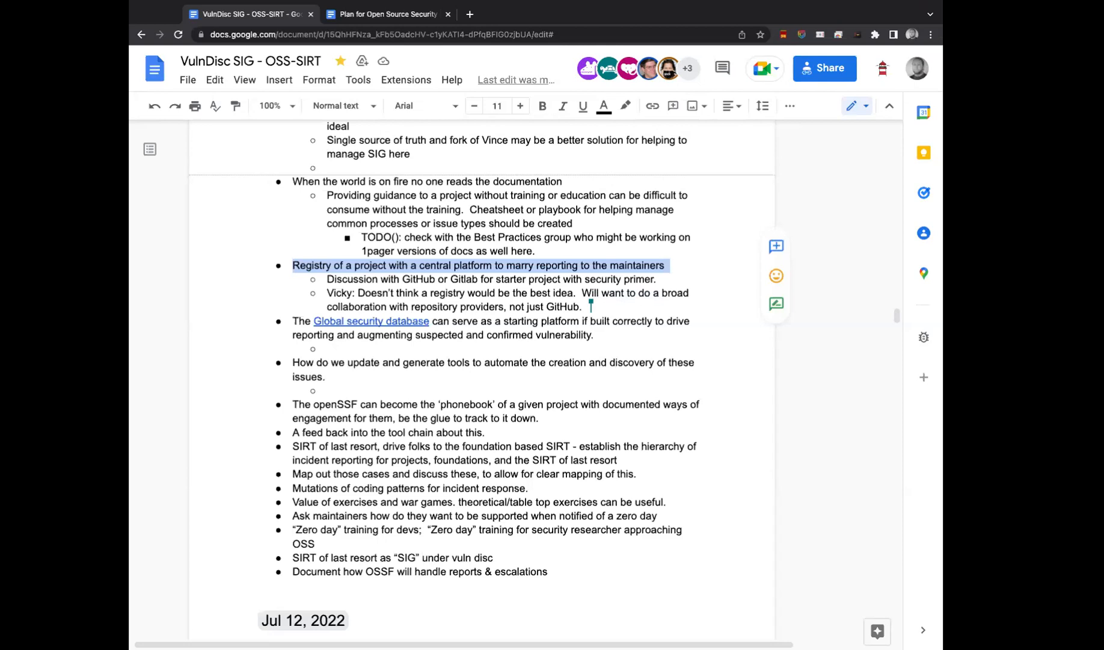
Step: Note Mark's point about looking for patterns when building projects and discussion around governance
type("Mark:")
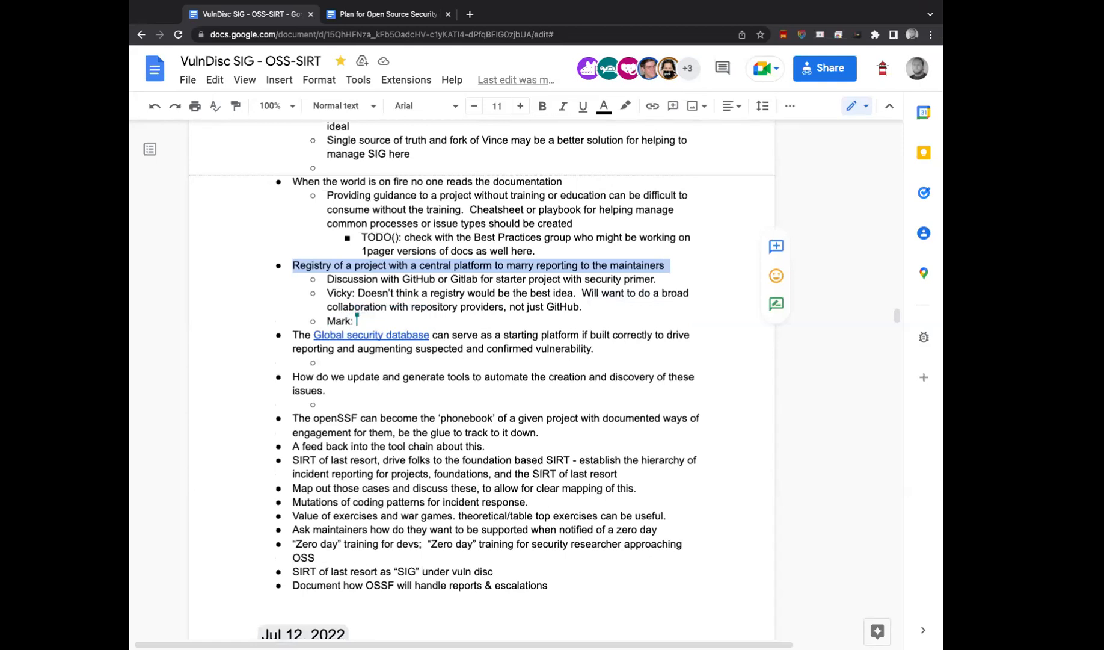
type("Looking")
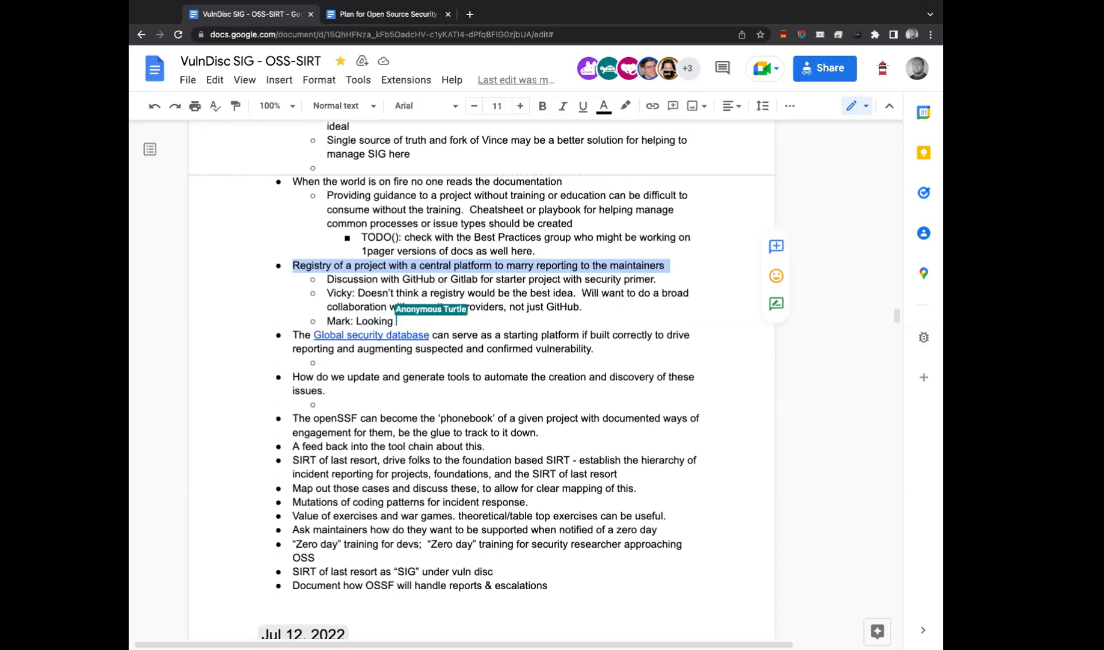
type("for paterns in GitHub for people that are")
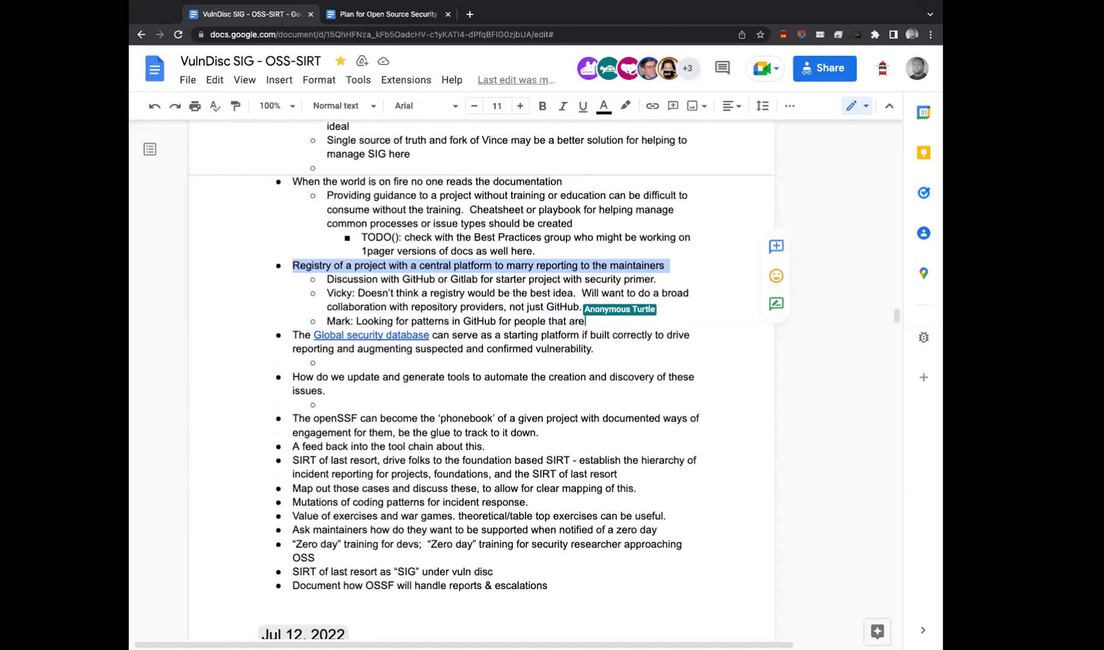
type("trying to")
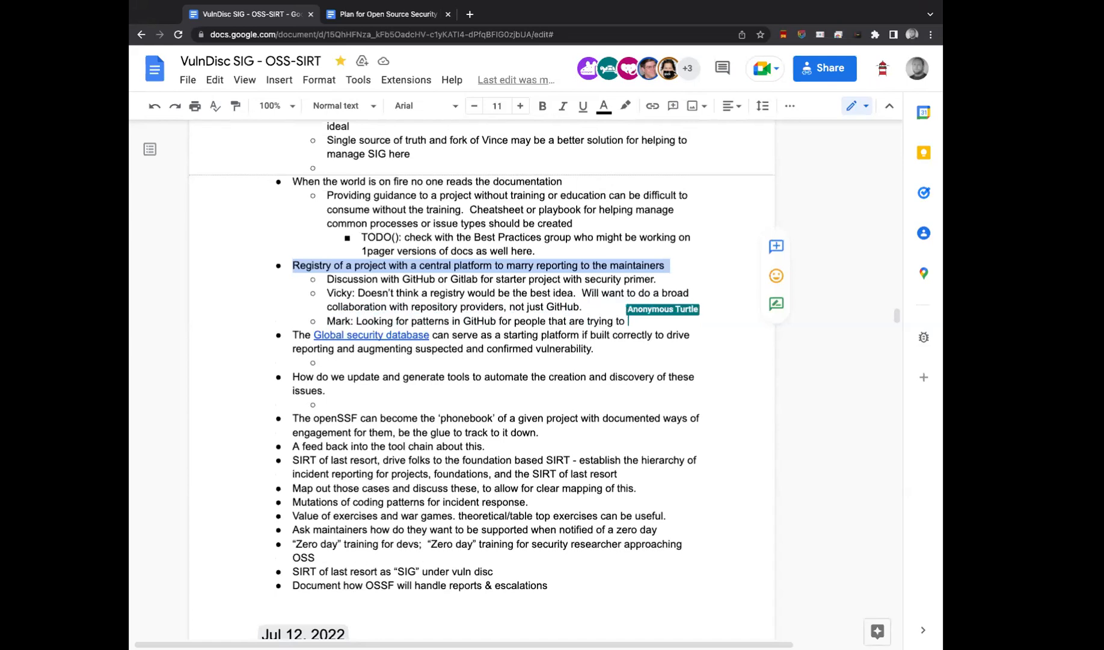
type("build project")
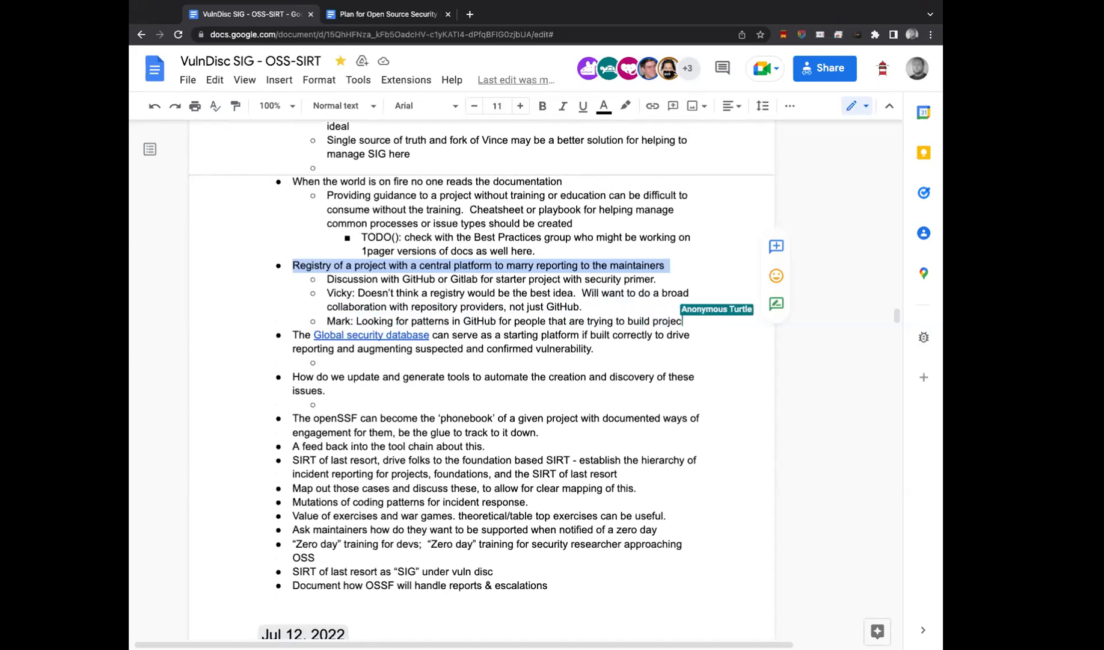
type("ts")
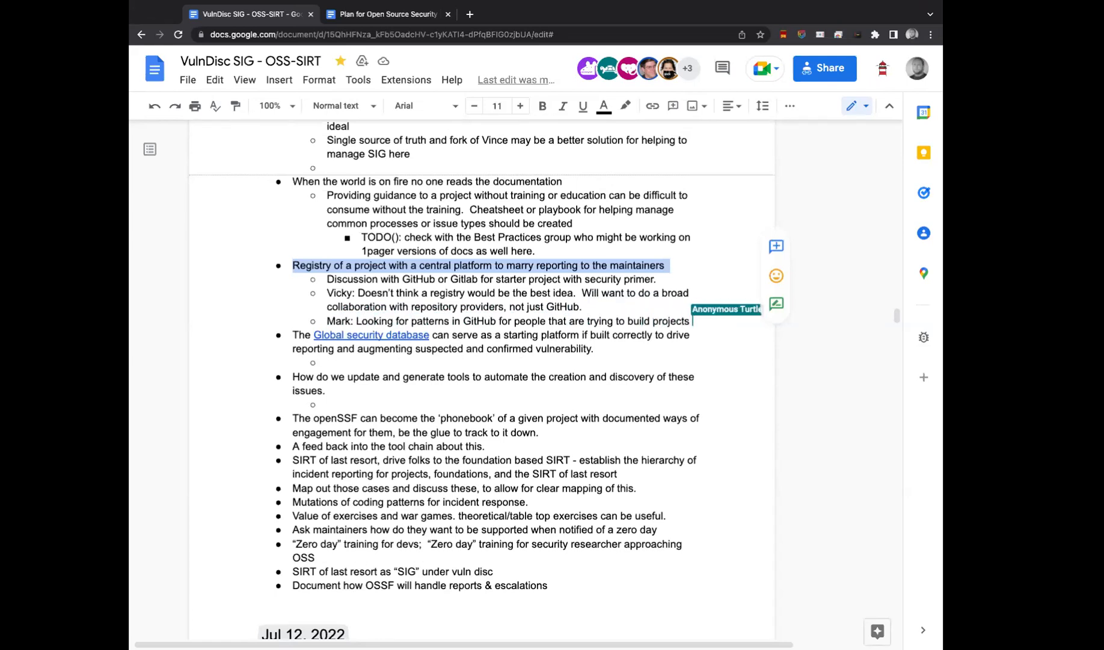
type("discussion s")
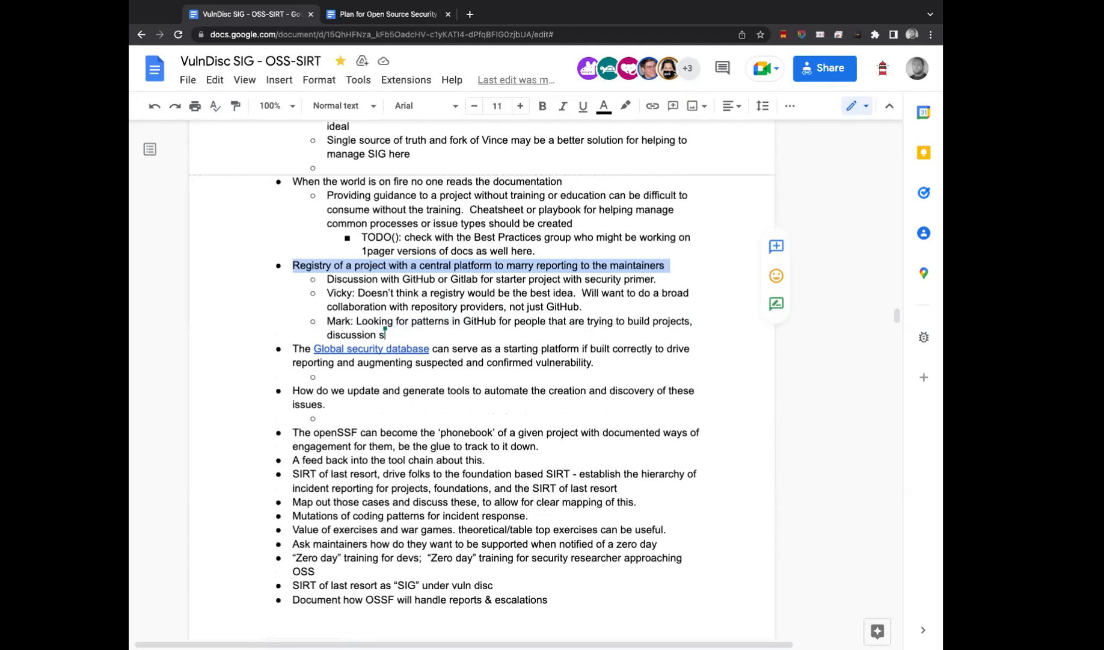
type("around governance and best practices.")
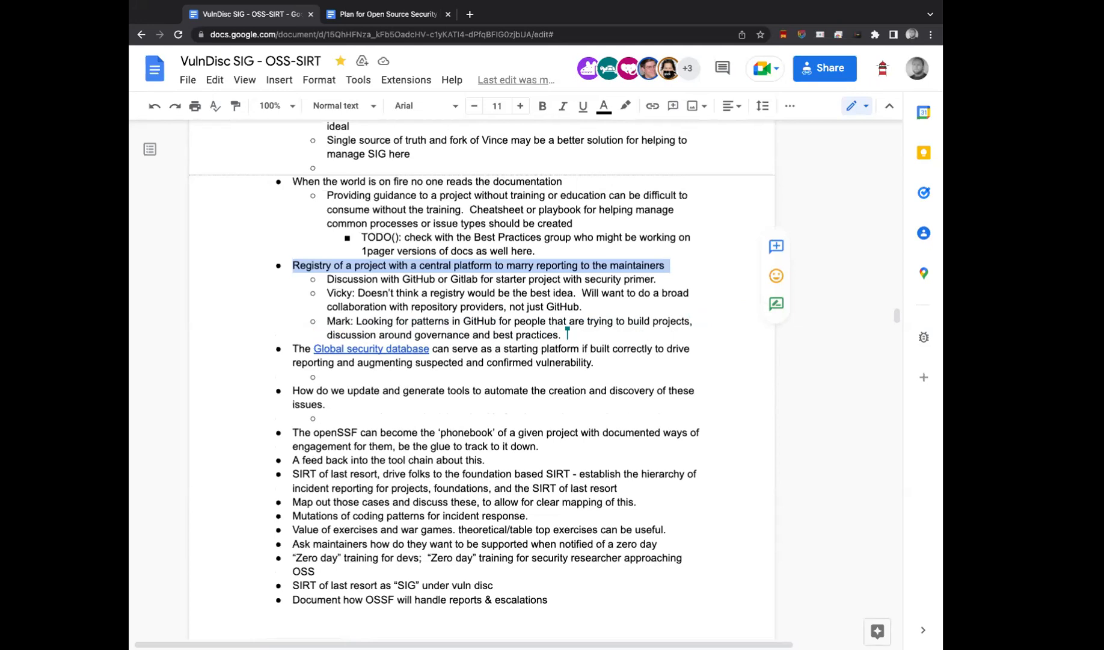
Step: Add the low-hanging security fruit on GitHub as a minimum: small changes with little cost and higher outcomes
type("What are the low hanging g")
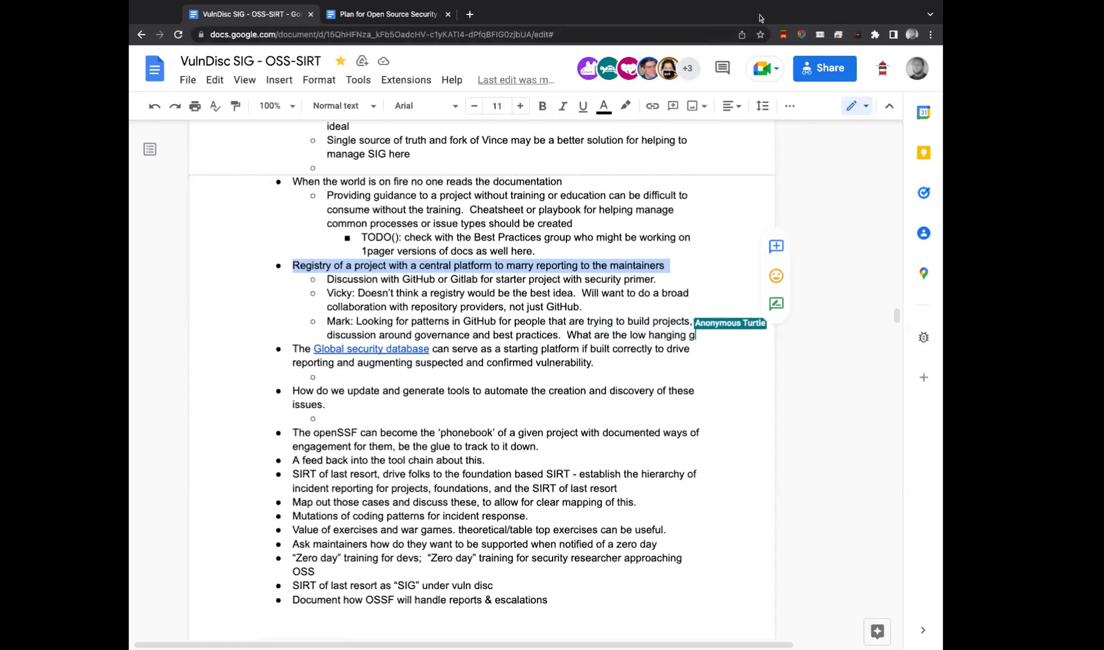
type("fruit areas that can be leveraged in")
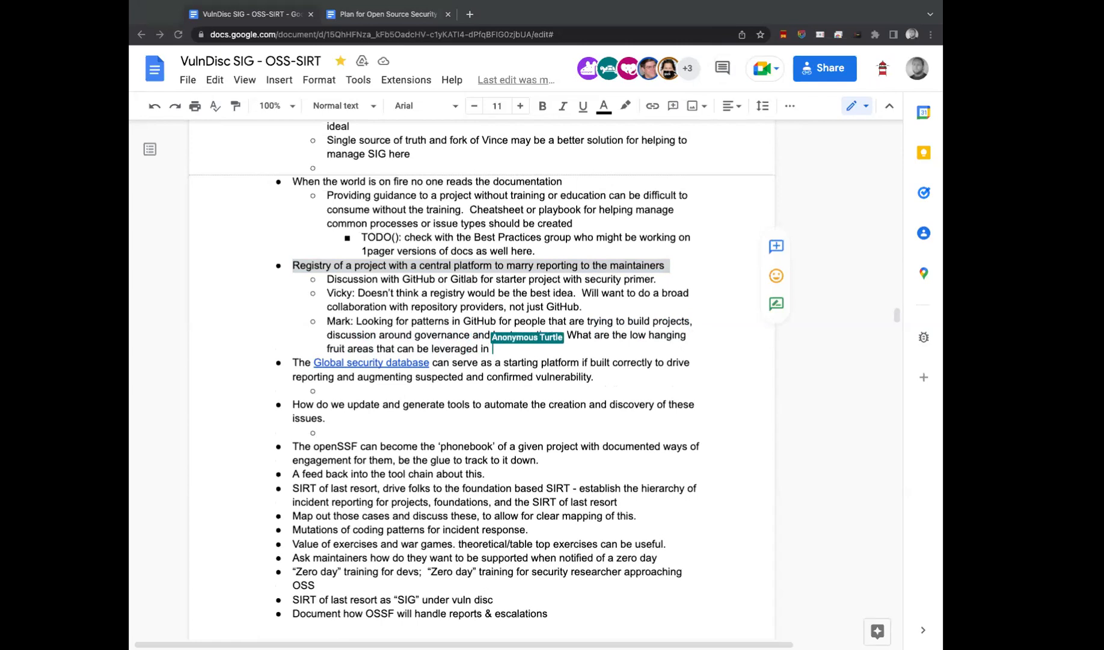
type("Git")
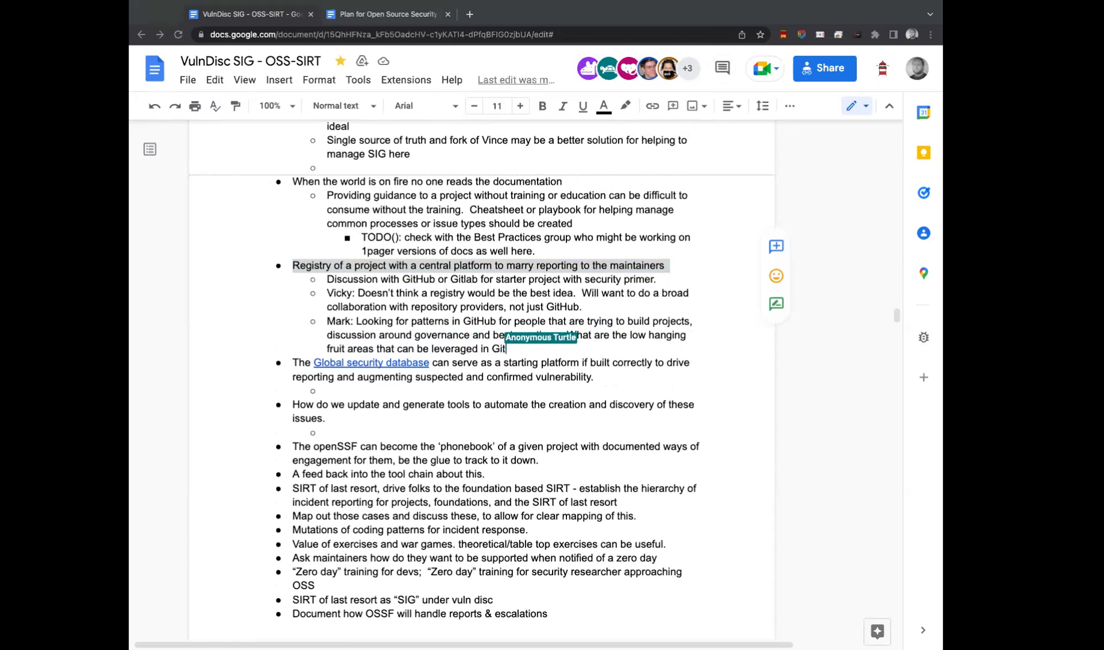
type("Hub for security")
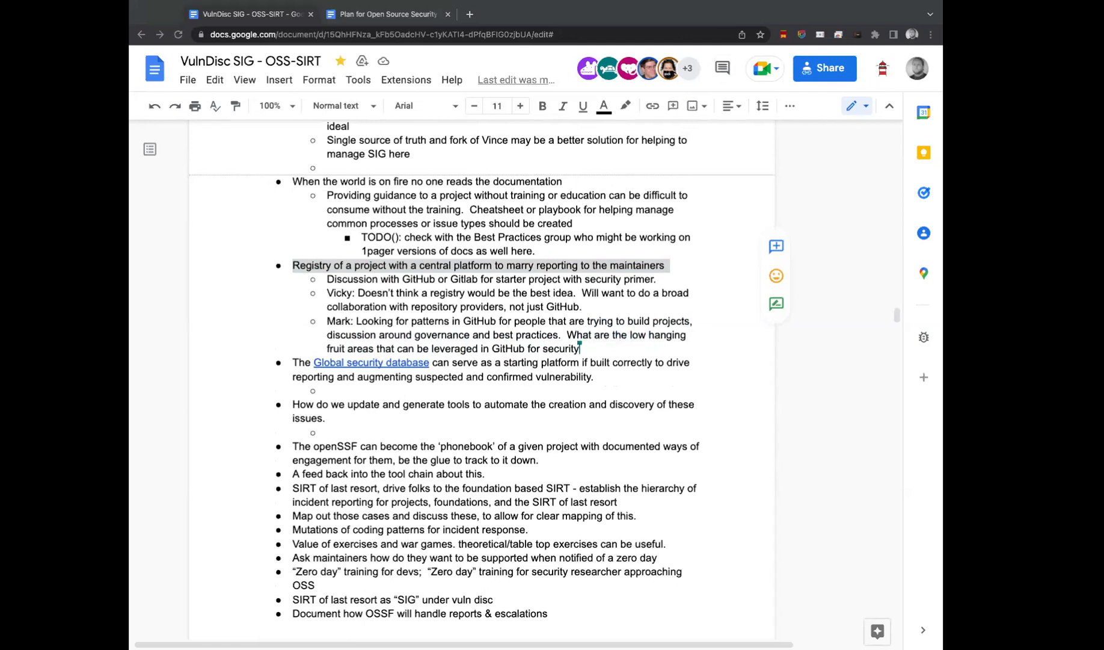
type("as a minimum of how to make")
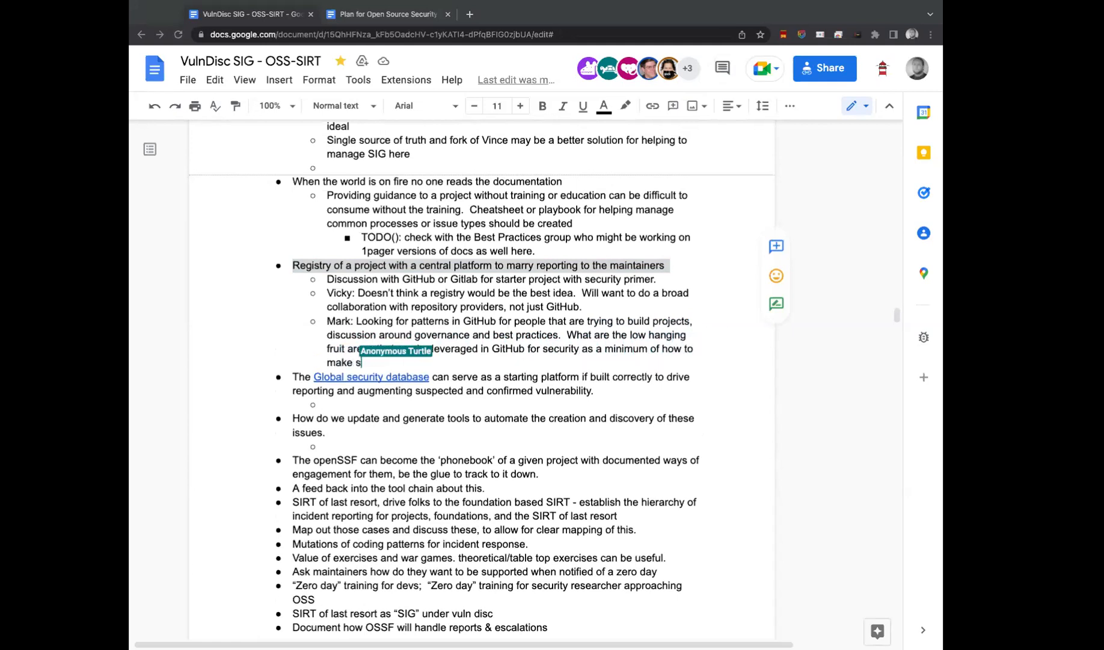
type("small shanges with")
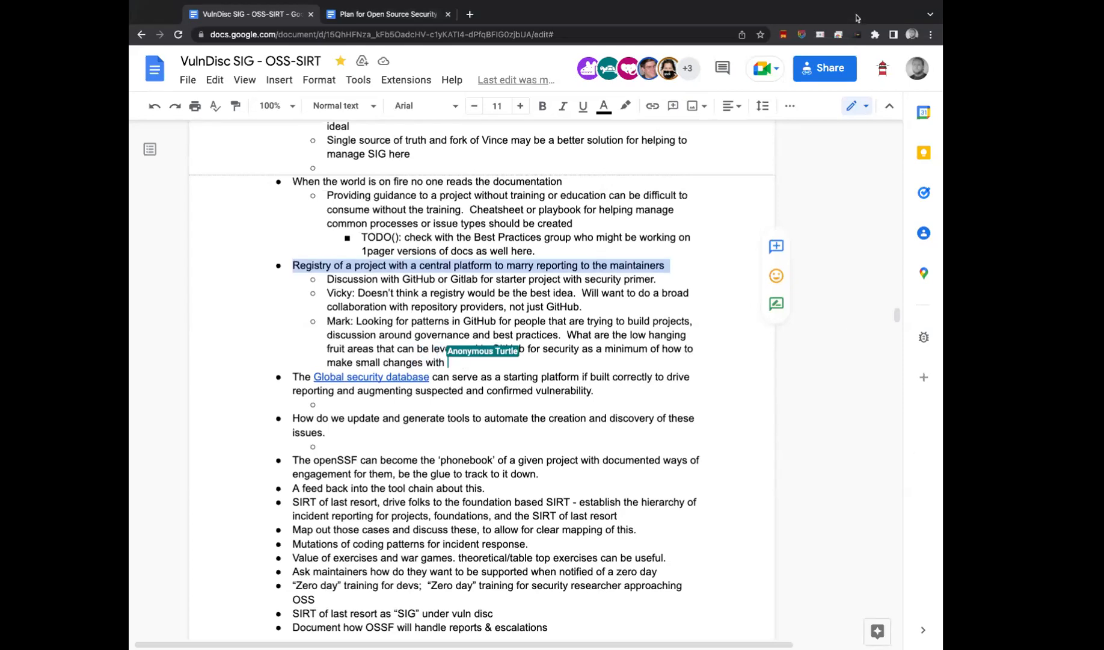
type("little")
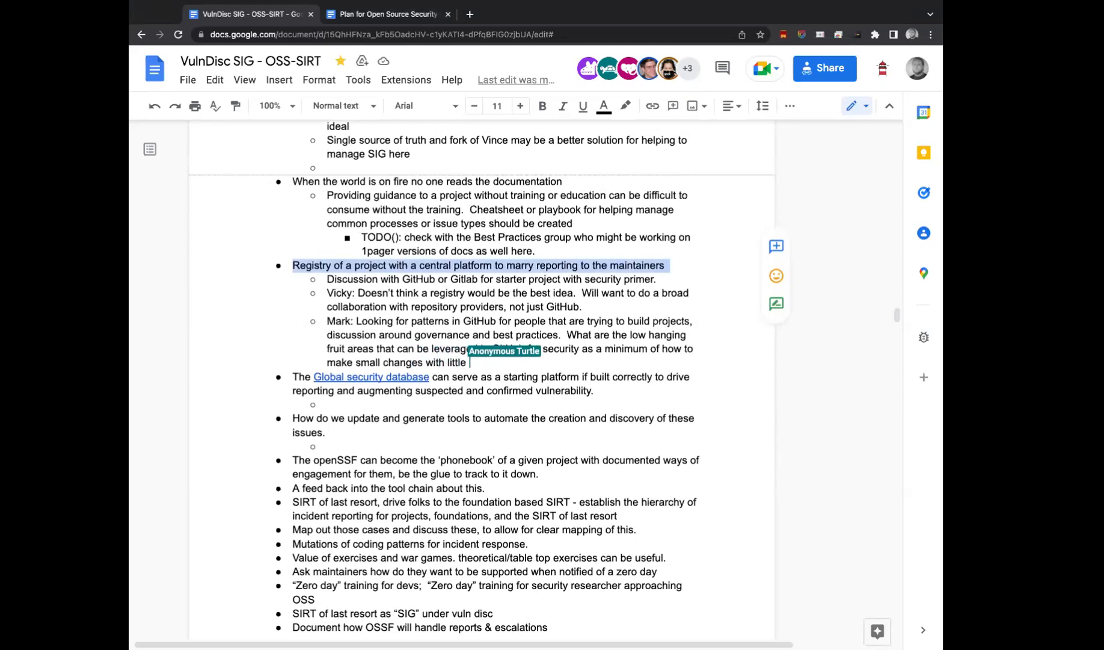
type("cost and higher outcomes.")
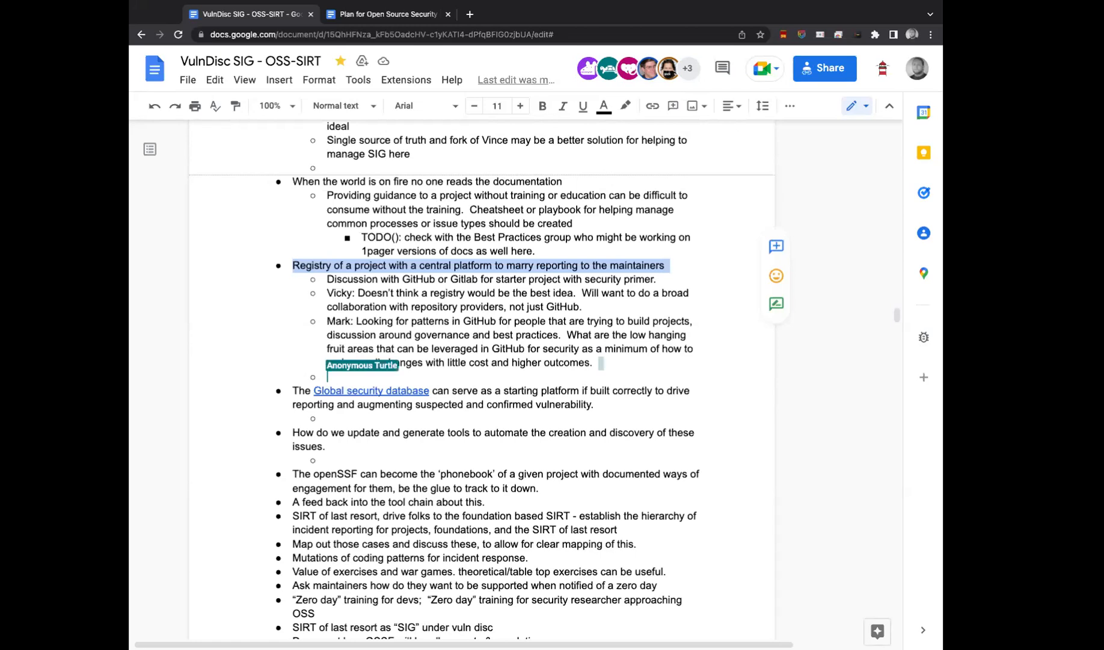
Step: Append 'Found that governance artifacts are limited and will look to share a doc on findings' to Mark's note
type("Found that")
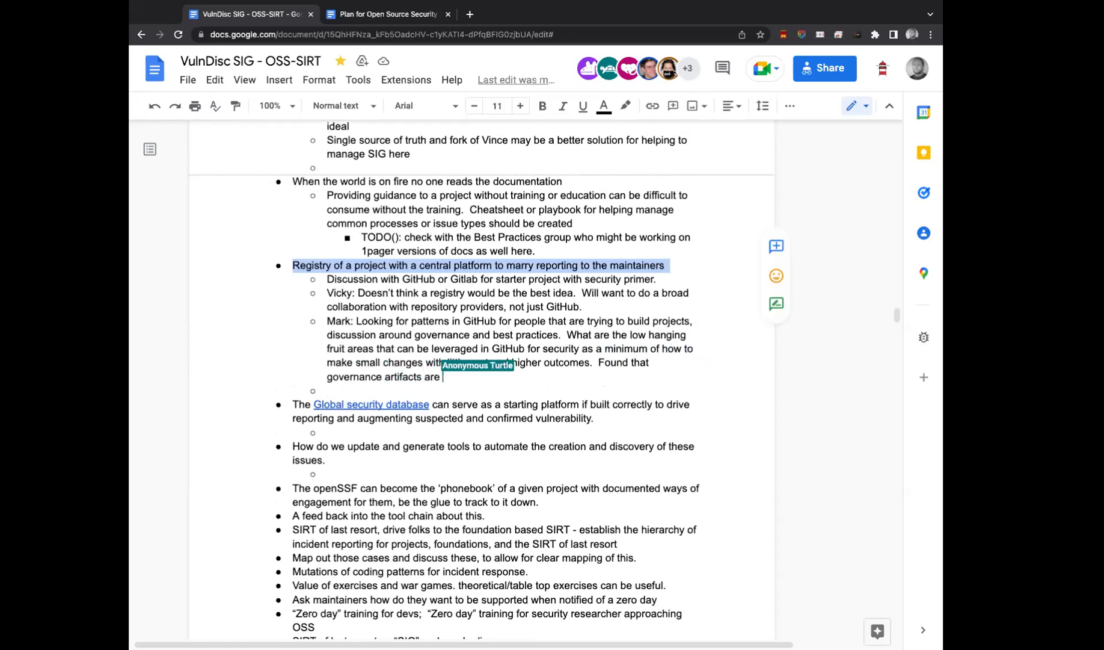
type("limited")
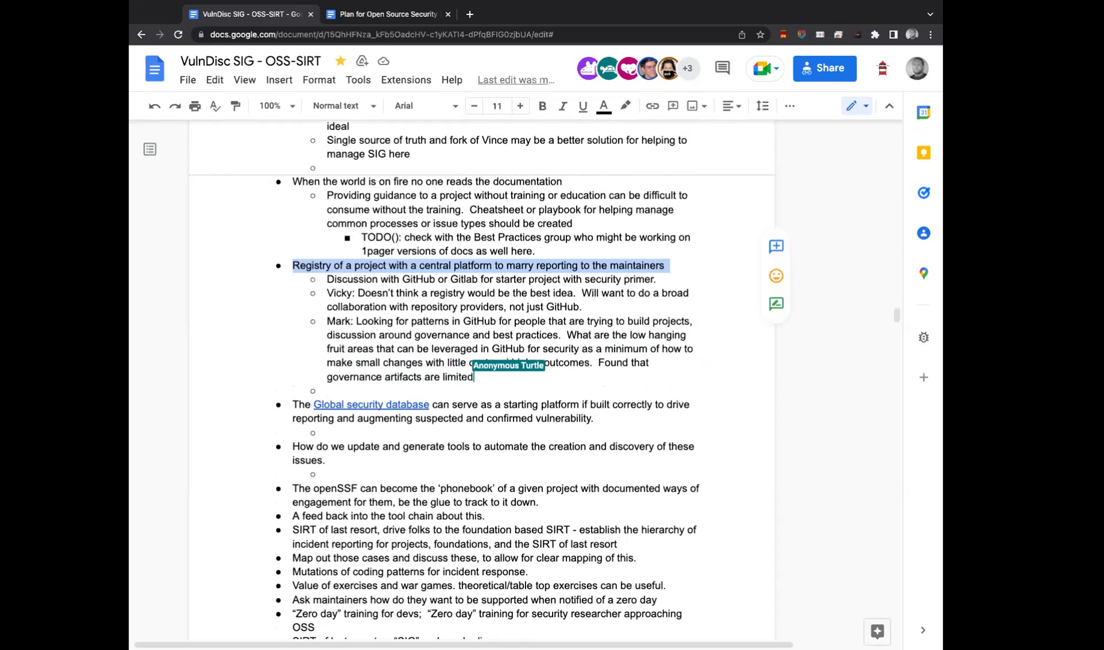
type("and")
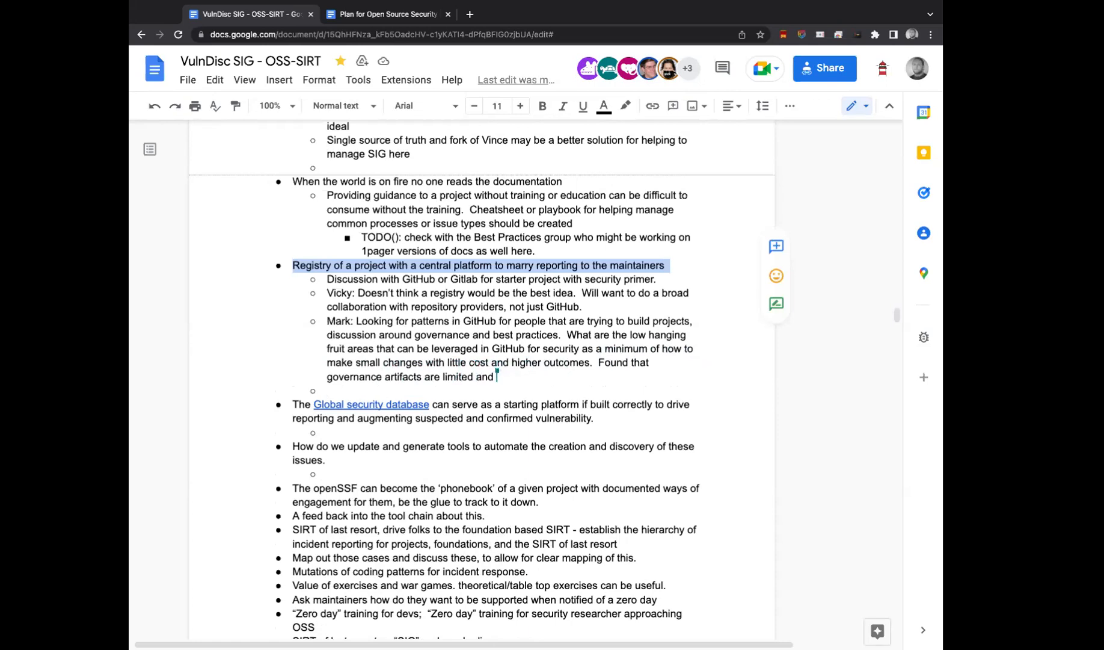
type("will look to")
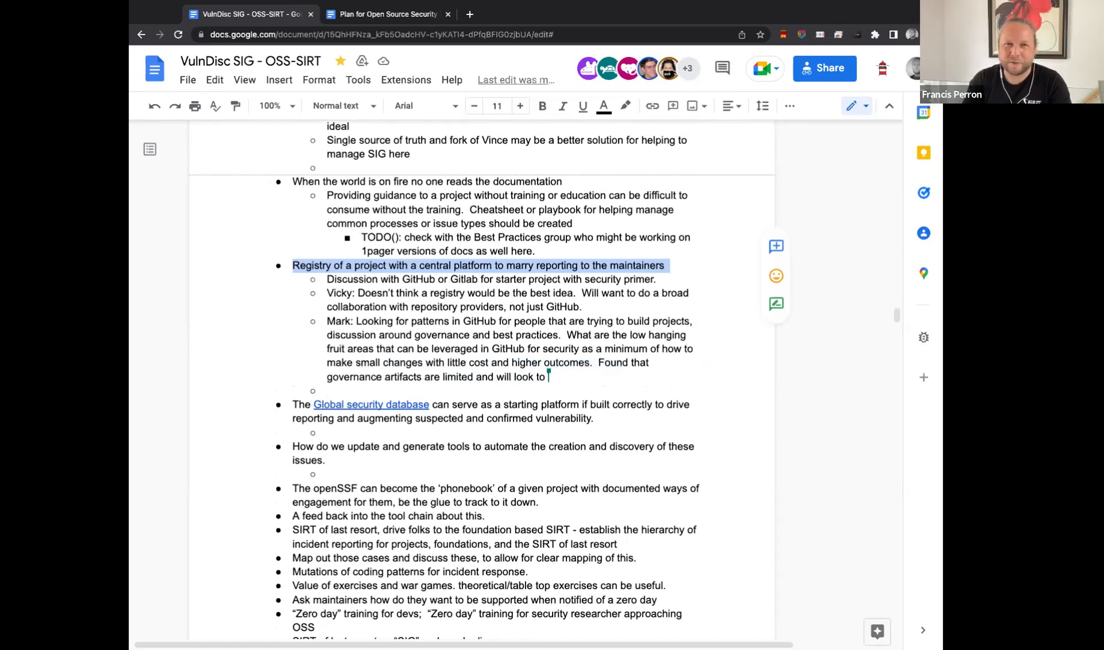
type("share a doc on")
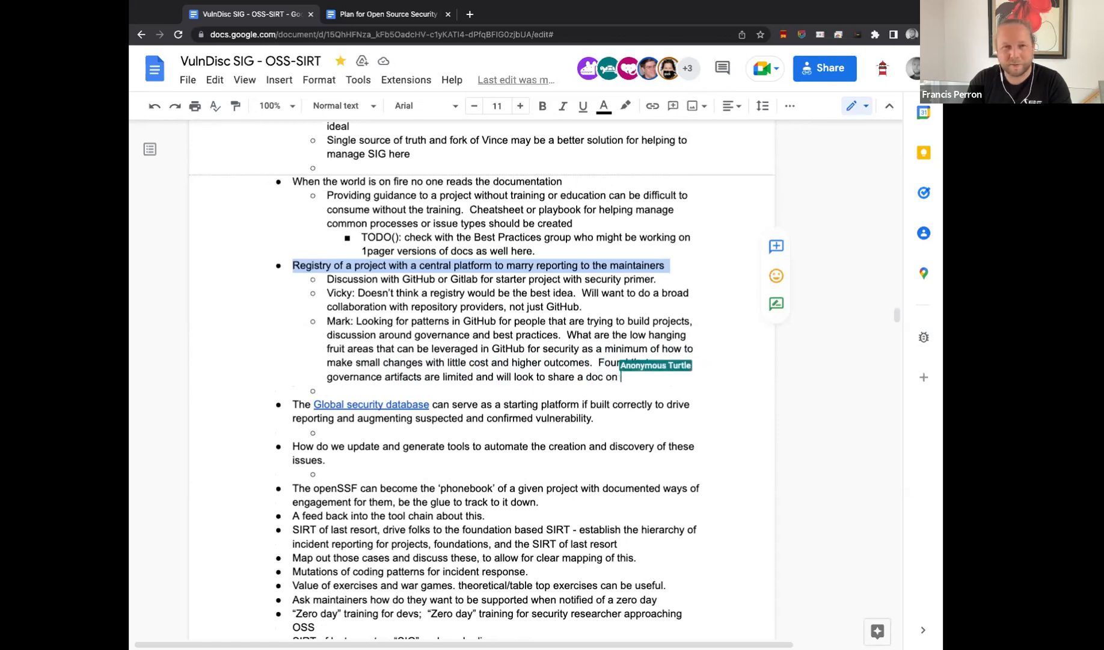
type("findins")
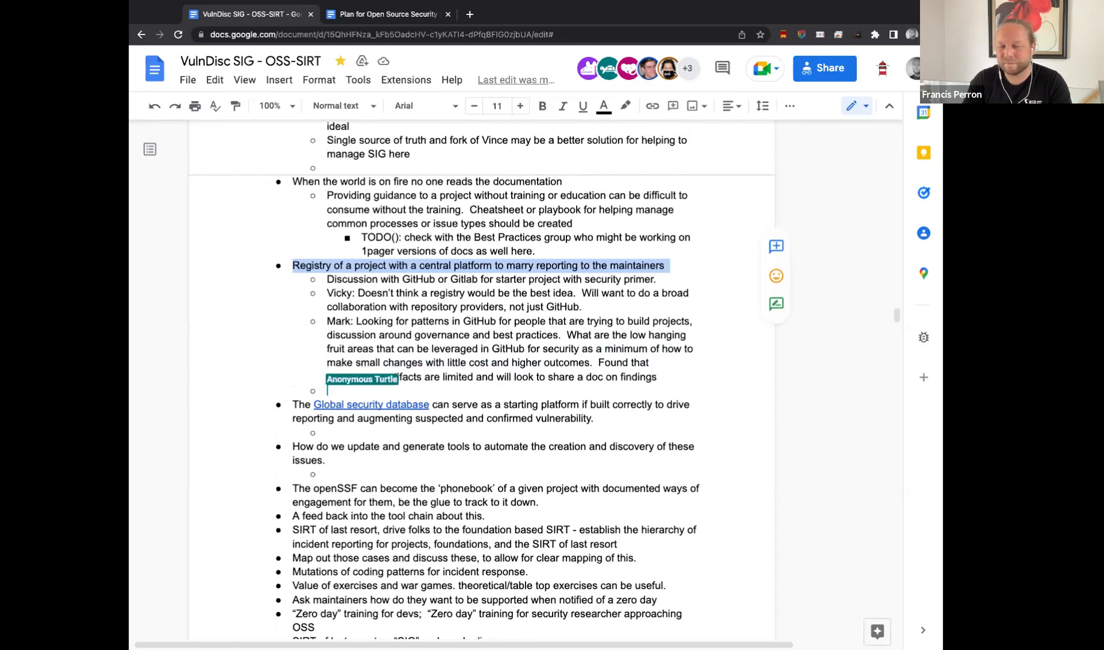
type("governance arti")
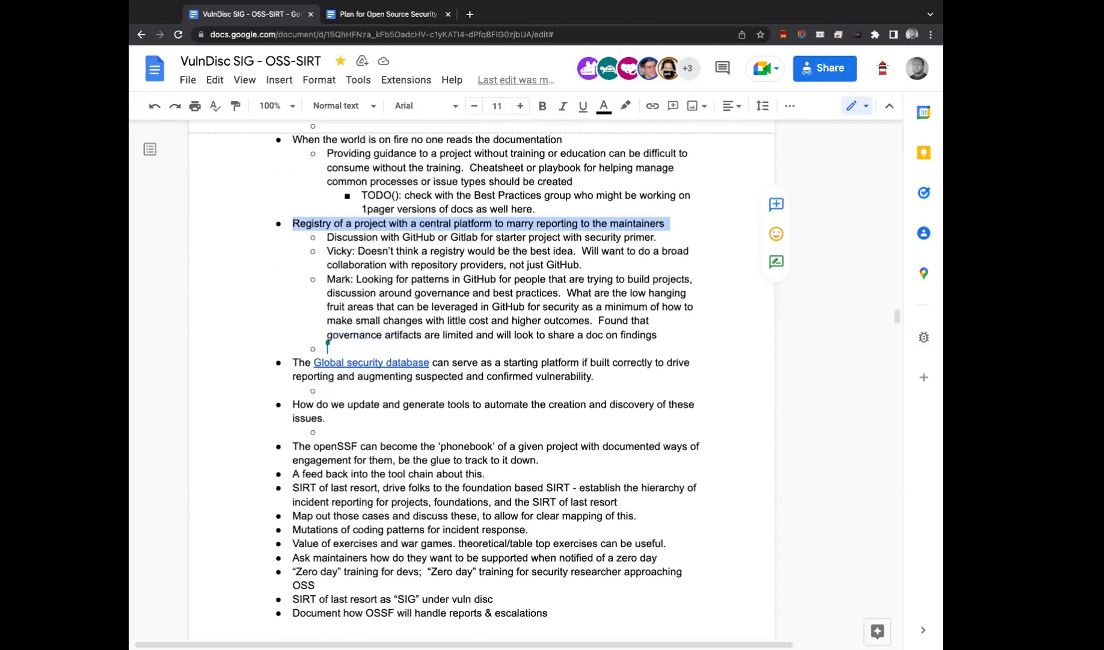
Step: Write Madison's note about working internally at GitHub to help with these items next quarter
type("M")
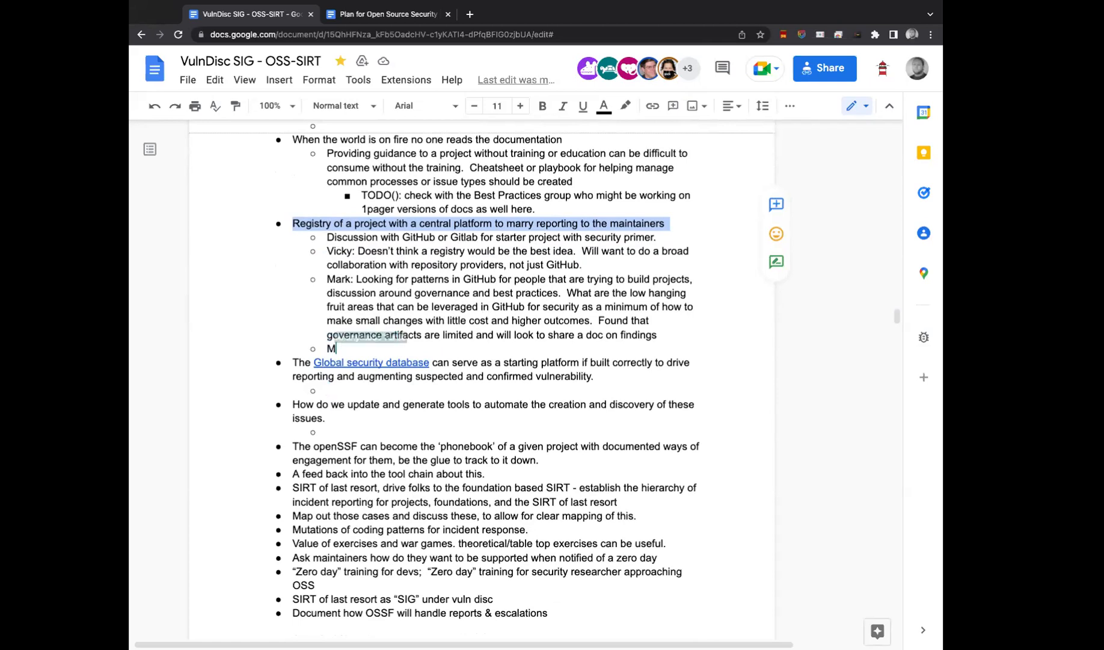
type("adison: I")
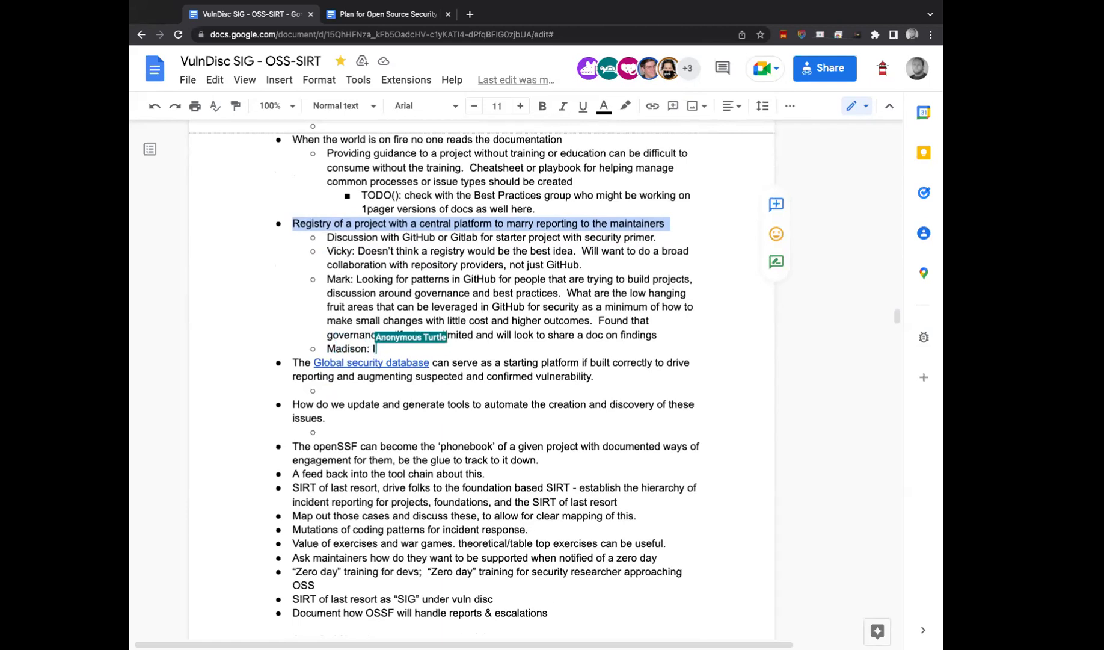
type("Workinternally to")
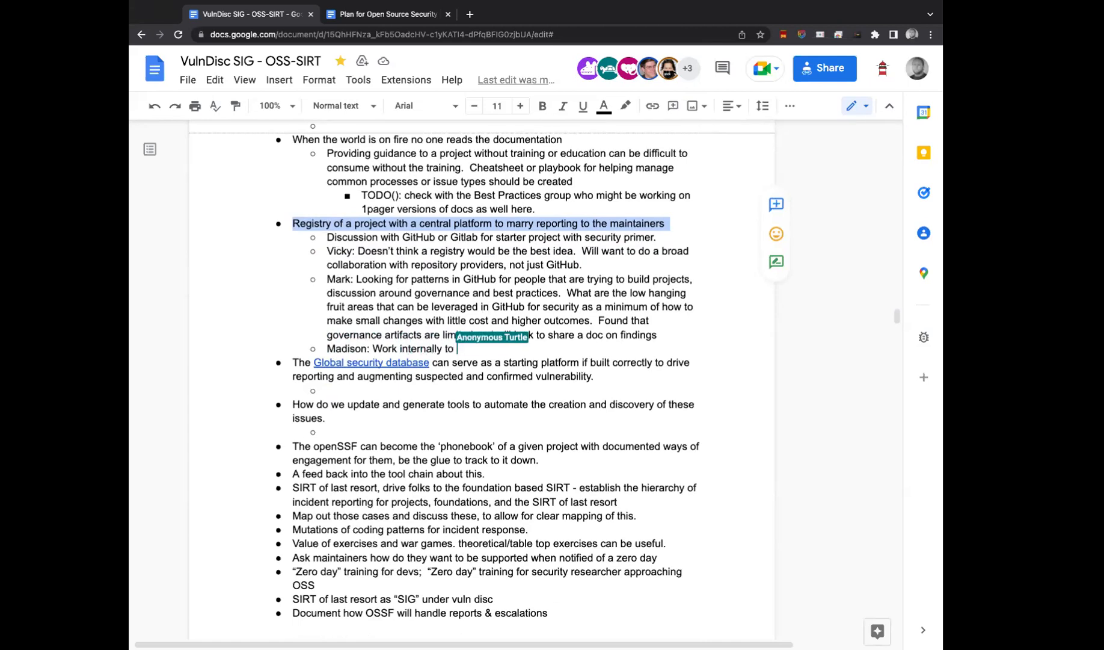
type("help")
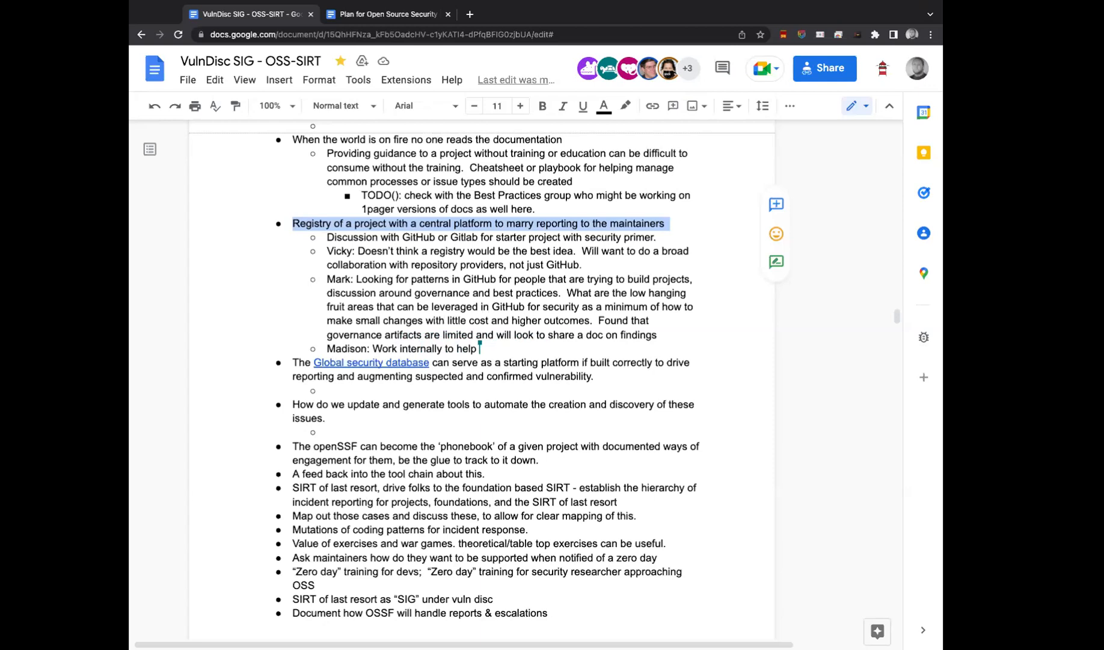
type("with these")
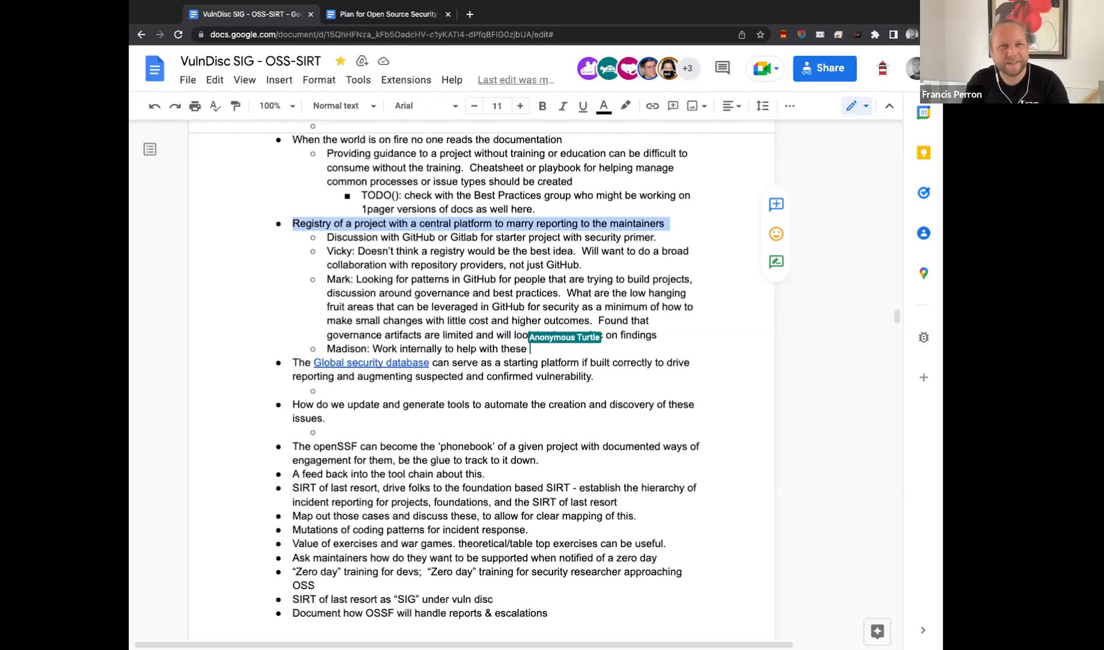
type("items happening in next Quarter at GitH")
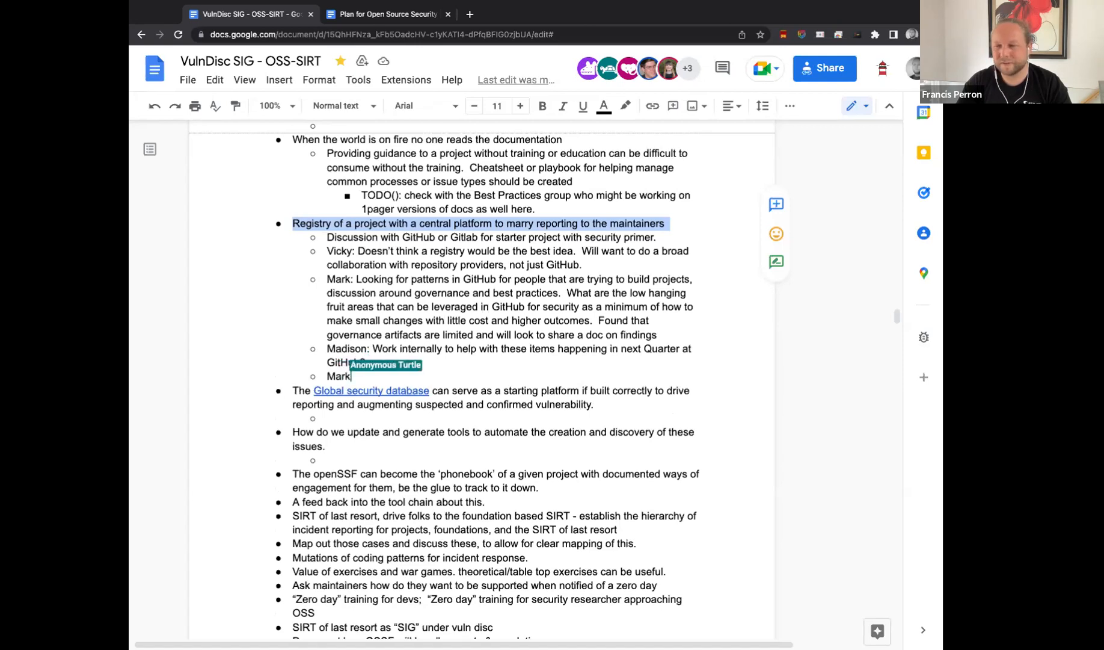
Step: Write Mark's note that projects have done good work on minimum setup
type(":")
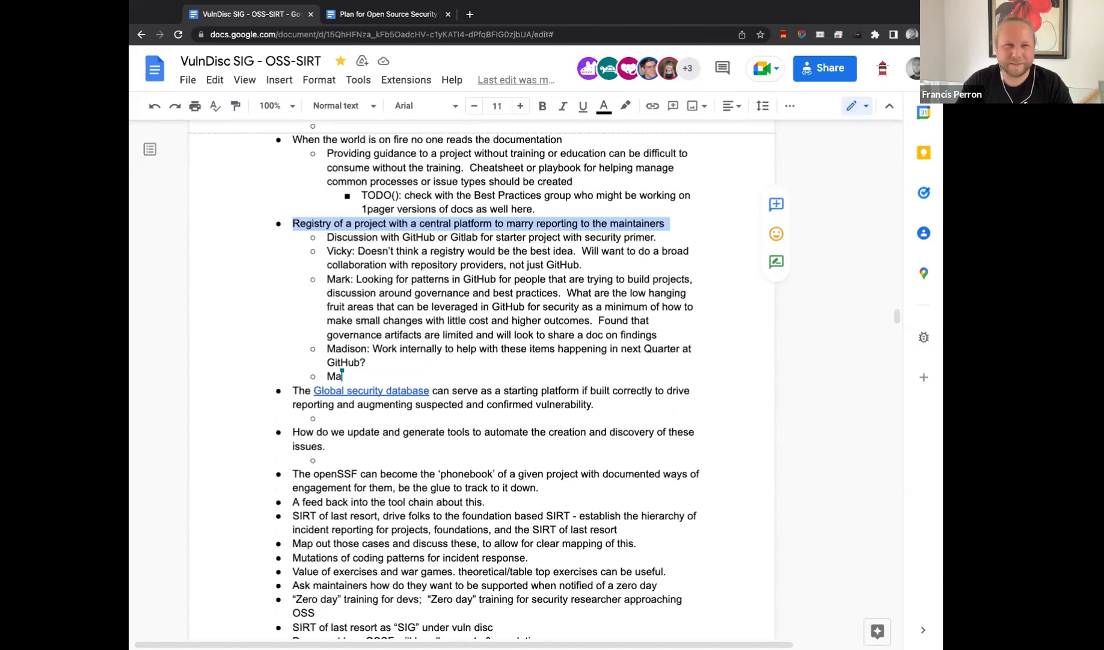
key("Backspace")
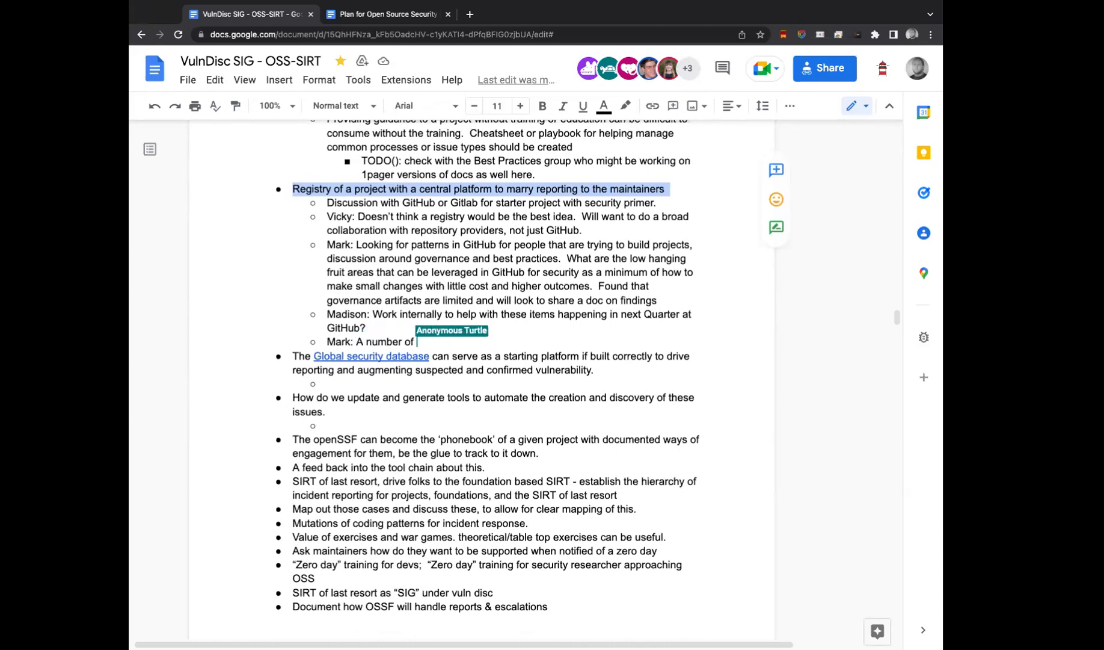
type("projects hav")
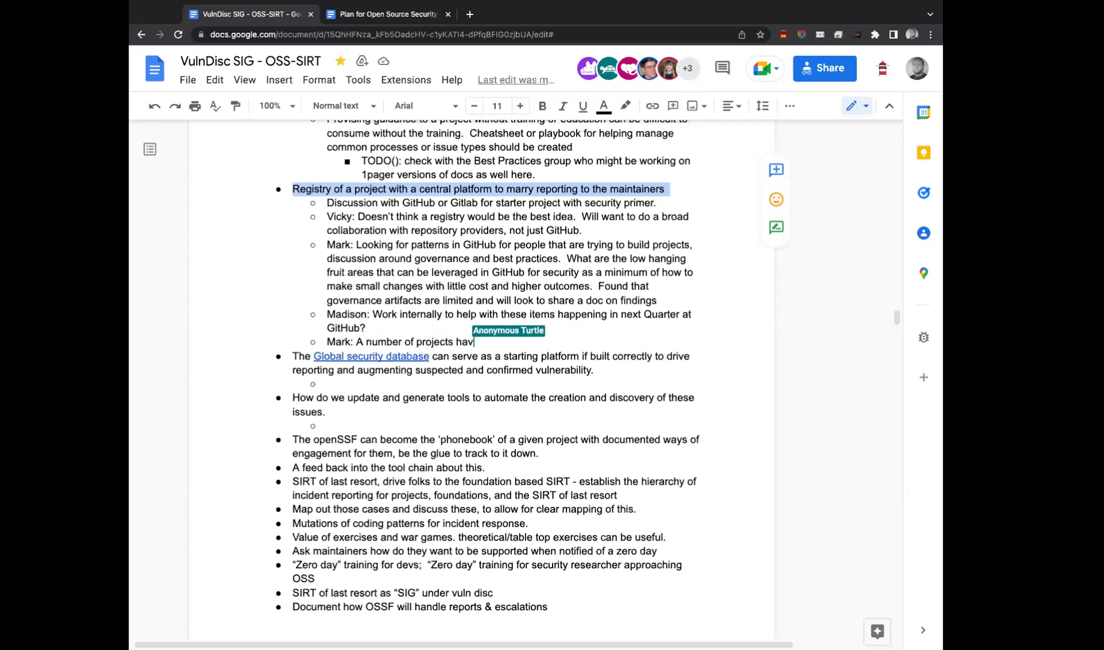
type("e done some")
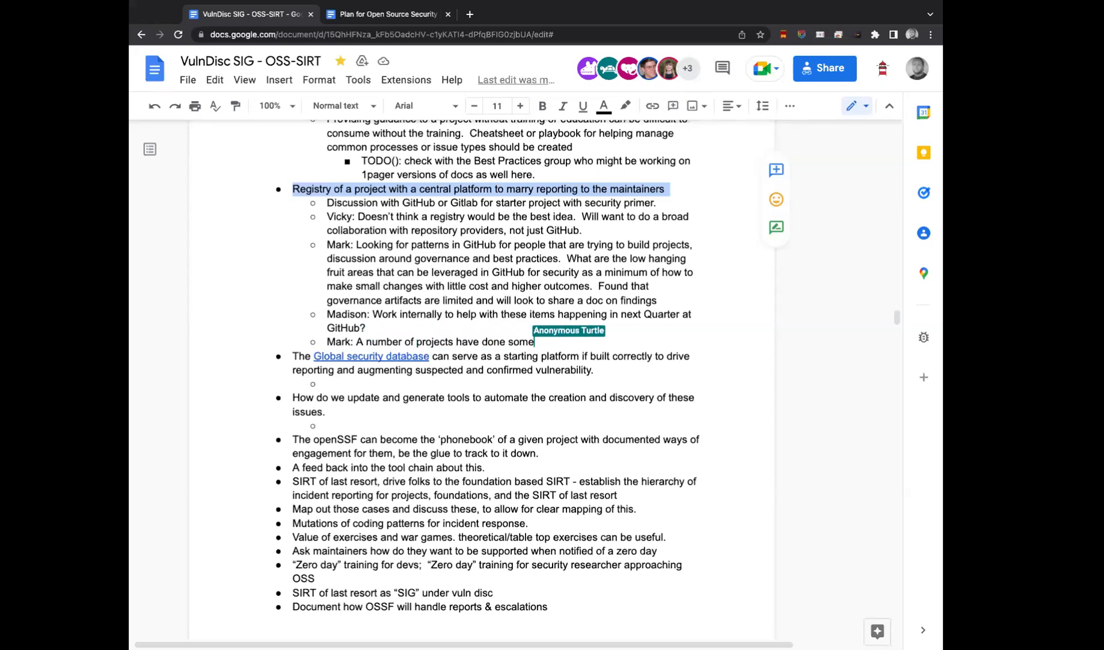
type("good")
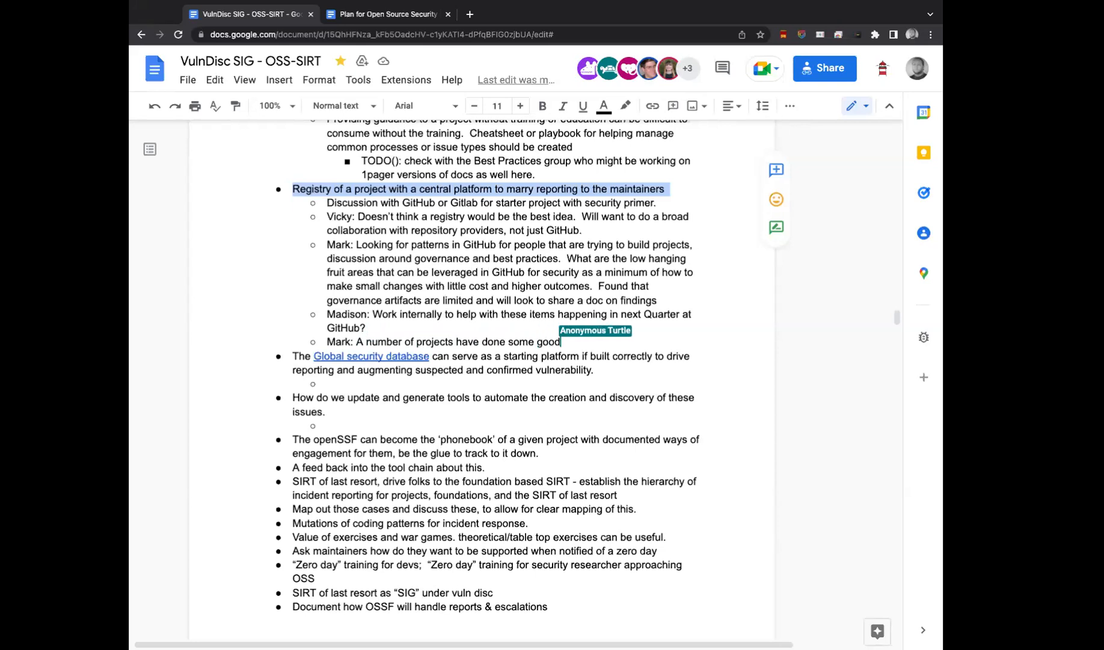
type("work on")
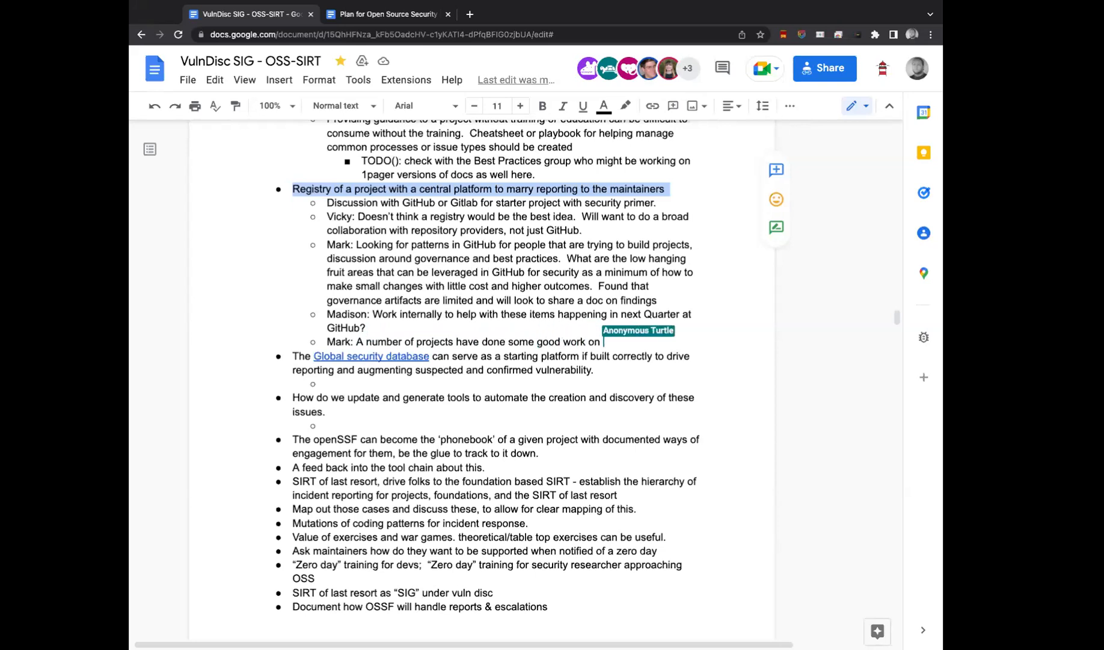
type("mimi")
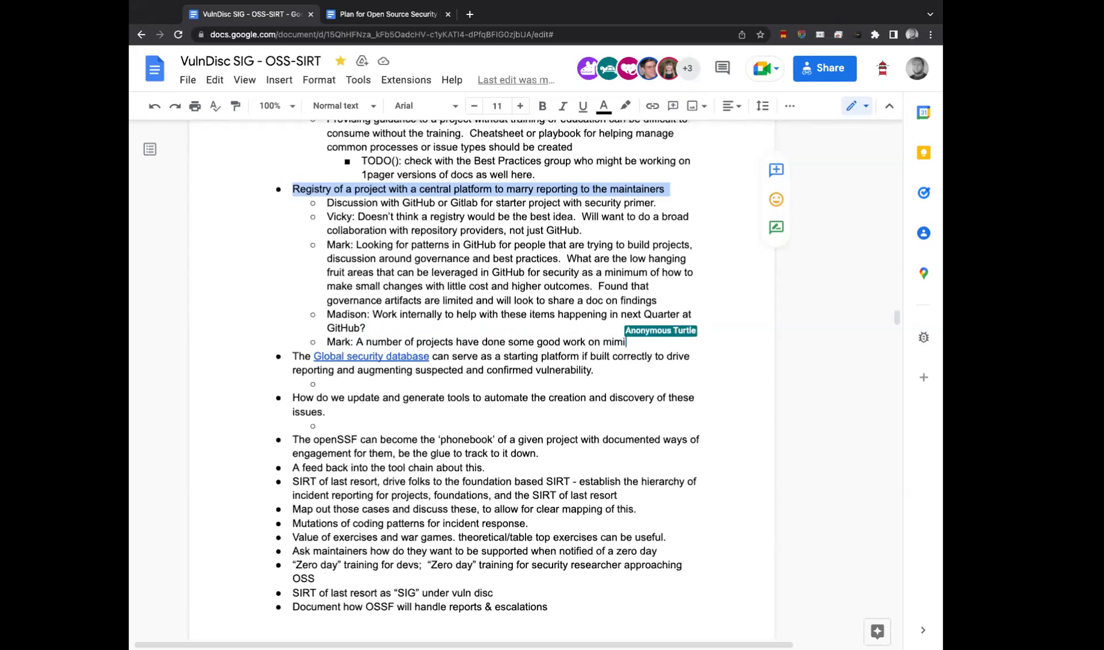
type("nu")
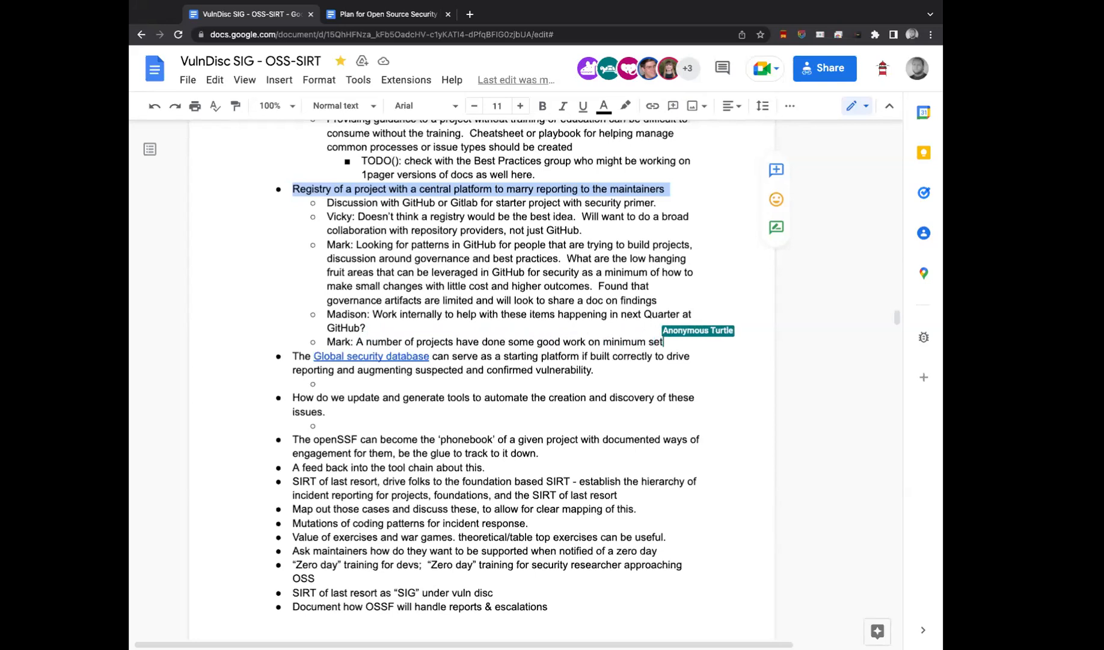
type("up")
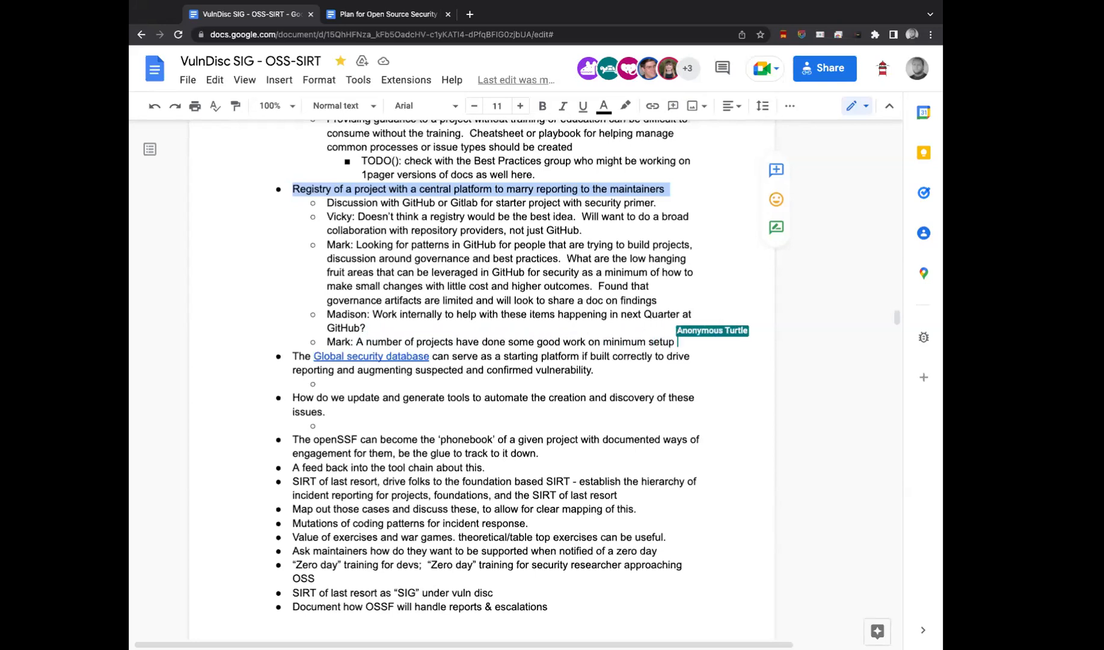
Step: Add the focus on reusable patterns enabling security notifications and monitoring, ending with a new sub-bullet
type("patterns.  Focus study on patterns fo")
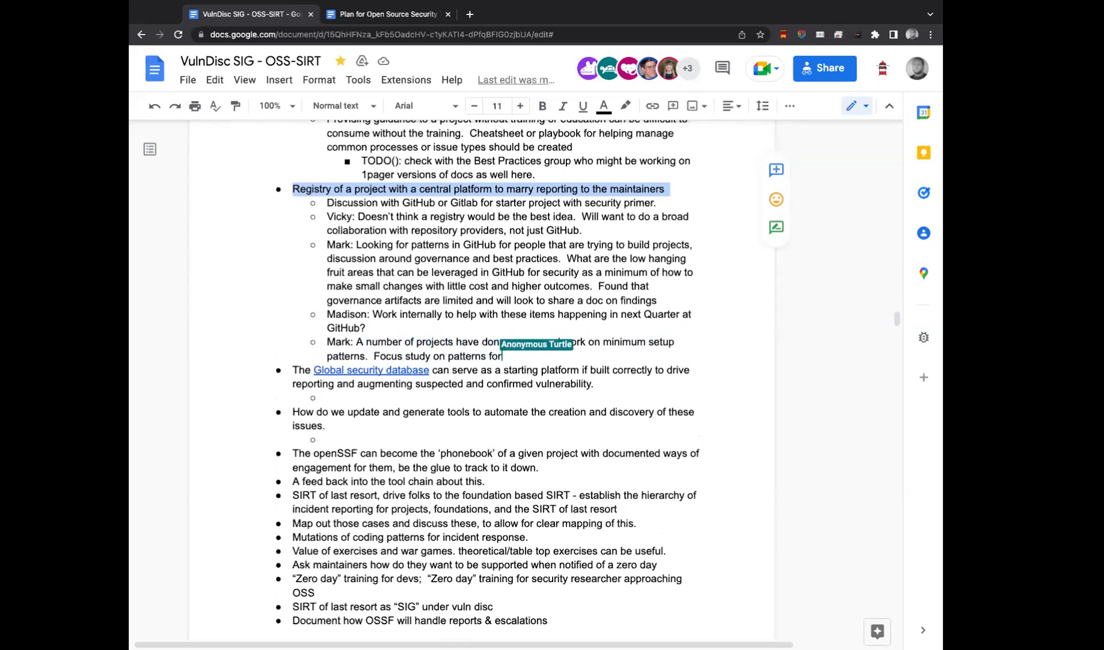
type("reusability and en")
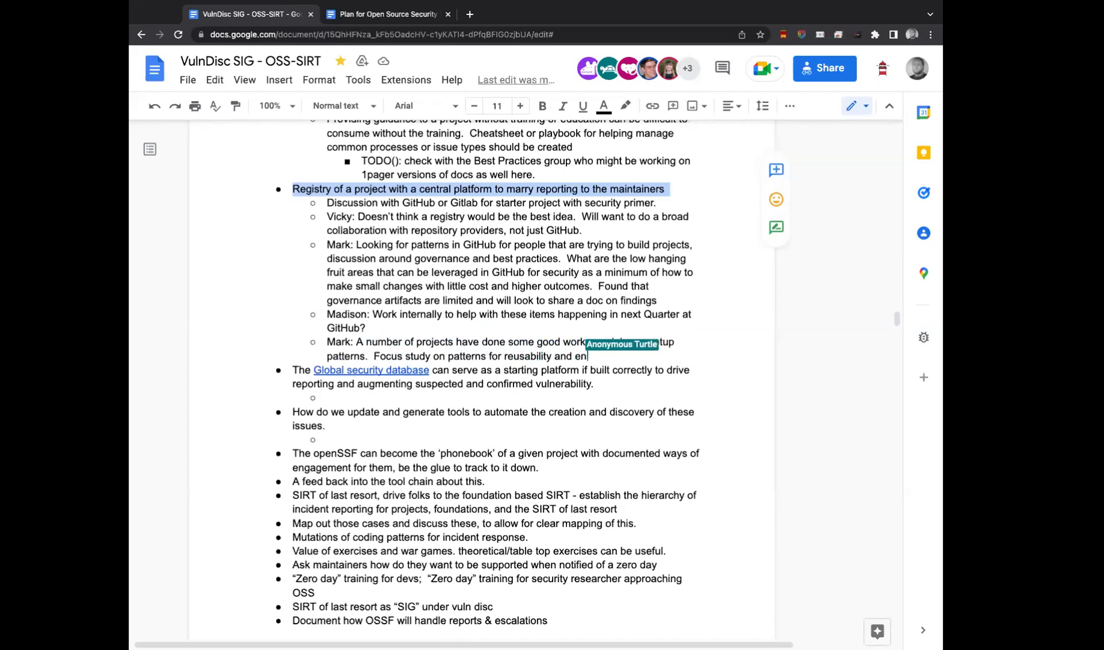
type("abling reporting related to se")
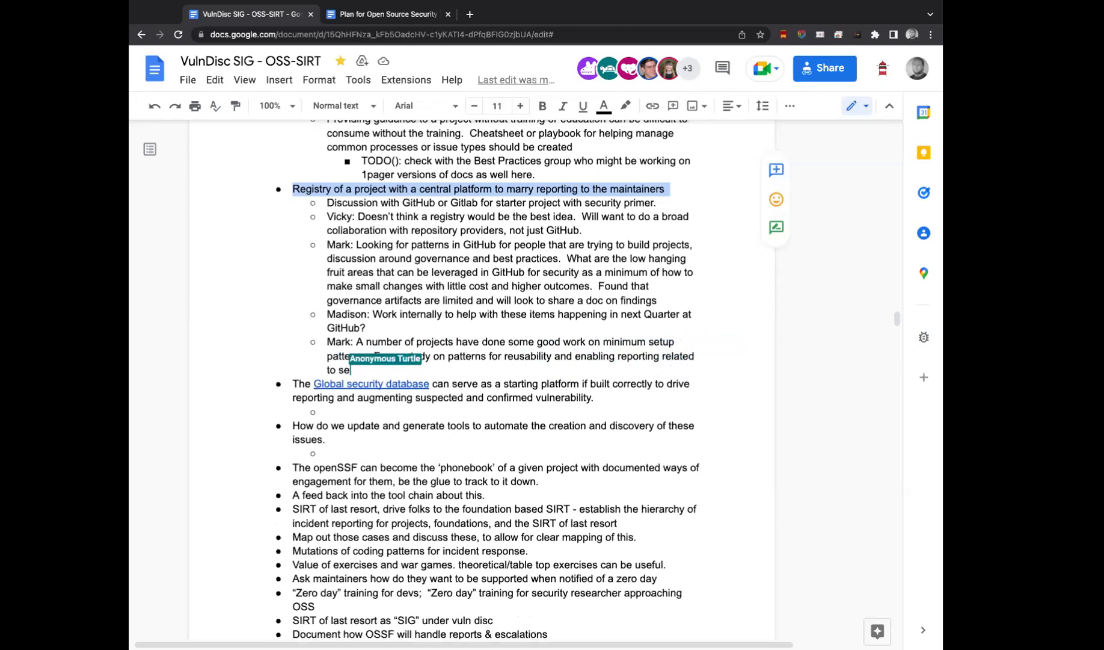
type("Focus study")
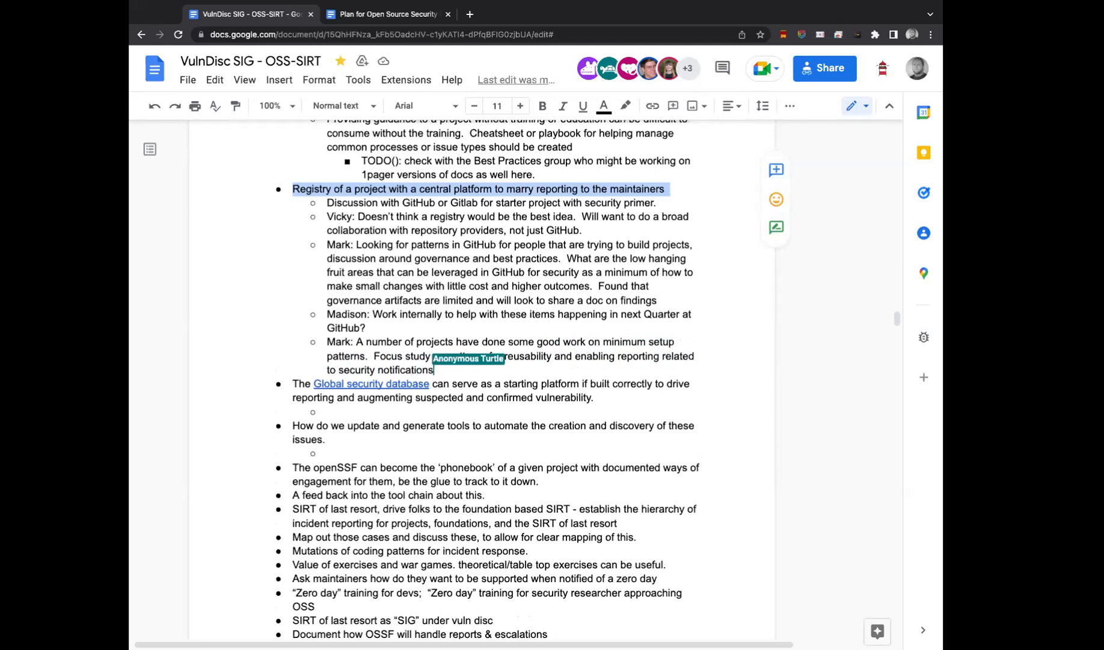
type("and monitoring")
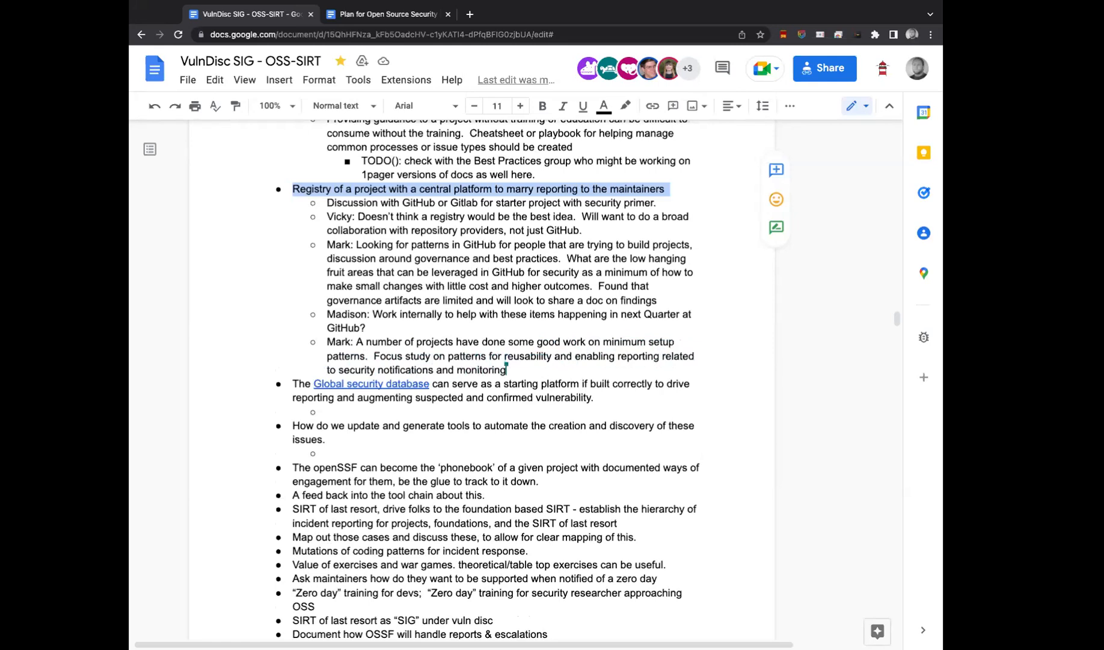
key("enter")
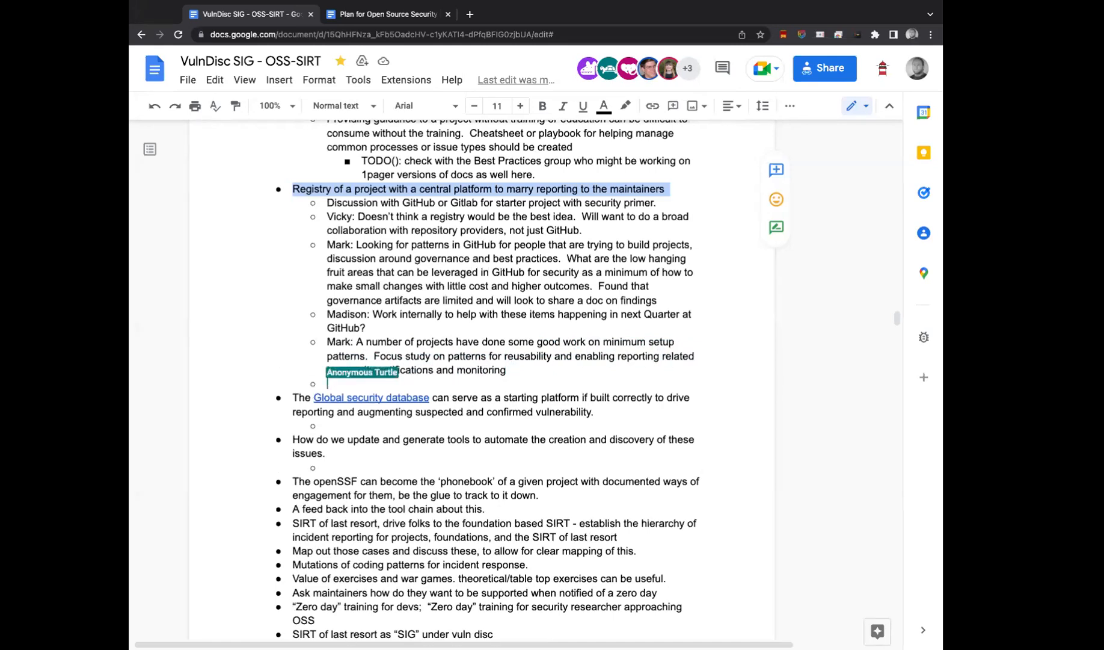
Step: Label the new registry sub-bullet 'Emily:' for the next speaker
type("Emily")
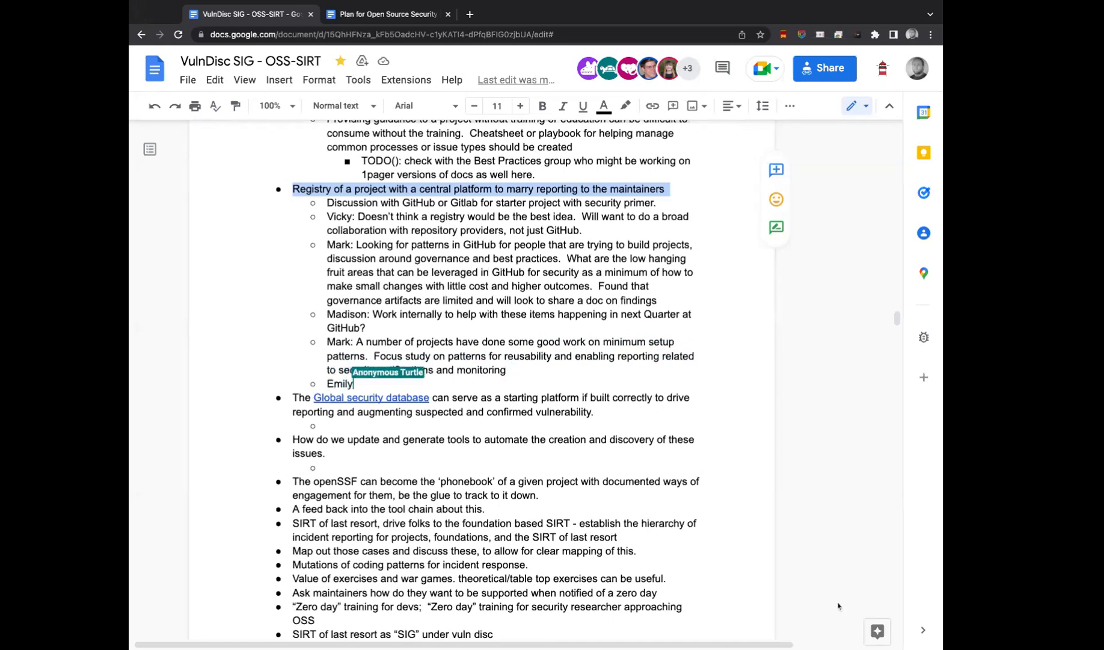
scroll("down", 3)
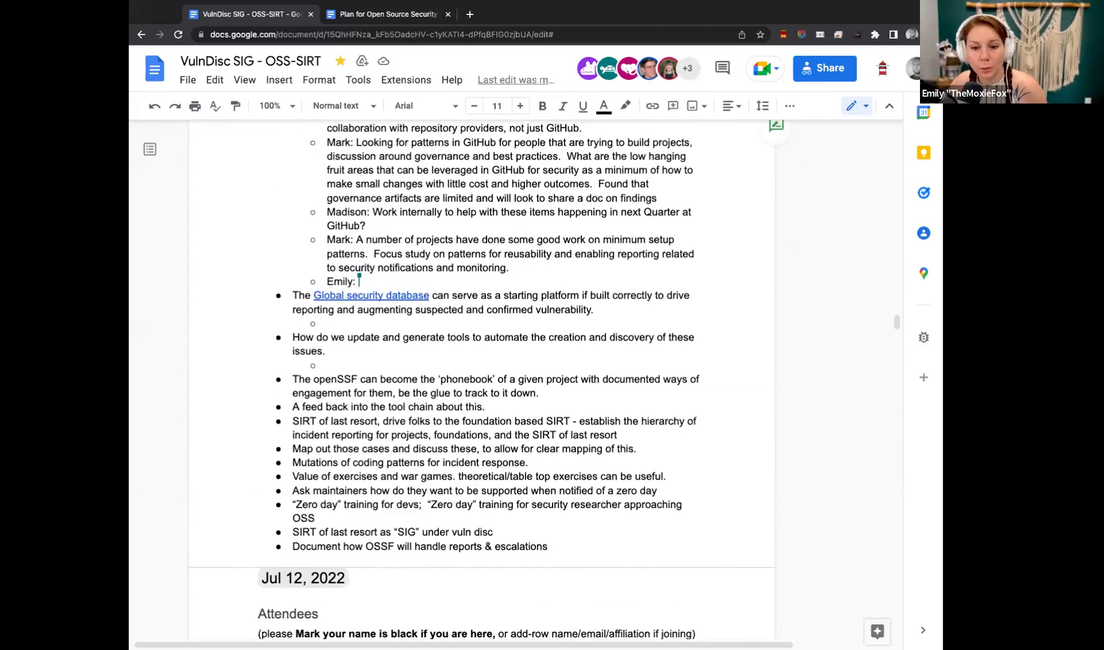
Step: Write that CNCF maintains a maintainers list with the foundation and responses from individuals on it fall short
type("CNCF")
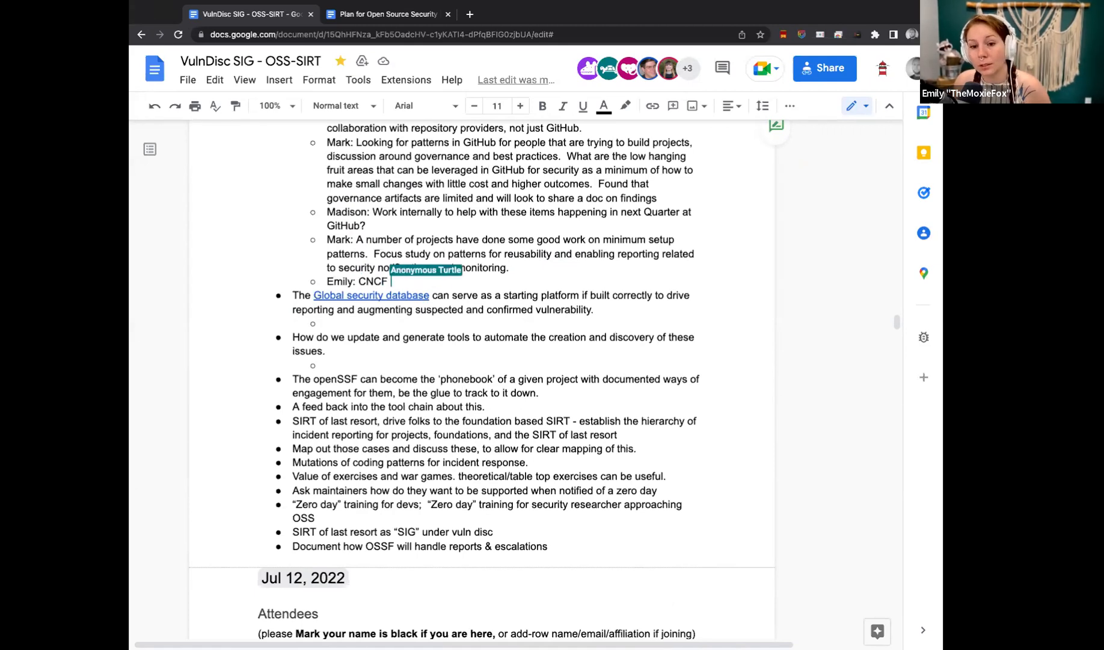
type("maintains a list of ma")
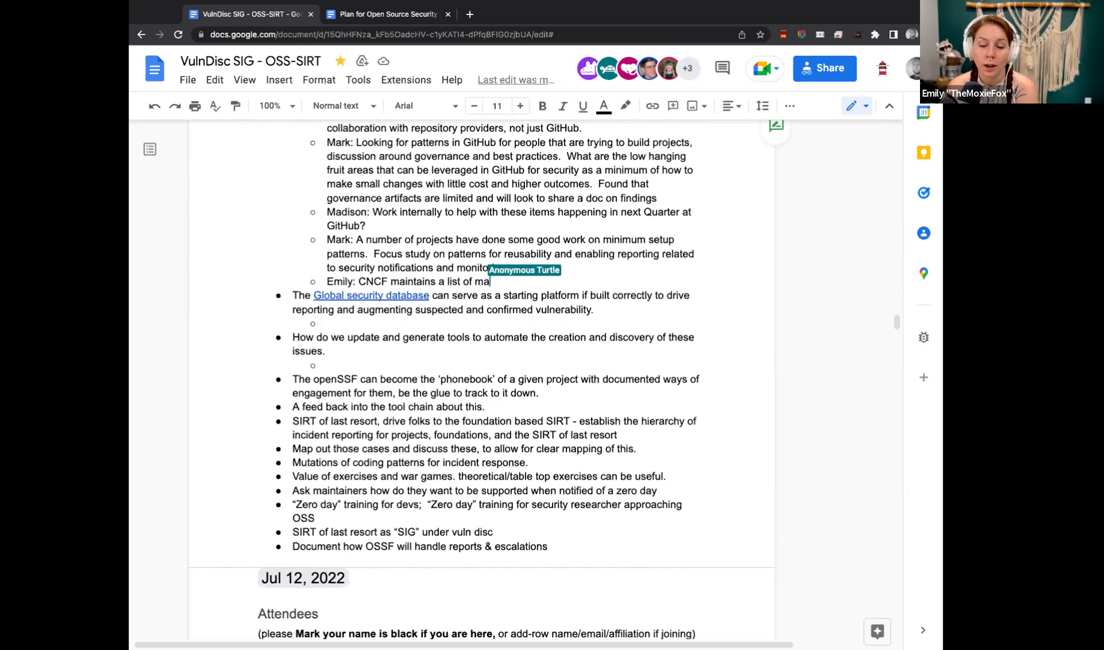
type("intainers within the")
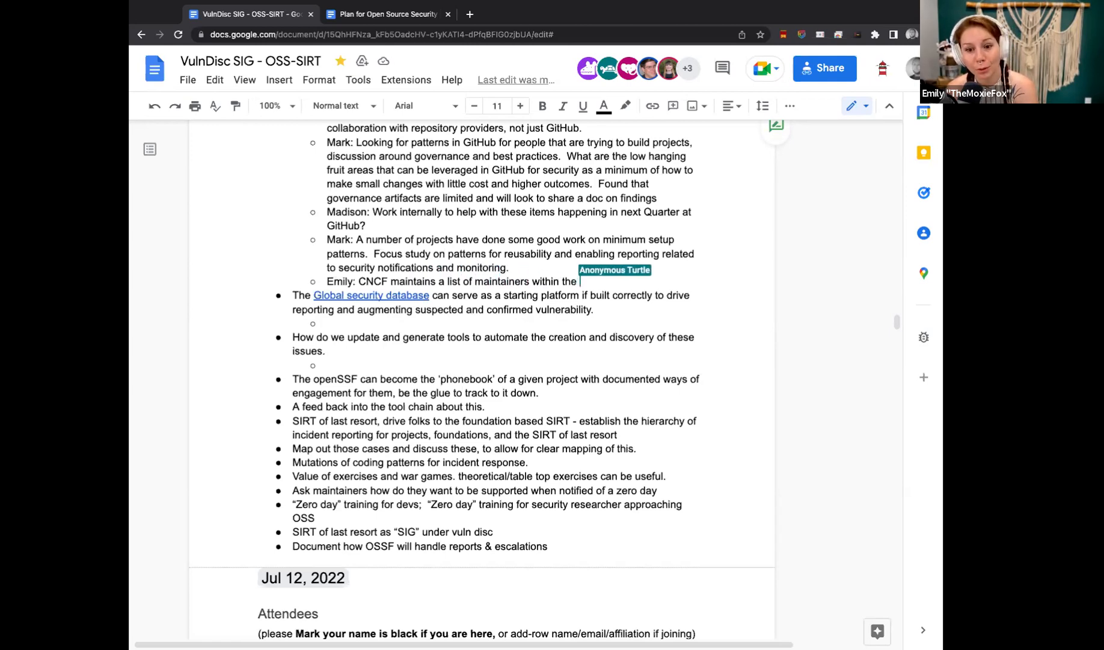
type("foundation.")
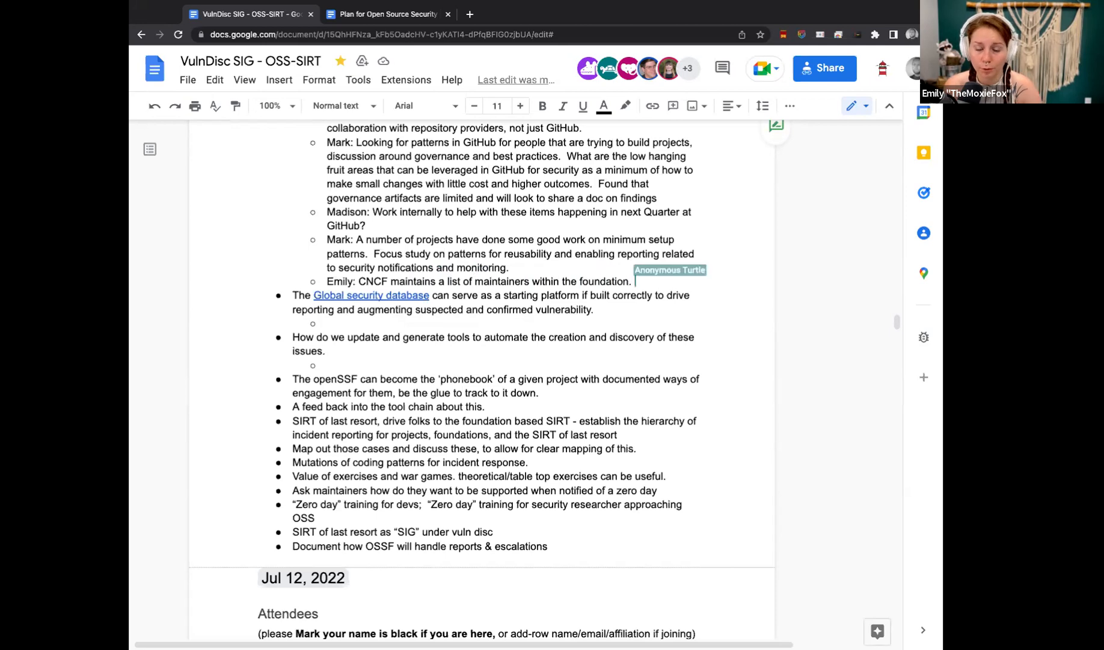
type("Resp")
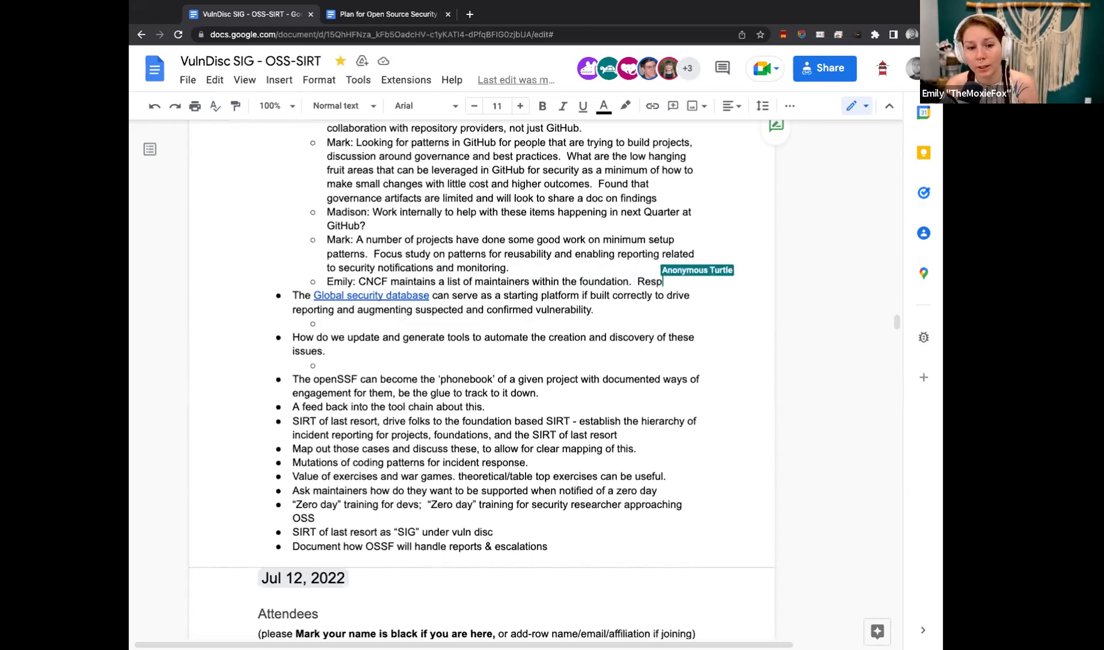
type("onses")
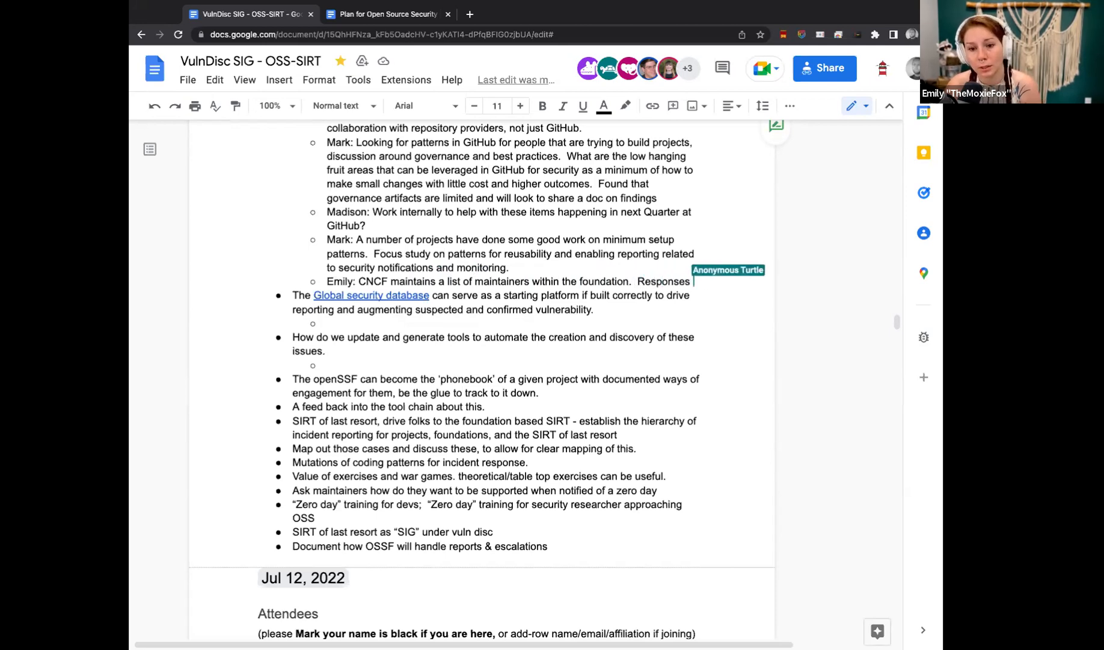
type("to individuals on a")
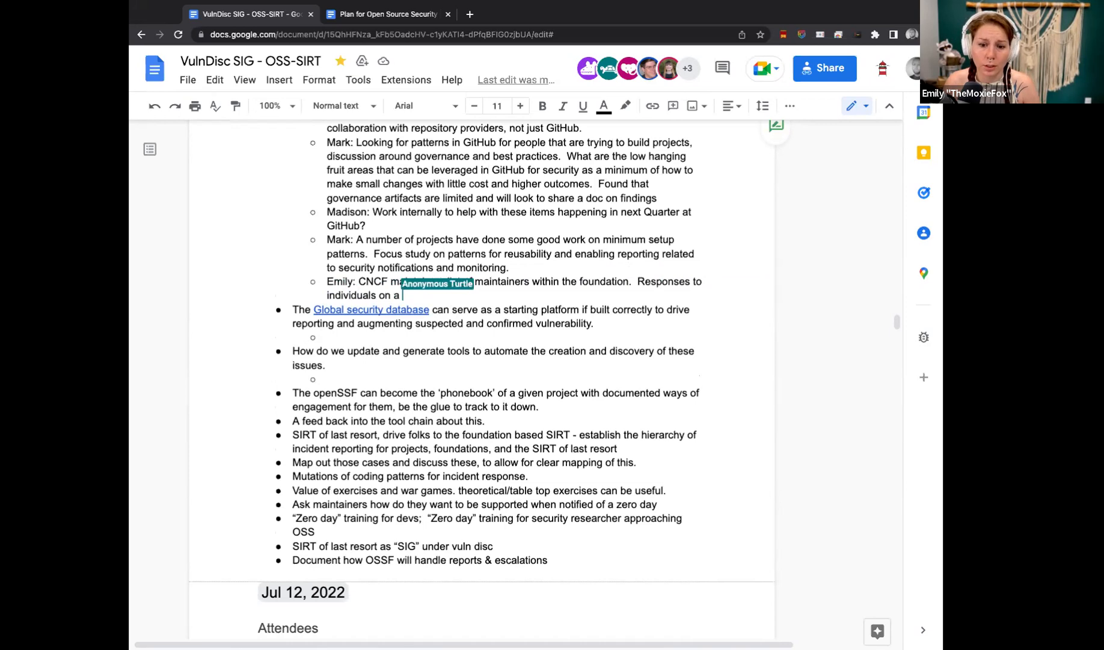
type("list is not as good as expected.  If t")
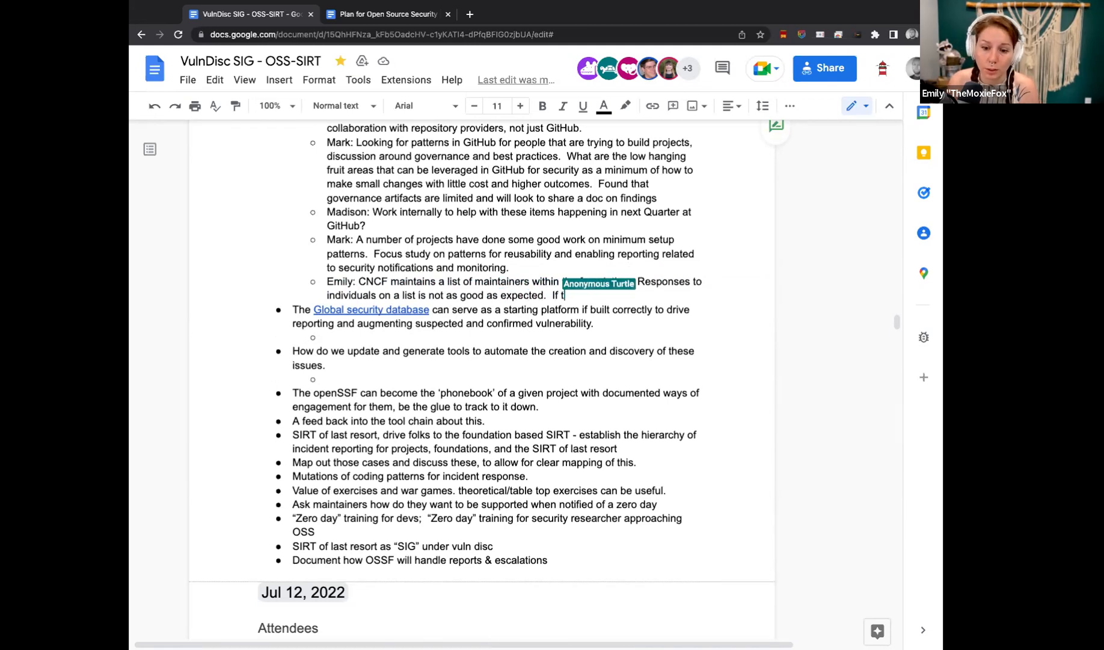
type("heir is an issue with a commonly used")
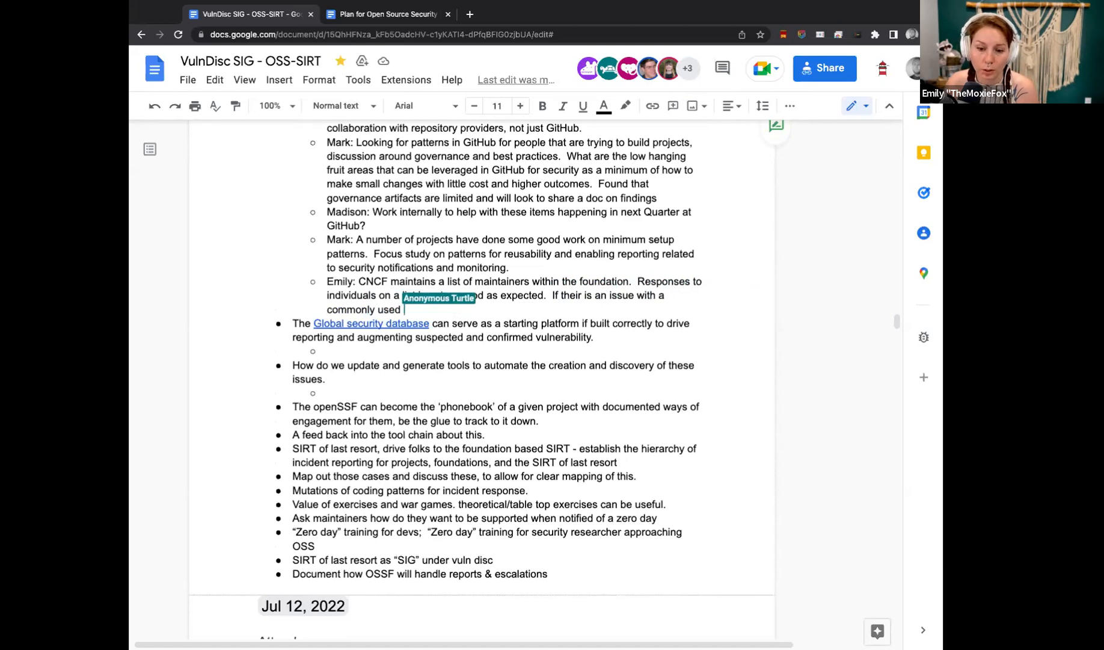
Step: Add that no good mechanism existed to discreetly contact maintainers and users; consider creating a better path
left_click(437, 297)
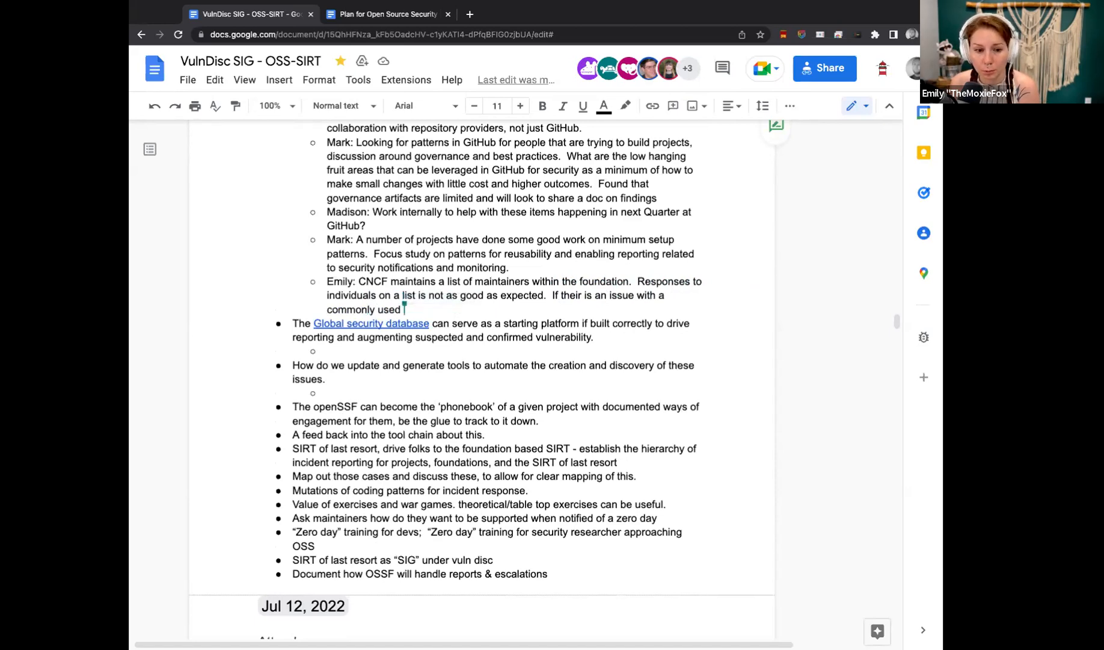
type("project")
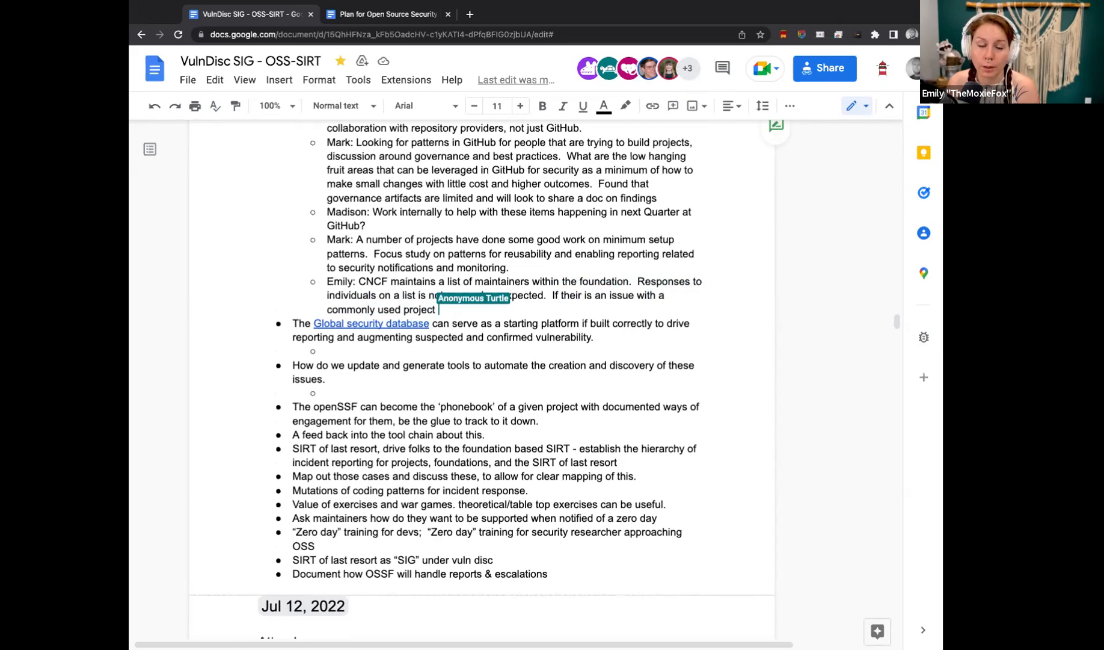
type("their ws")
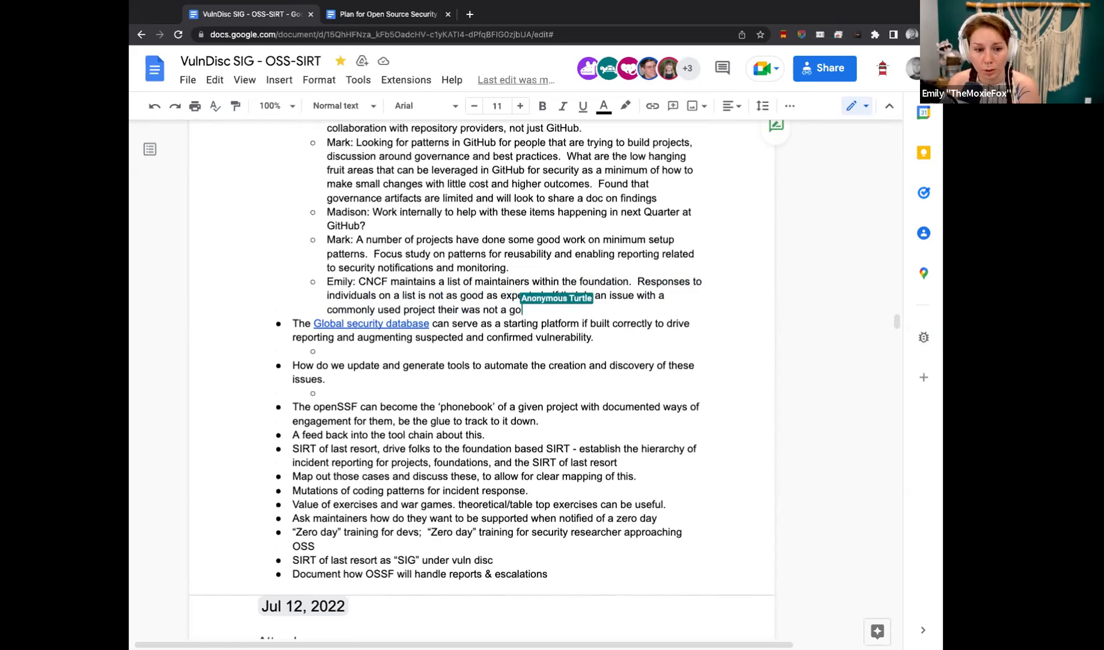
type("od mechanism for disc")
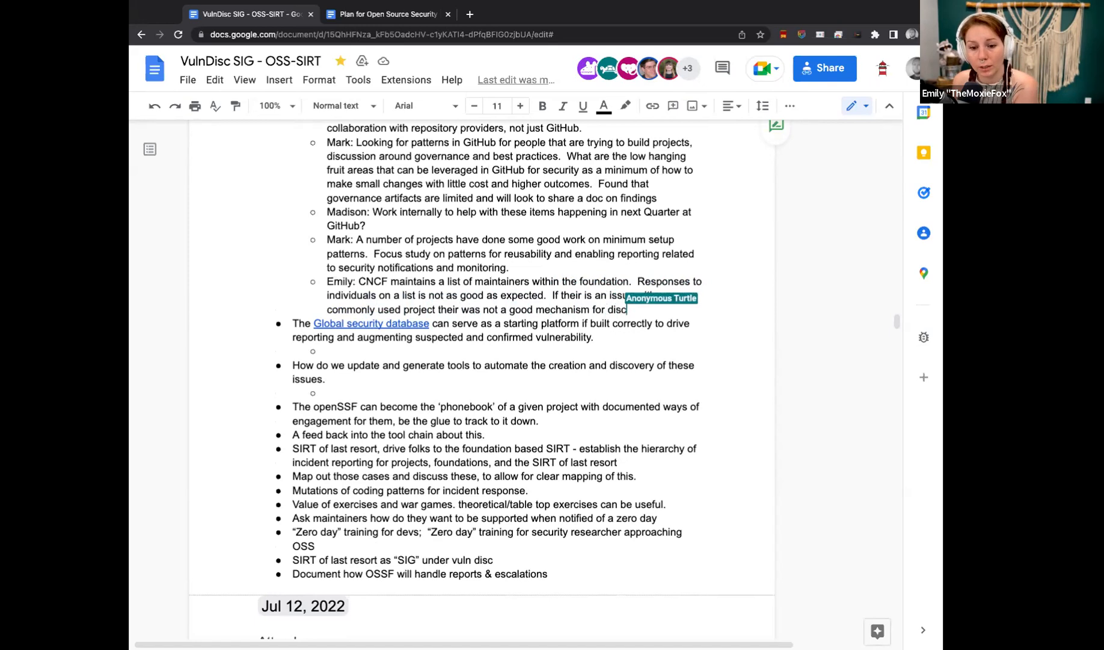
type("retely contacting")
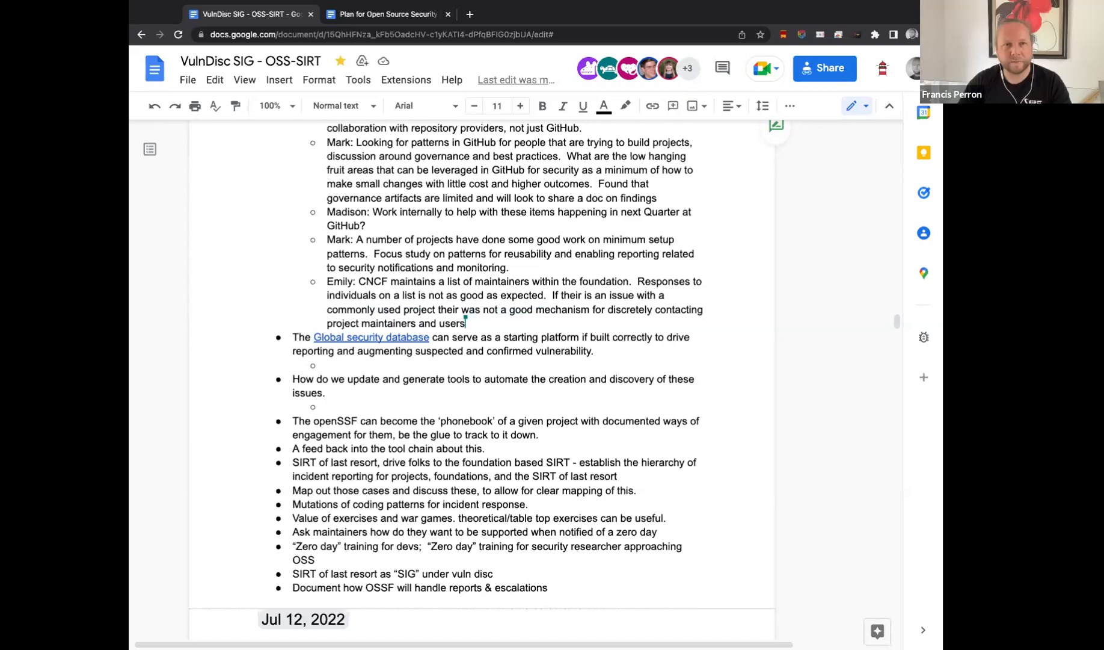
type("Consider")
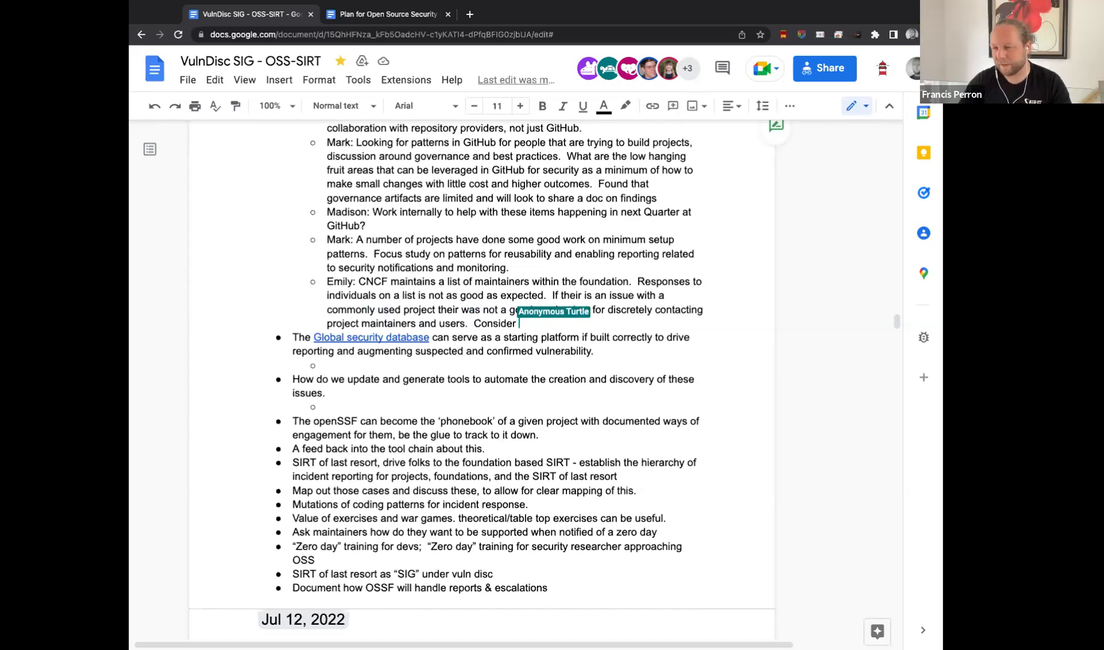
type("creating a")
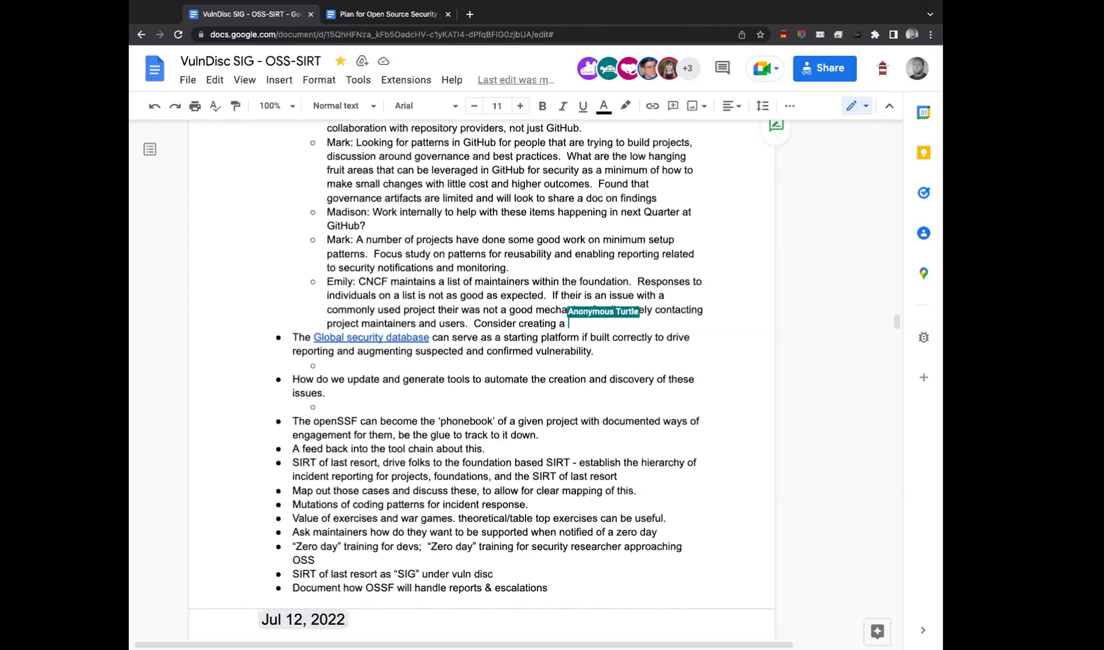
type("better")
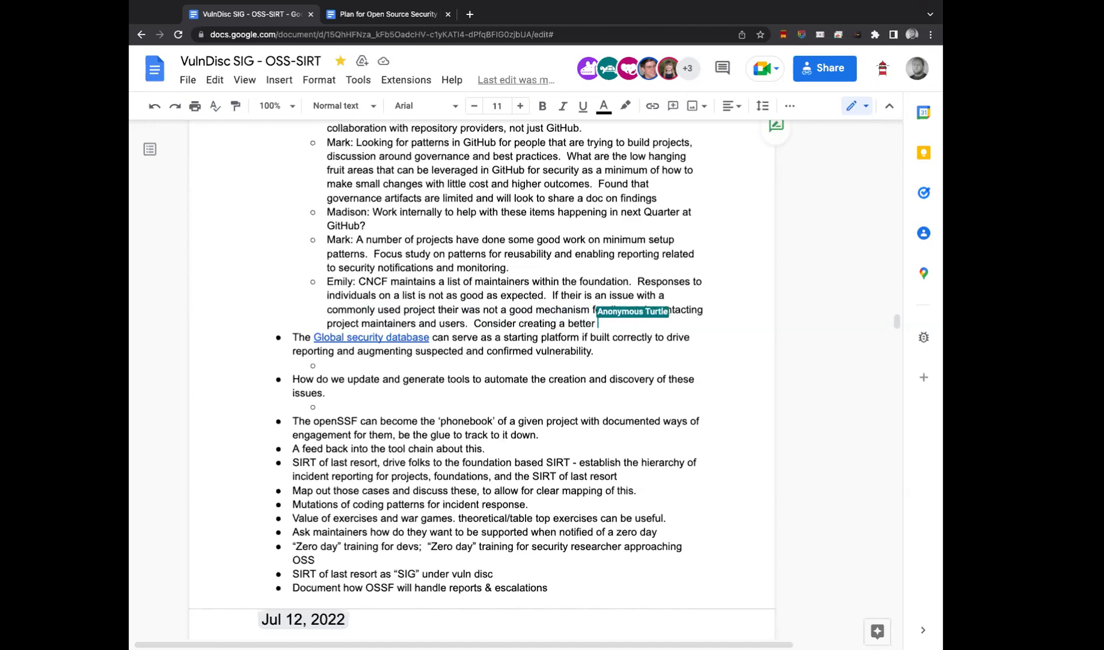
type("path to doing this")
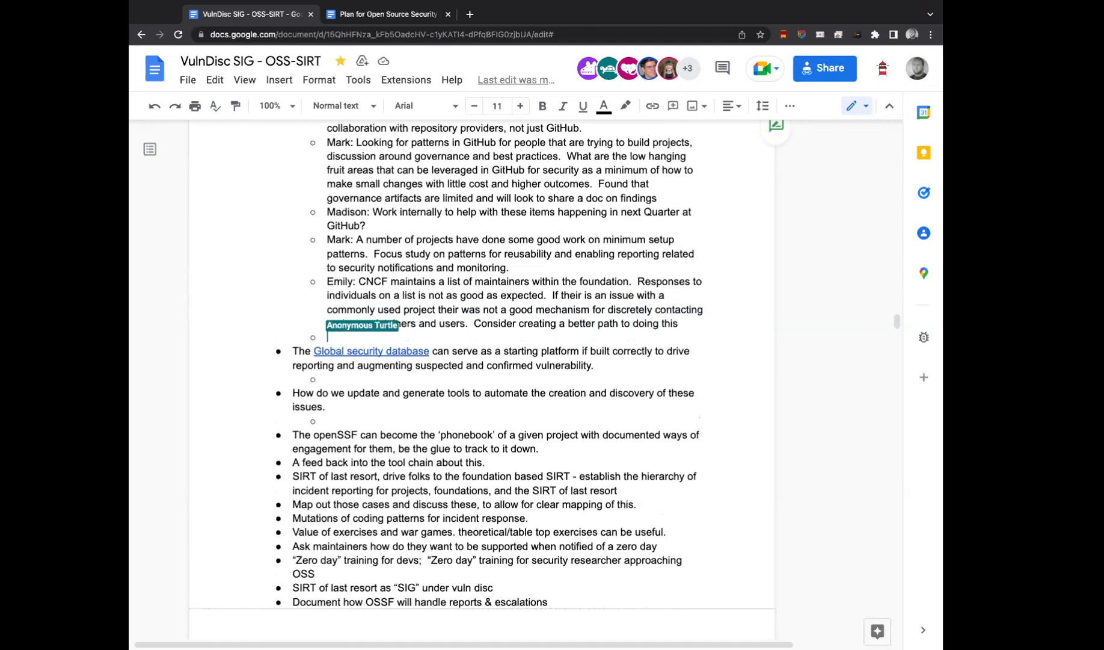
Step: Write Mark's note that Apache has a global notification email relaying reports to maintainers or directly to projects
type("Mark:")
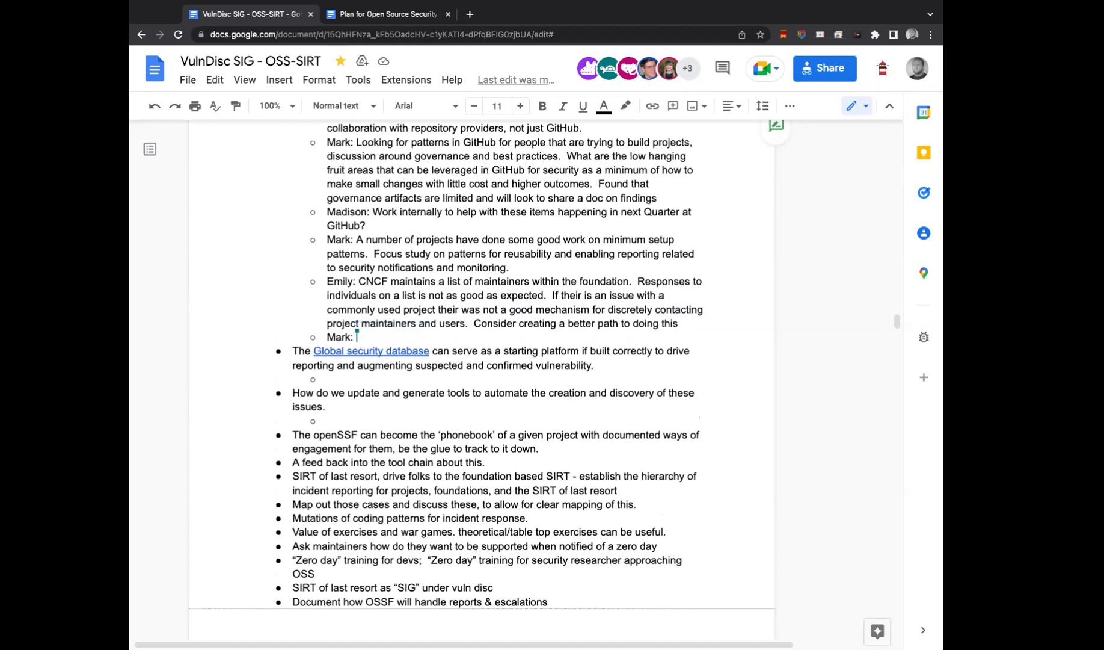
type("Apache has a")
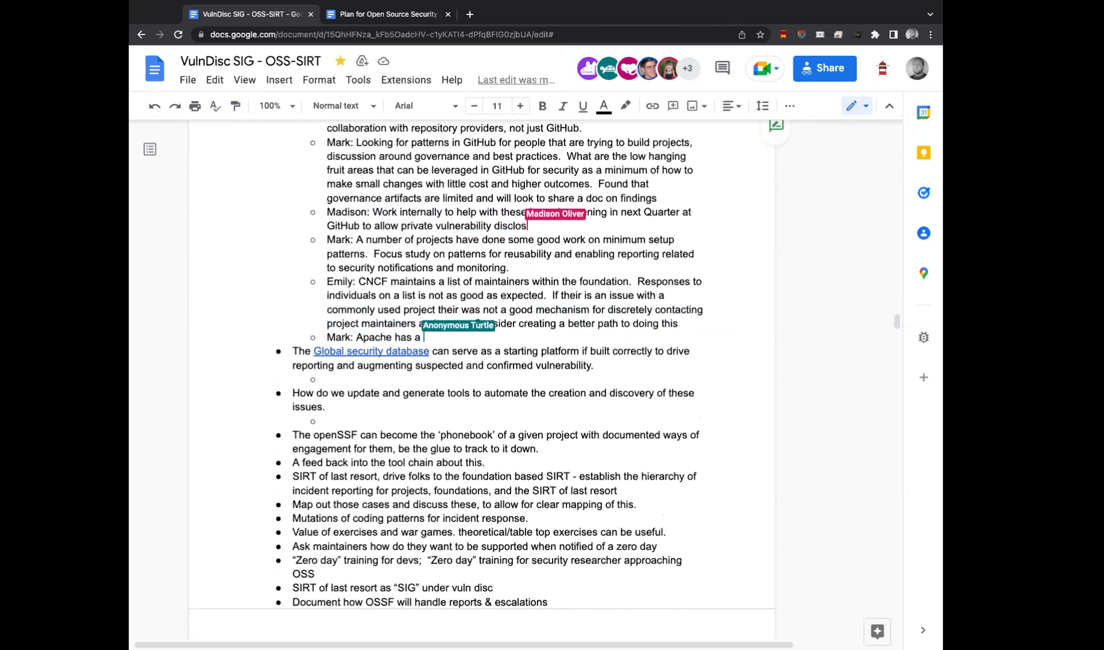
type("global email for notificati")
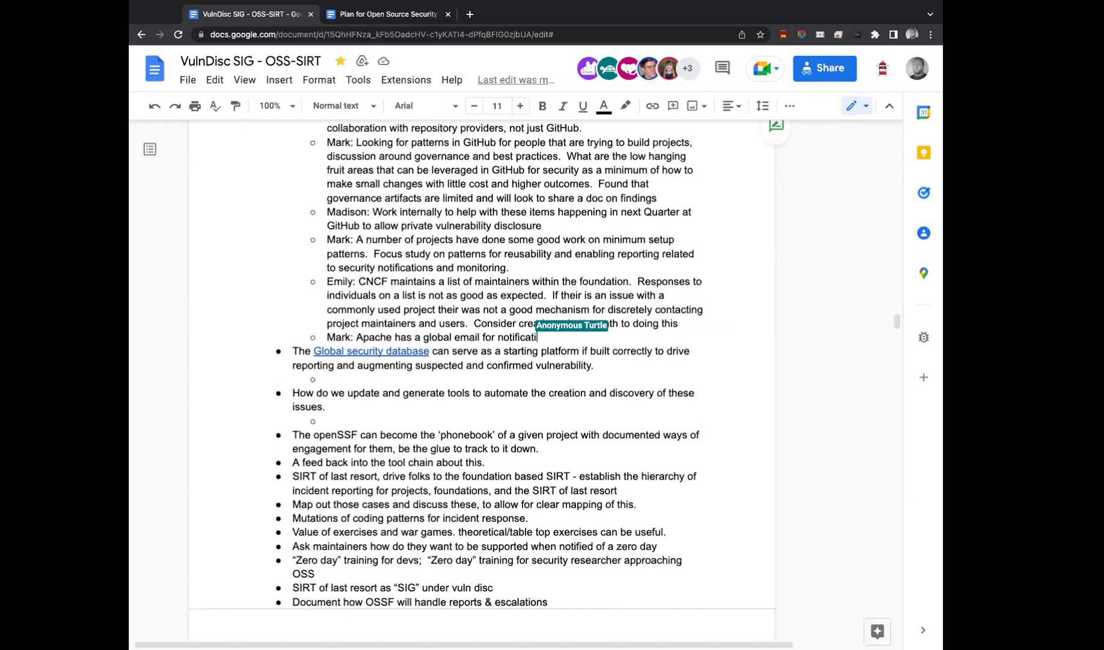
type("ons, reporting is done to this email, to maintainers or")
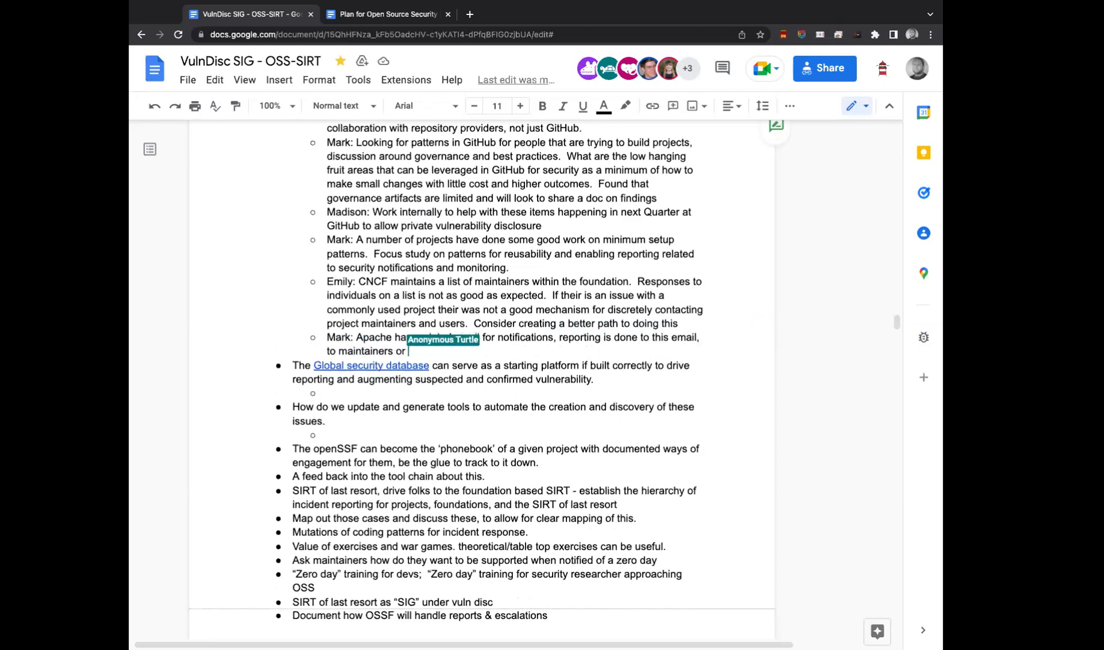
type("direct to")
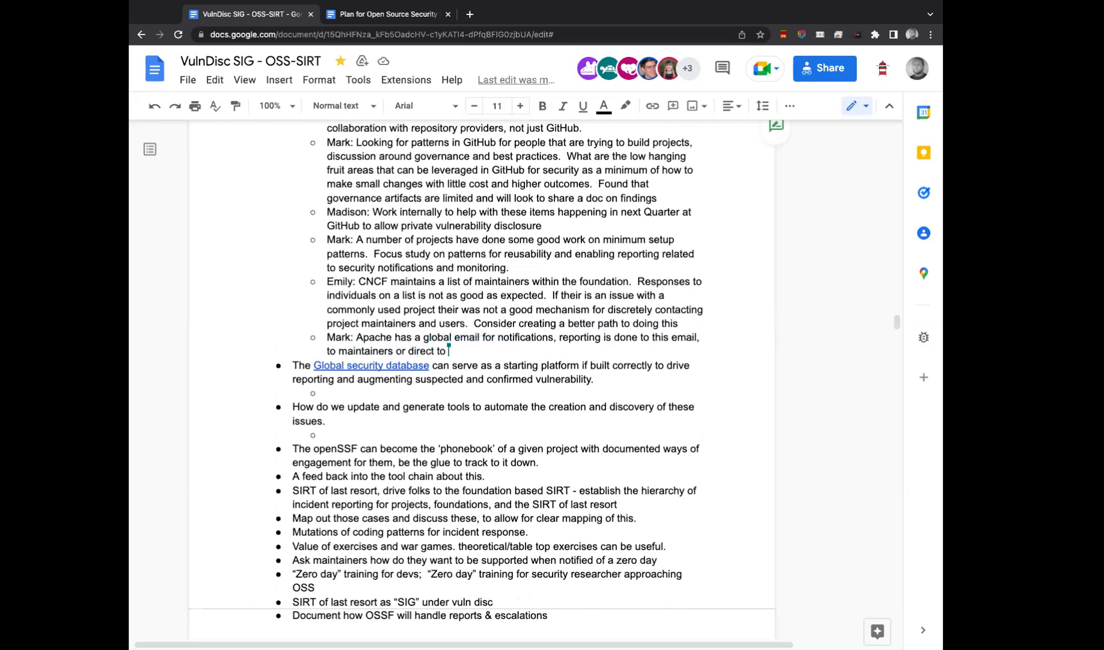
type("project")
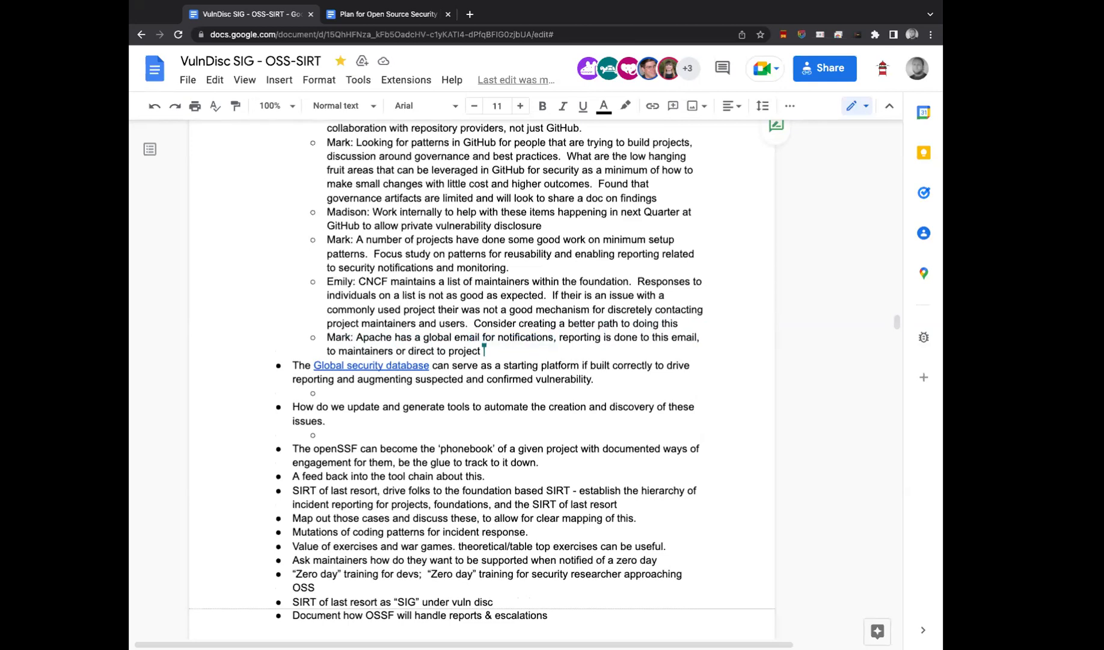
key("backspace")
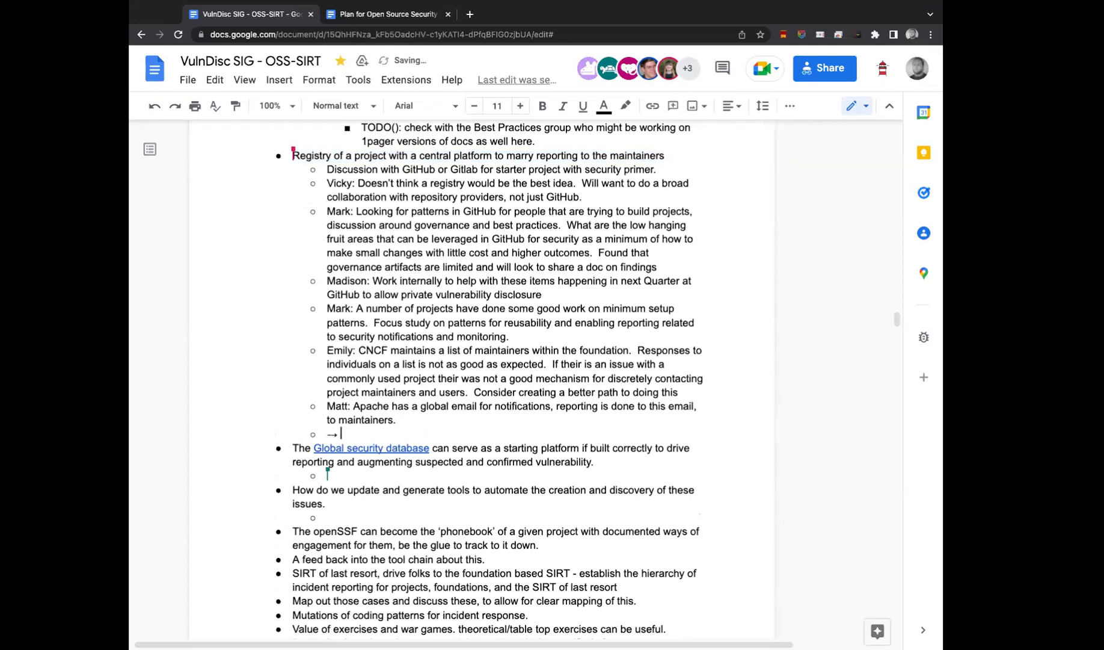
Step: Add an arrow sub-bullet listing the interested subgroup to think about this, including Eric
type("interested sub")
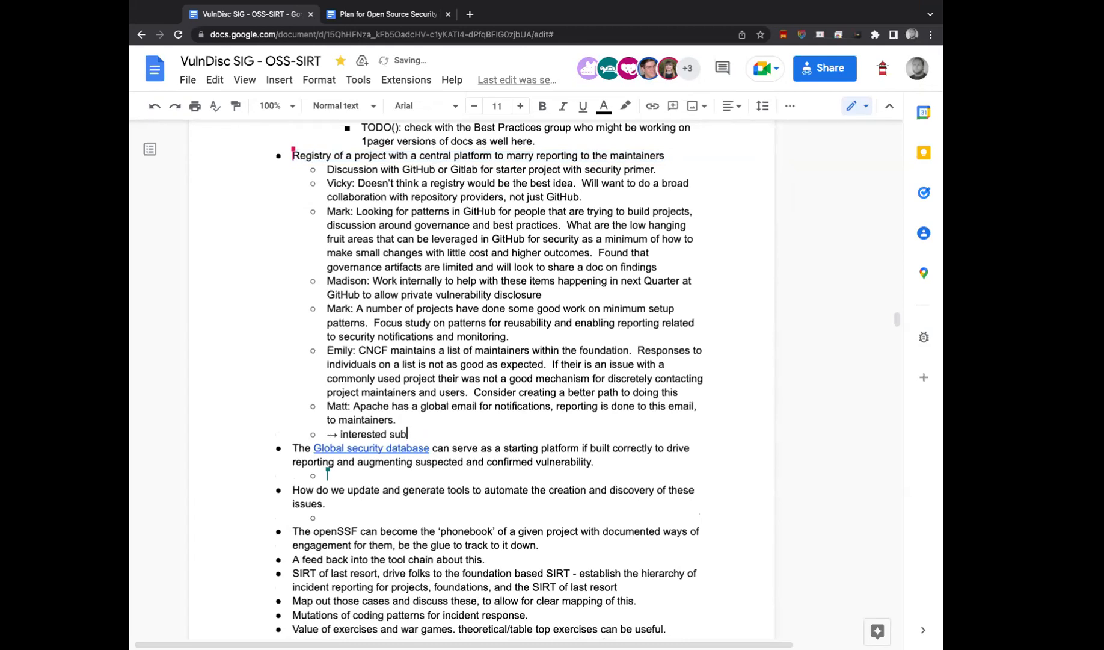
type("grup to")
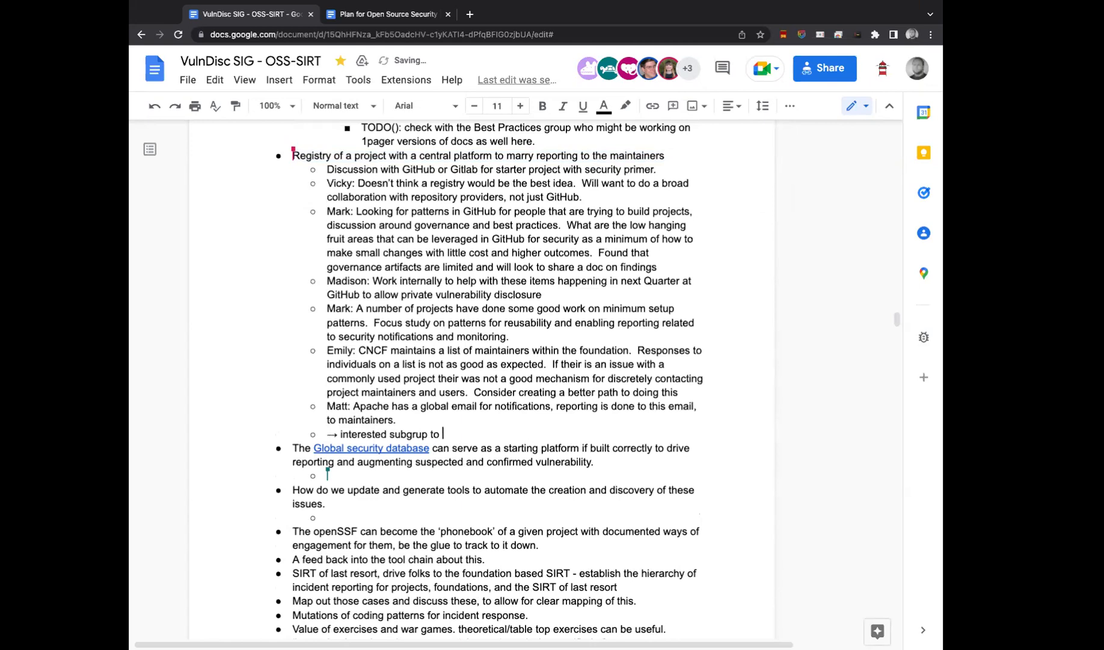
type("think about this: Emily,")
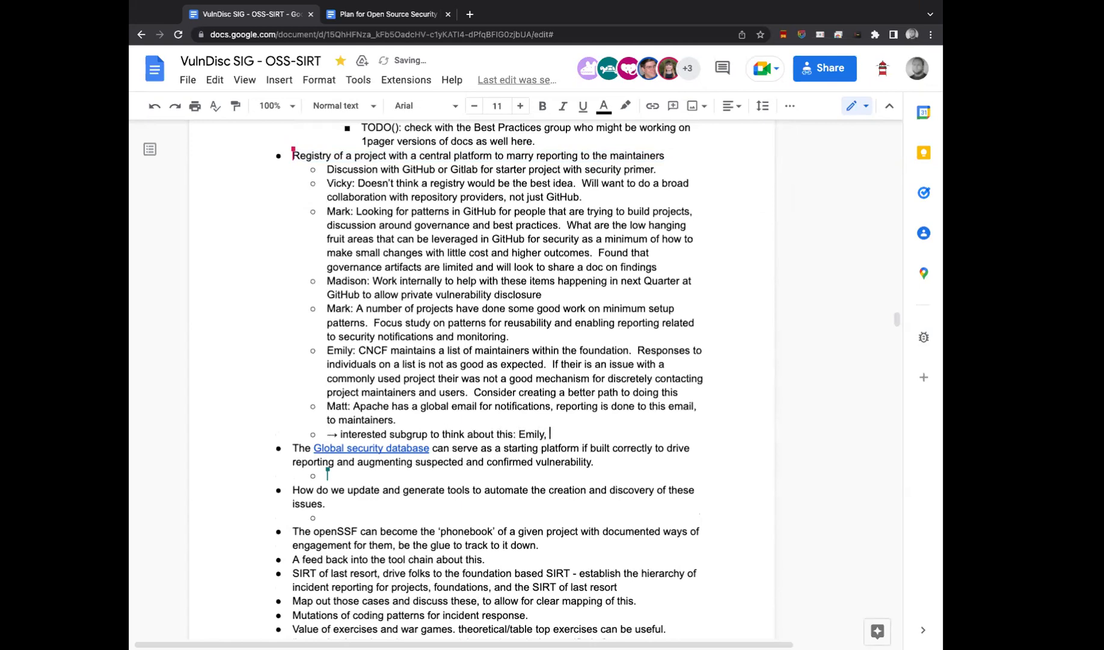
type("Eric, Madison")
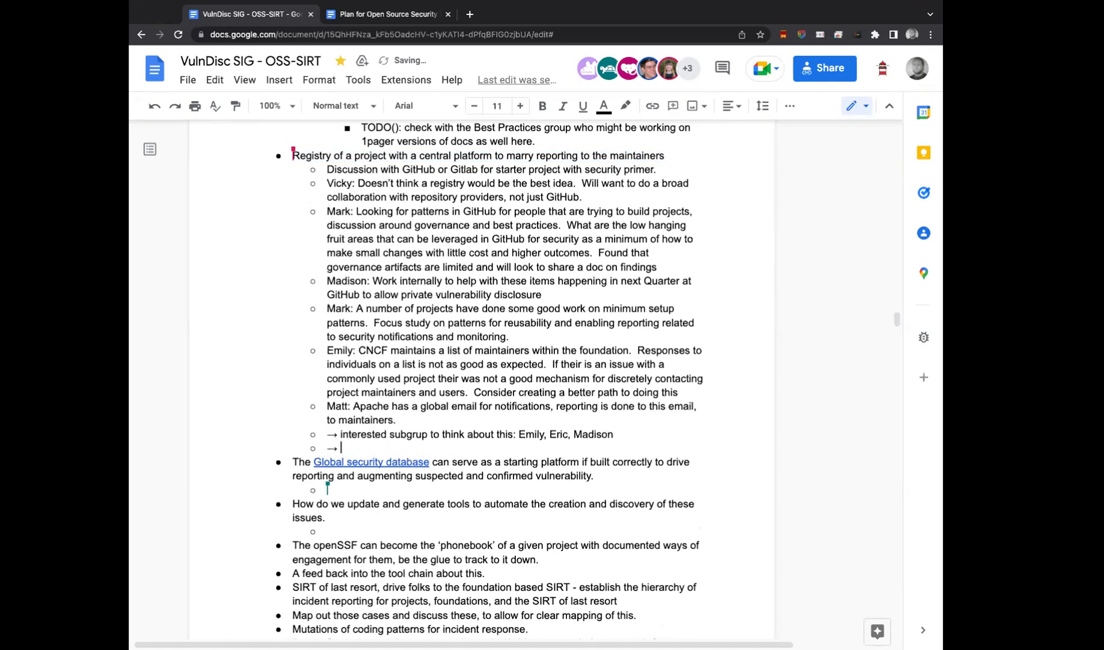
Step: Add a second arrow sub-bullet to talk to the A&O, education and best practices subgroup as well
type("talk to the")
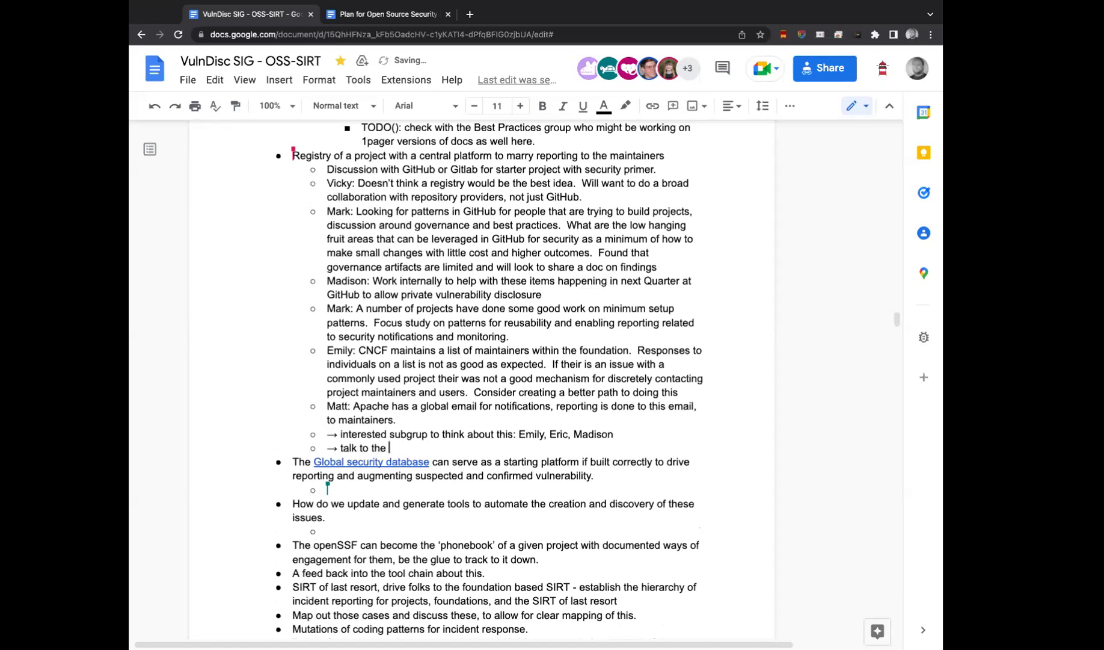
type("education subgroup")
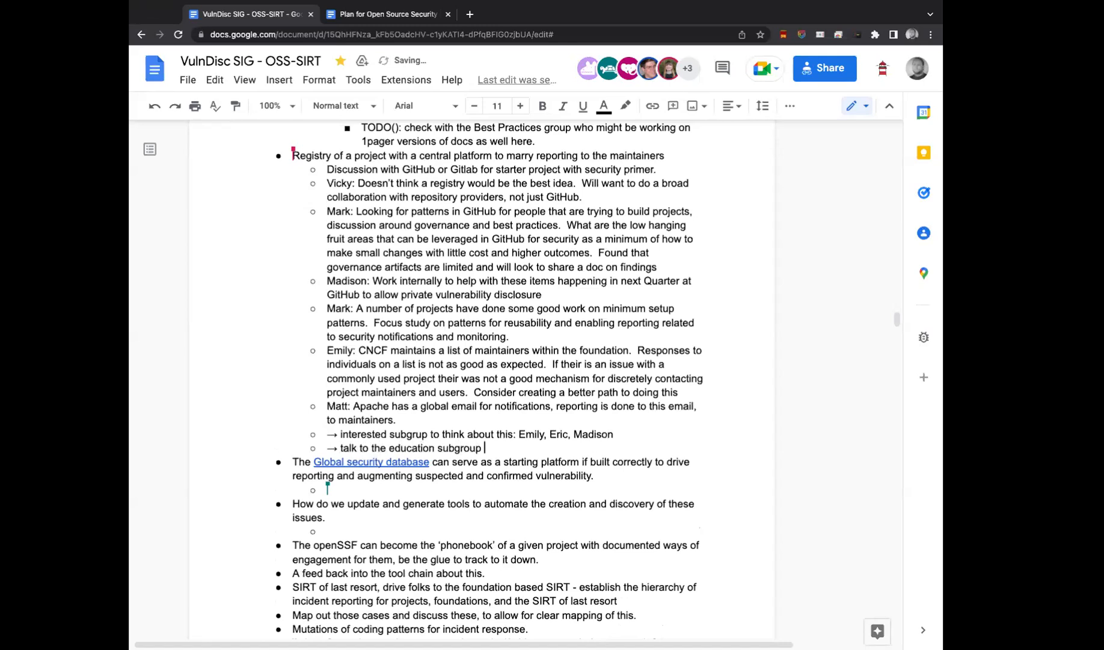
type("on this as well")
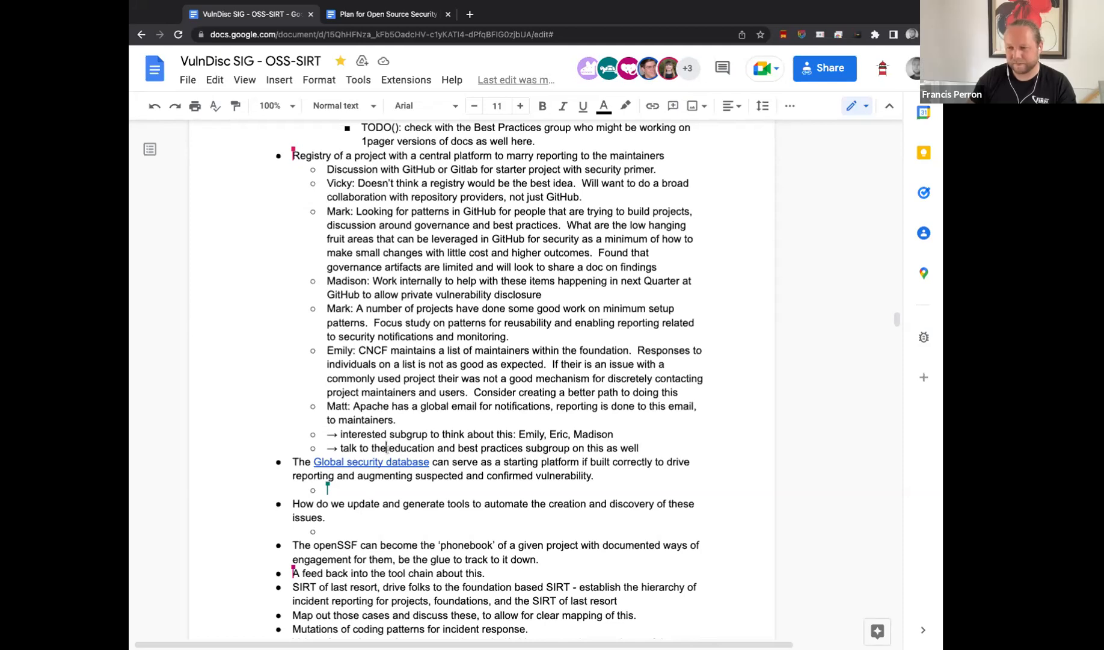
type("A&O,")
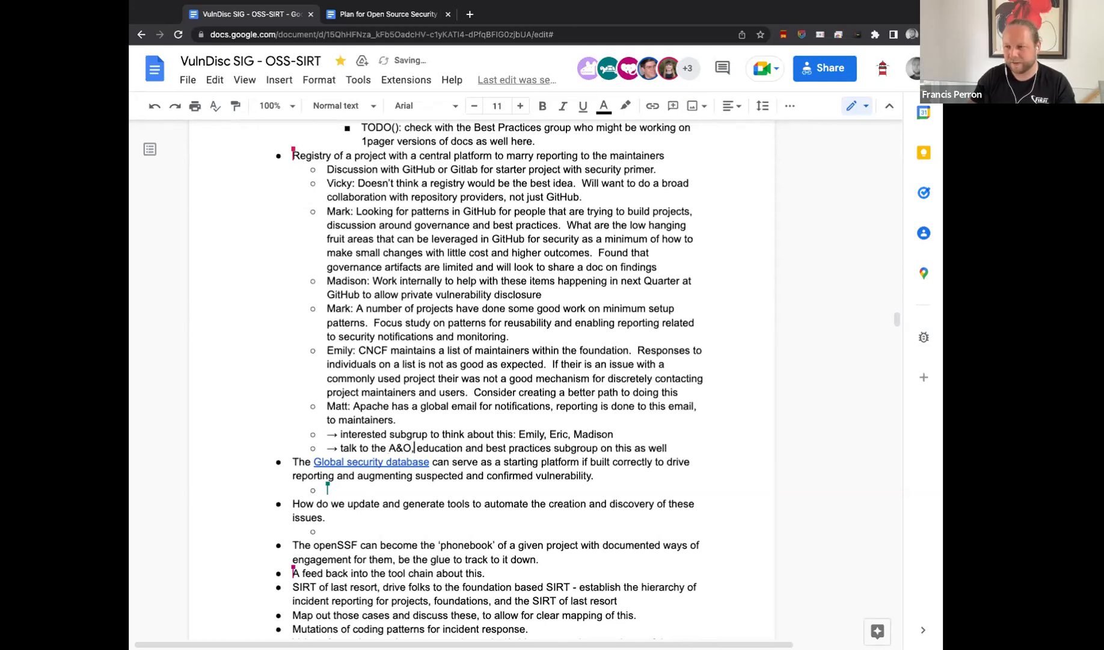
scroll("down", 3)
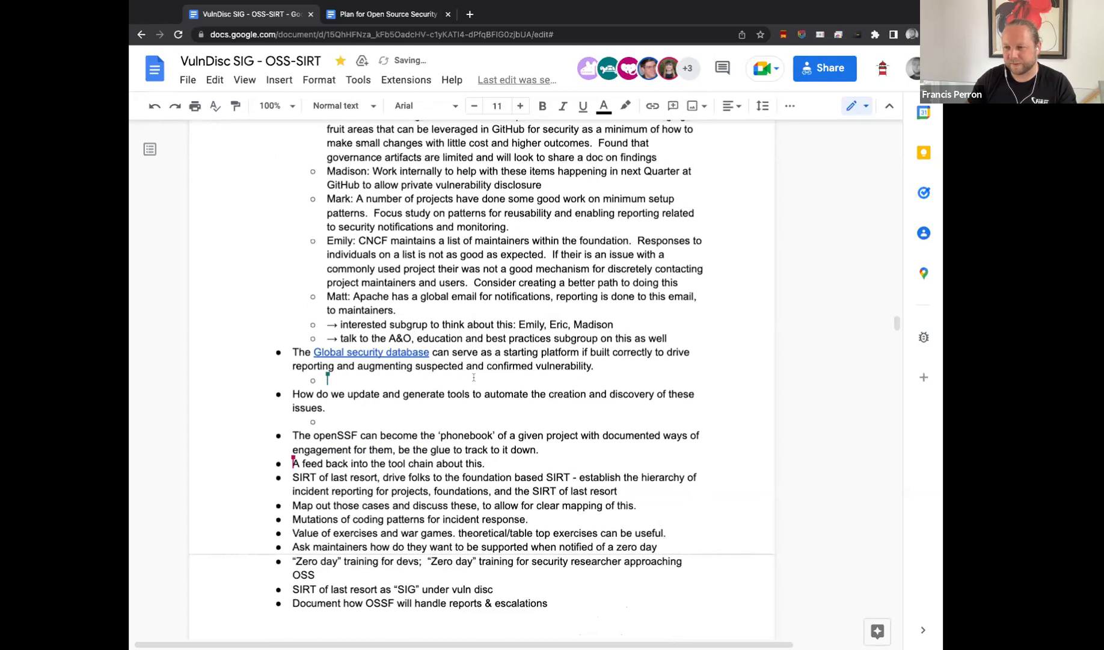
Step: Select into the empty sub-bullet under the Global security database item to start a note
double_click(474, 366)
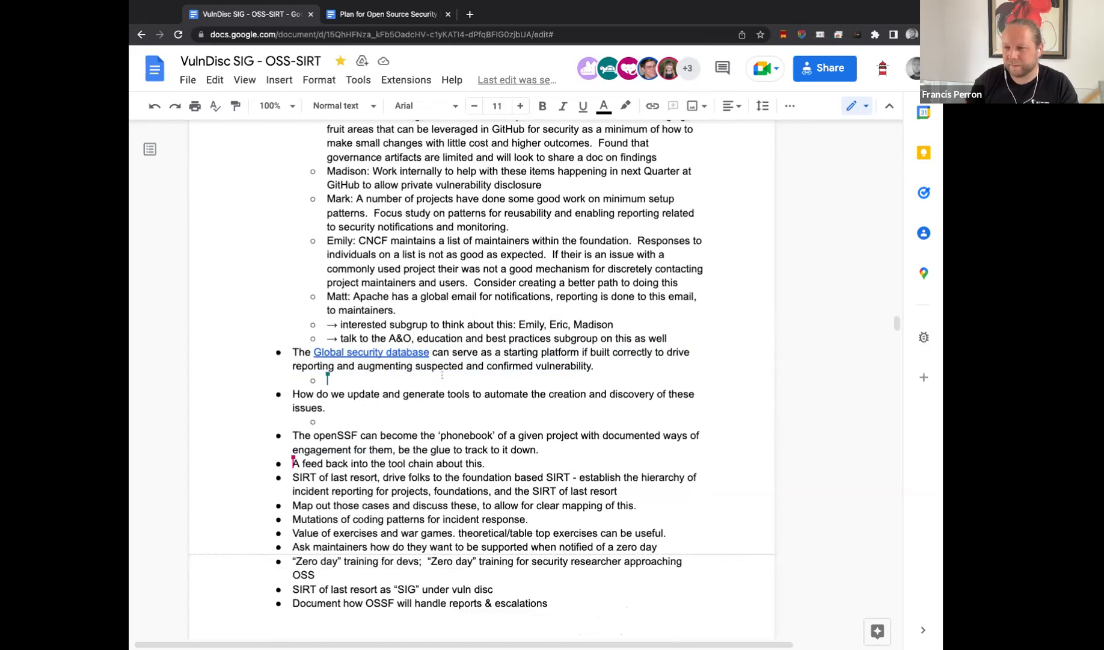
left_click_drag(292, 351, 594, 365)
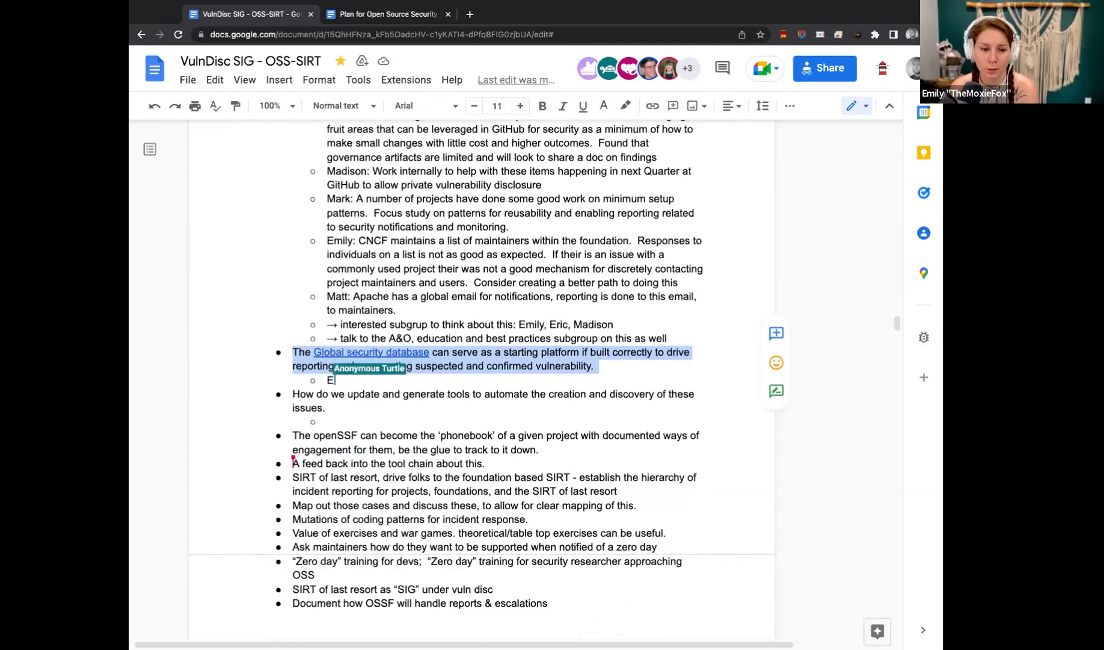
Step: Write Emily's note on an LF project proposal aggregating vulnerability and issue data from multiple sources for information
type("mily: OS r")
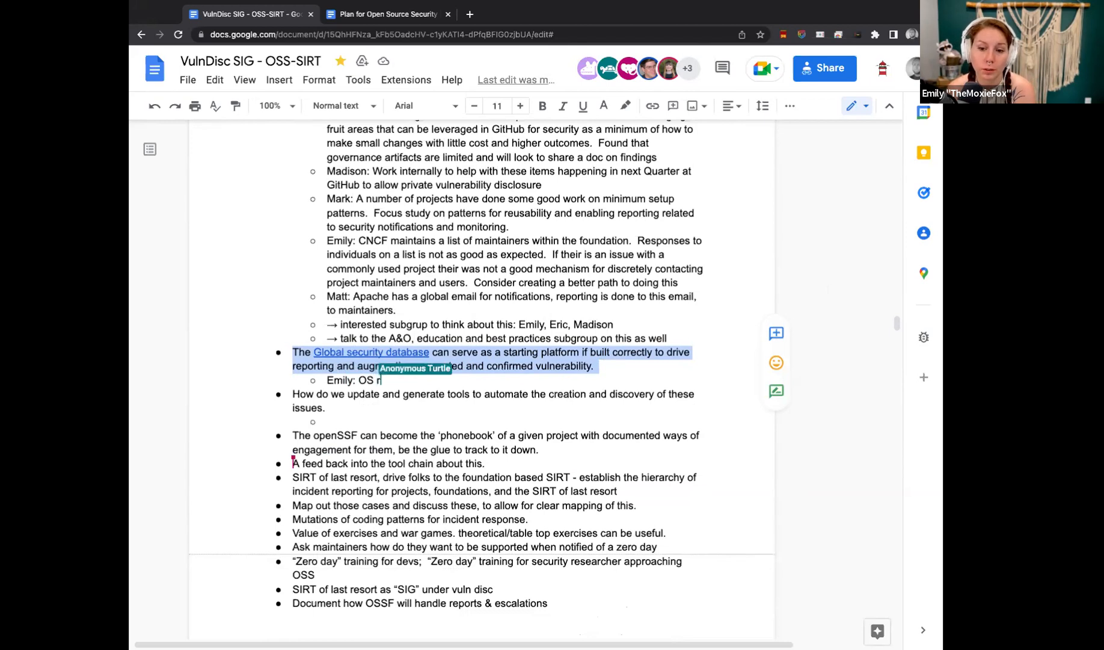
type("project")
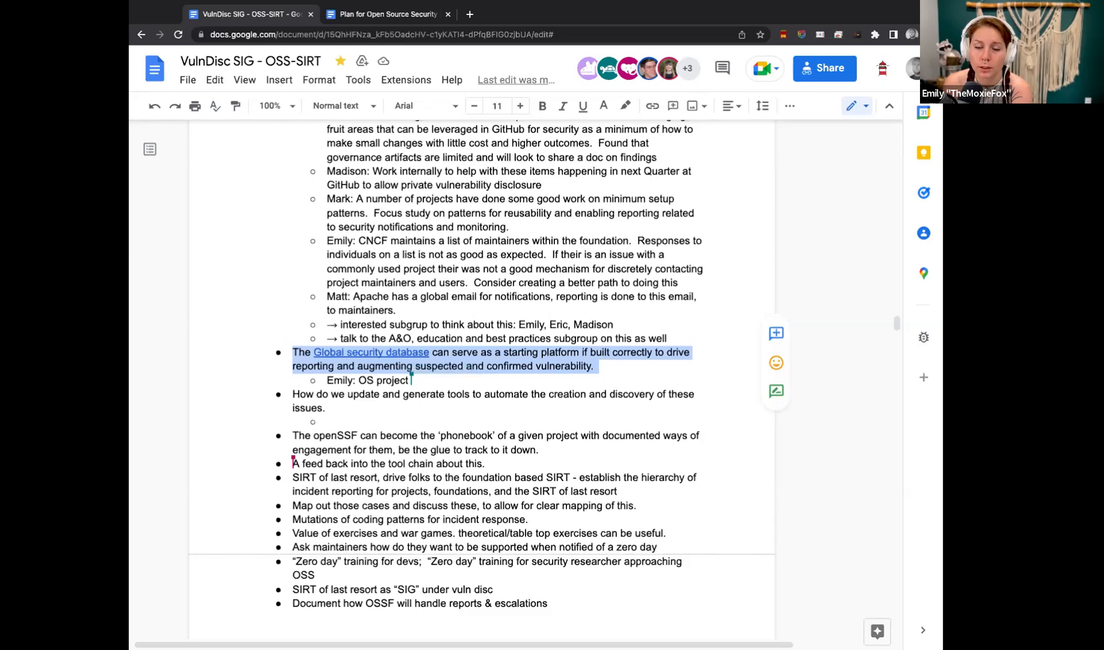
type("in LF that")
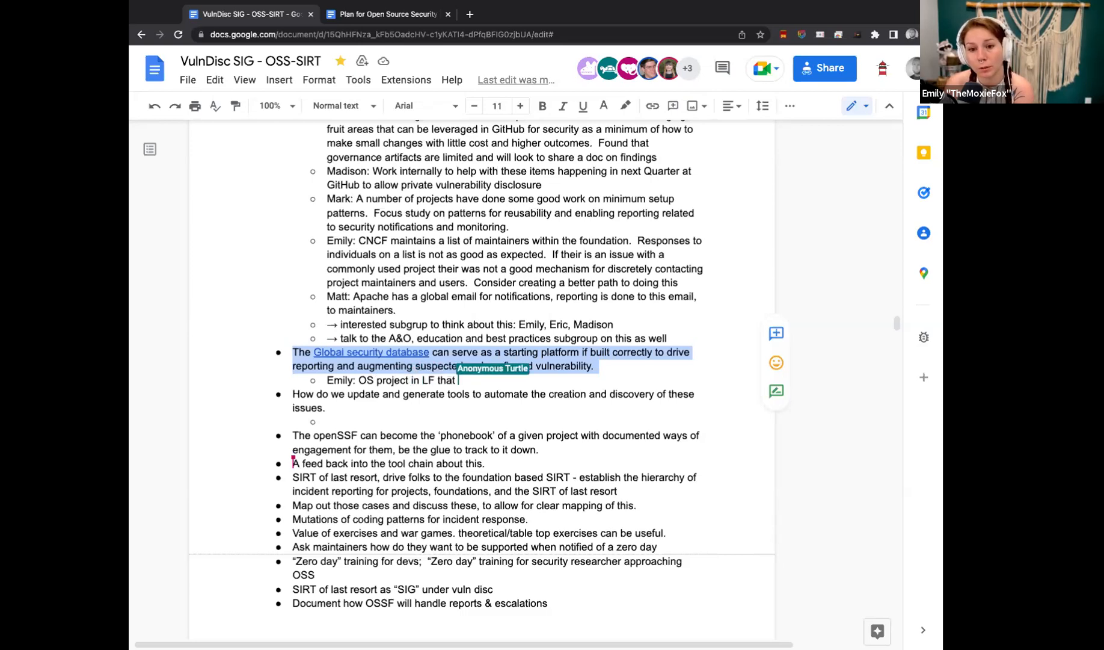
type("aggregates vulnerability")
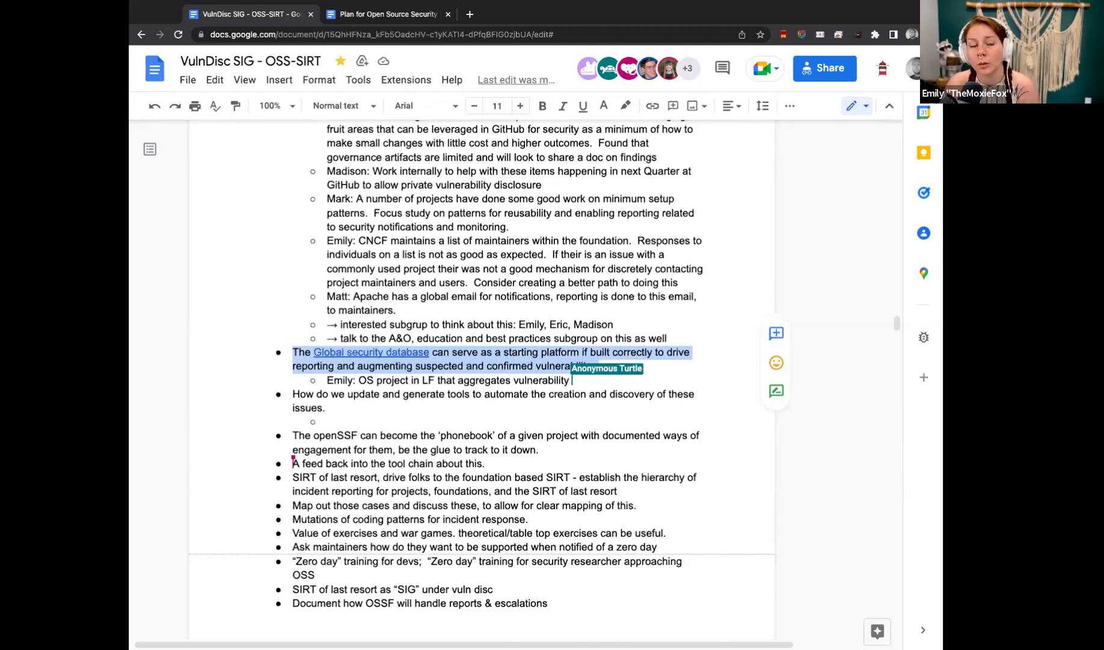
type("and")
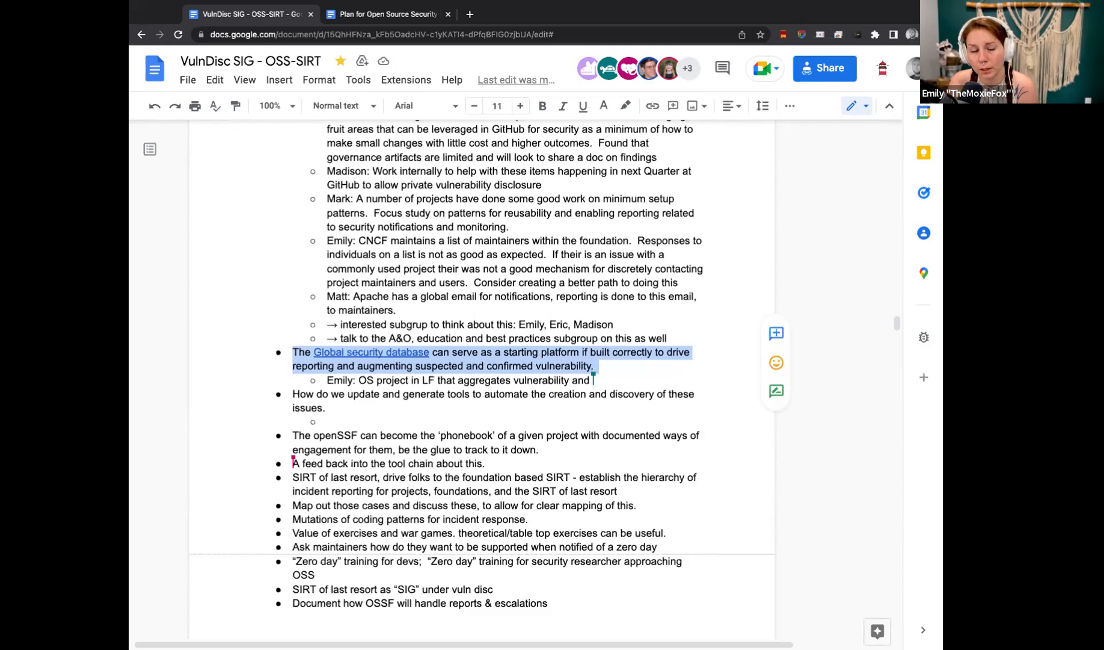
type("issue")
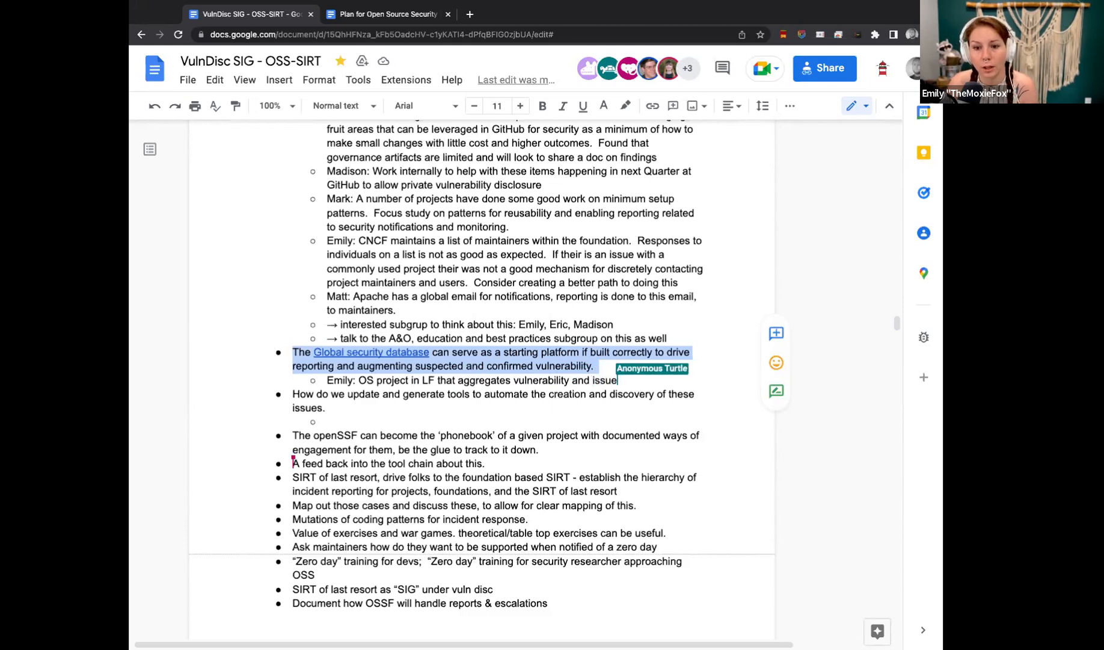
type("dat")
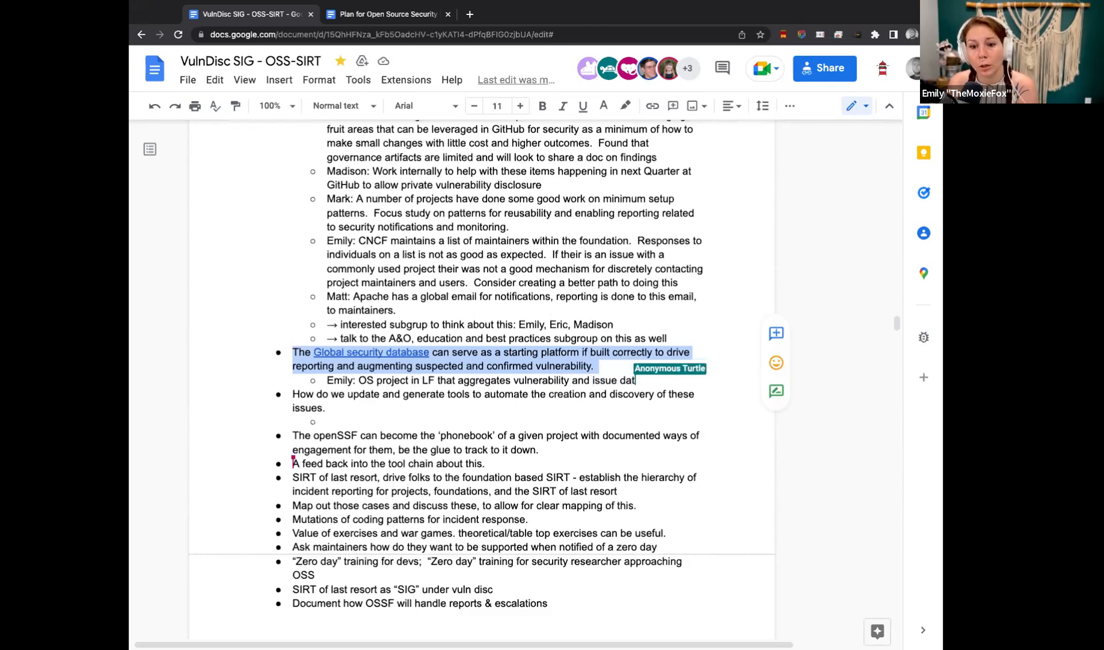
type("a from multiple location as a single point to")
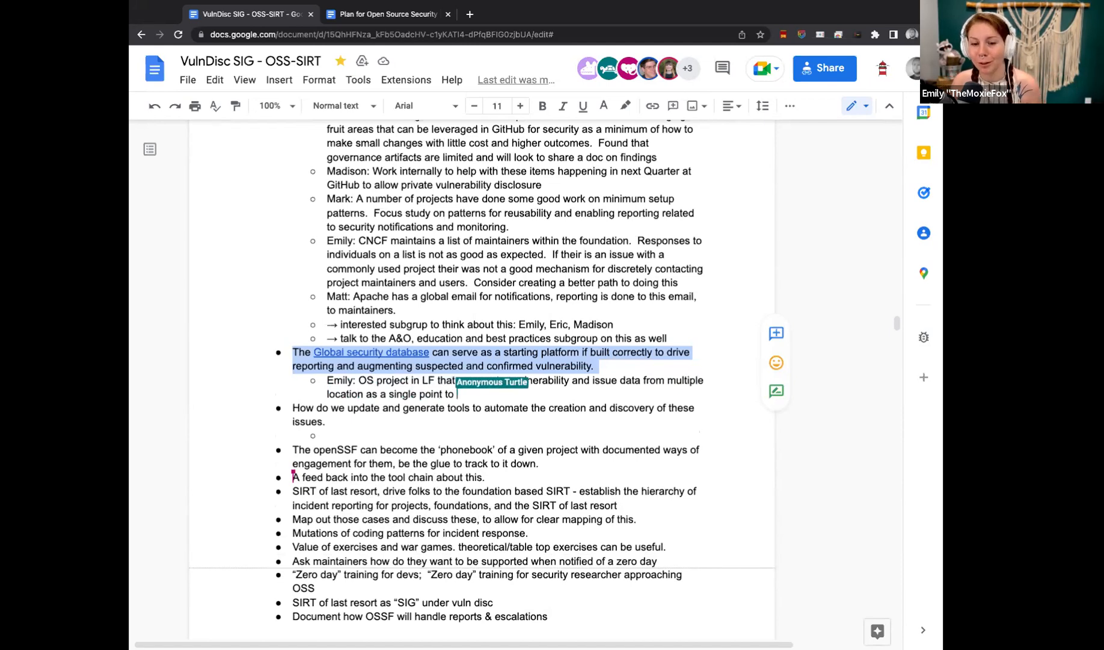
type("go for formal")
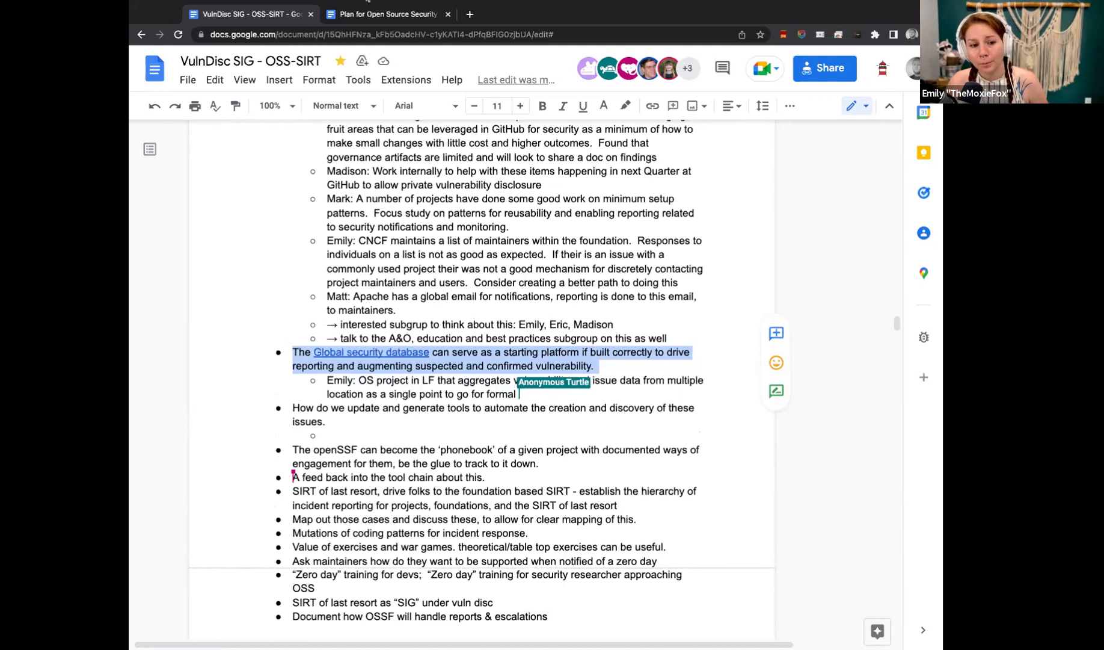
type("information gathering and")
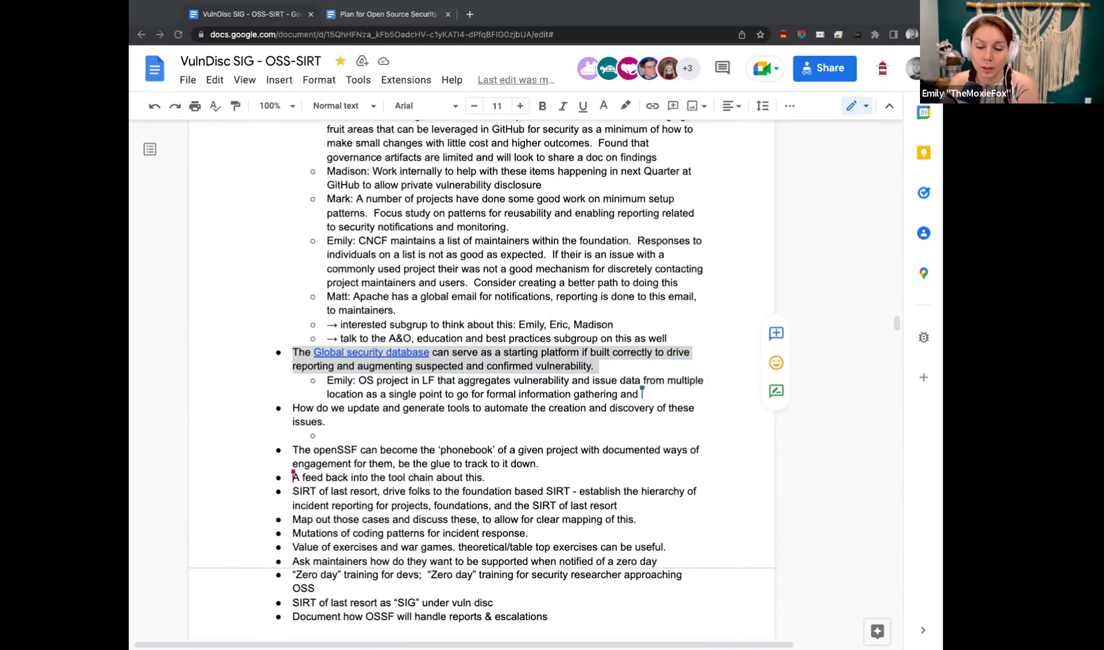
Step: Add that the project seeks additional help in assuring appropriate data, revising the aggregation wording
type("search")
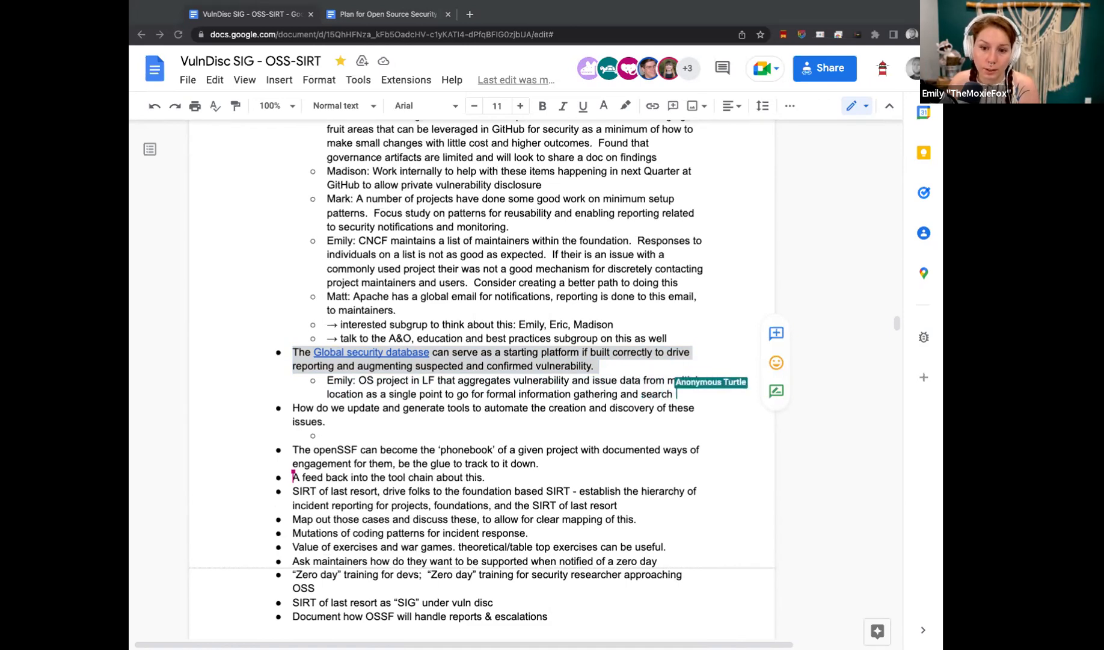
type("to get")
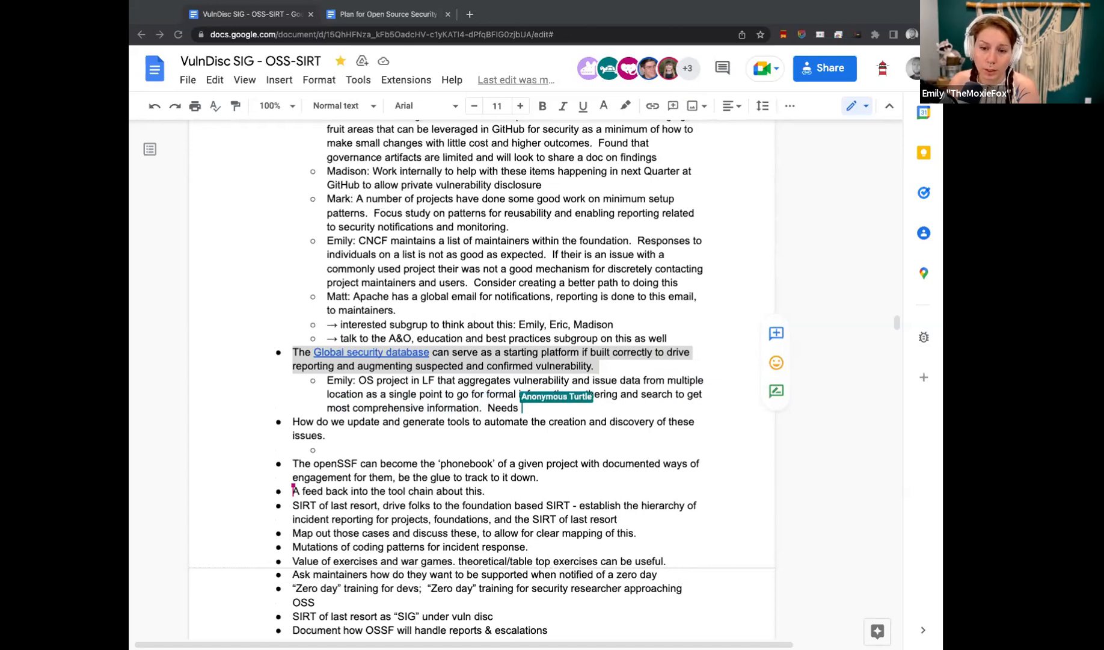
type("additional")
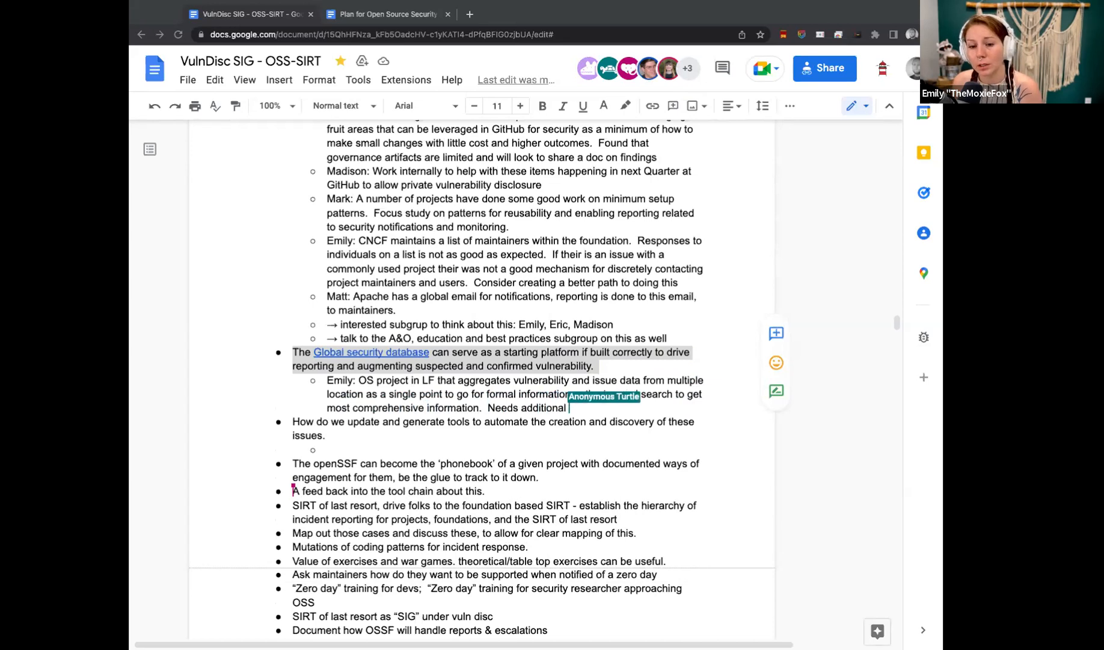
type("help in")
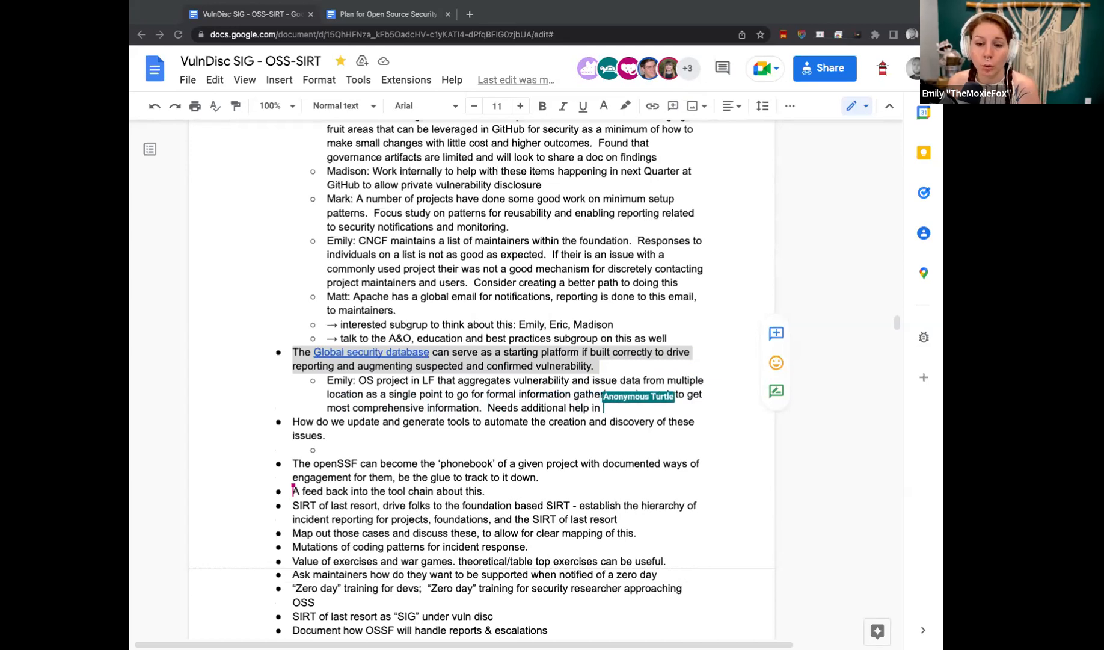
type("assuring the appropriate data is added.")
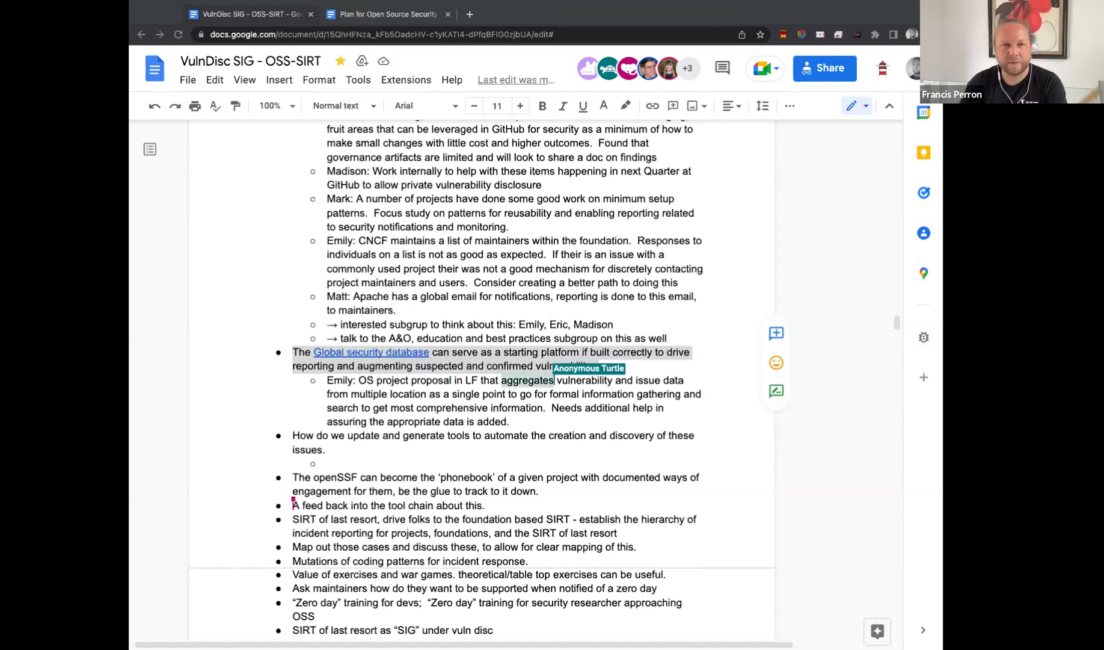
type("would agg")
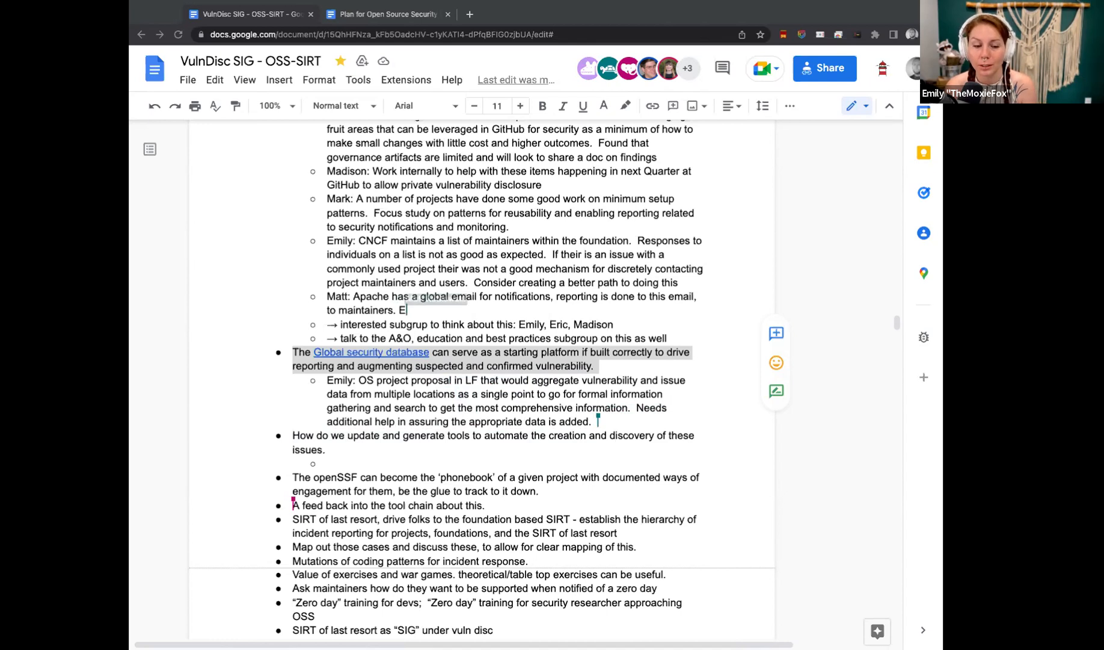
type("xper")
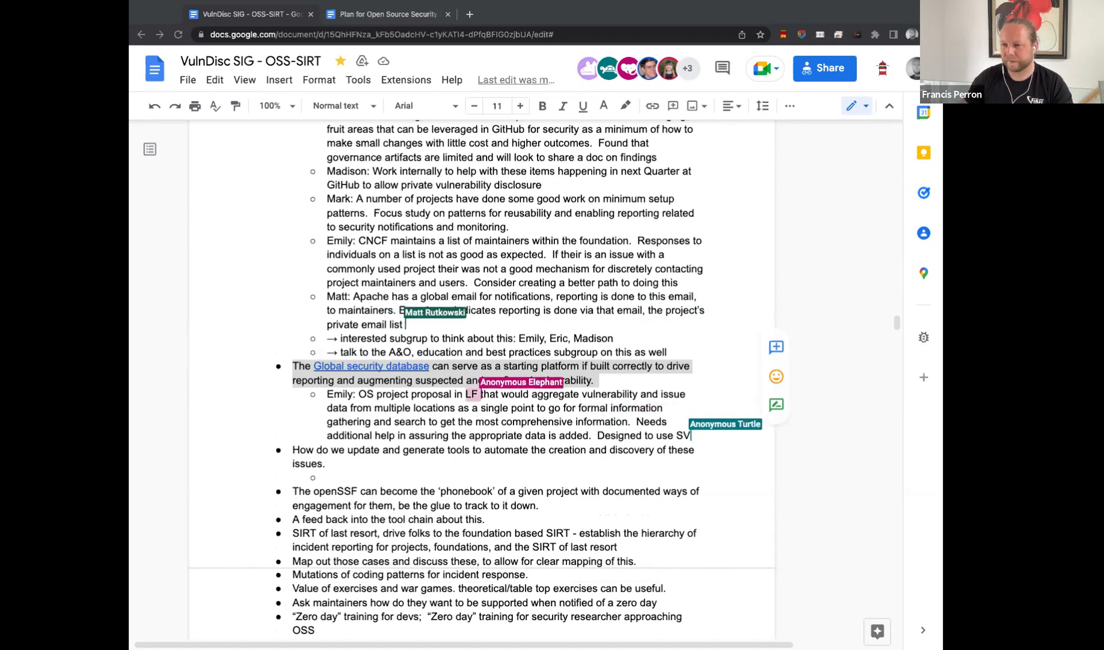
Step: Move down to the database note to attribute the proposal to the Cloud Security Alliance
scroll("down", 3)
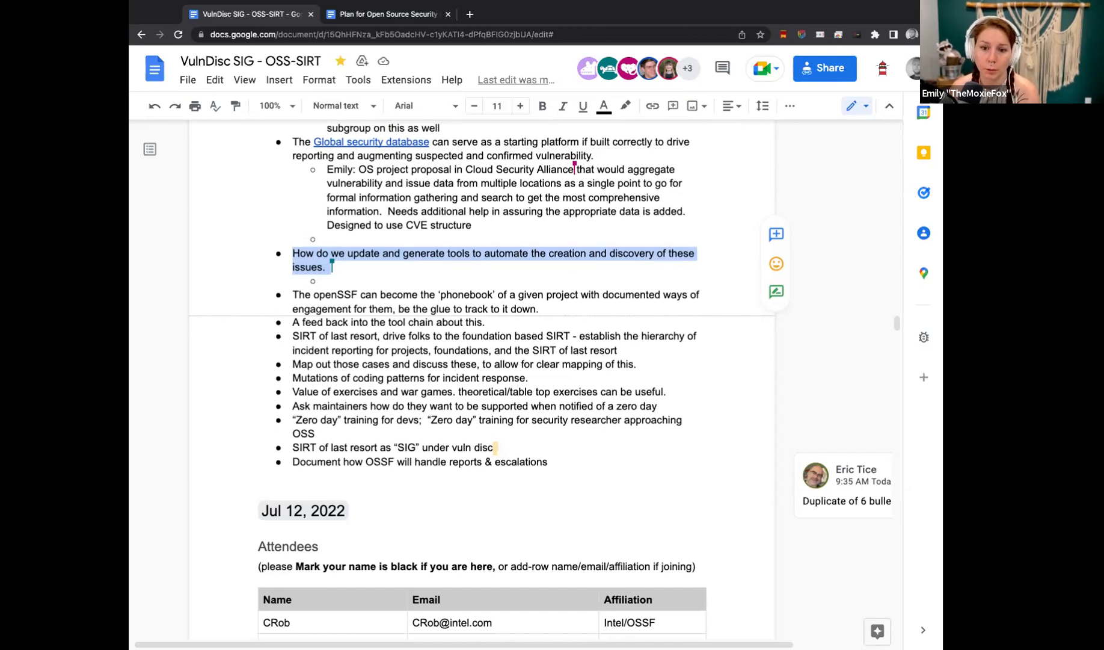
Step: Write 'Emily: Part of this may have been about incorrectly reported vulnerabilities.' under the tool-automation question
type("Em")
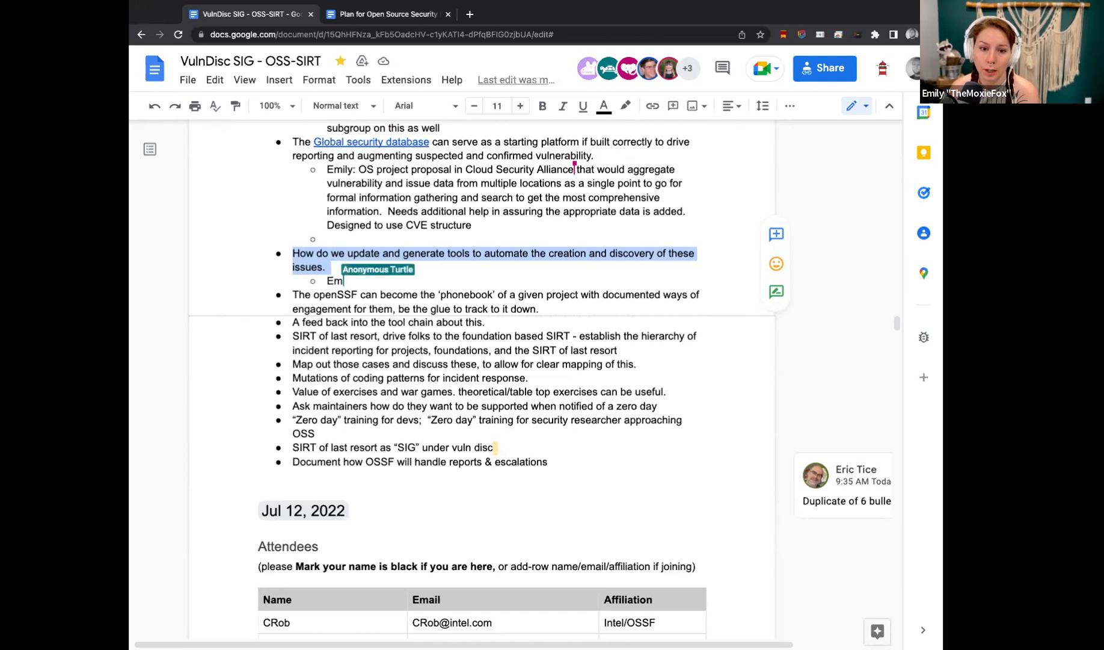
type("ily:")
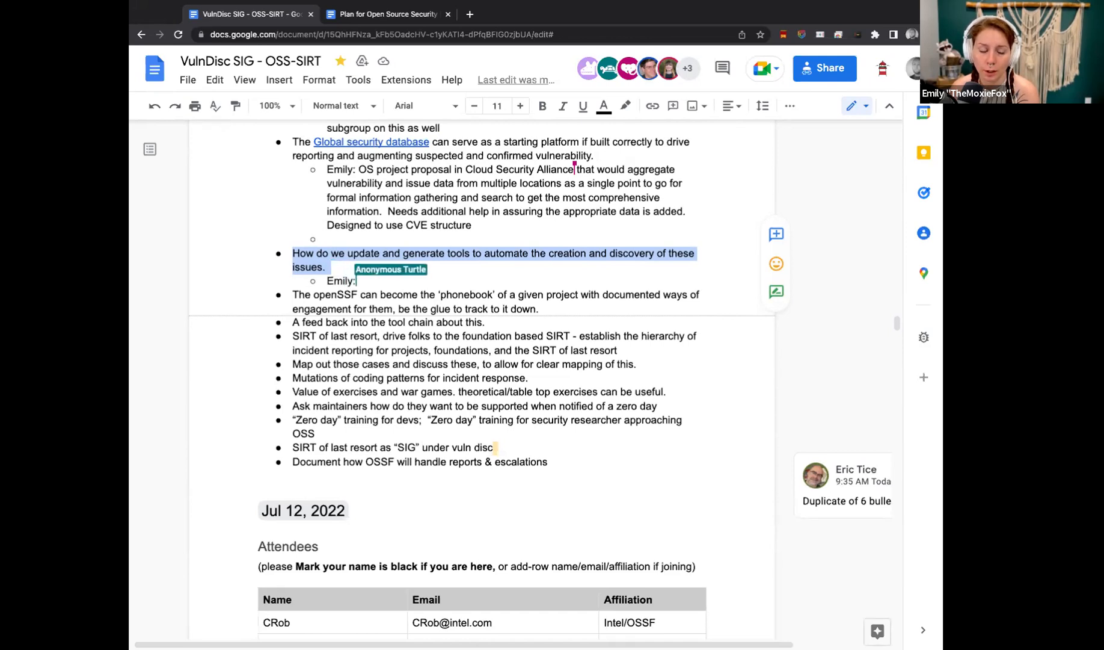
type("Part of this may have been about")
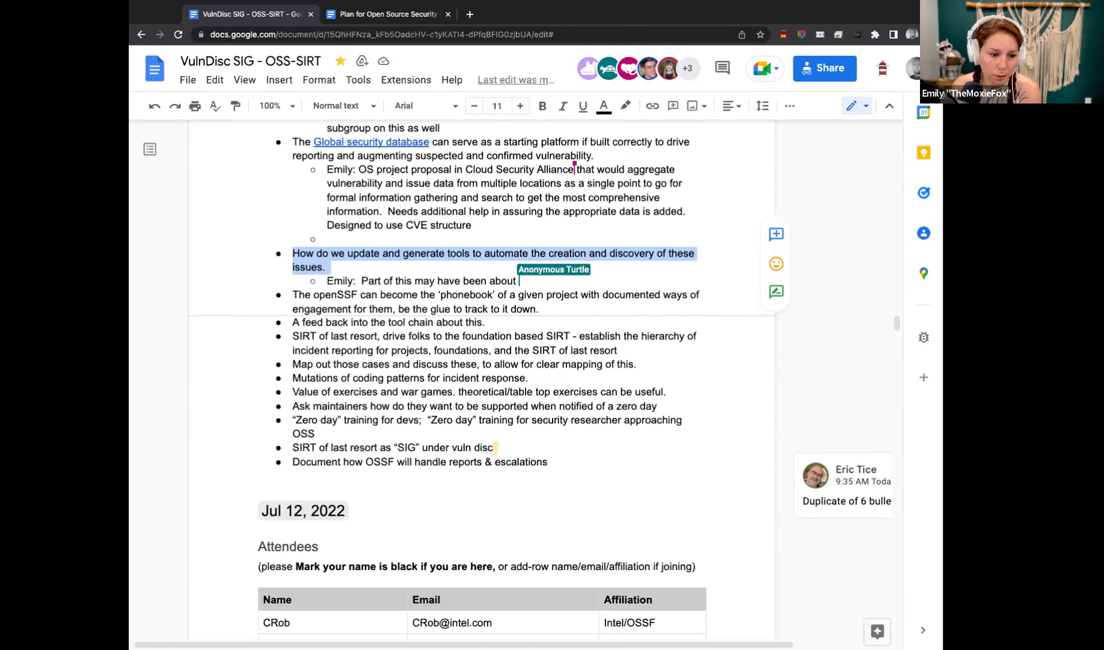
type("mis")
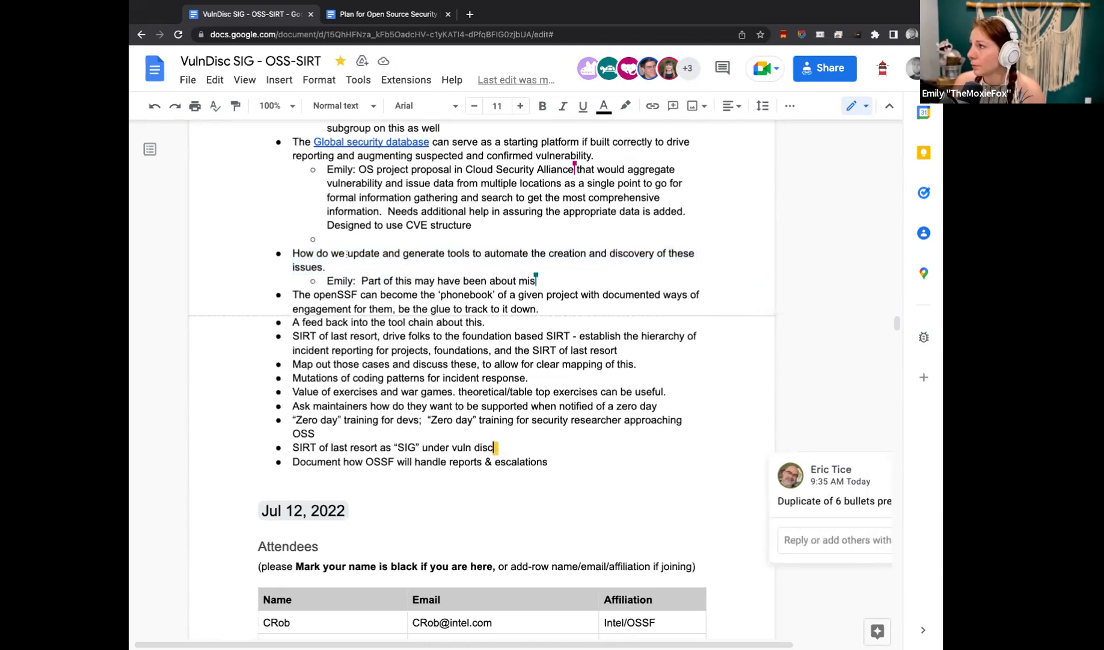
key("Backspace")
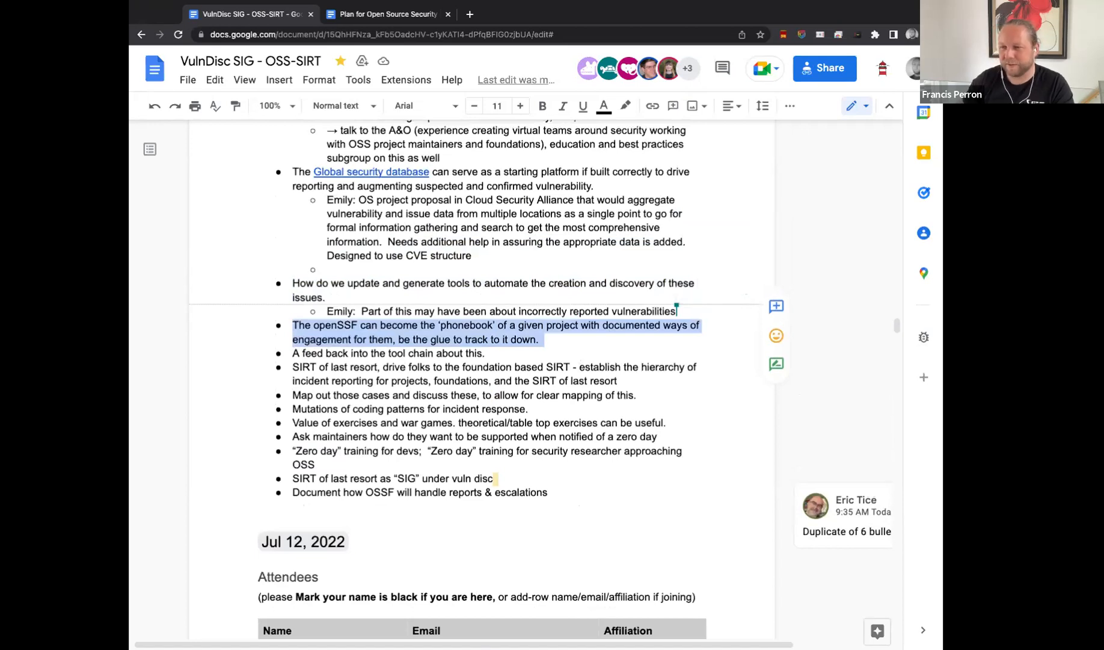
Step: Start an empty sub-note under the tool-chain feedback item, below the phonebook item
scroll("down", 3)
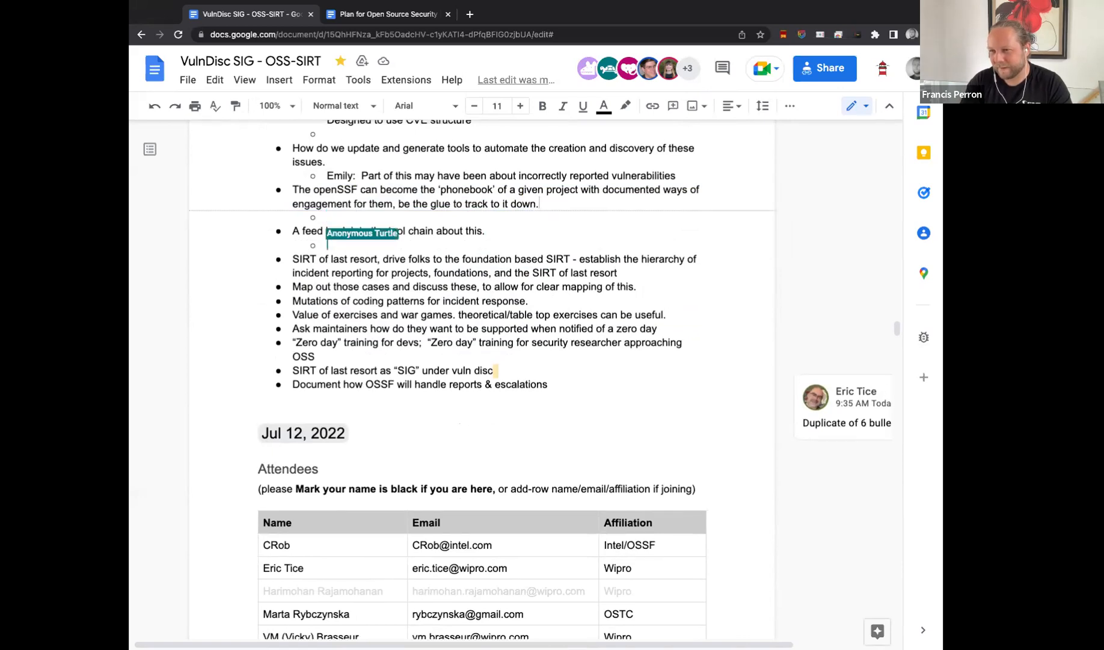
left_click(539, 204)
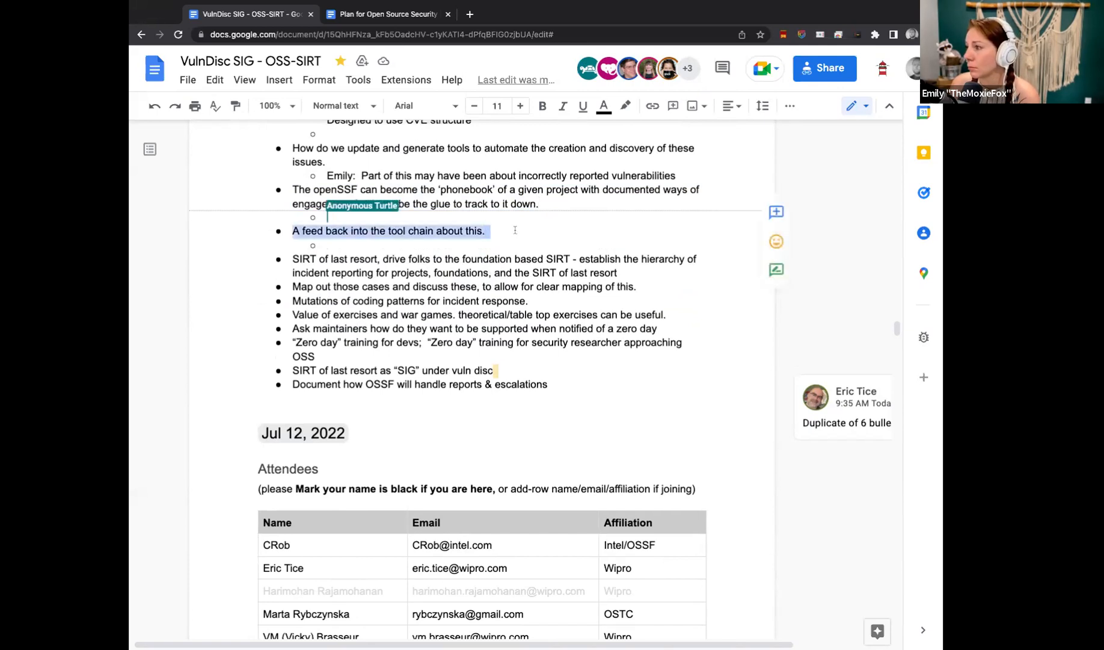
scroll("down", 3)
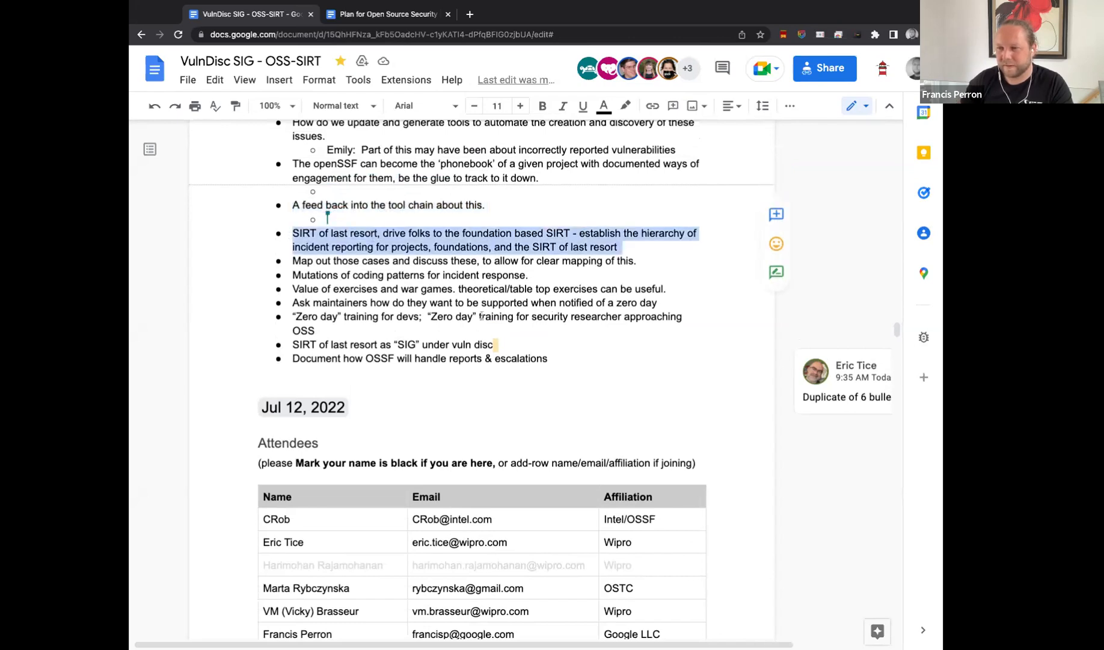
Step: Write 'Part of phone book item above related to registry discussion' under the tool-chain feedback item
type("Part of phone book item")
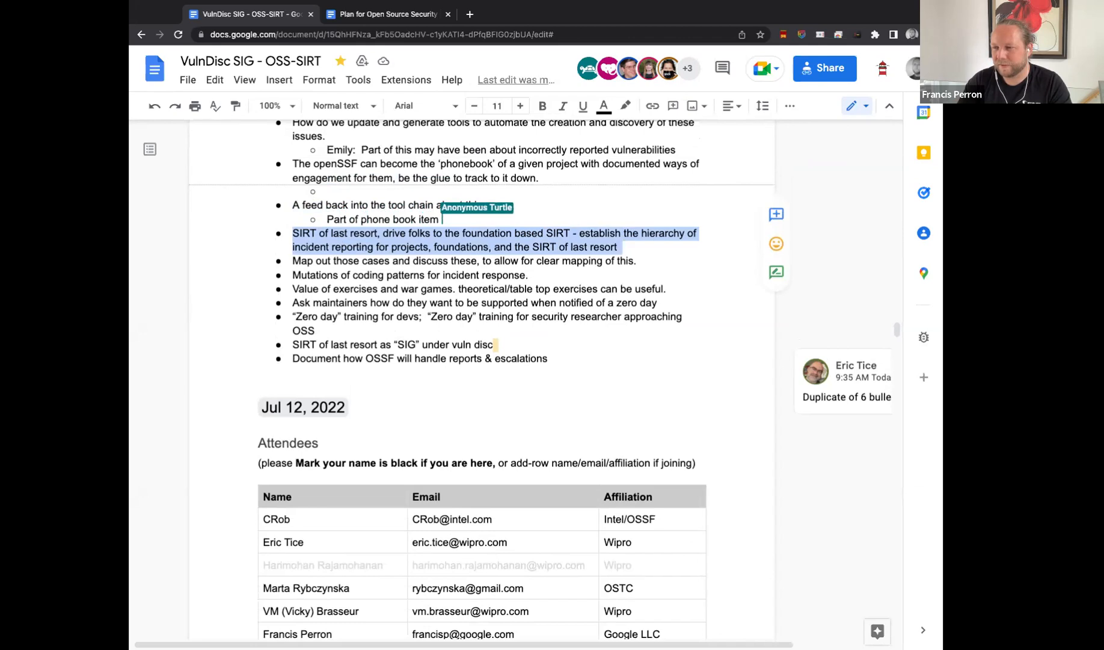
type("above related to registry")
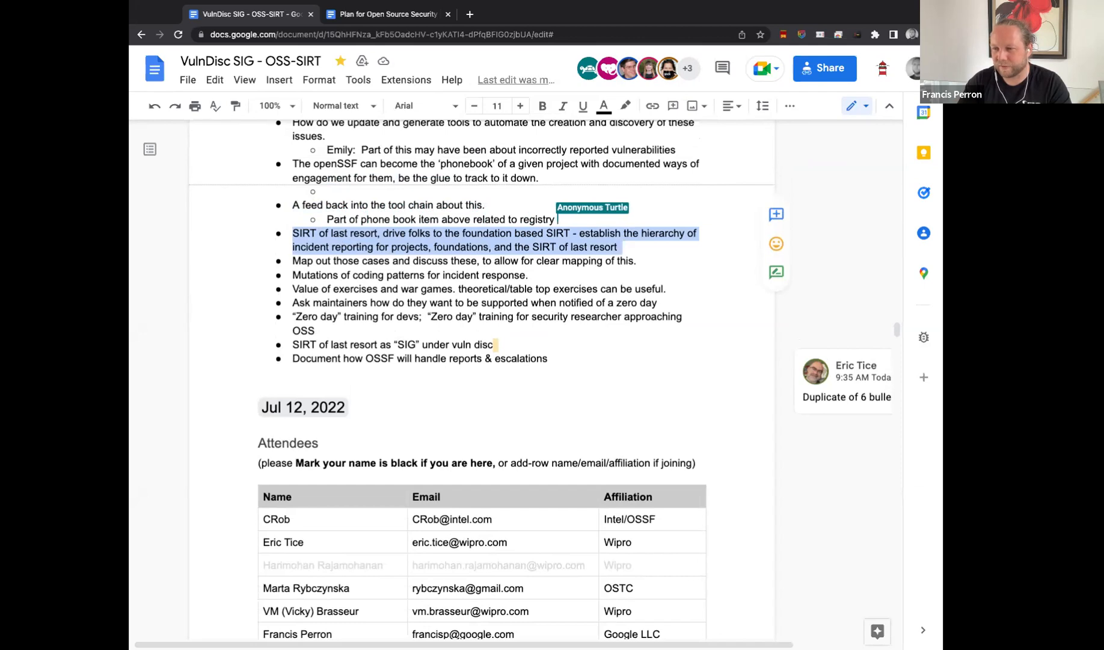
type("discussion")
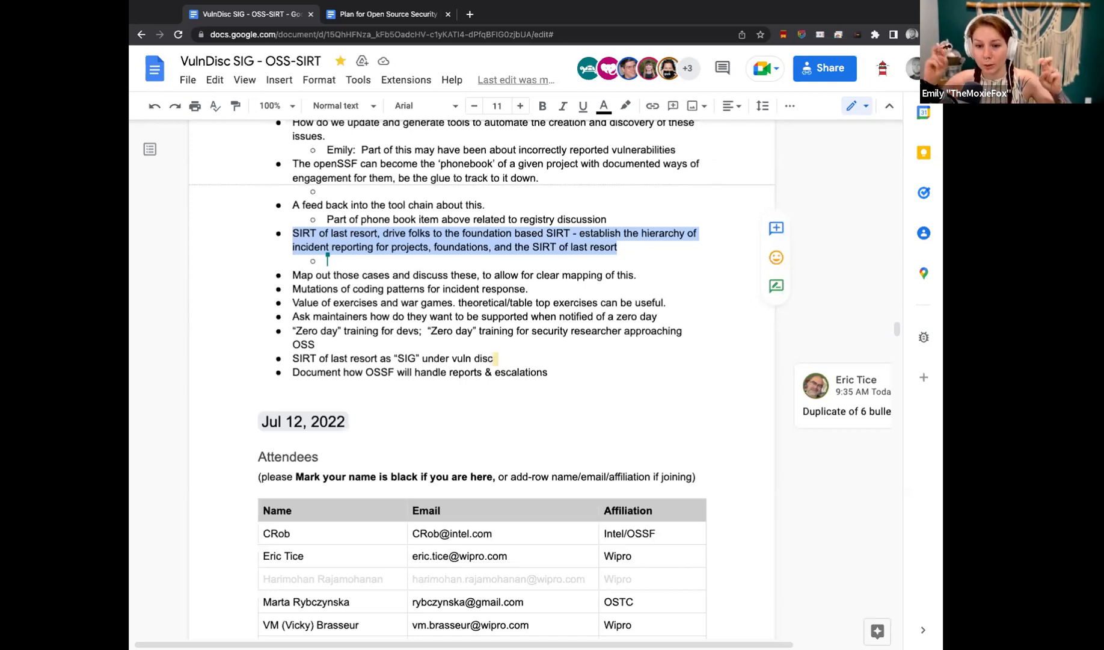
Step: Write Emily's note that the discussion was about creating a response team that can provide help
type("Emily:")
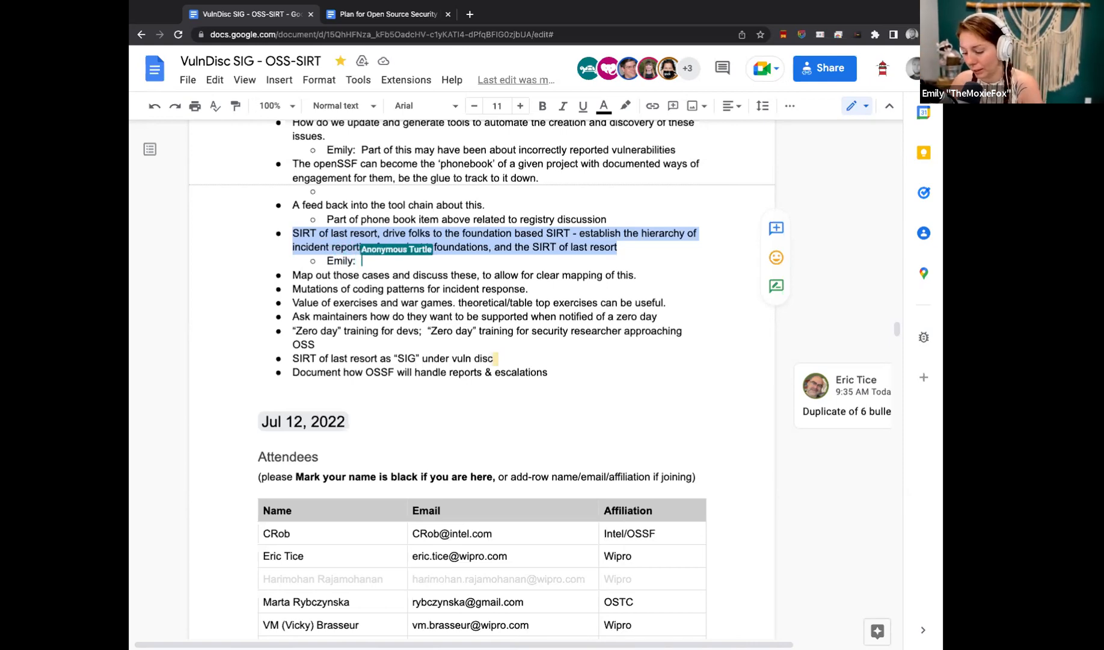
type("The discussion")
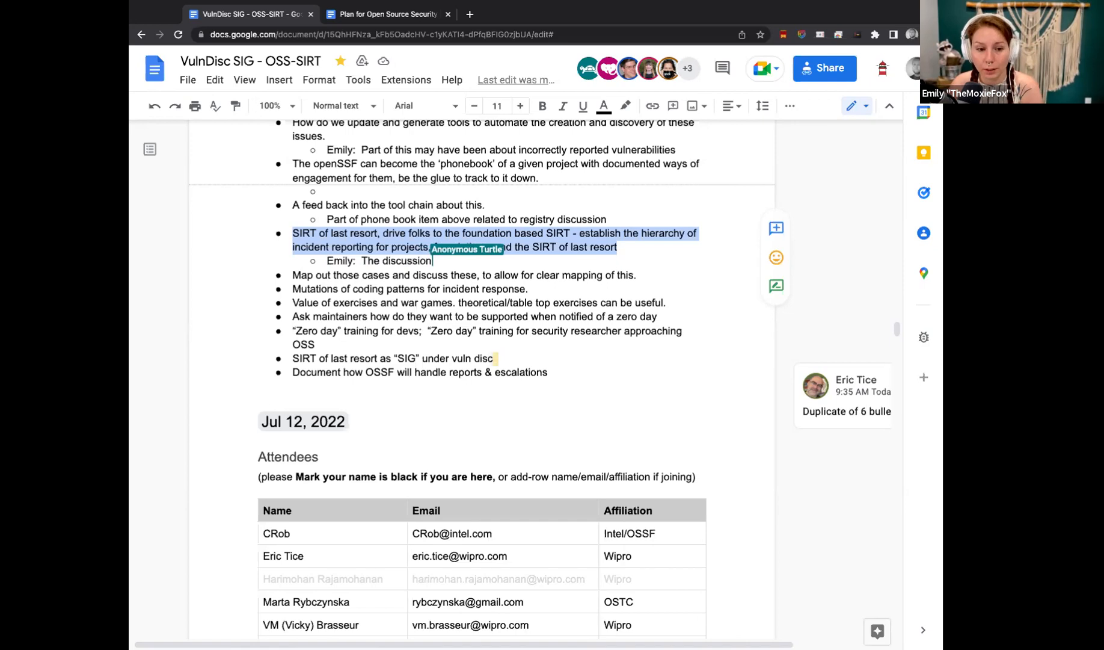
type("was about")
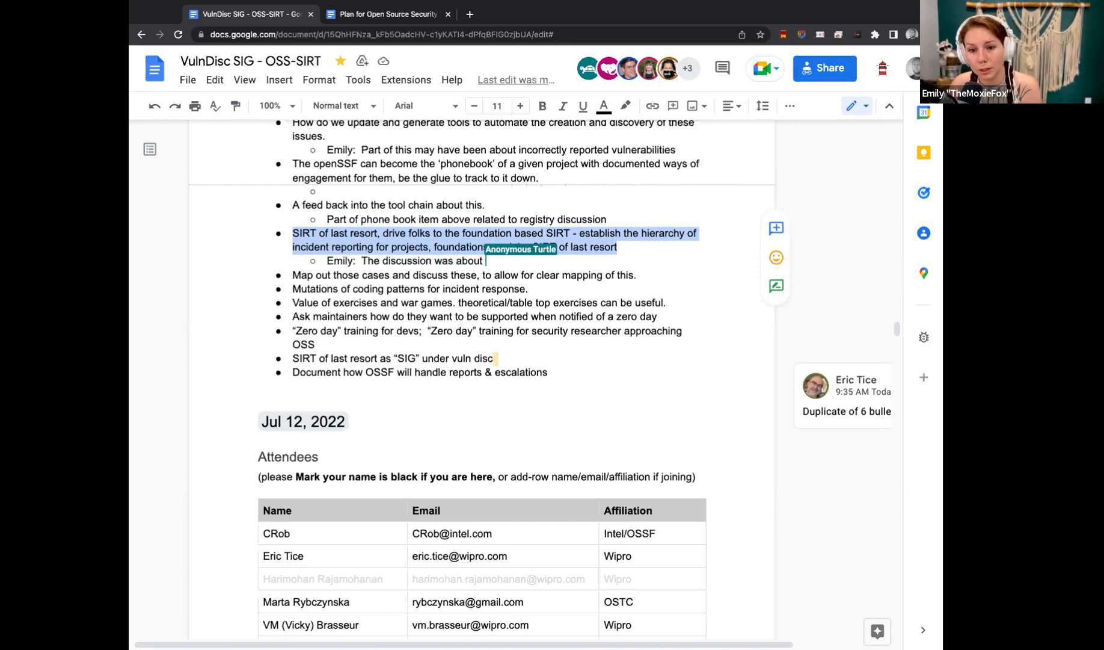
type("creat")
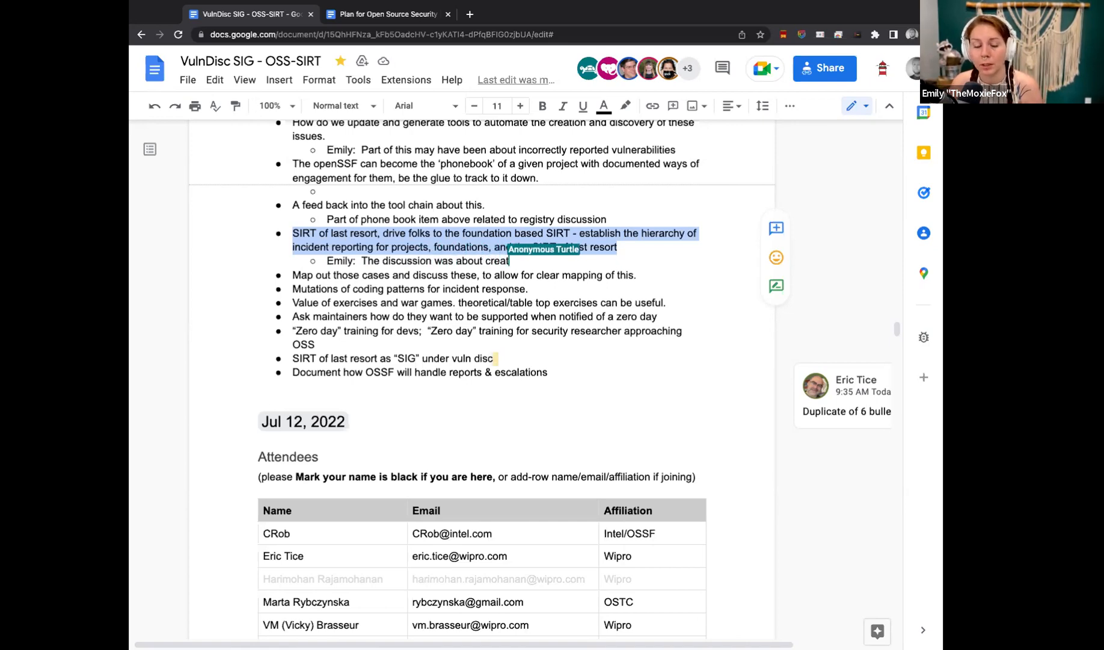
type("ion of a response team that")
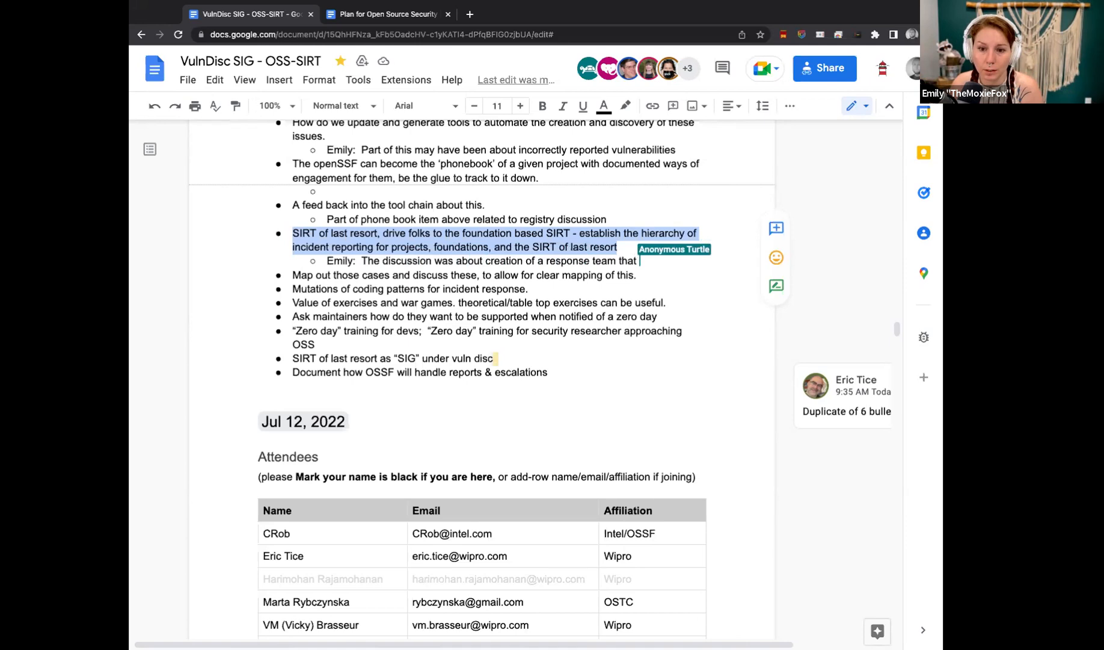
type("can provide assistance to projects")
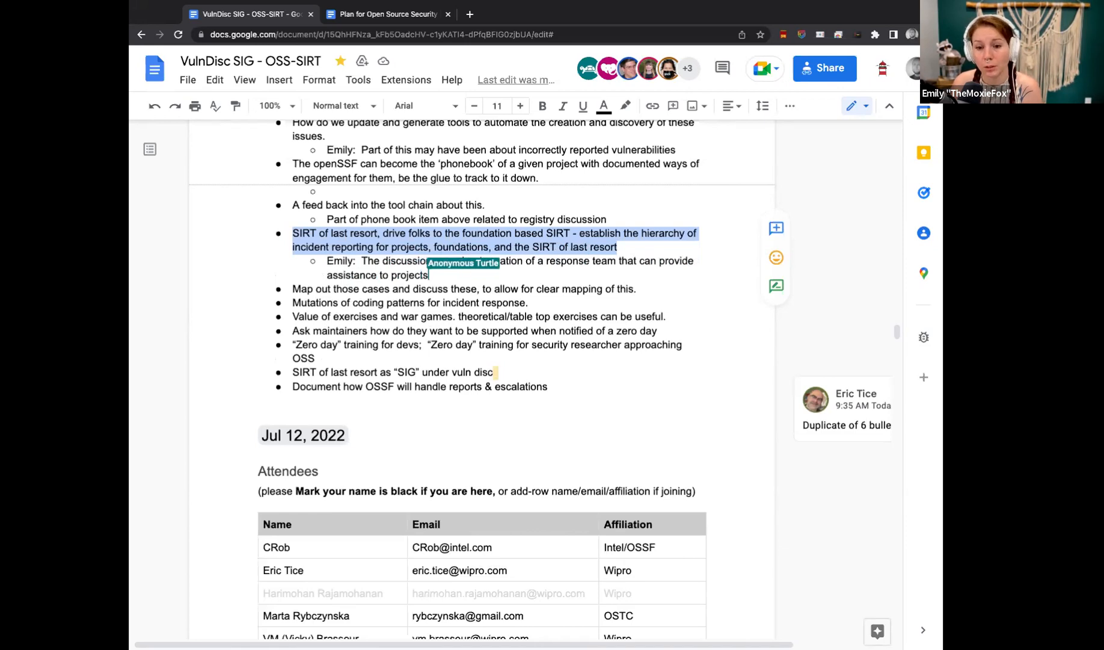
type("with security vulnerabilities")
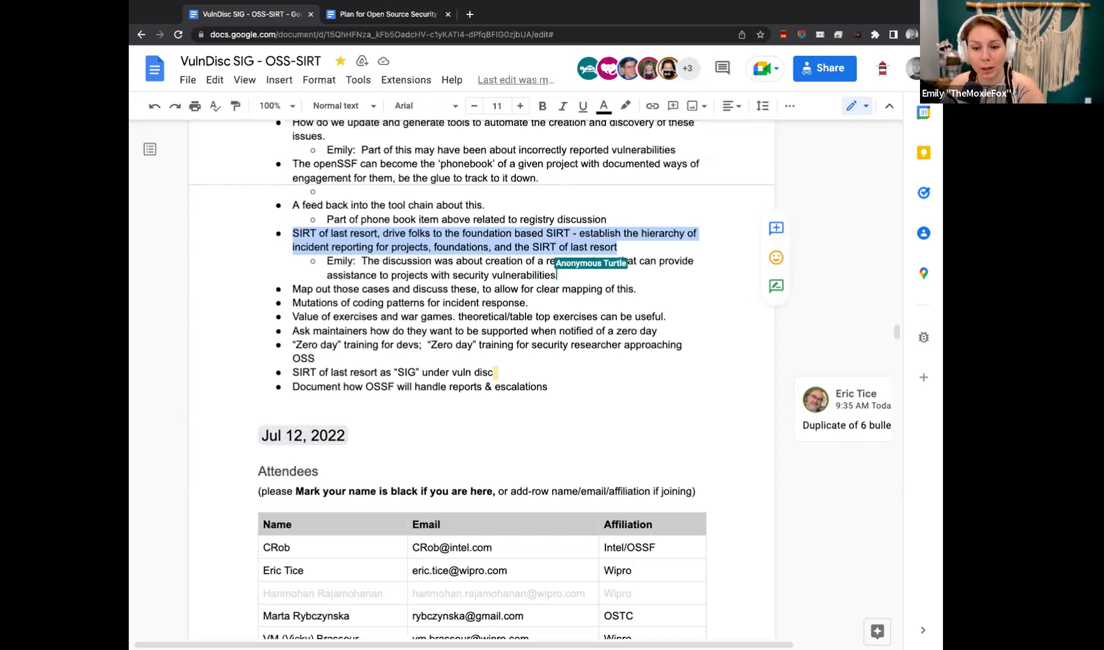
type("Scope of potential")
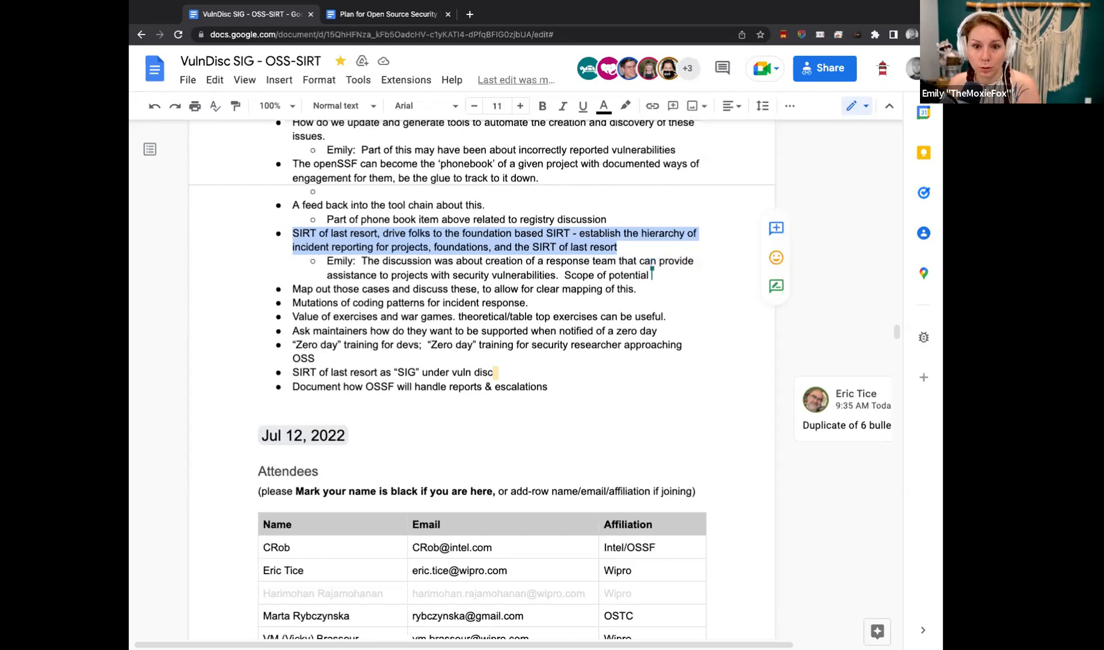
Step: Add that vulnerabilities are daunting and the Foundation would help non-security projects on issues, starting 'If no'
type("vulnerability would be")
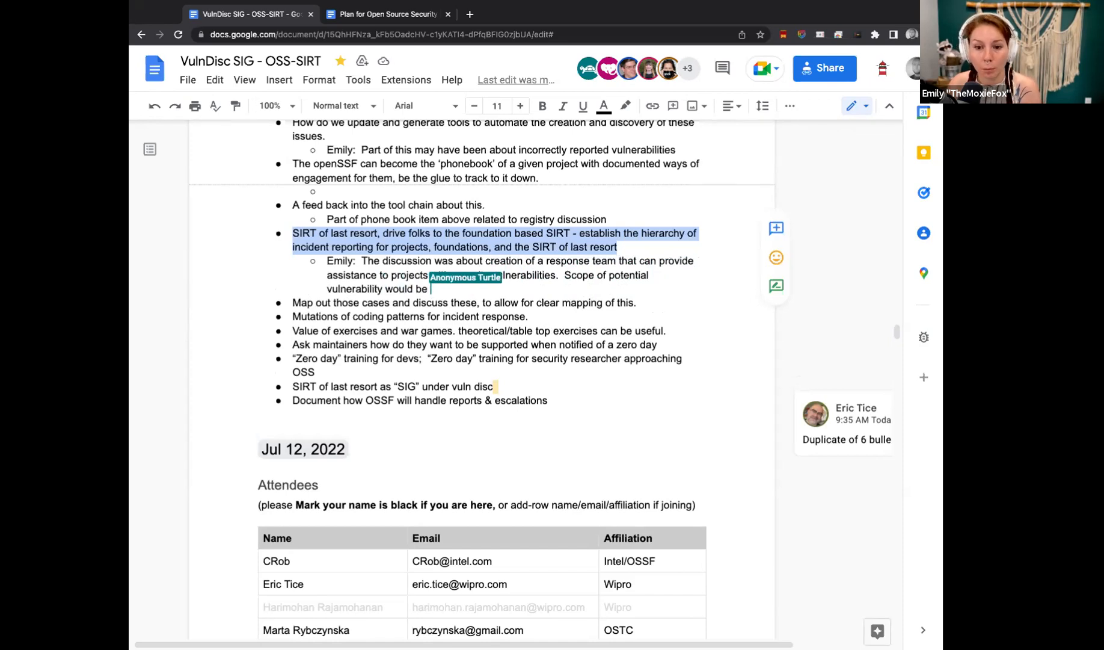
type("daunting.")
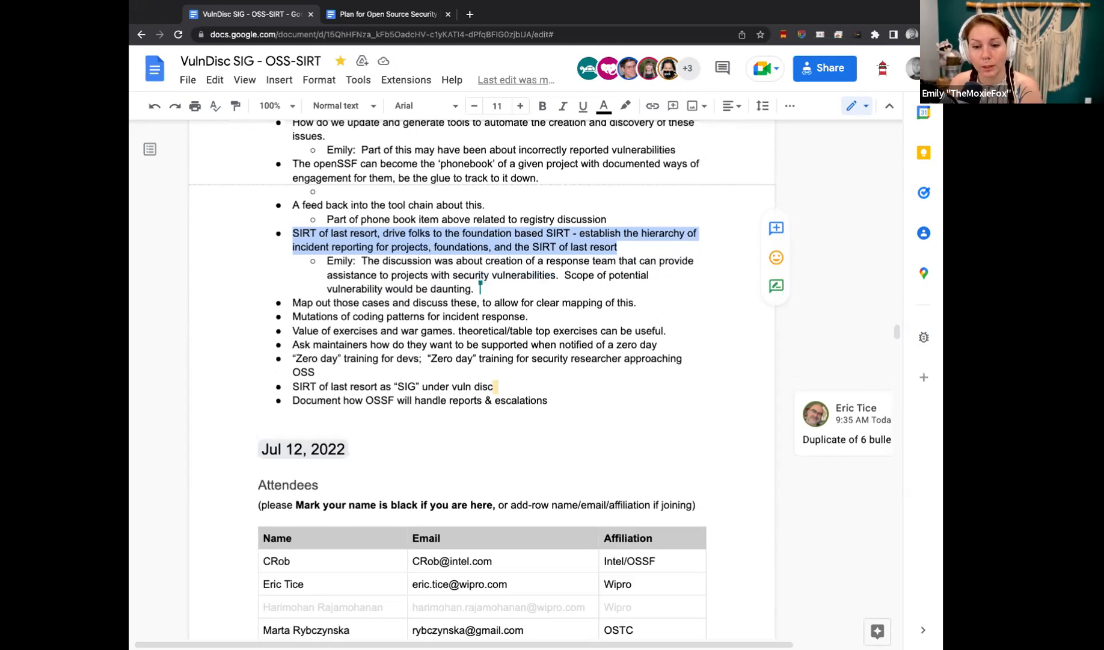
type("Each proje")
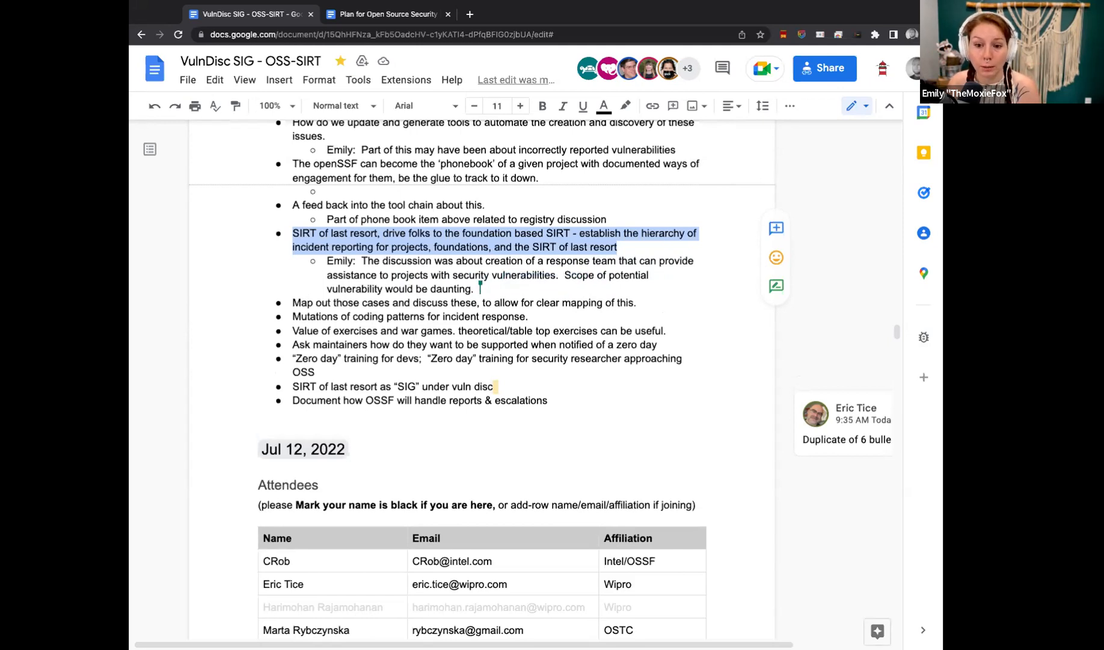
type("Foundation would establish a team for")
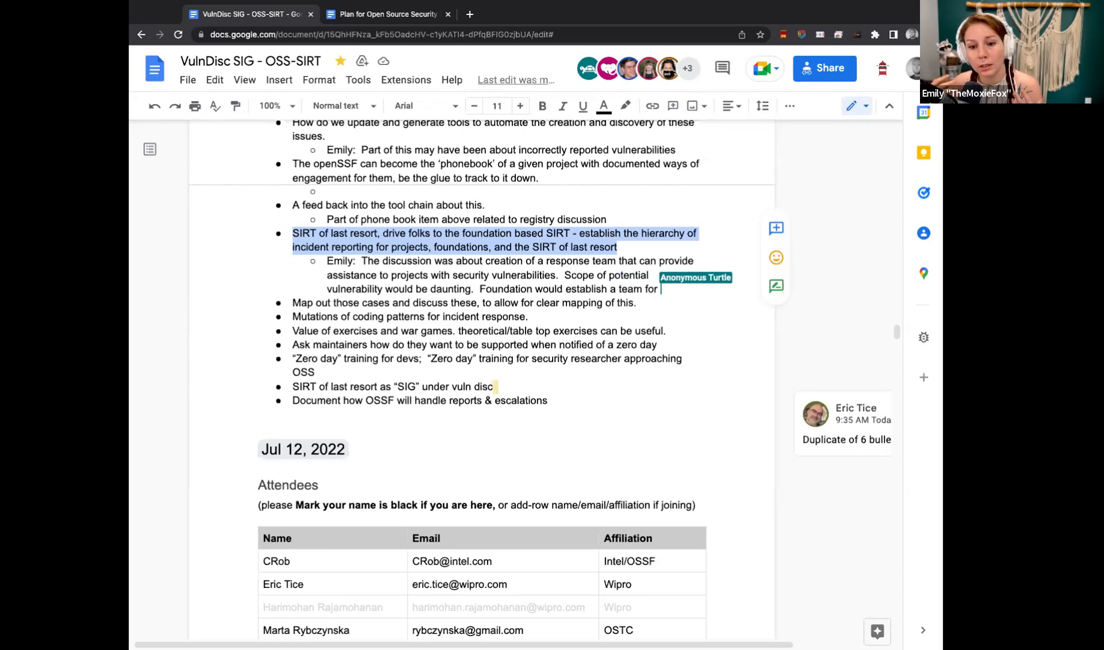
type("non-seci")
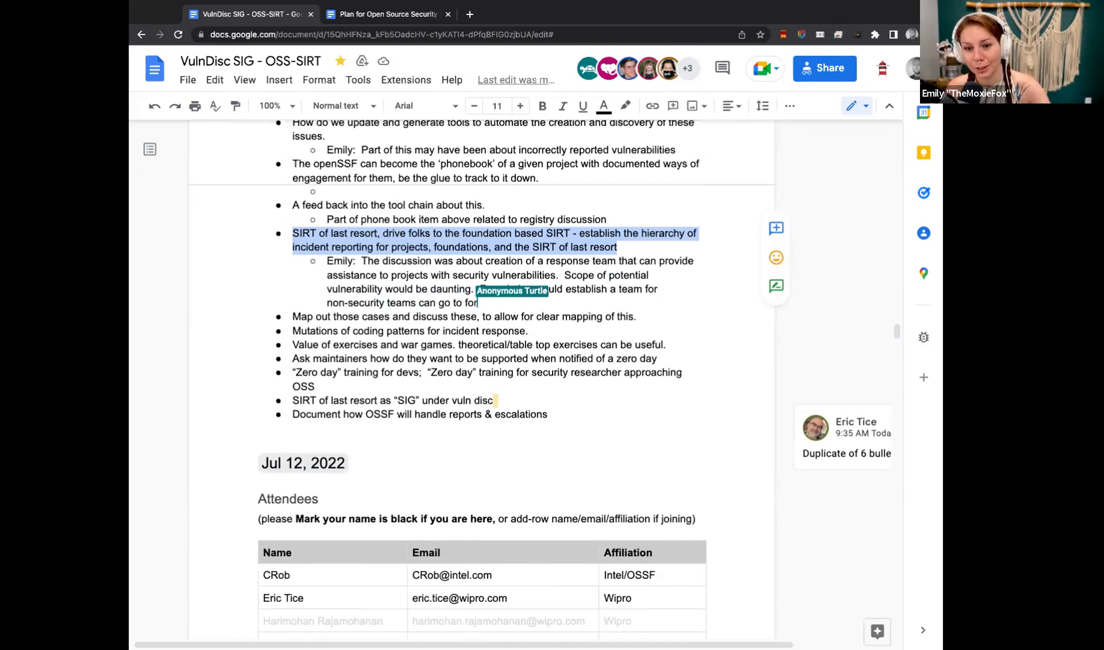
type("help on")
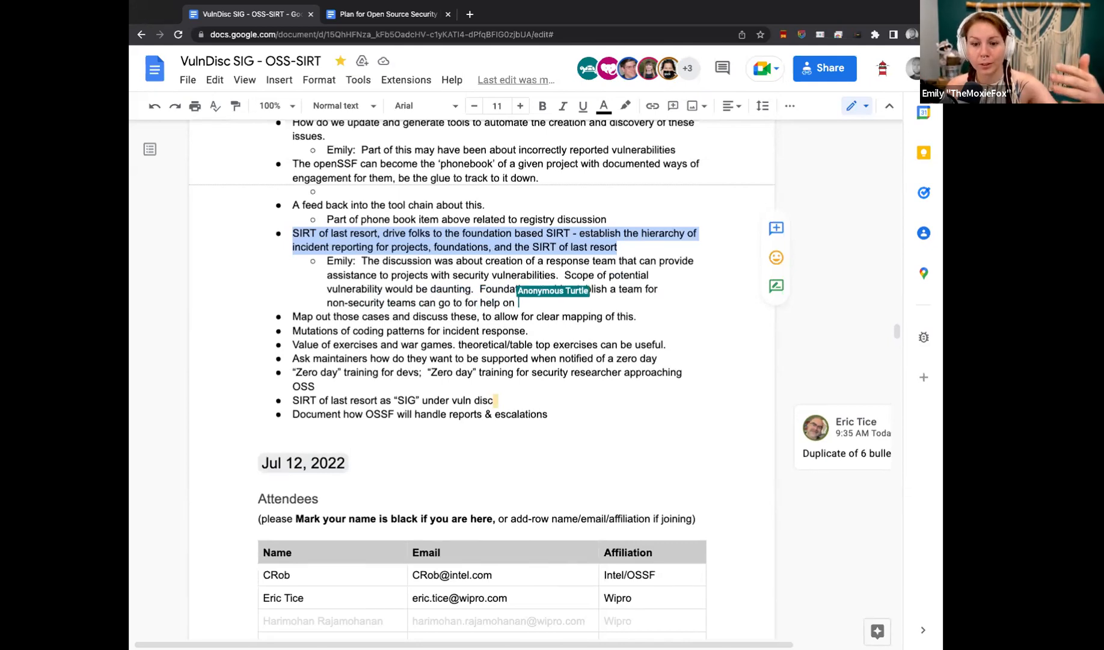
type("issues.")
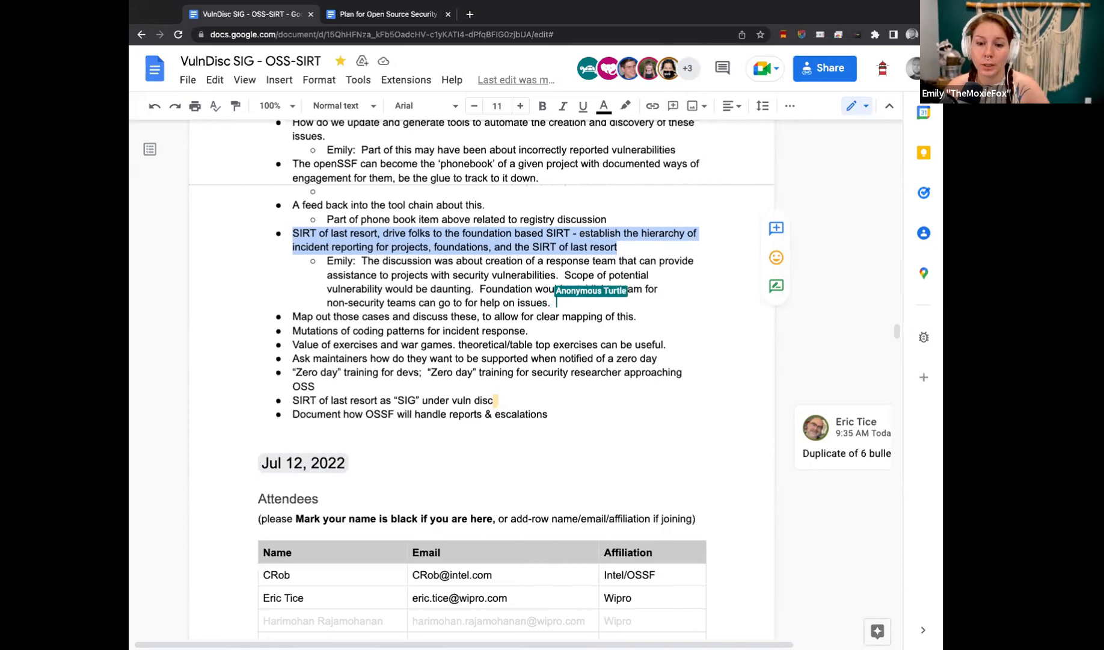
type("If not part of foundation their")
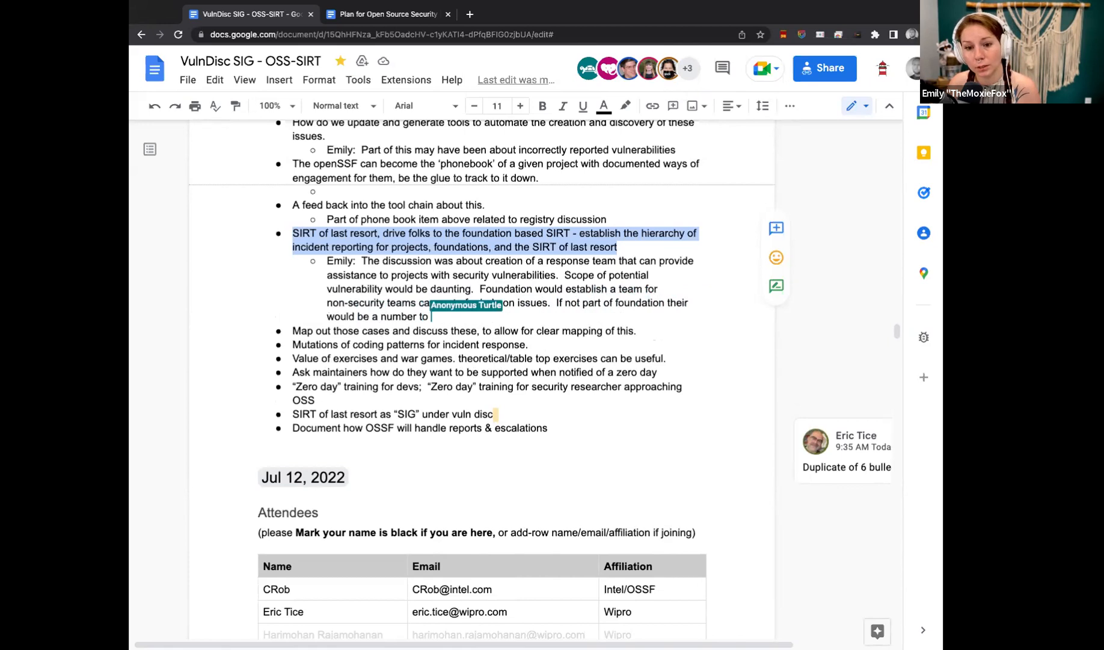
Step: Finish Emily's note: a team to reach out to, with escalation when one group isn't able to resolve issues
type("call or team to")
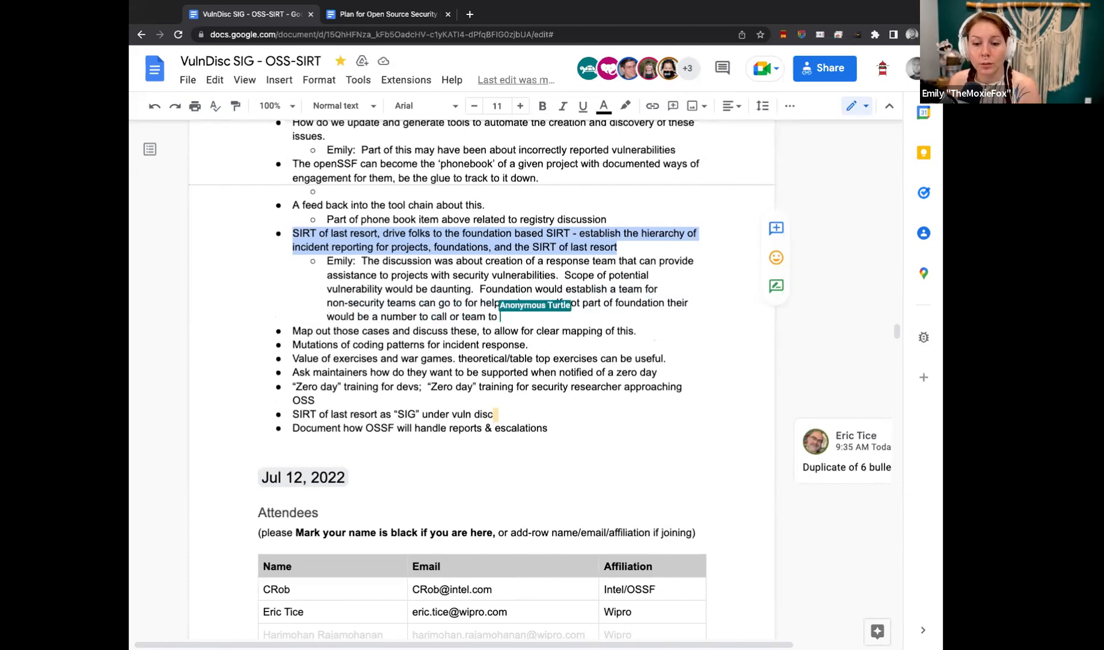
type("reach out to for help in these")
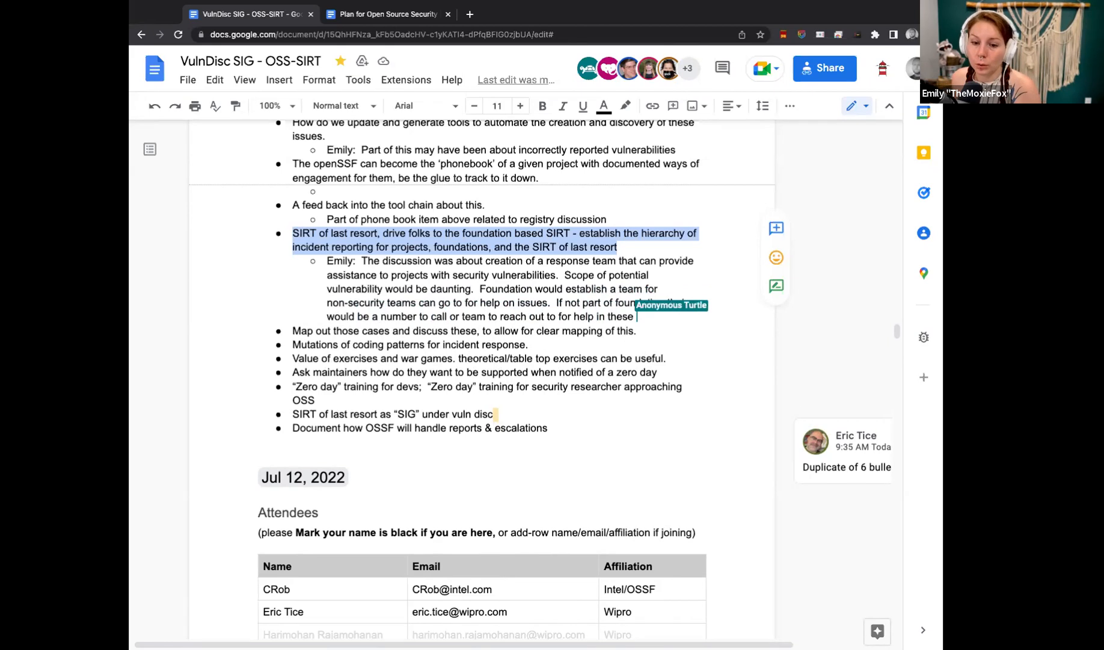
type("issues.")
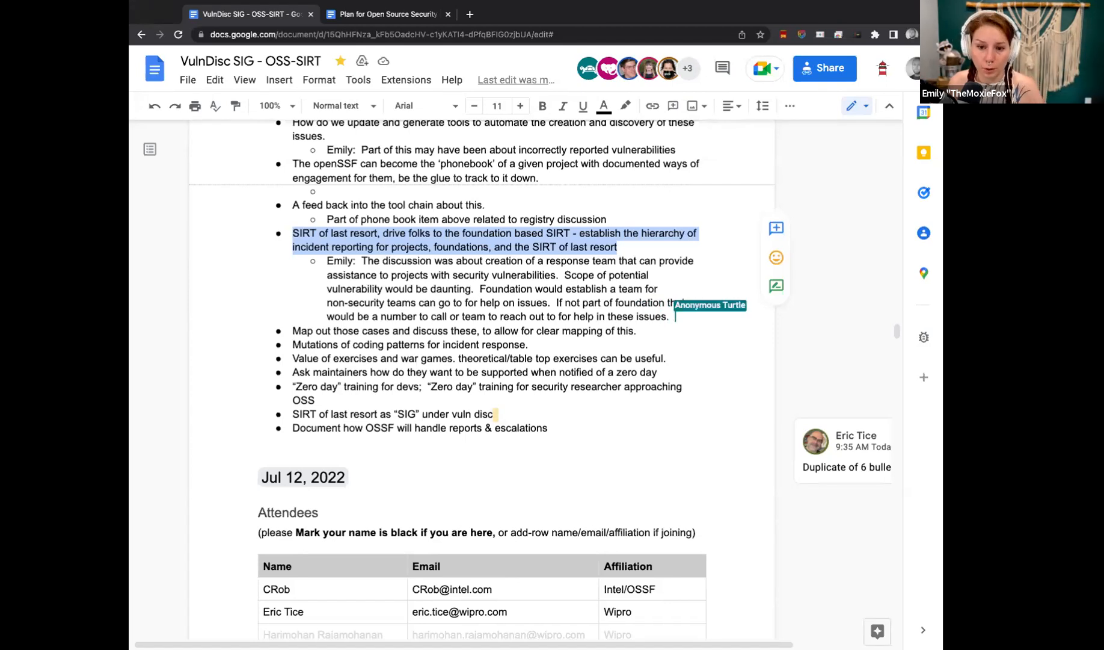
type("Escalation would be defined for")
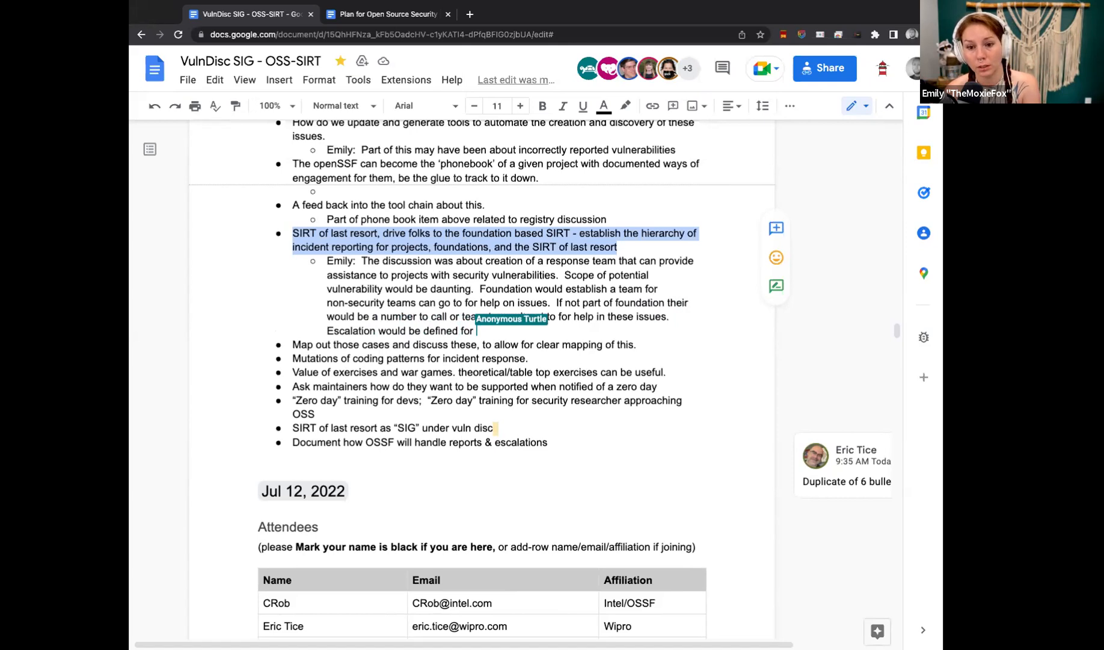
type("he")
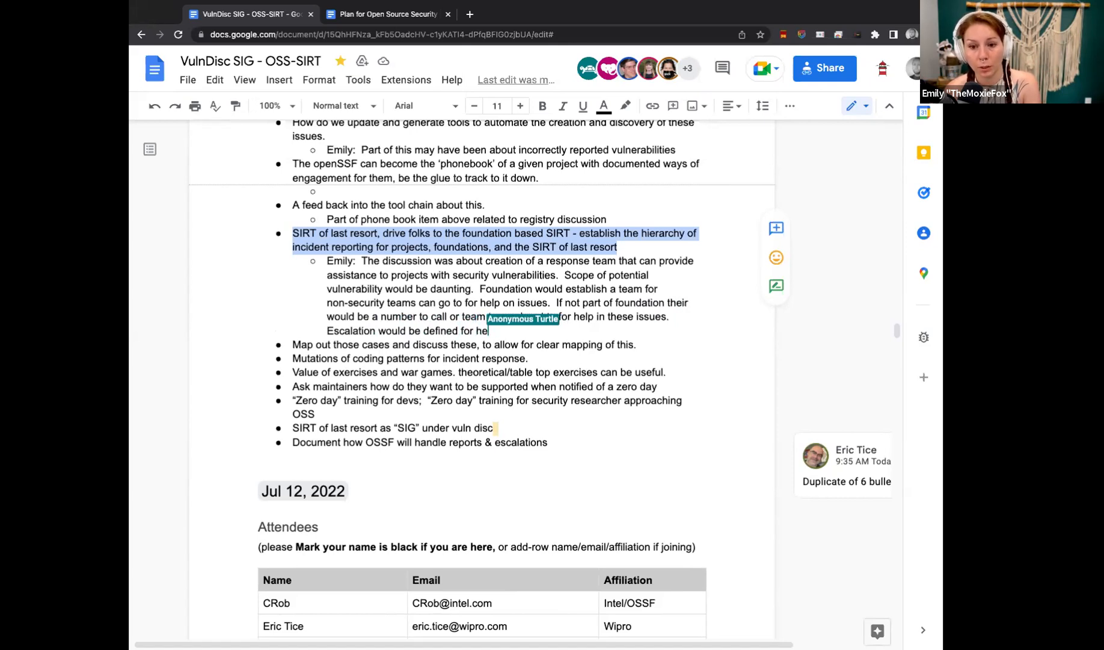
type("managing")
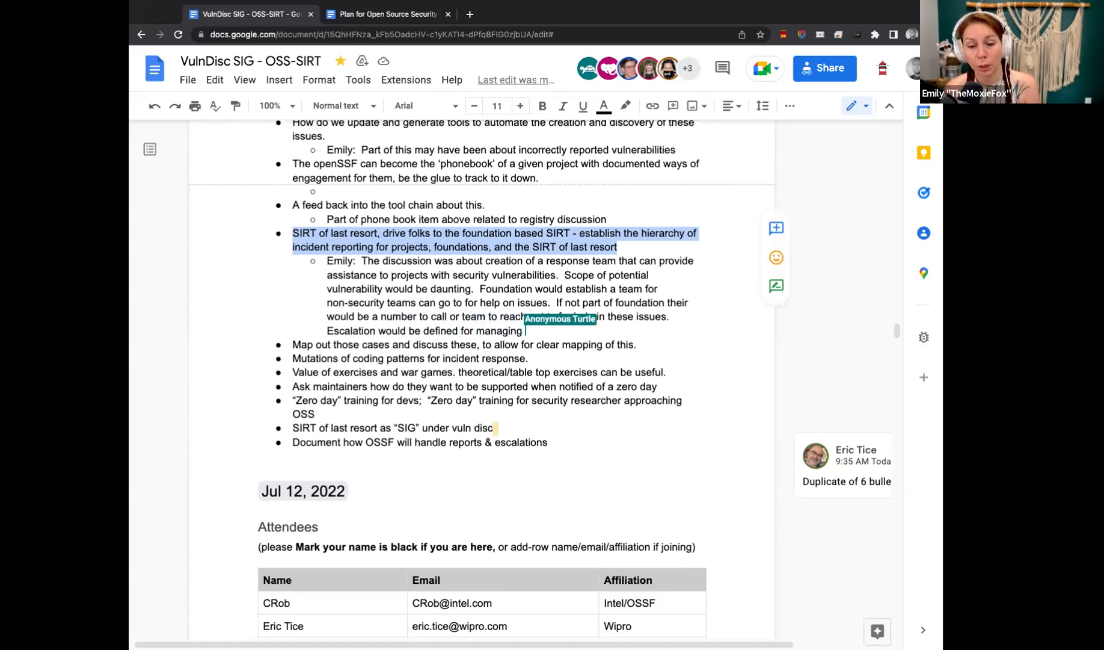
type("issues if one group would not be")
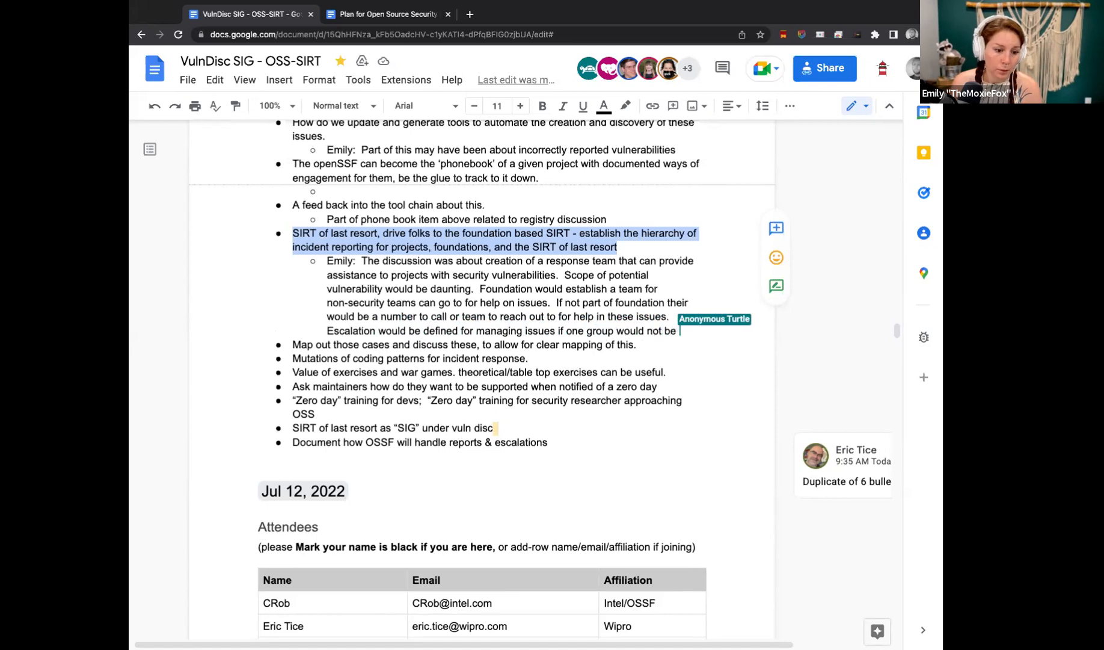
type("able to resolve the issue")
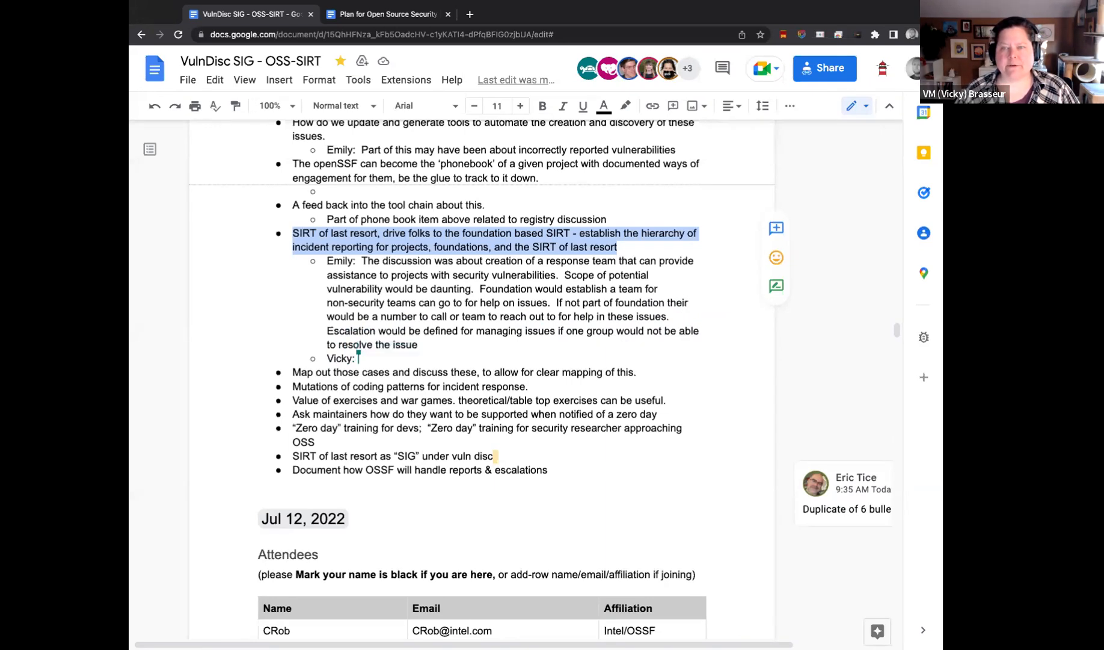
Step: Write Vicky's note that there are a lot of foundations and collaboration, not dictation, is needed
type("T")
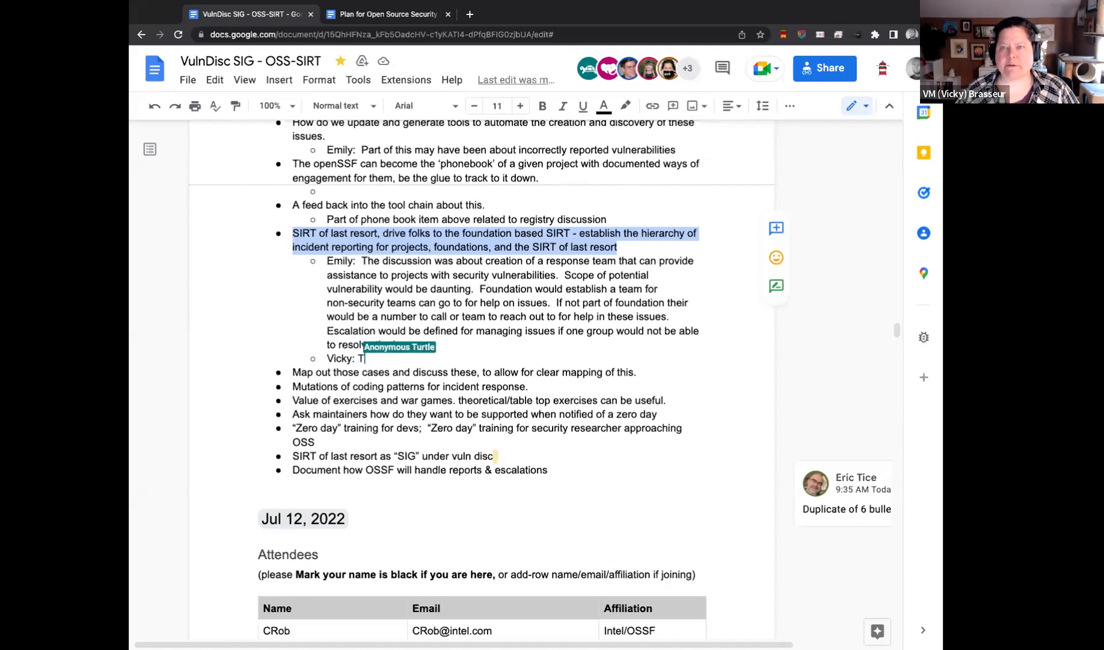
type("here are a lot of foundations out t")
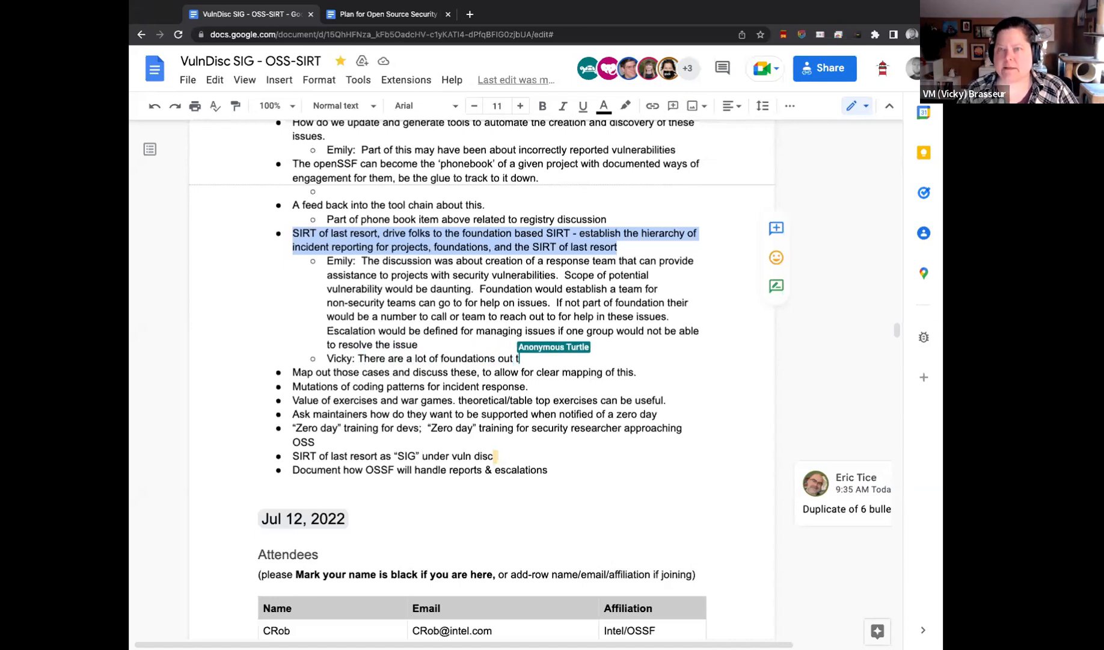
type("heir and")
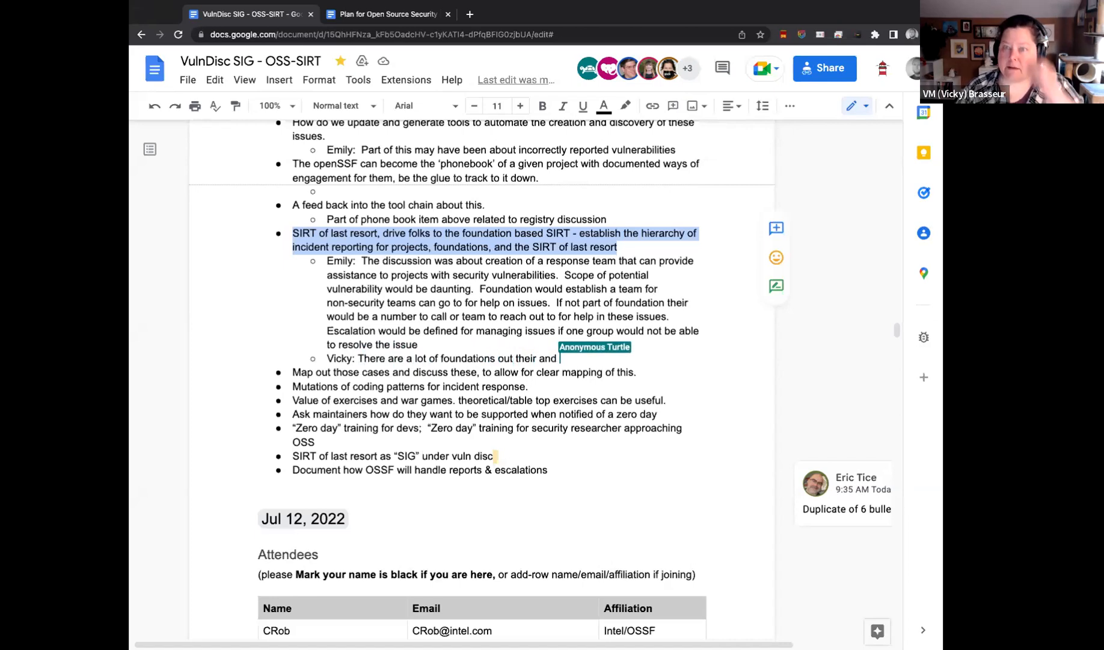
type("collaboration")
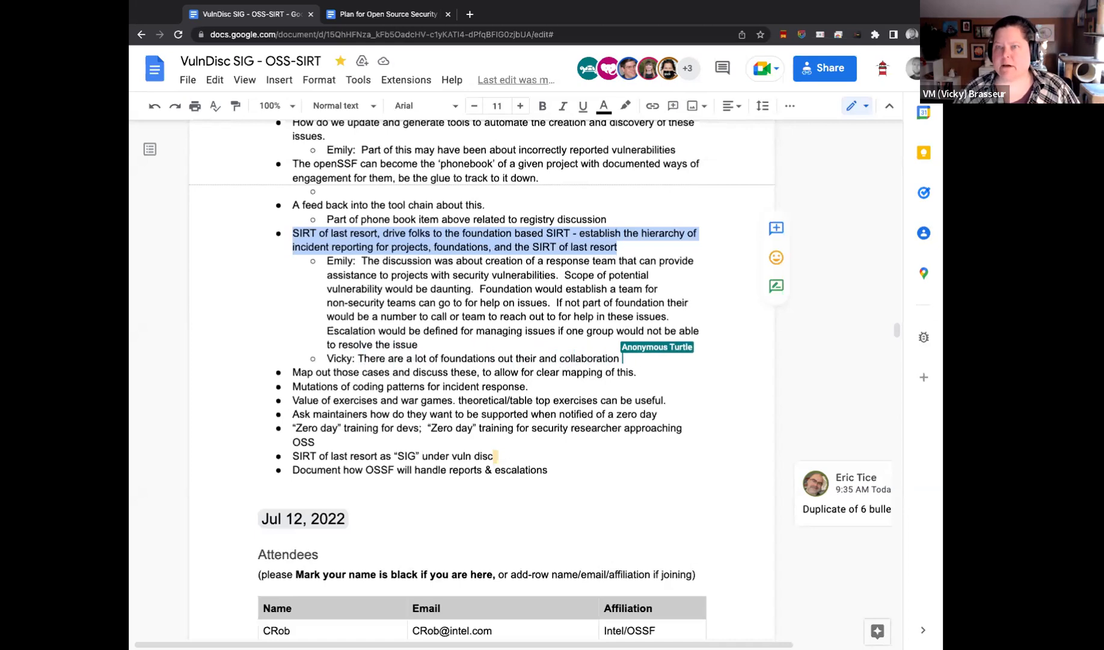
type("not")
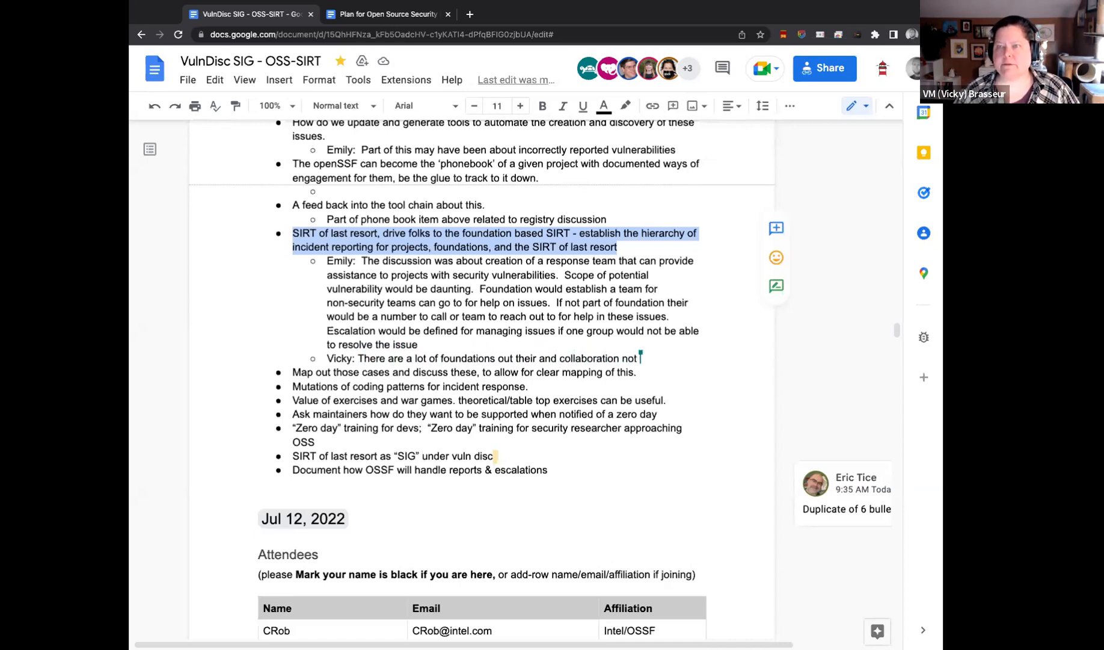
type("dictation")
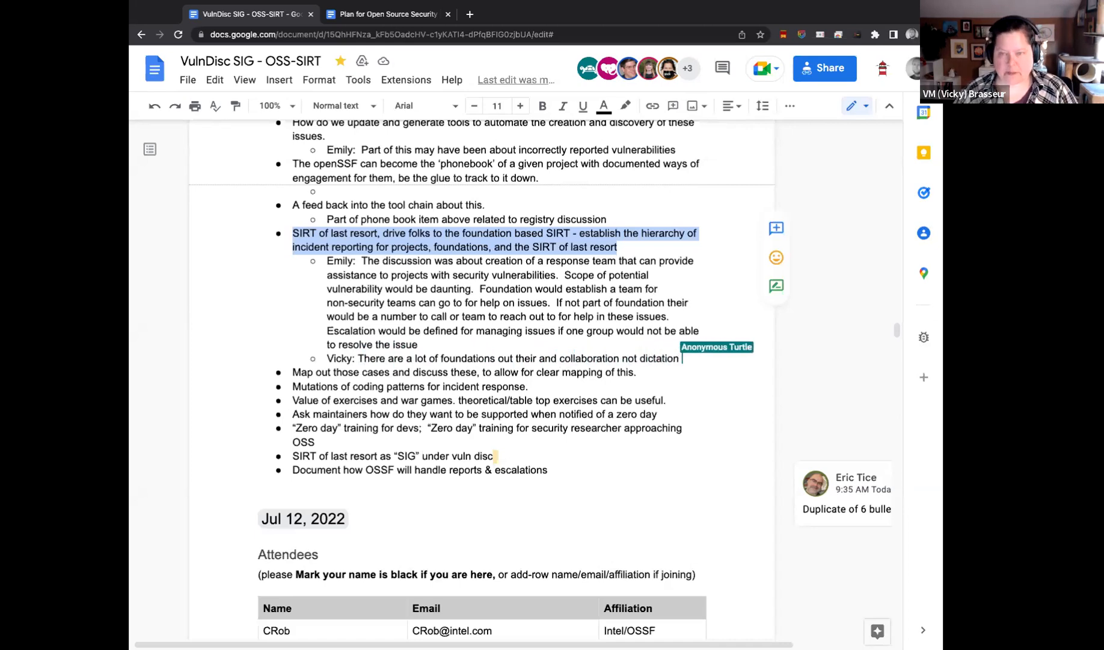
Step: Add that they need to reuse existing processes or practices
type("needs to be done")
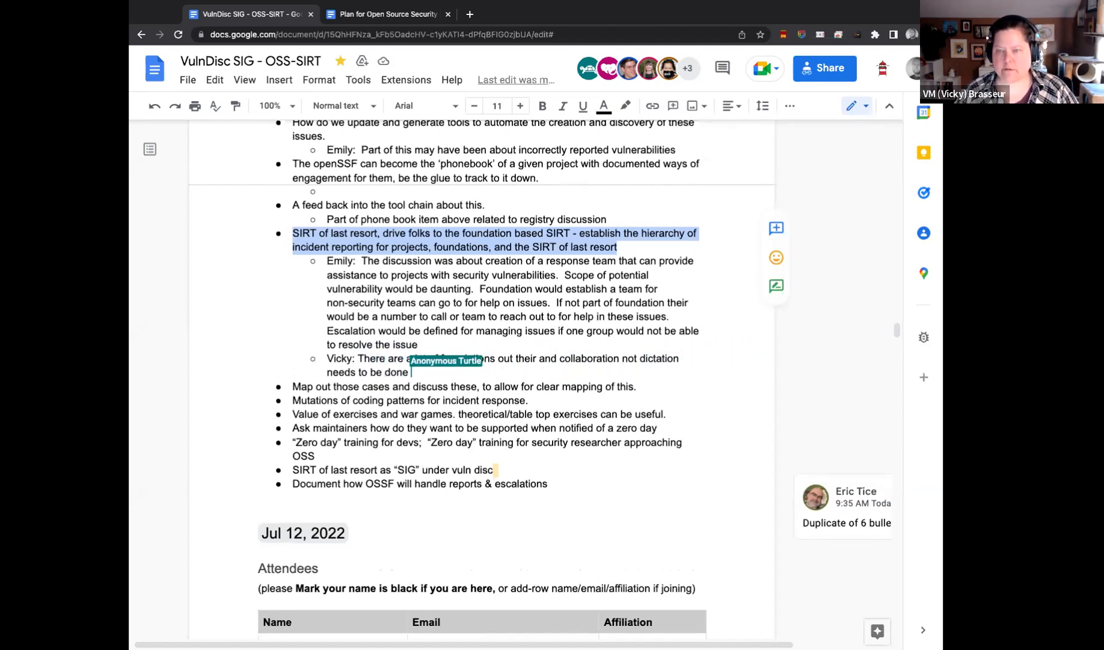
type("to help reus")
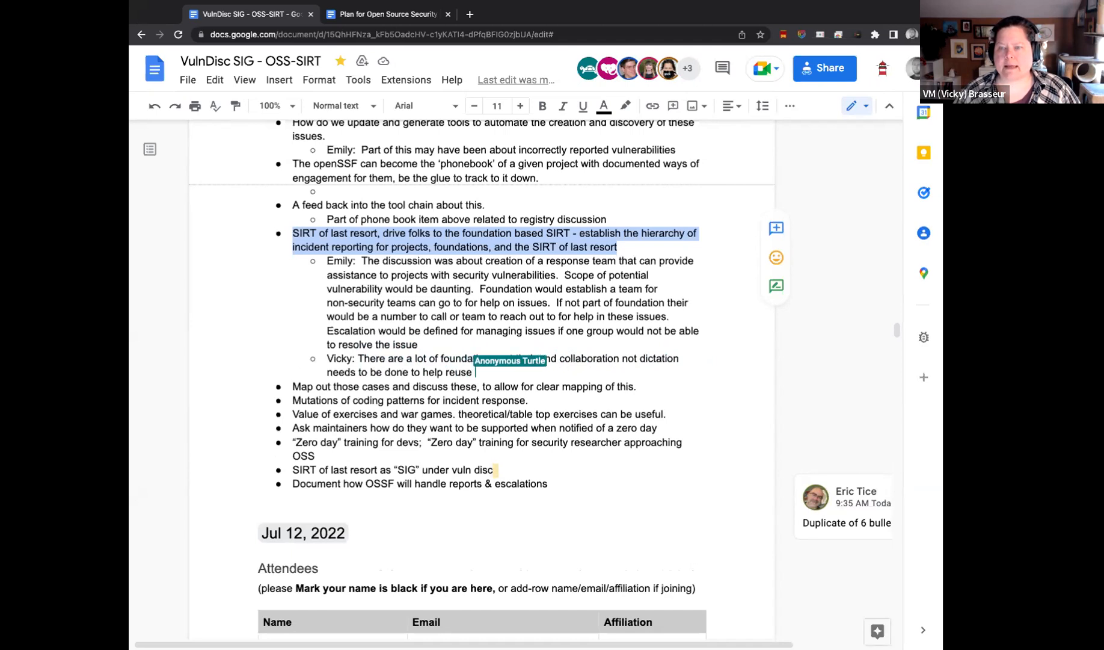
type("existing")
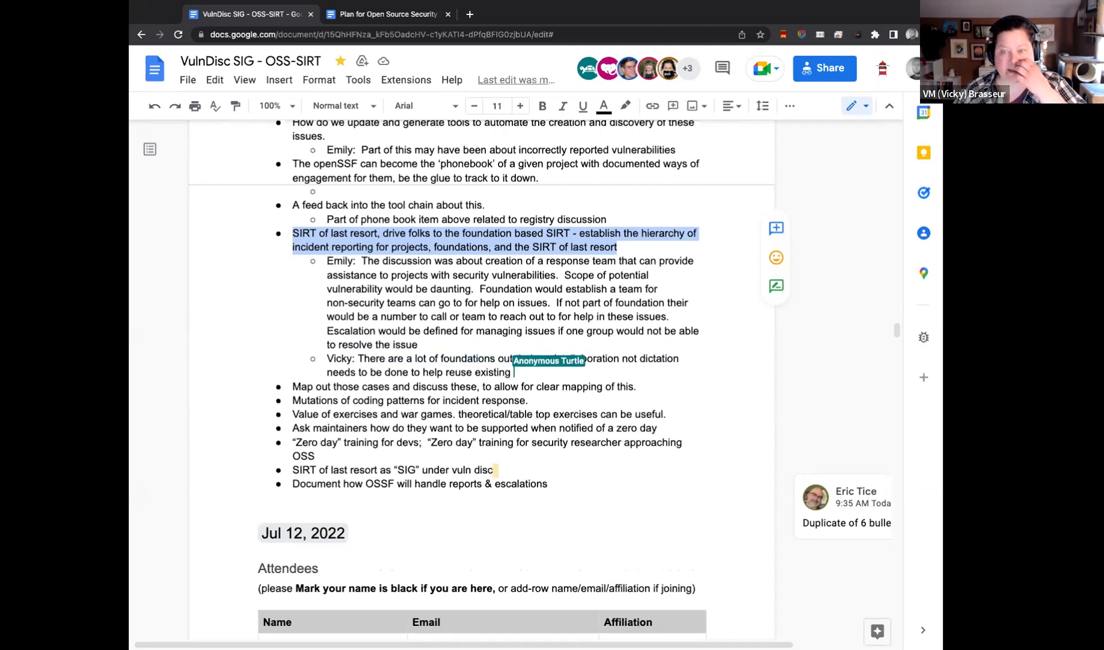
type("processes or")
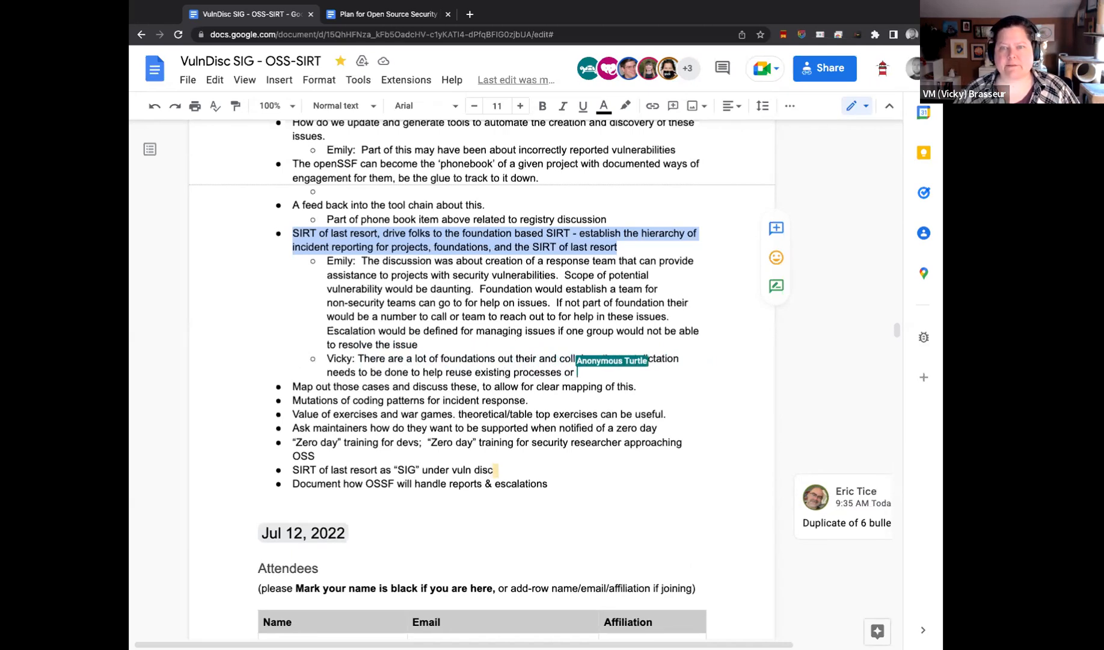
type("practices.  Communication")
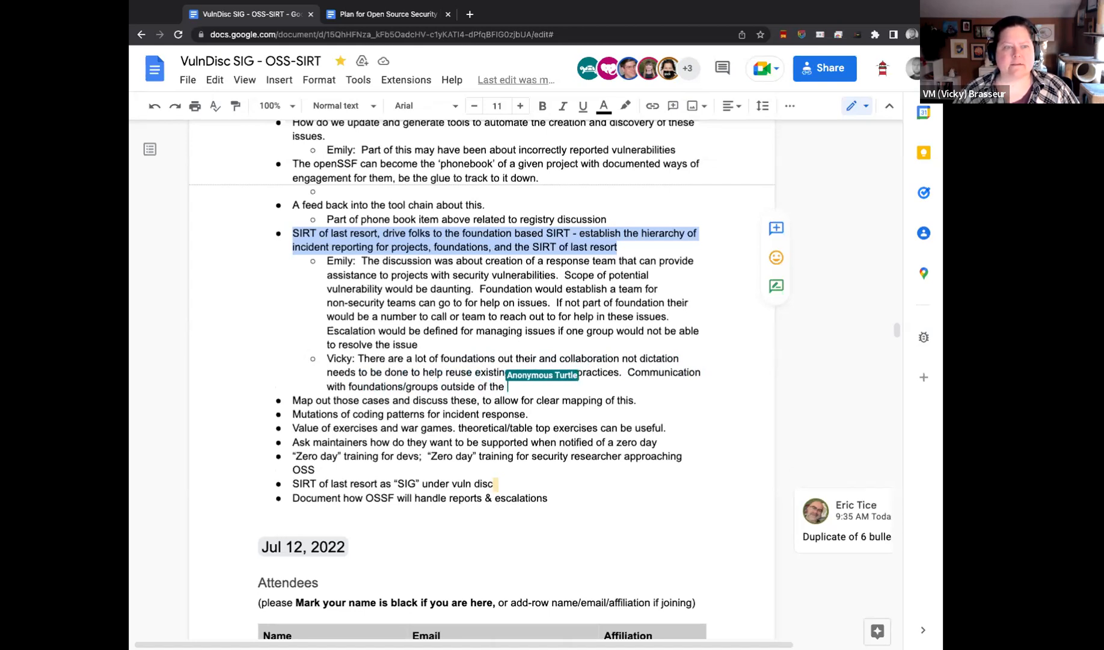
Step: Finish the sentence on communicating with groups outside the LF for stronger mitigation standards
type("LF will be")
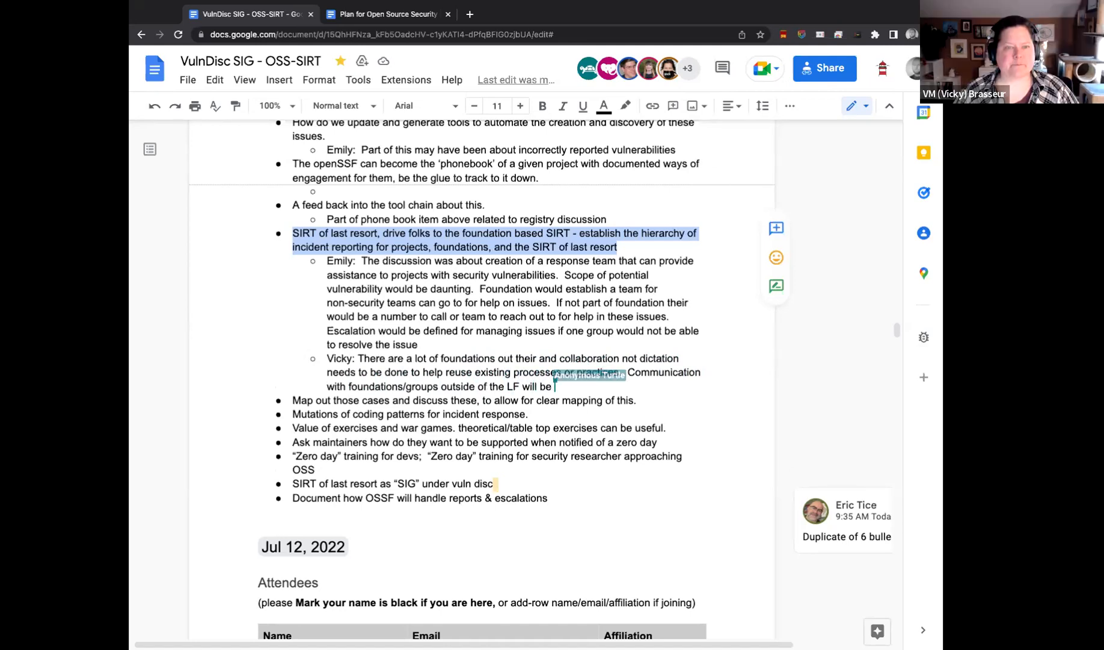
type("necessary to")
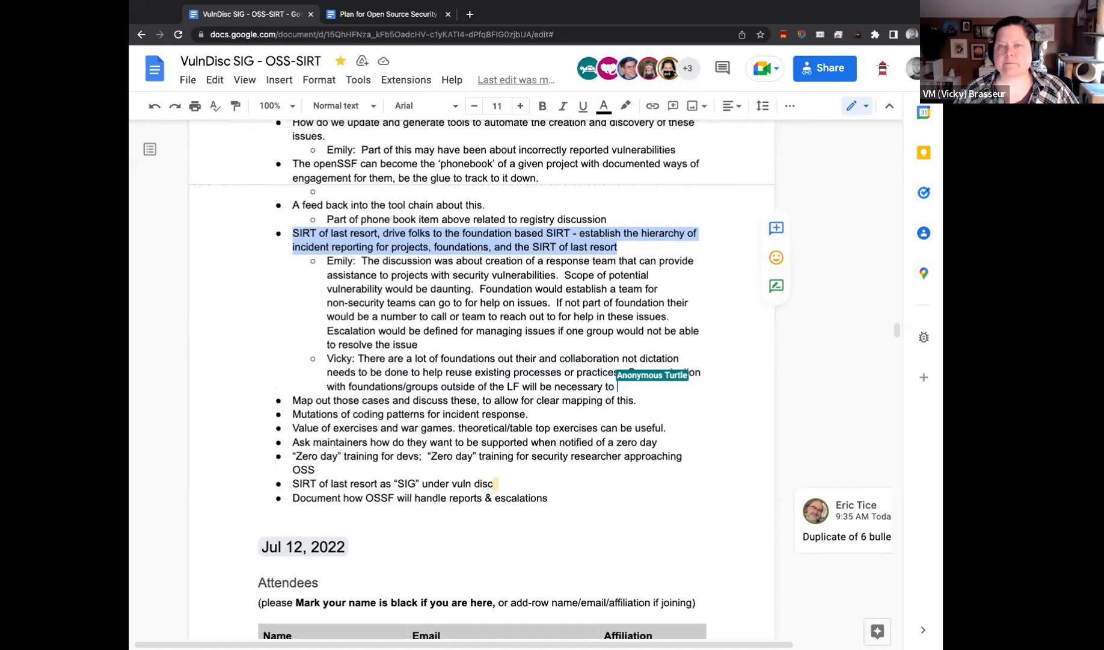
type("assure stronger")
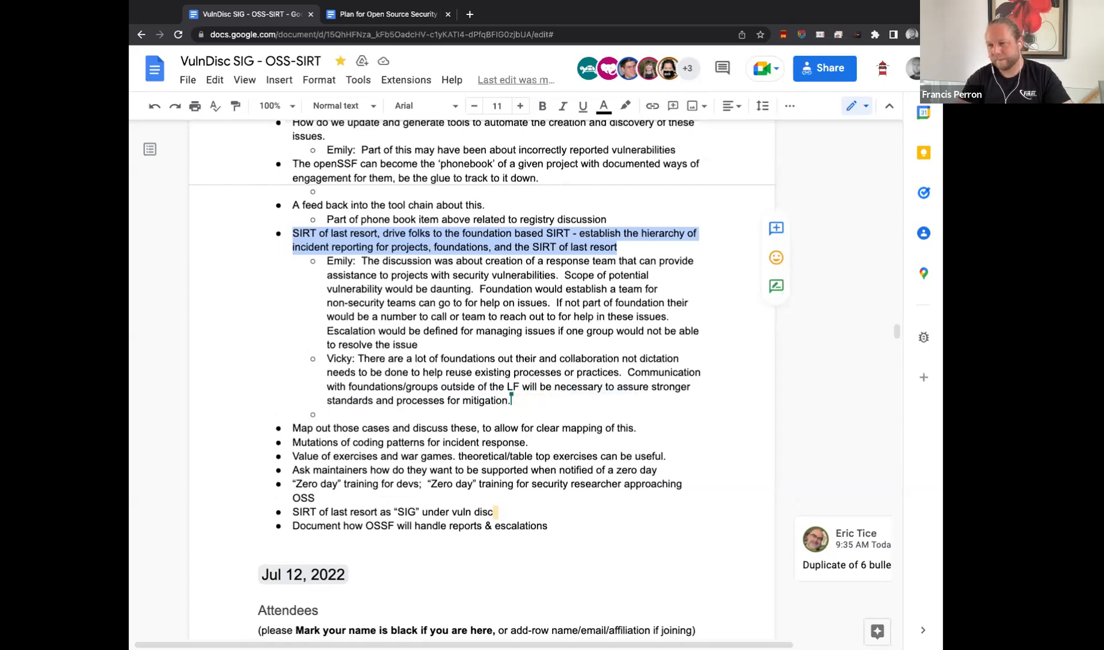
type("https")
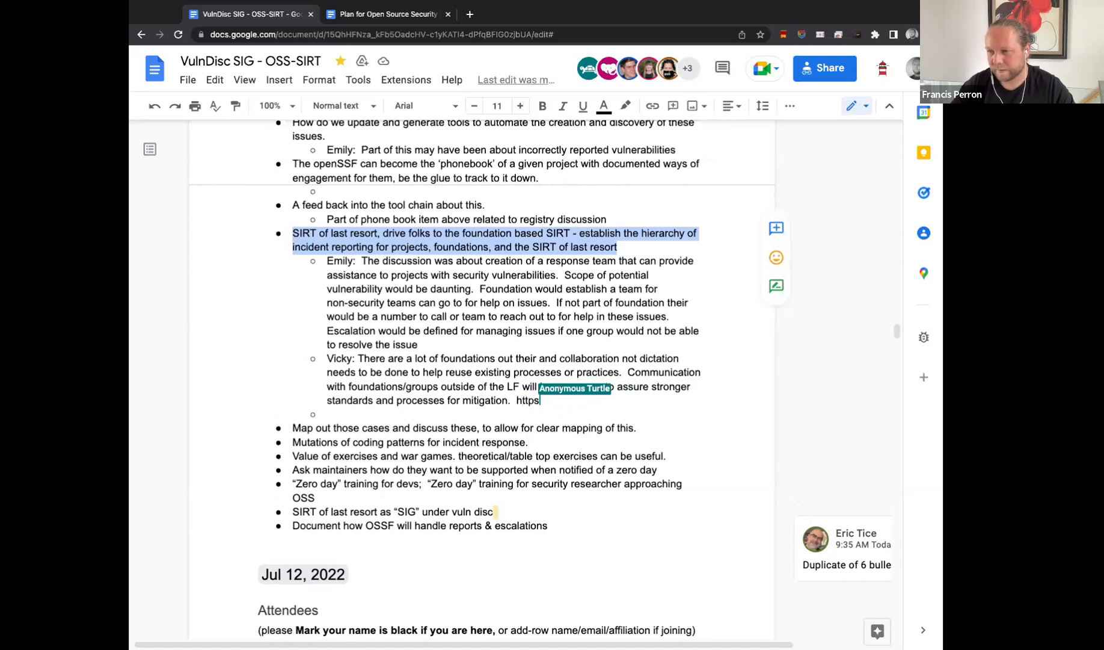
type("://fl")
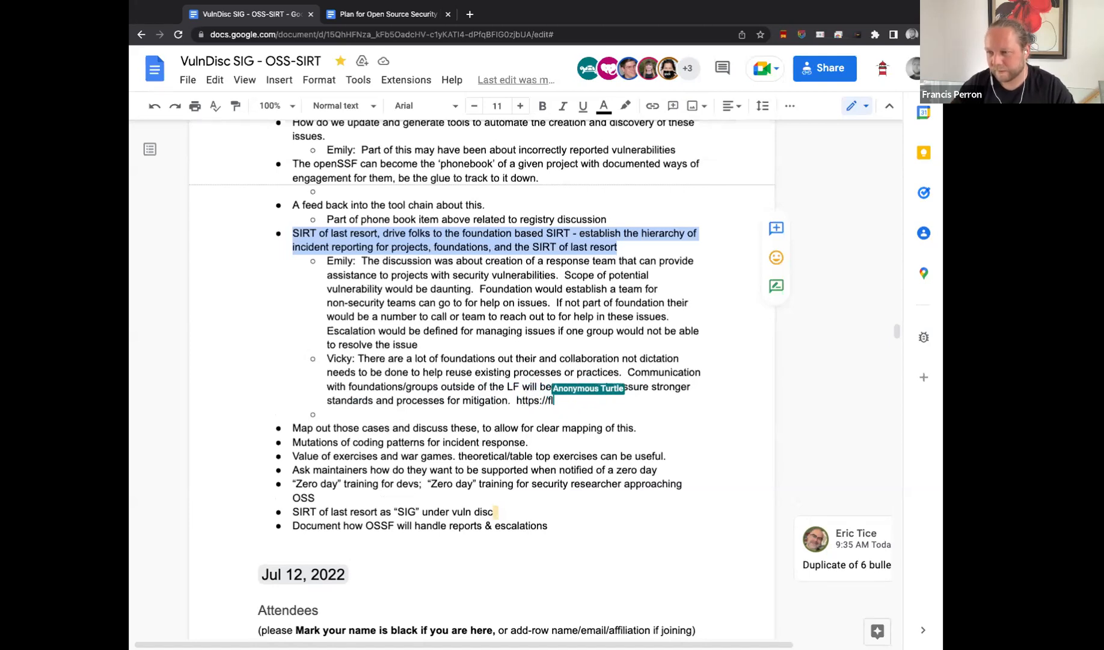
type("ossfound")
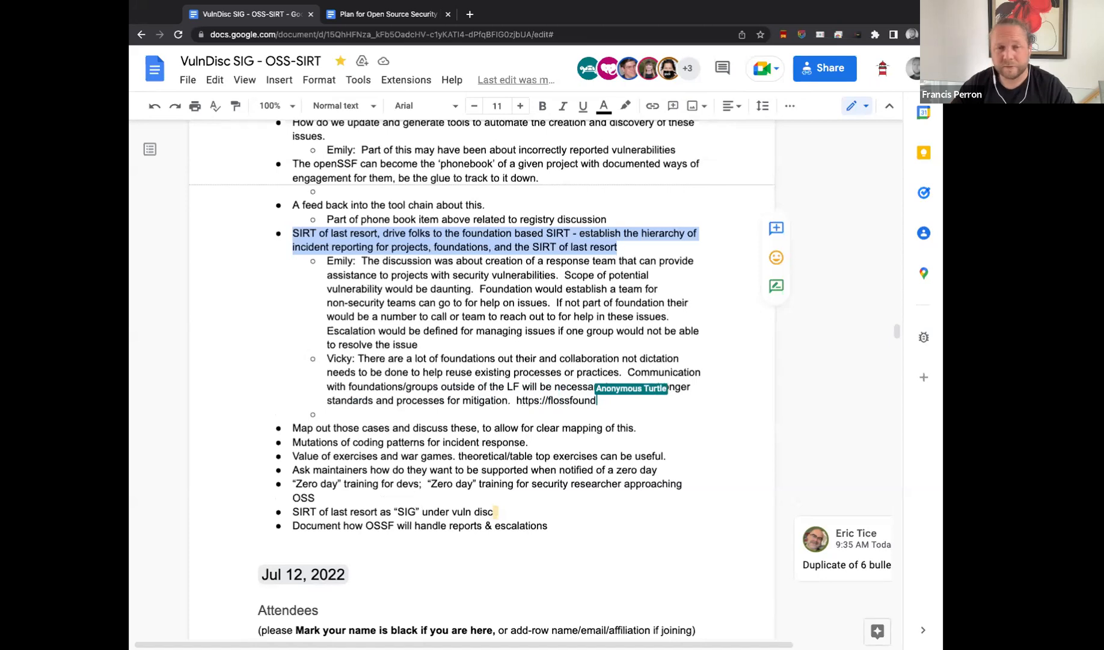
type("ations.org/foundation-direc")
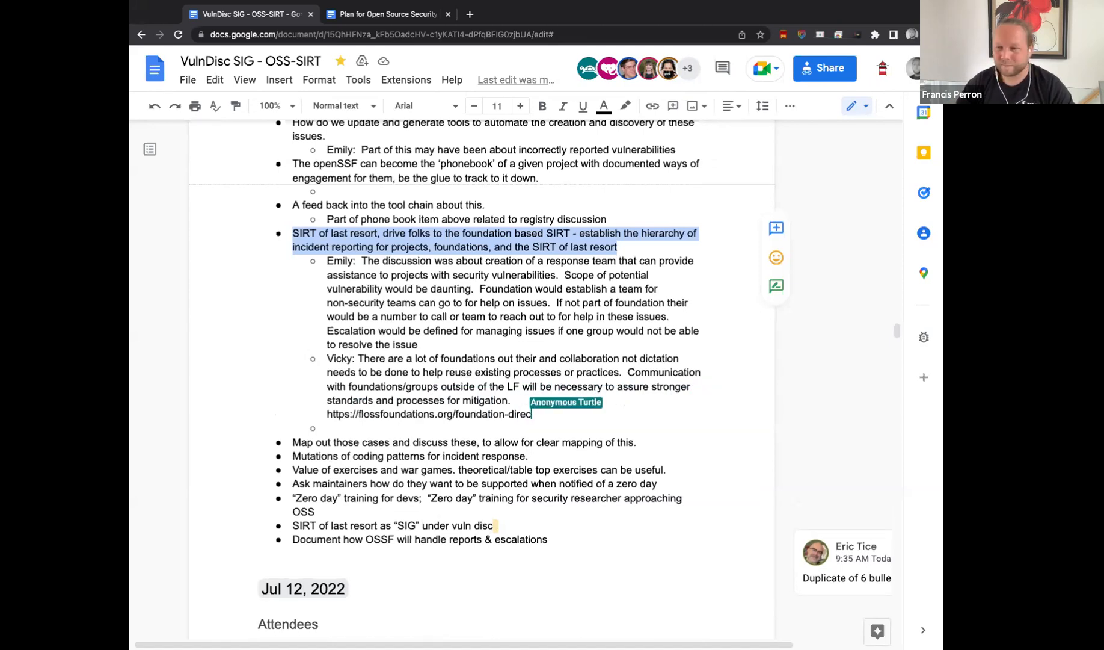
type("tory/")
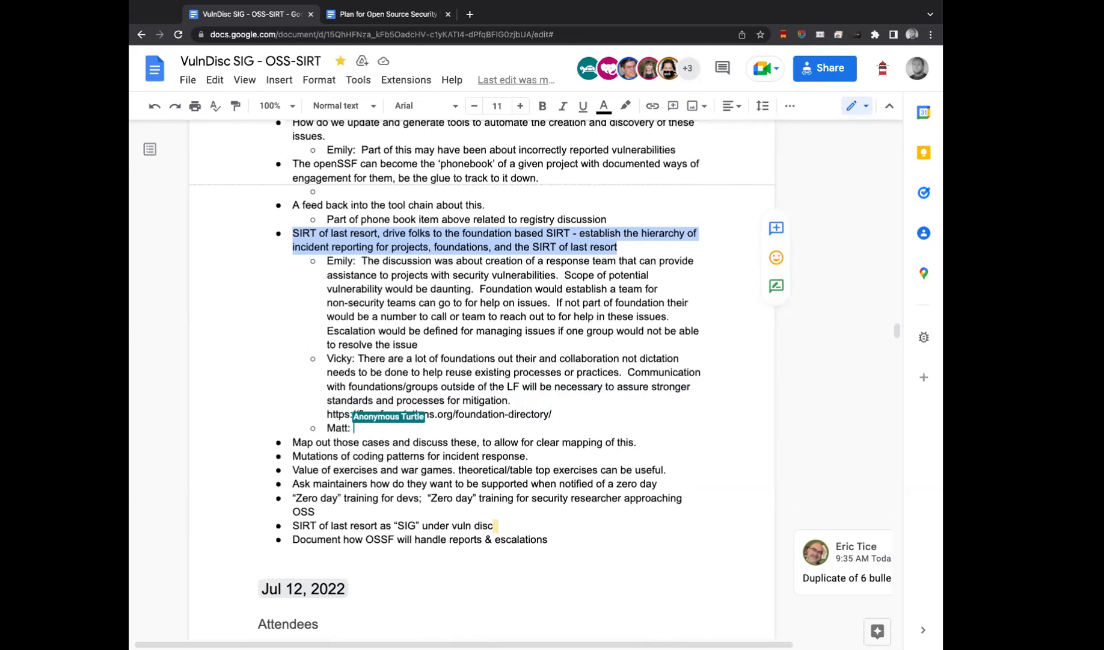
Step: Write Matt's note that a lot of organizations owning OSS are private, with legal boundaries to overcome
type("A lot")
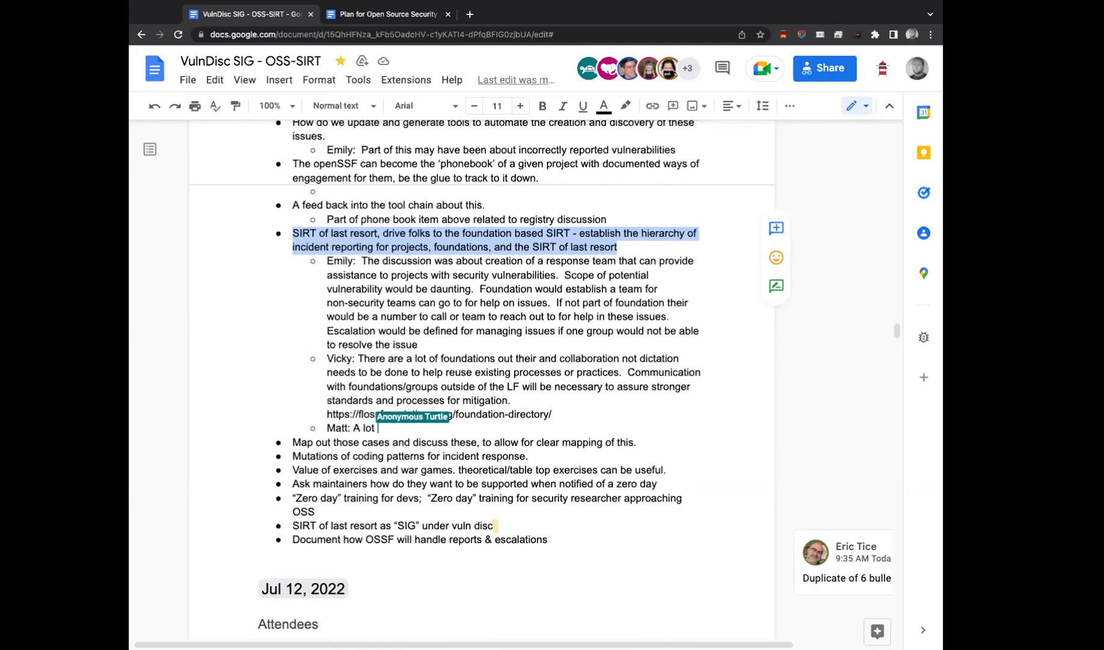
type("of organizations that own OSS")
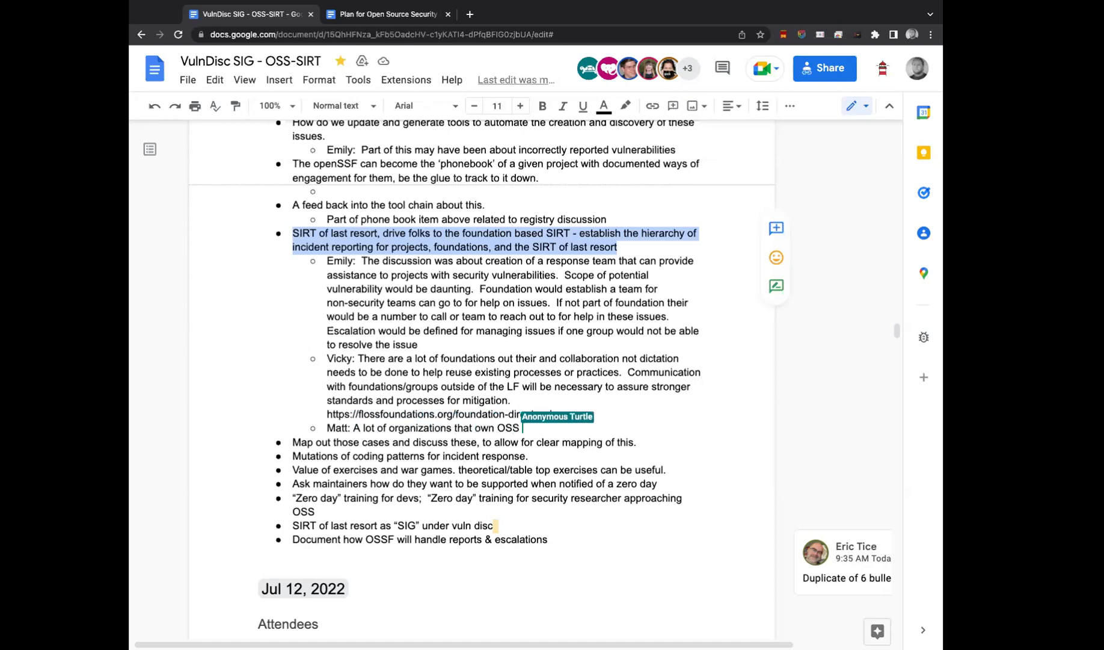
type("are private and their will")
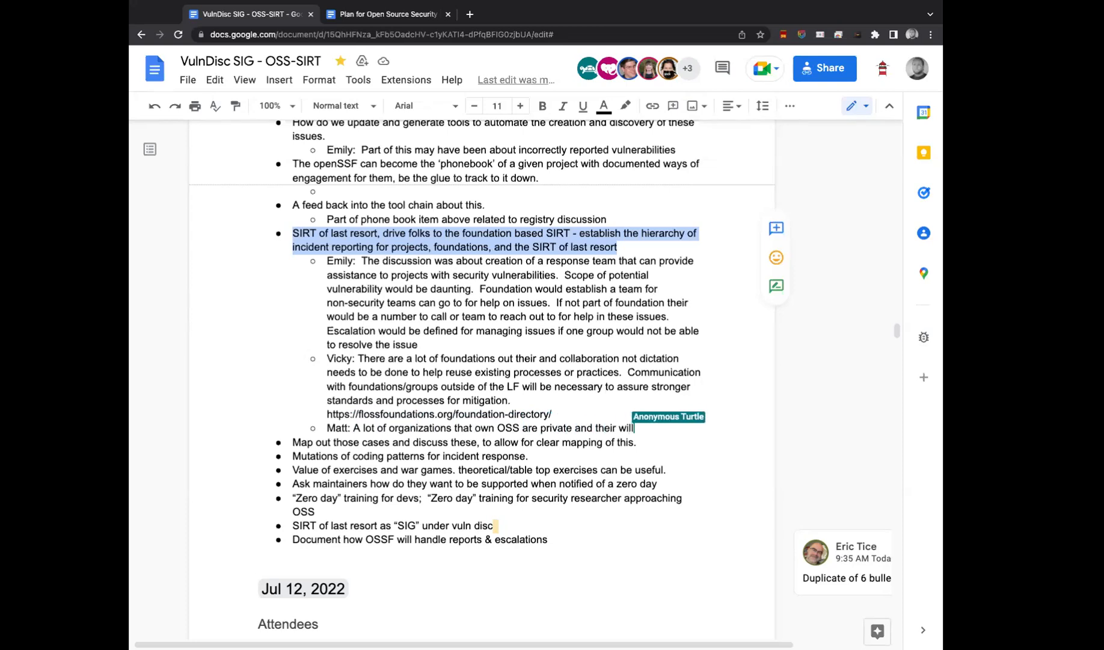
type("be")
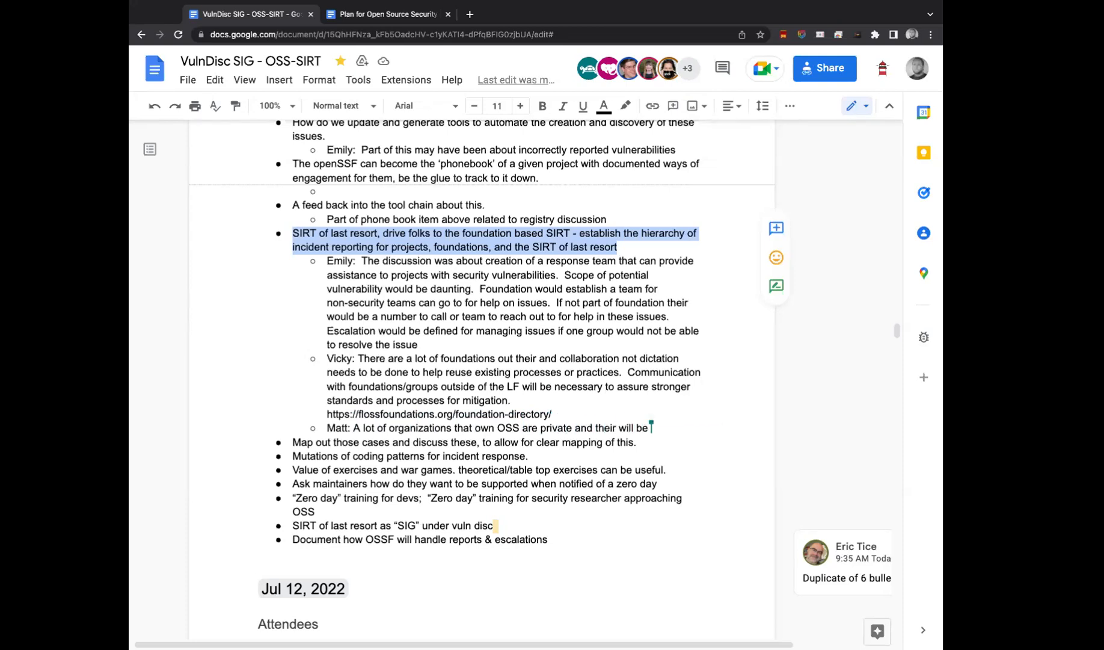
type("legal boundaries to overcome.")
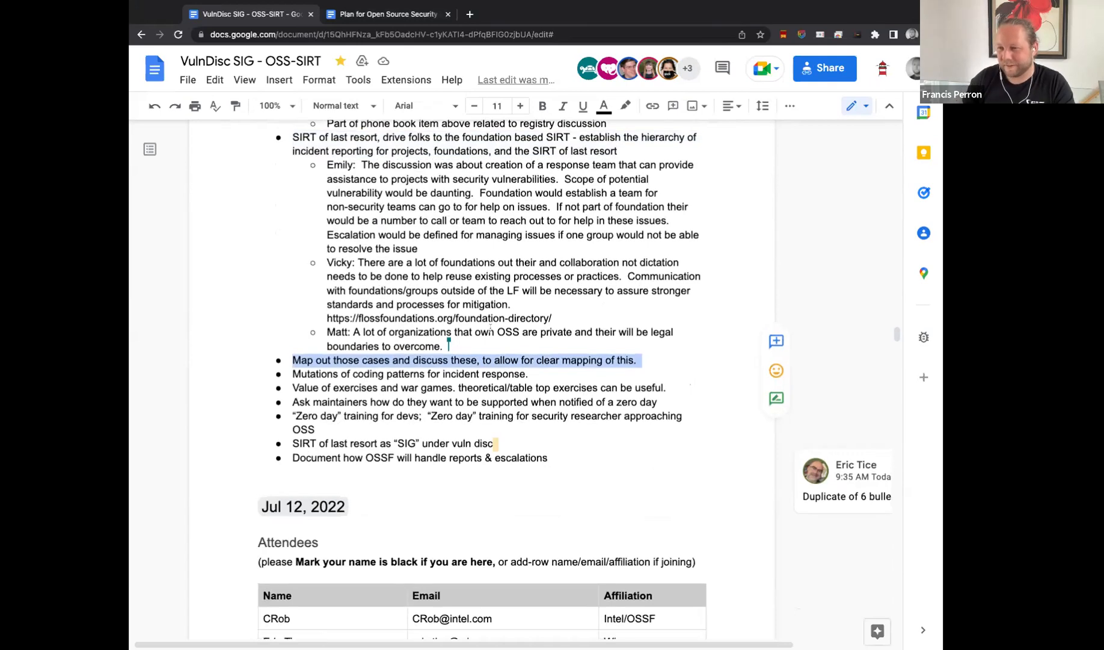
scroll("down", 3)
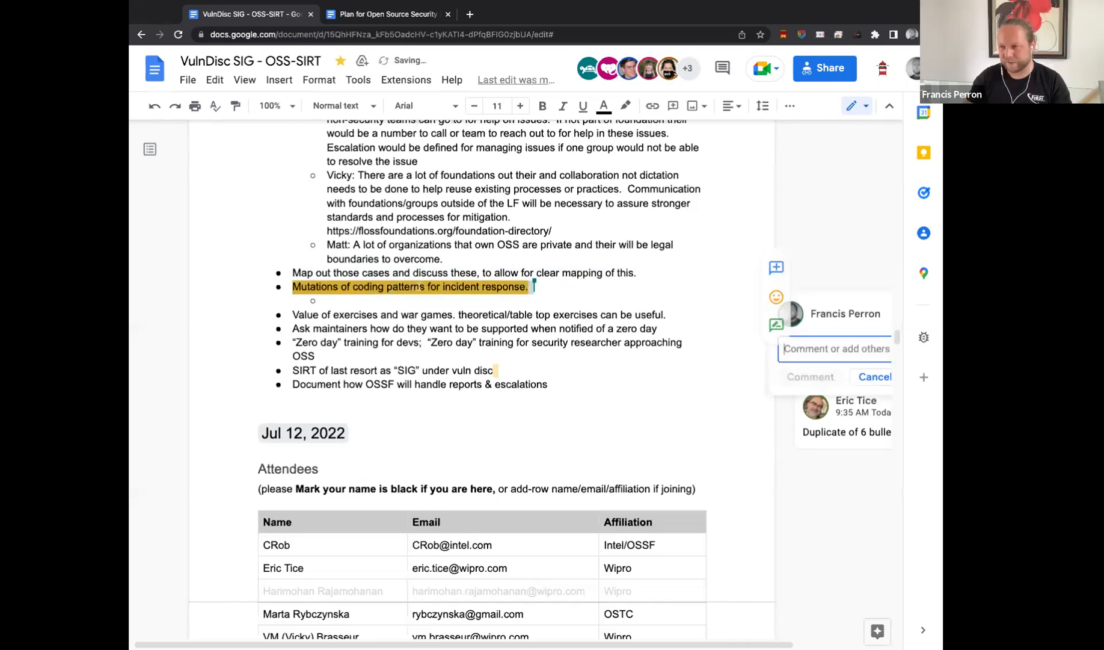
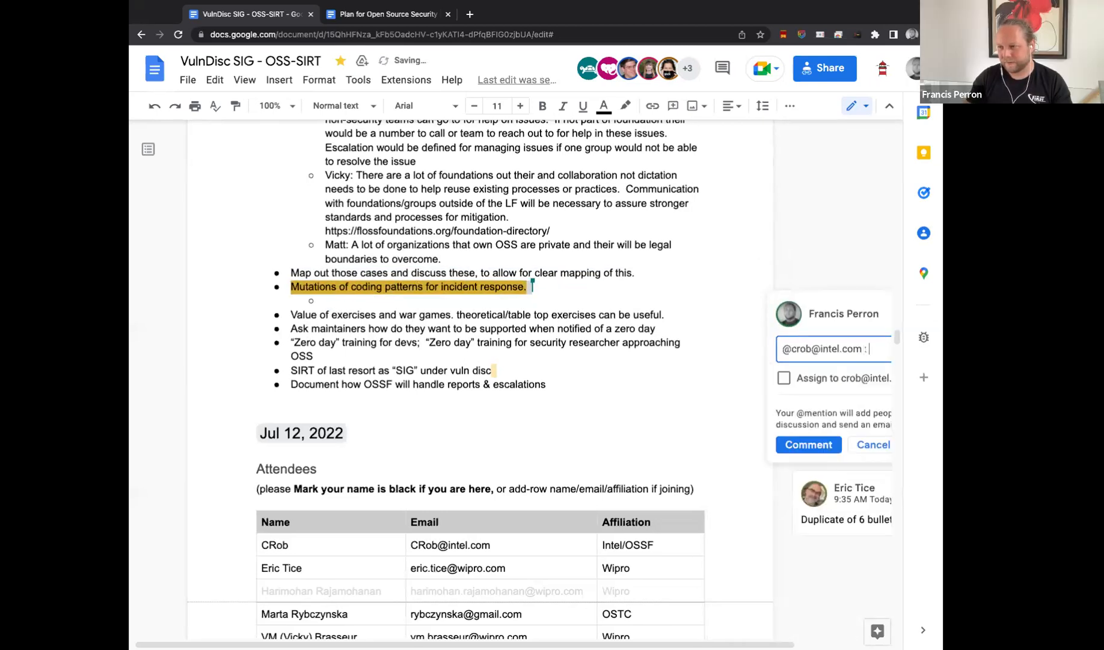
type("please clarif")
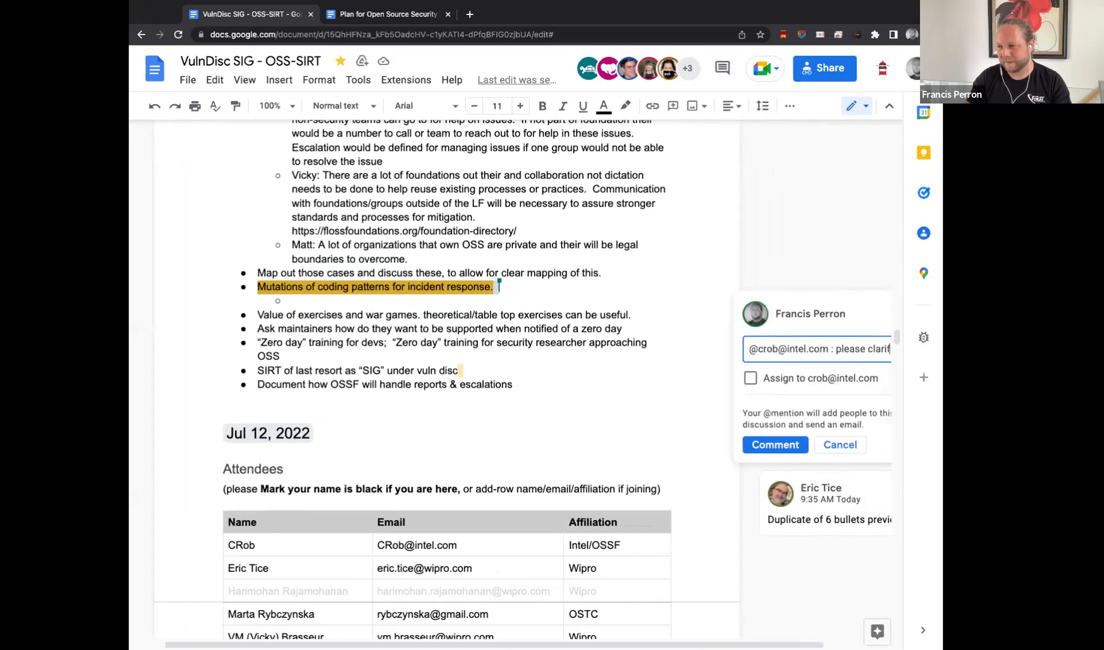
left_click(773, 444)
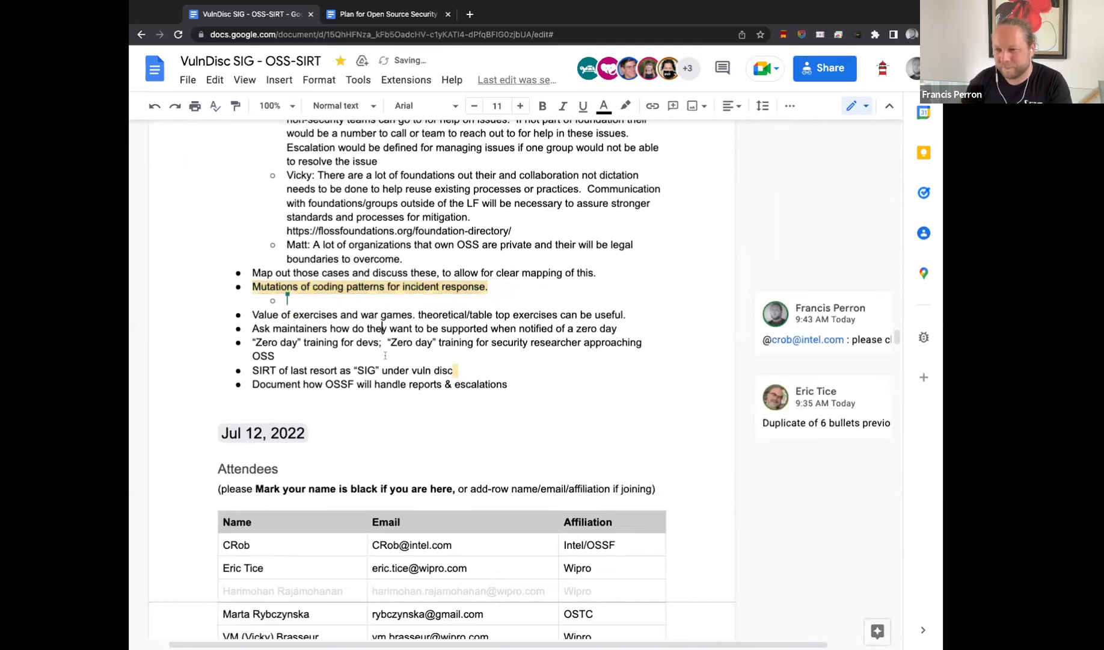
scroll("down", 3)
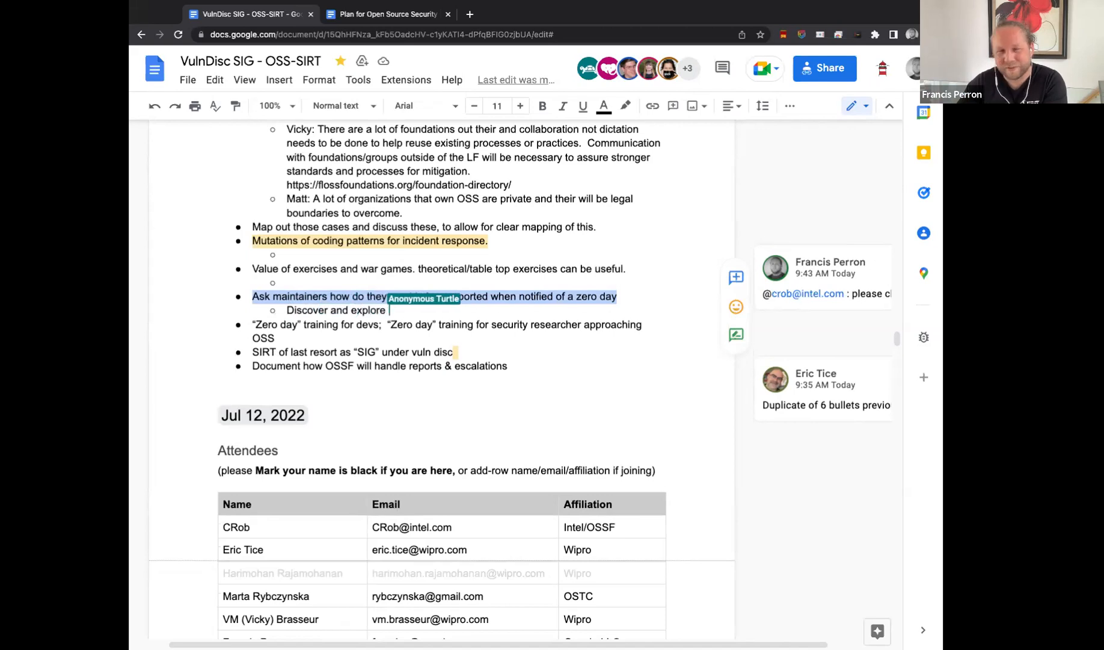
Step: Finish the sub-point: 'Discover and explore what we want to do as a service.'
type("what we want to")
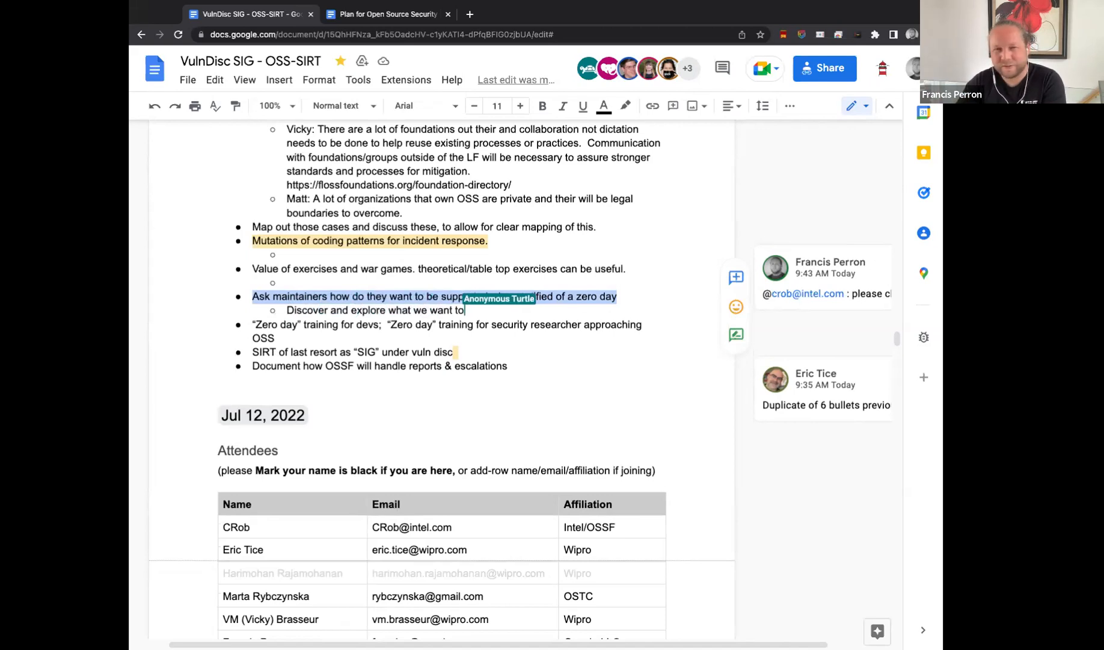
type("do as a servi")
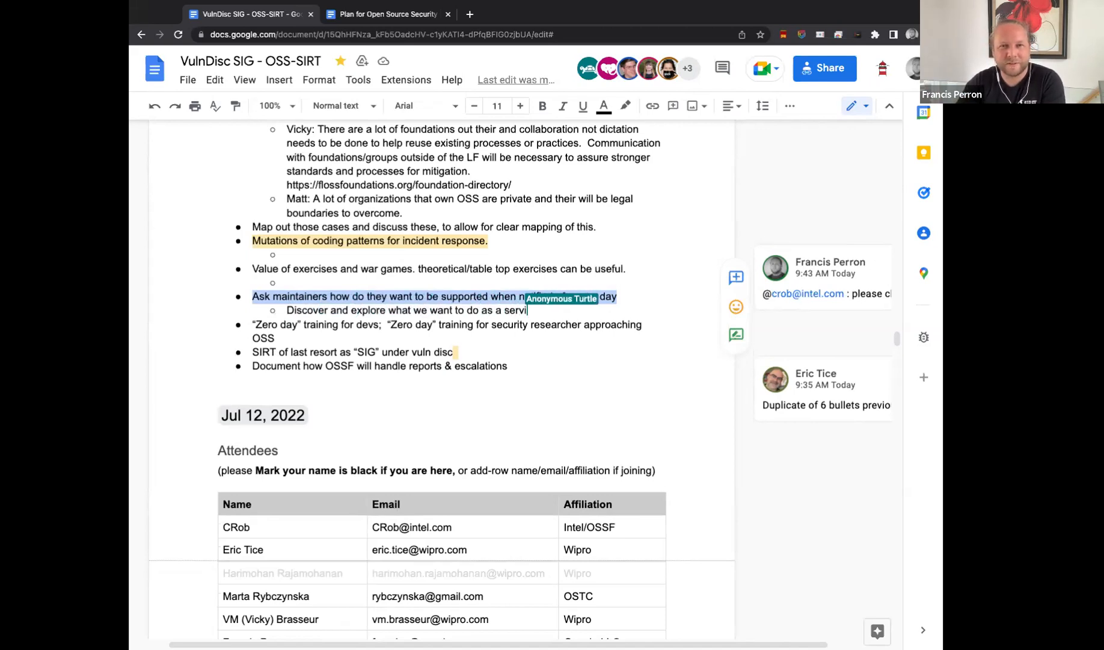
type("ce")
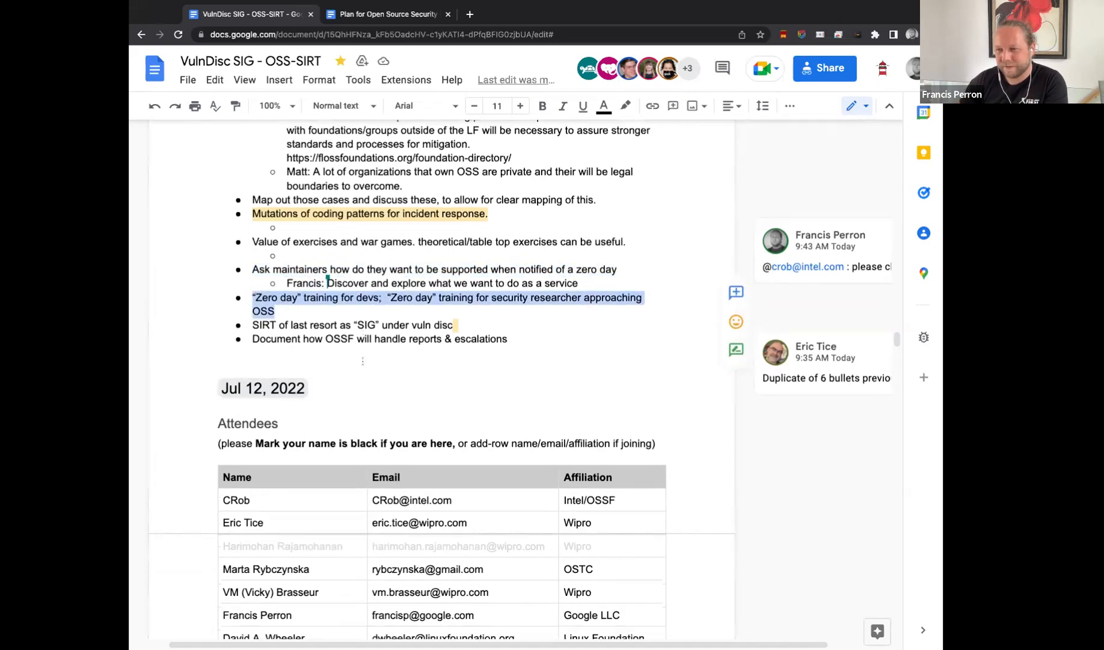
scroll("down", 3)
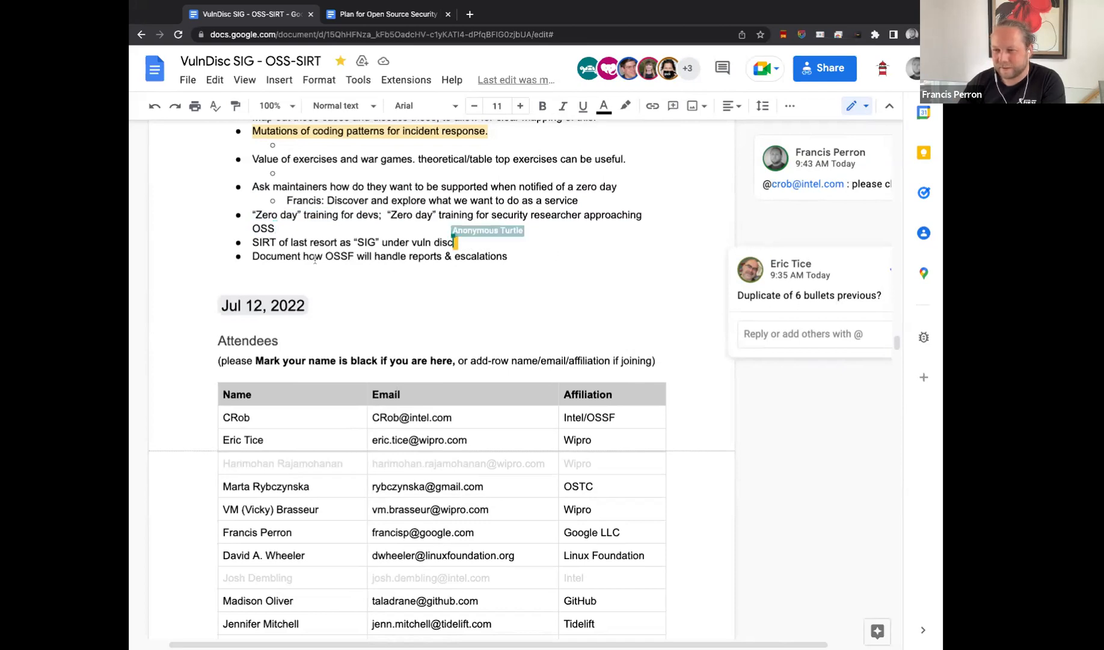
triple_click(379, 256)
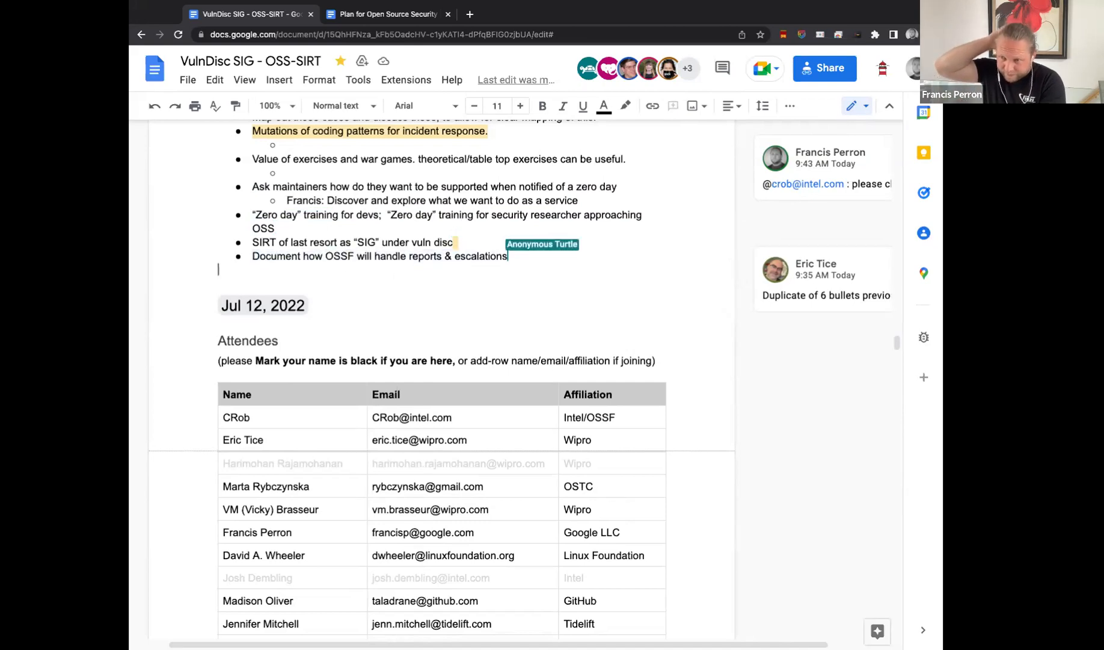
triple_click(379, 256)
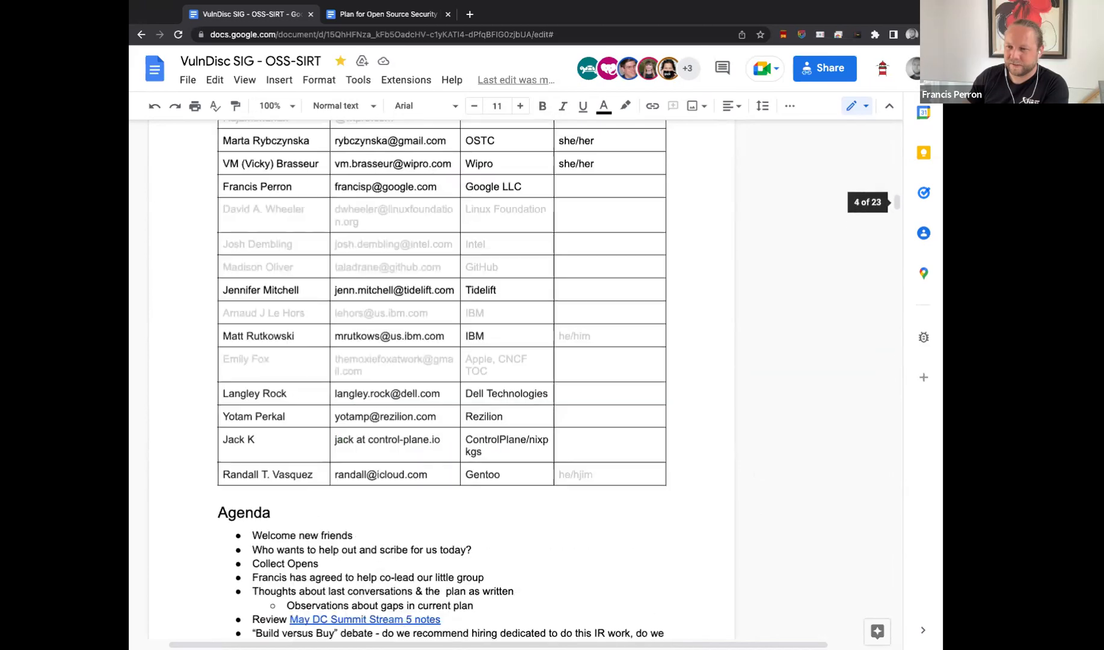
Step: Select the 'Document how OSSF' action item and scroll to the Jul 26 DC Question 1a meeting notes
scroll("down", 3)
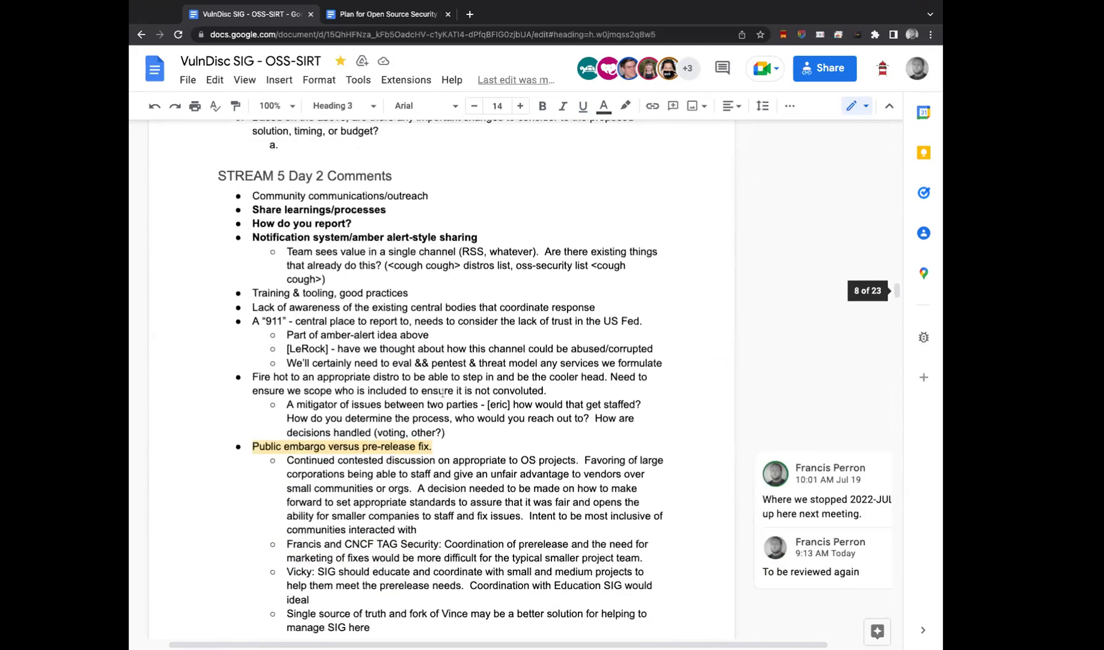
scroll("down", 3)
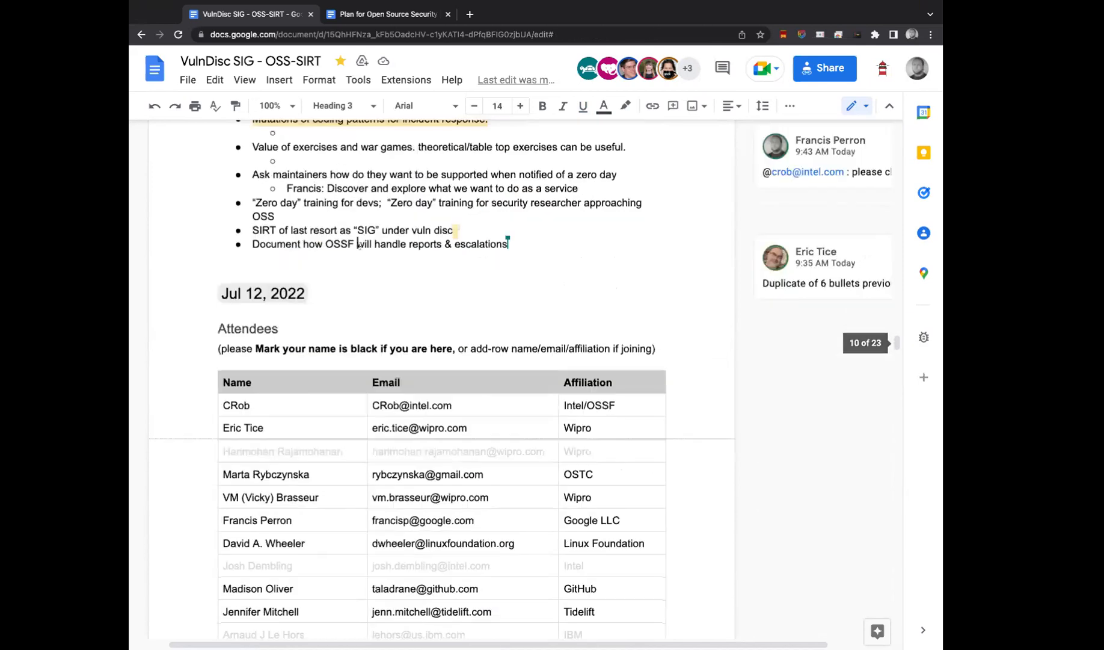
left_click(823, 266)
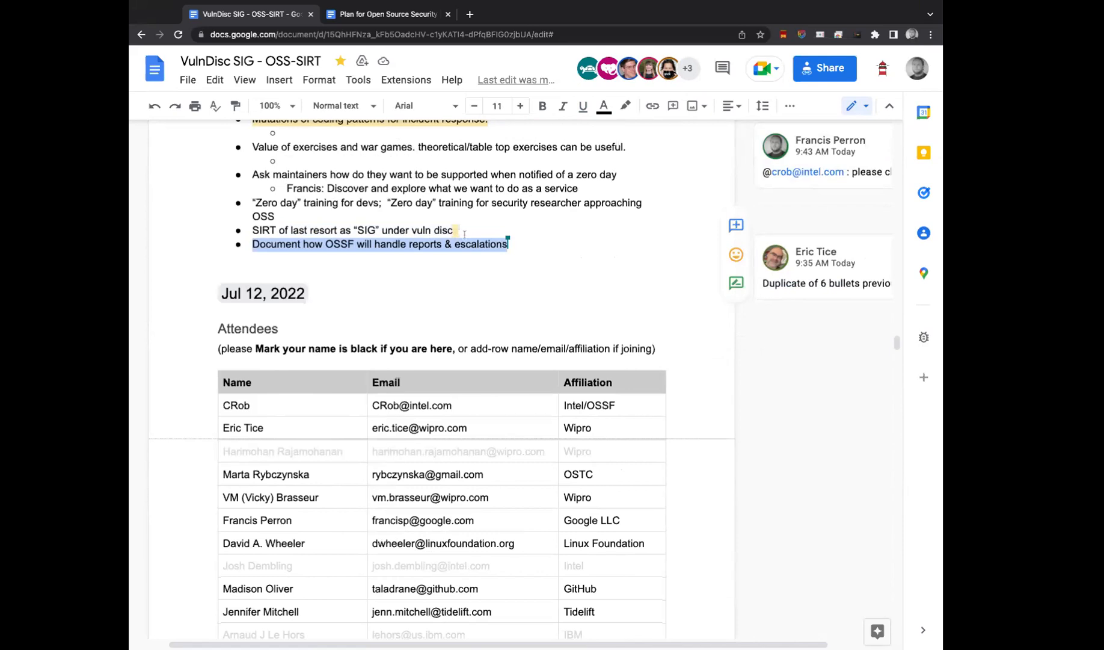
mouse_move(361, 291)
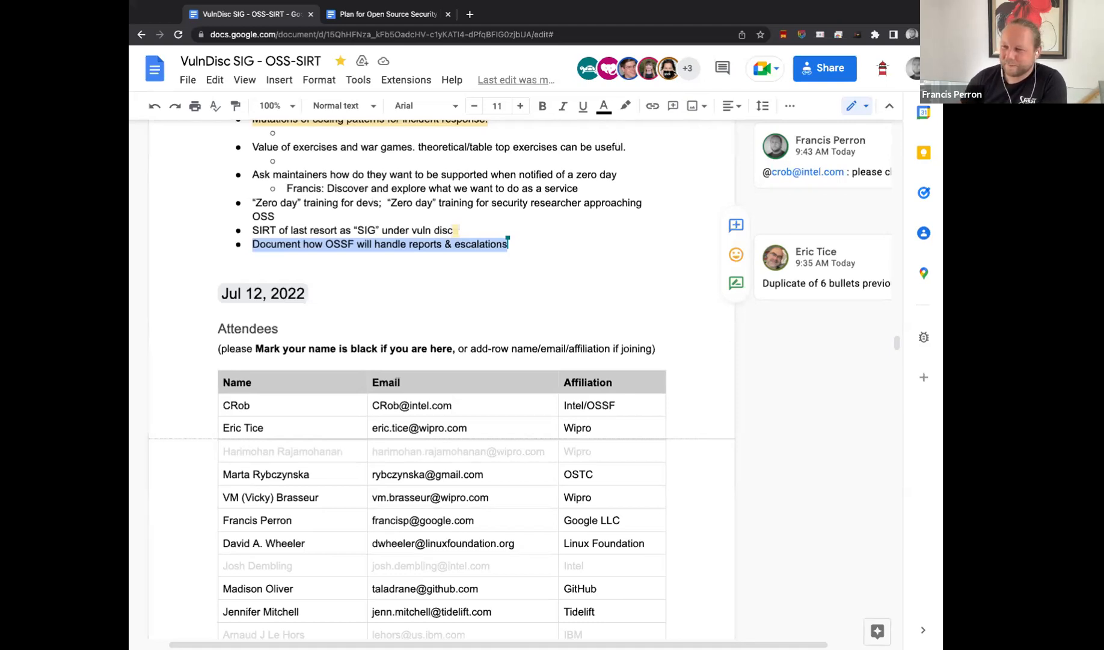
scroll("down", 3)
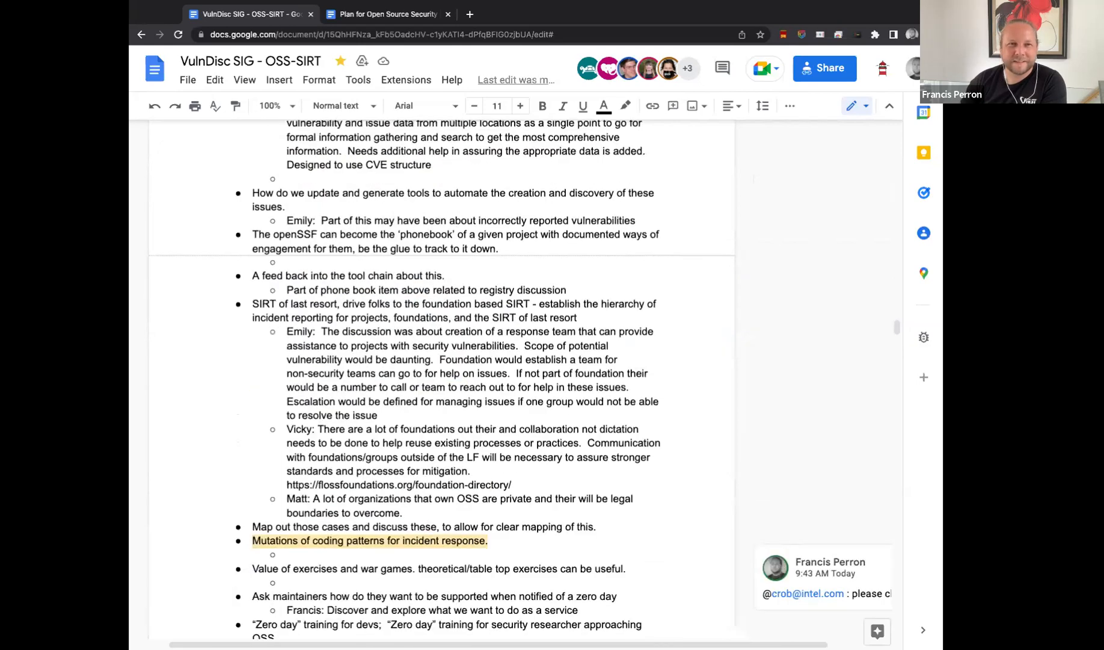
scroll("down", 3)
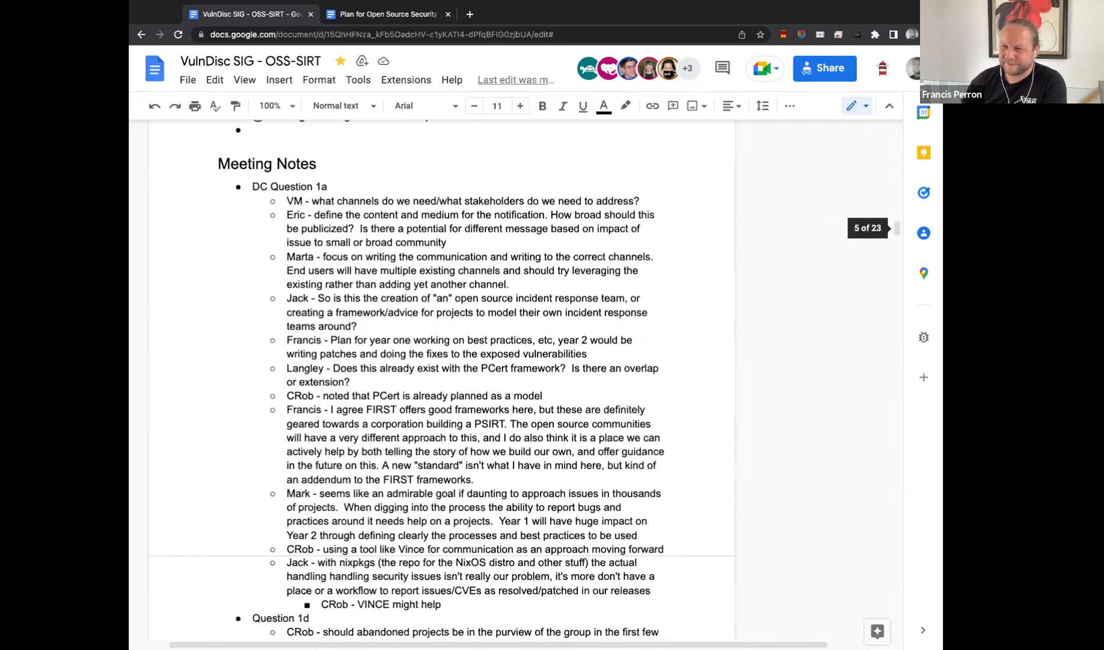
Step: Scroll to the Jul 26 agenda and meeting notes above the Jul 19, 2022 entry
scroll("up", 3)
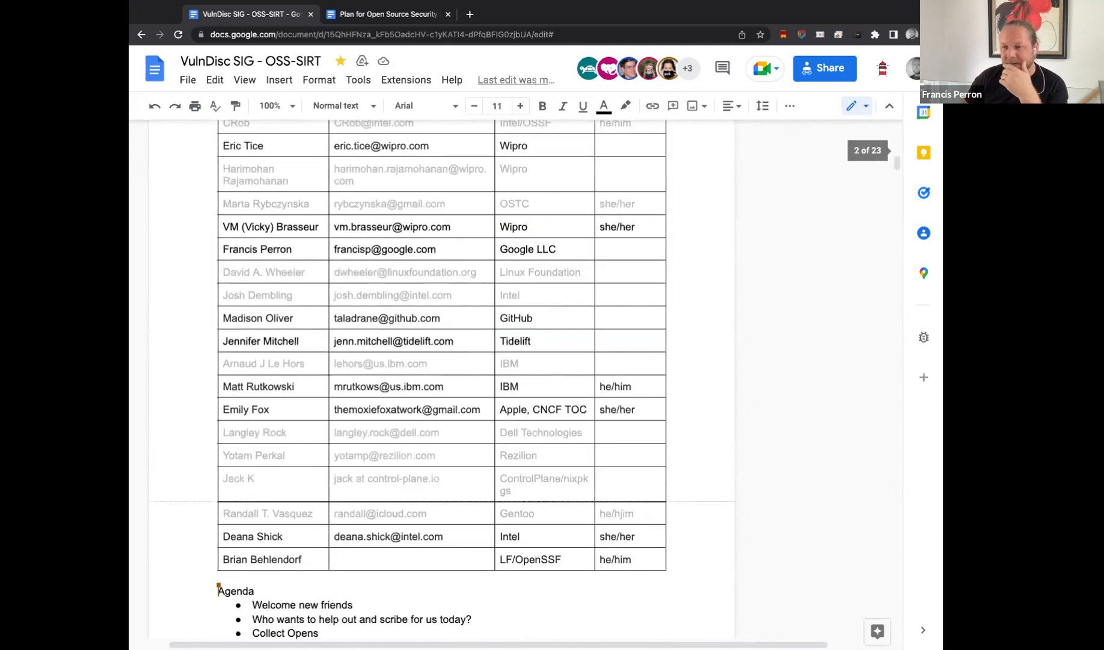
scroll("down", 3)
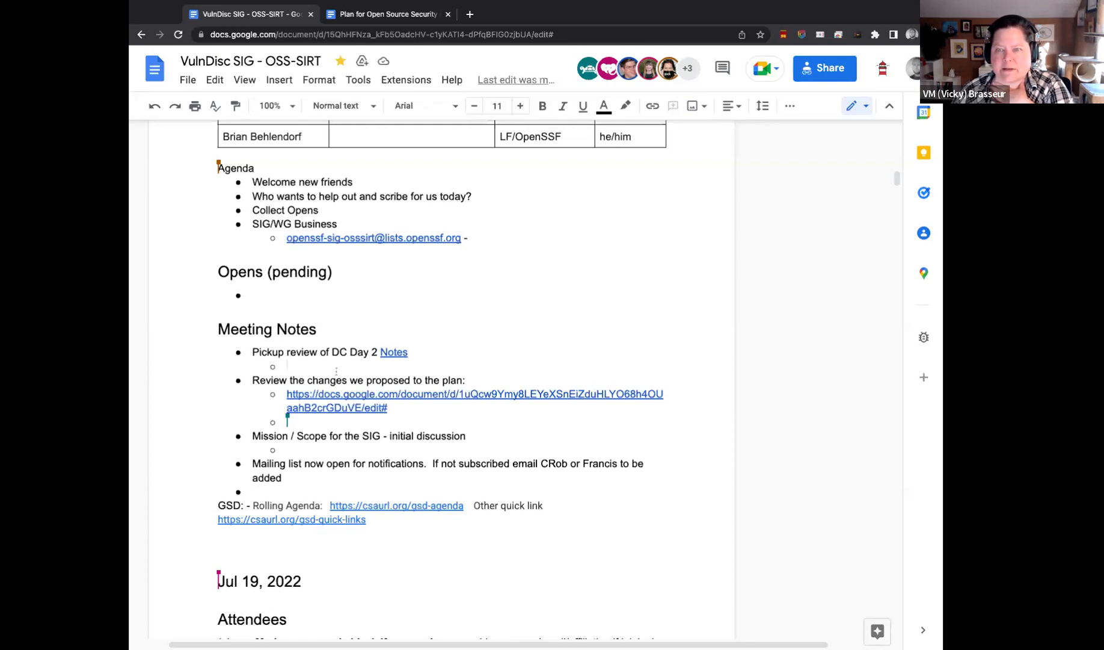
Step: Add the placeholder '<no... linked here>' under 'Pickup review of DC Day 2 Notes'
type("<no")
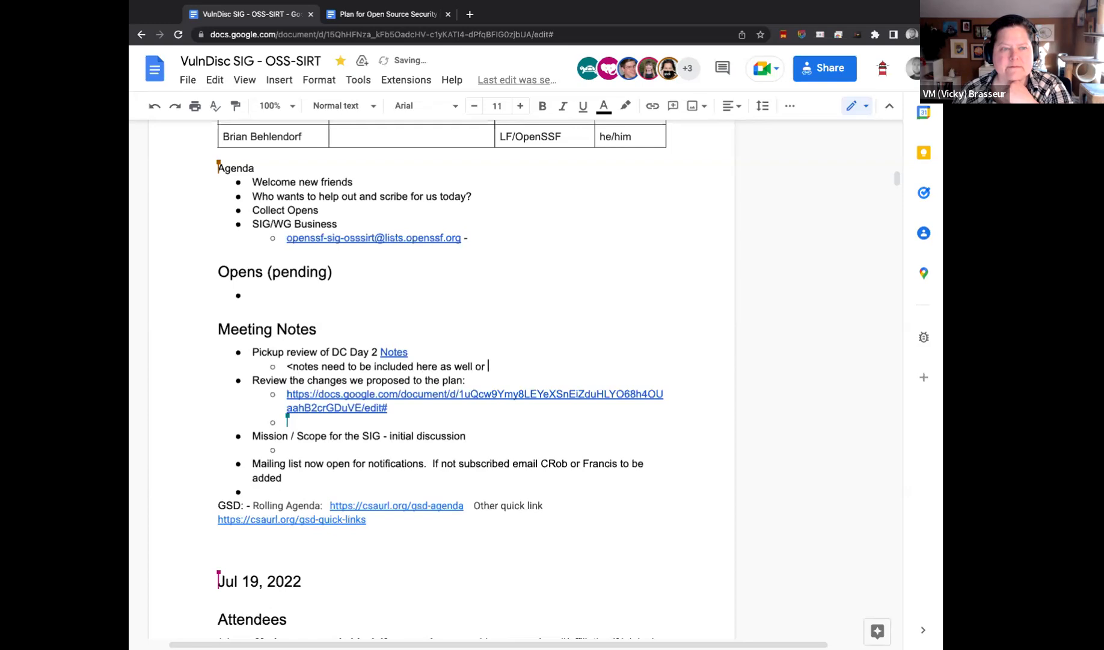
type("linked here>")
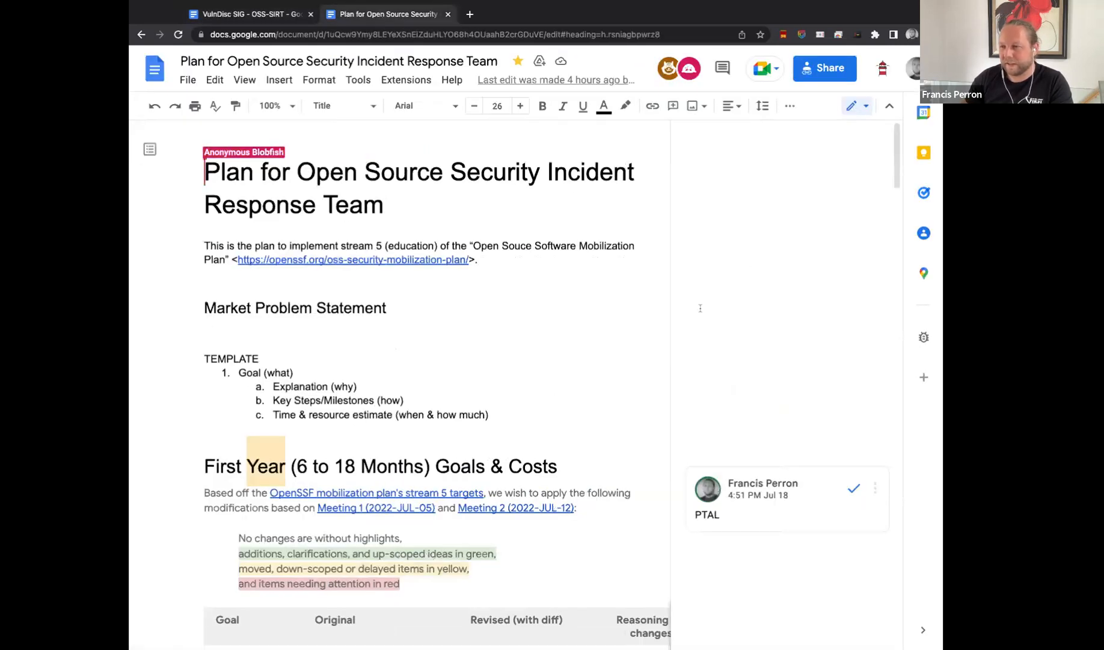
Step: Switch to the incident-response plan and scroll to the First Year Goals & Costs table
left_click(422, 34)
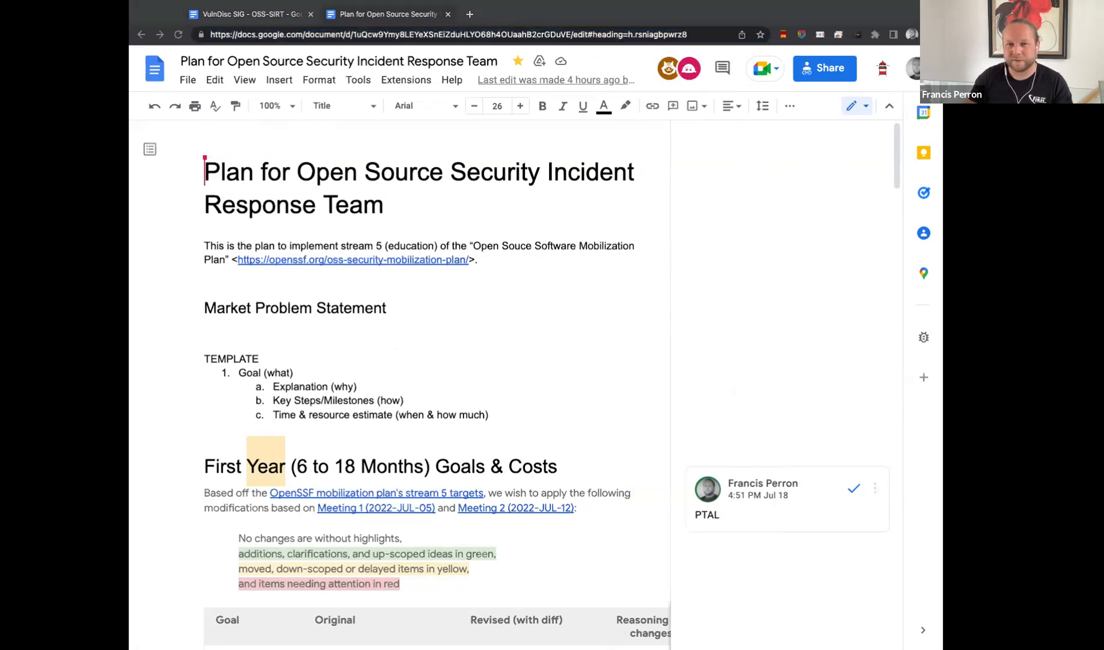
mouse_move(594, 41)
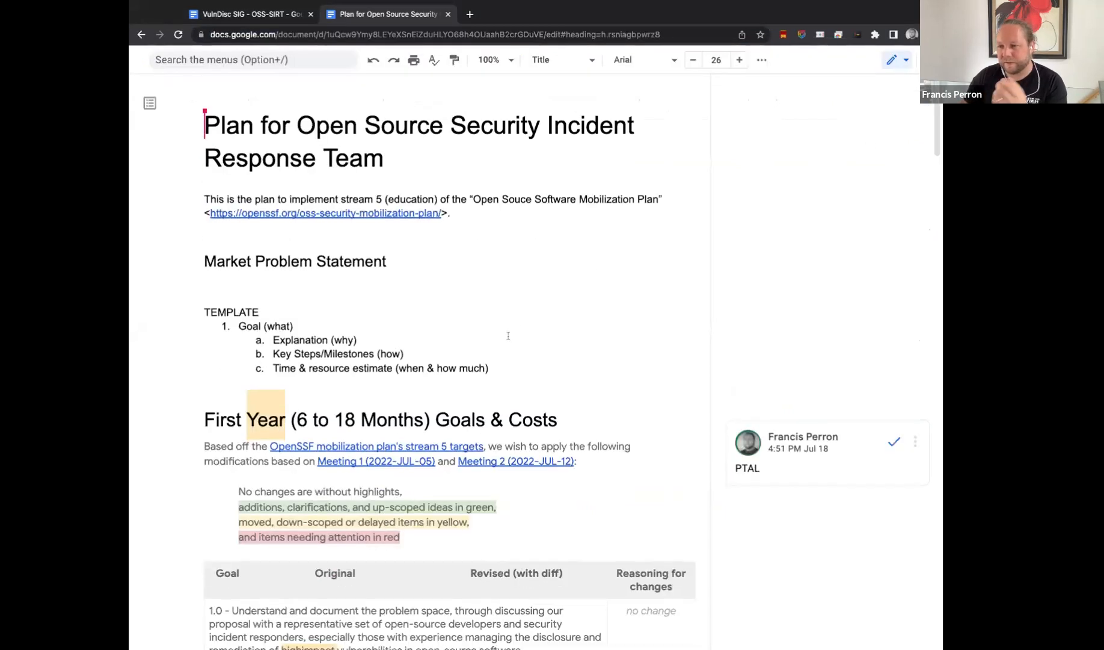
scroll("down", 3)
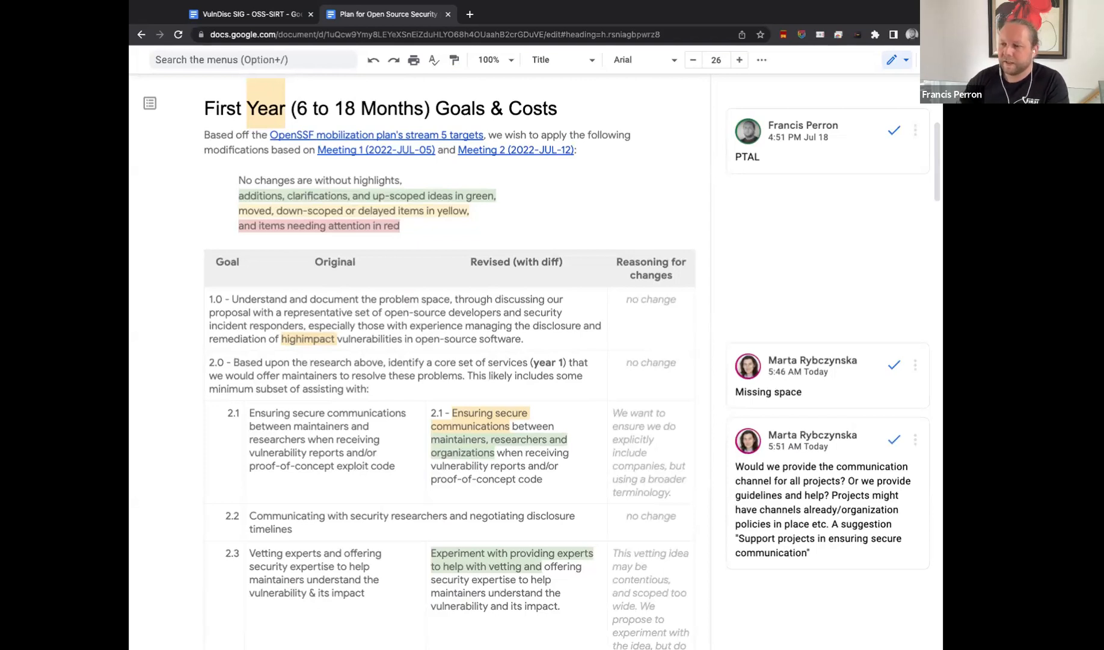
Step: Show the full menus and document title above the plan again
scroll("down", 3)
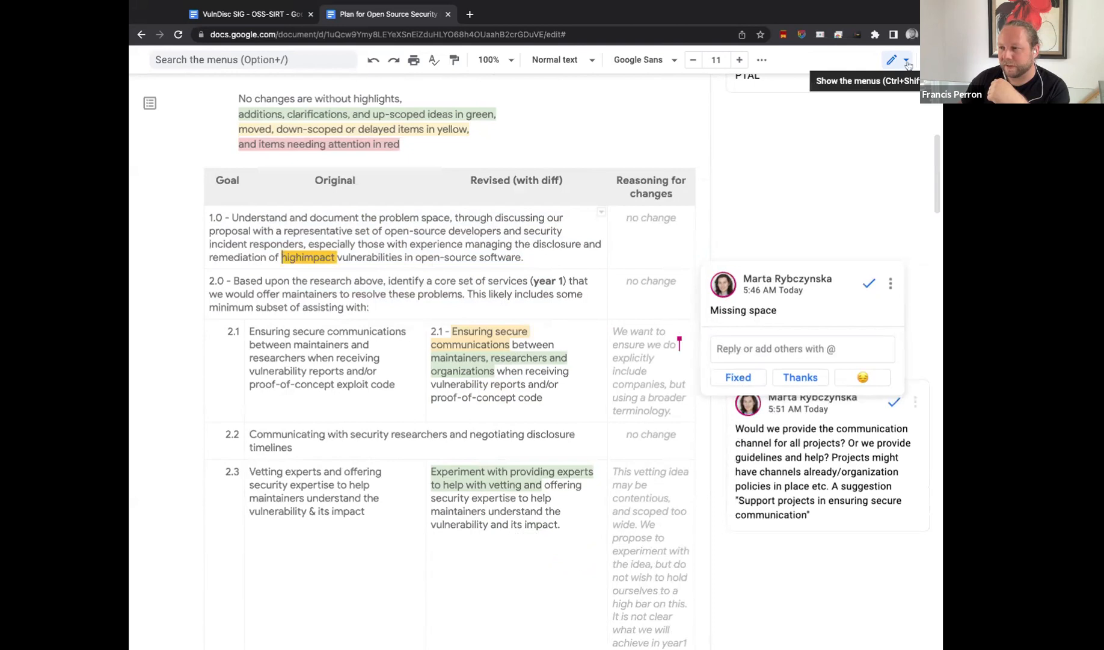
left_click(908, 59)
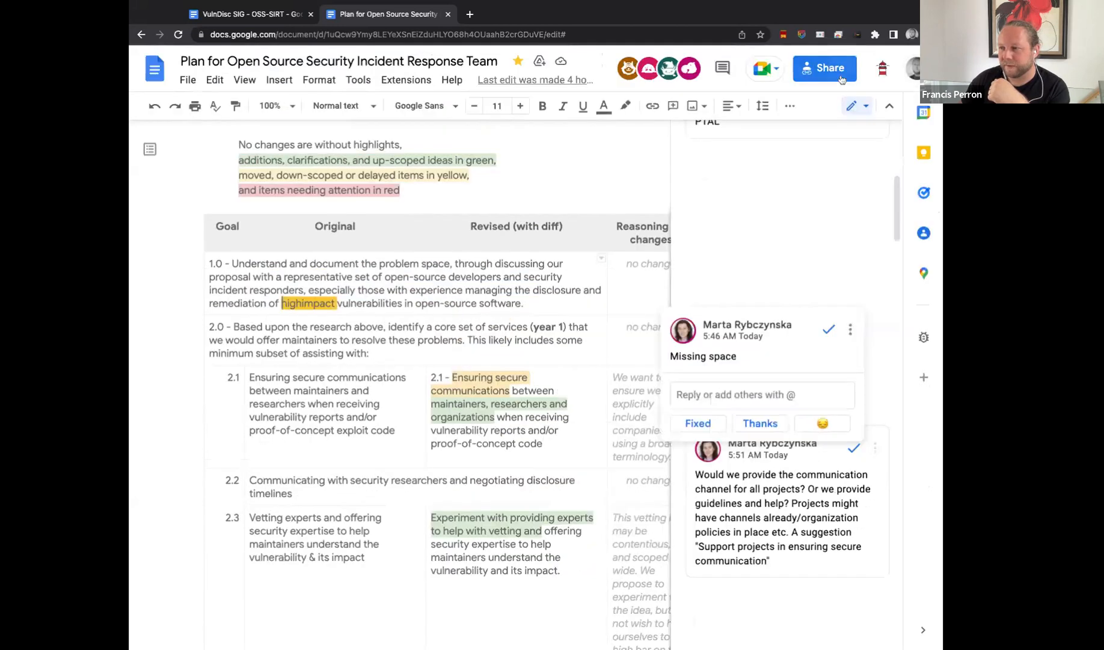
Step: Review the plan's sharing access list, close it, and hide the menus again
left_click(825, 69)
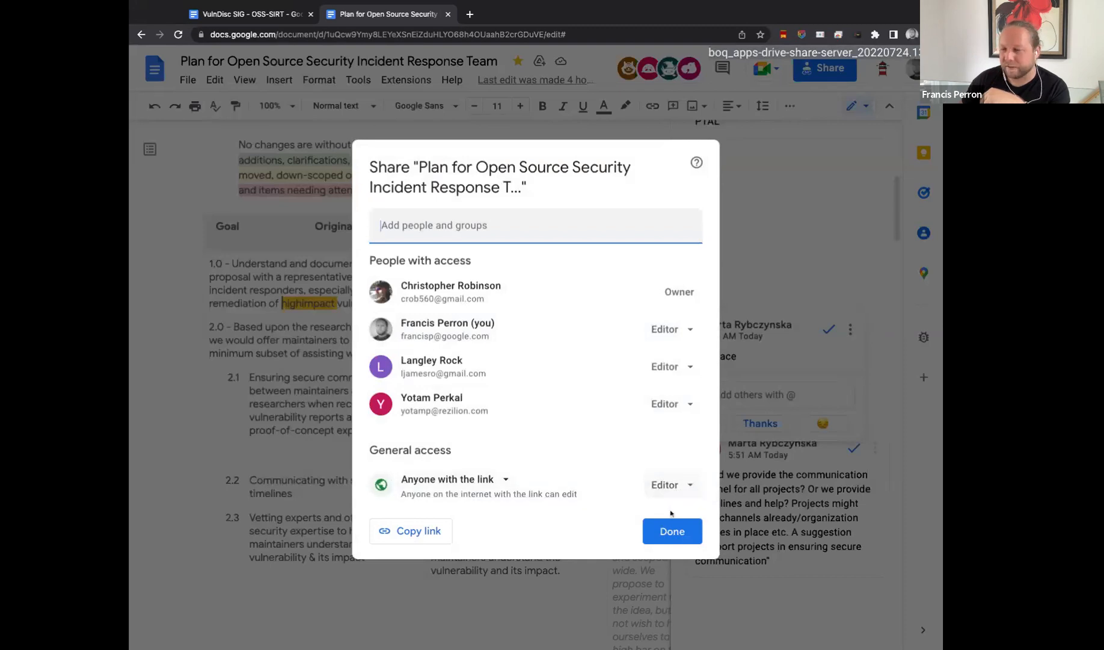
left_click(670, 530)
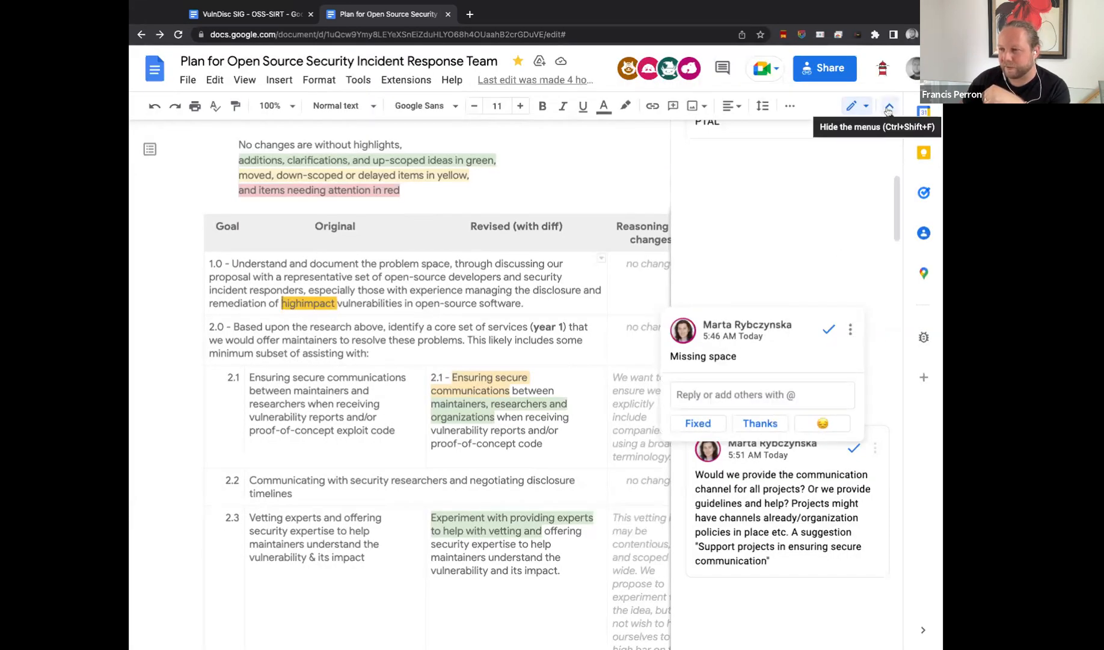
left_click(889, 106)
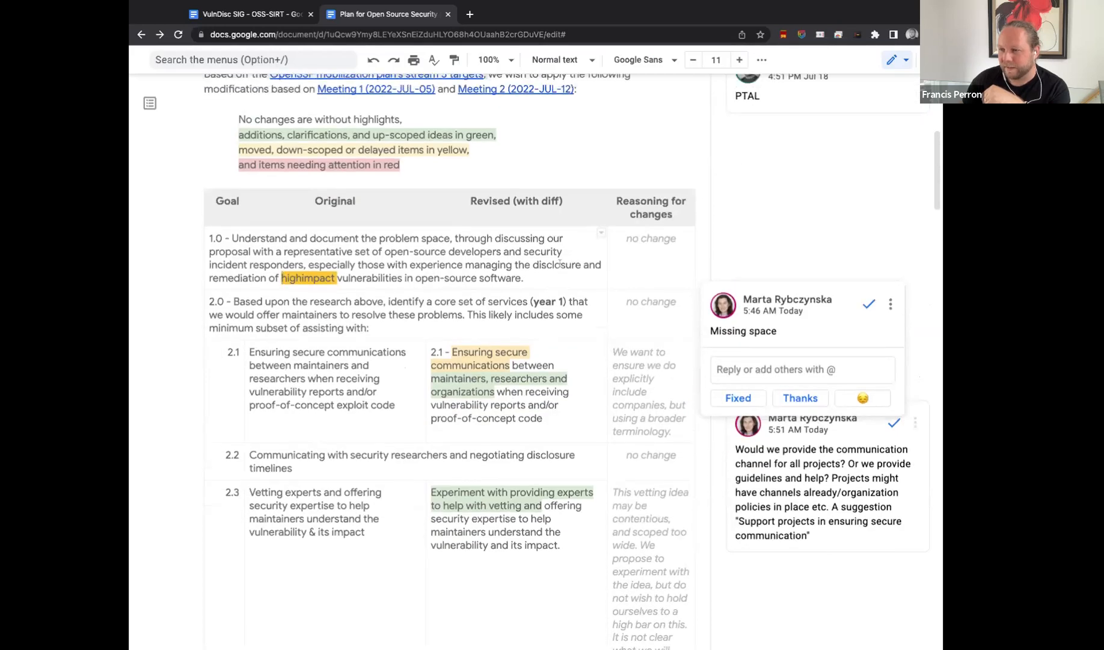
Step: Scroll through the goals table reviewing comments down to Marta's '+1 to be removed' on row 2.4
scroll("down", 3)
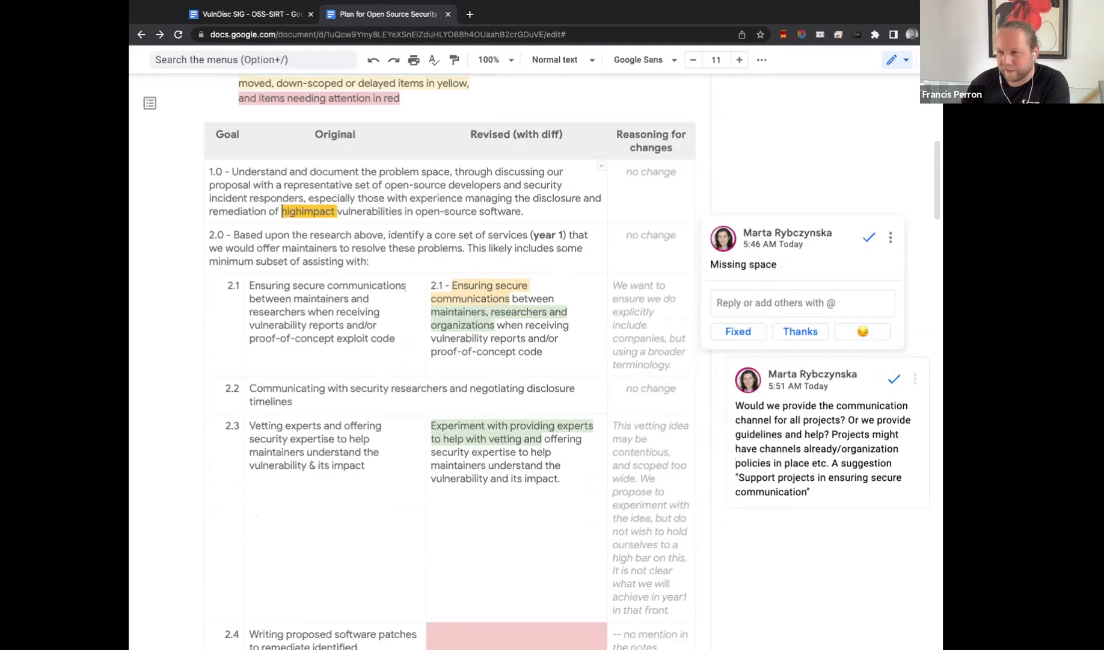
scroll("down", 3)
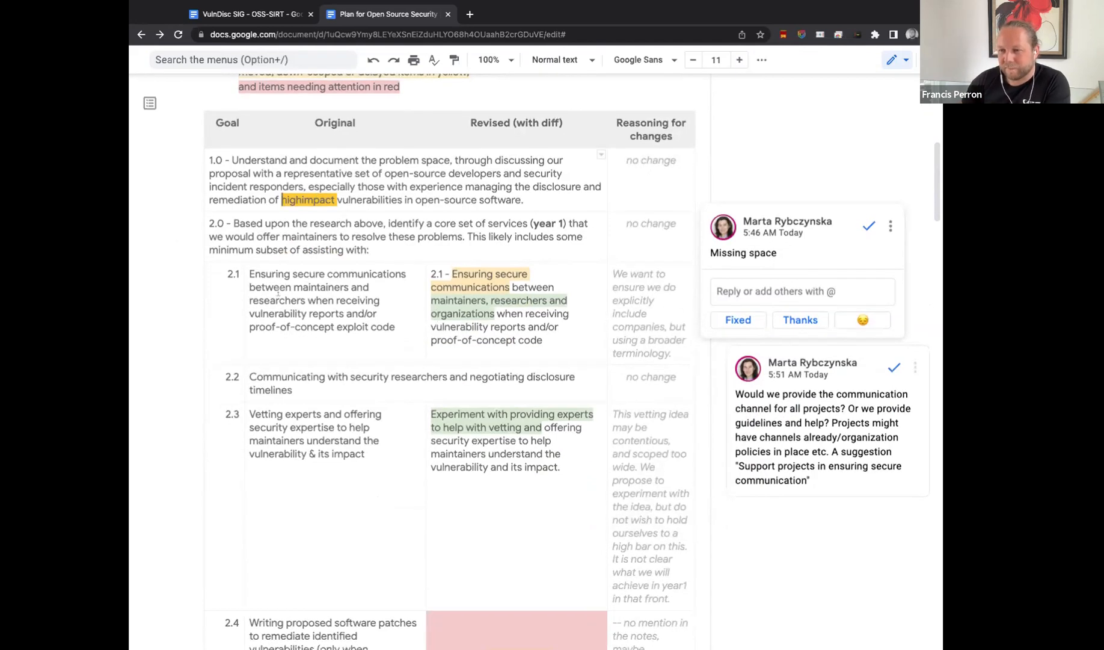
scroll("down", 3)
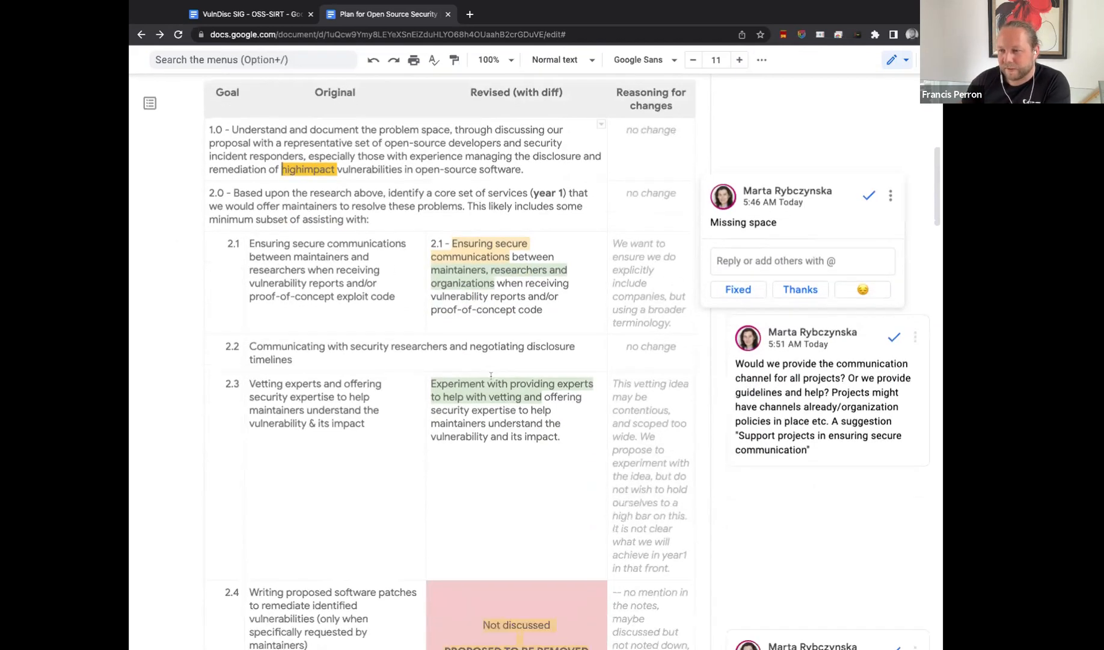
scroll("down", 3)
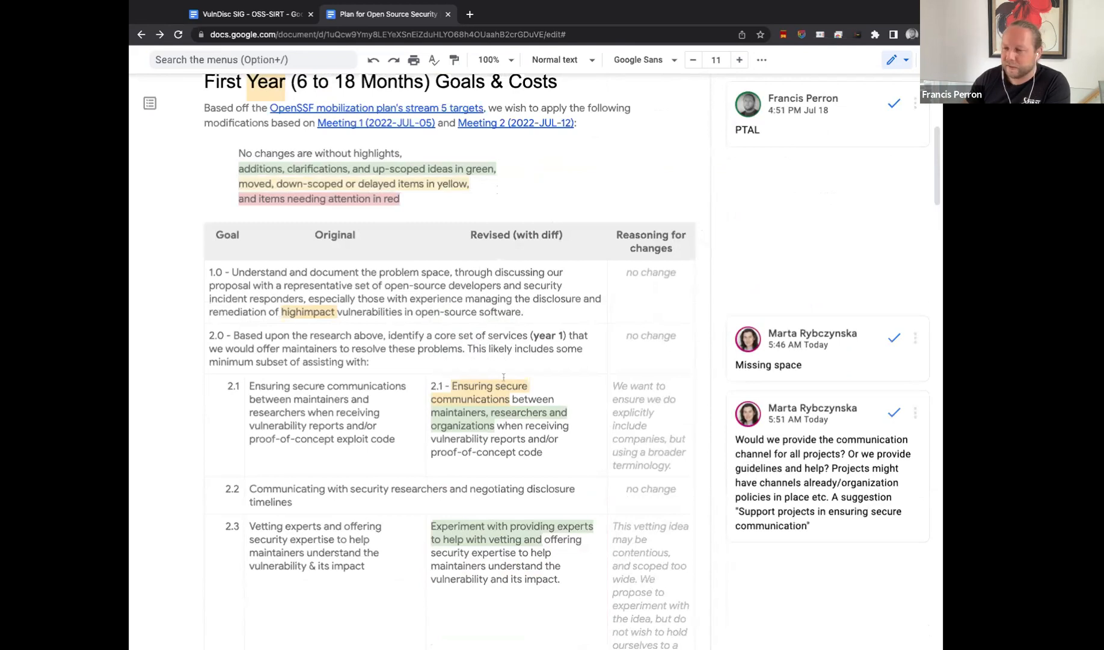
scroll("down", 3)
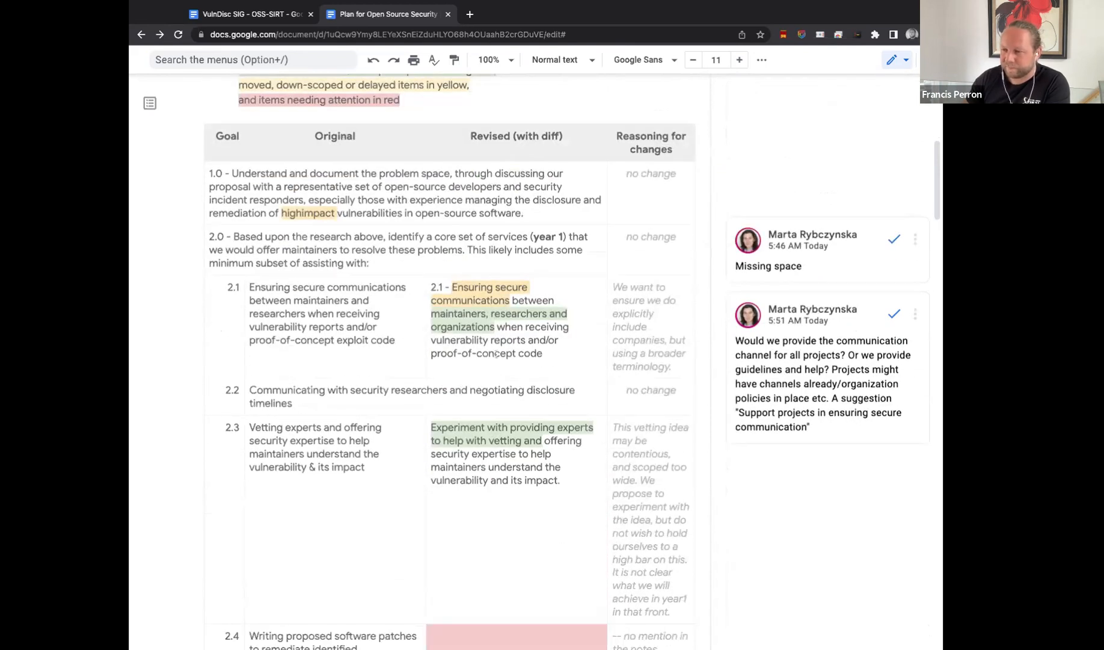
scroll("down", 3)
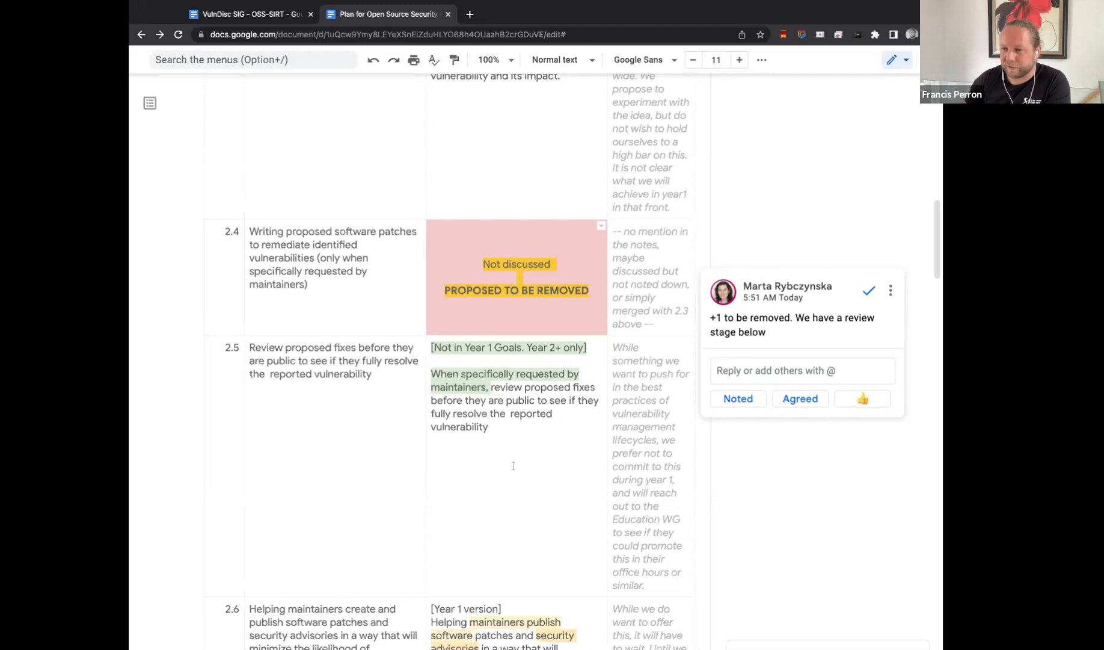
mouse_move(502, 484)
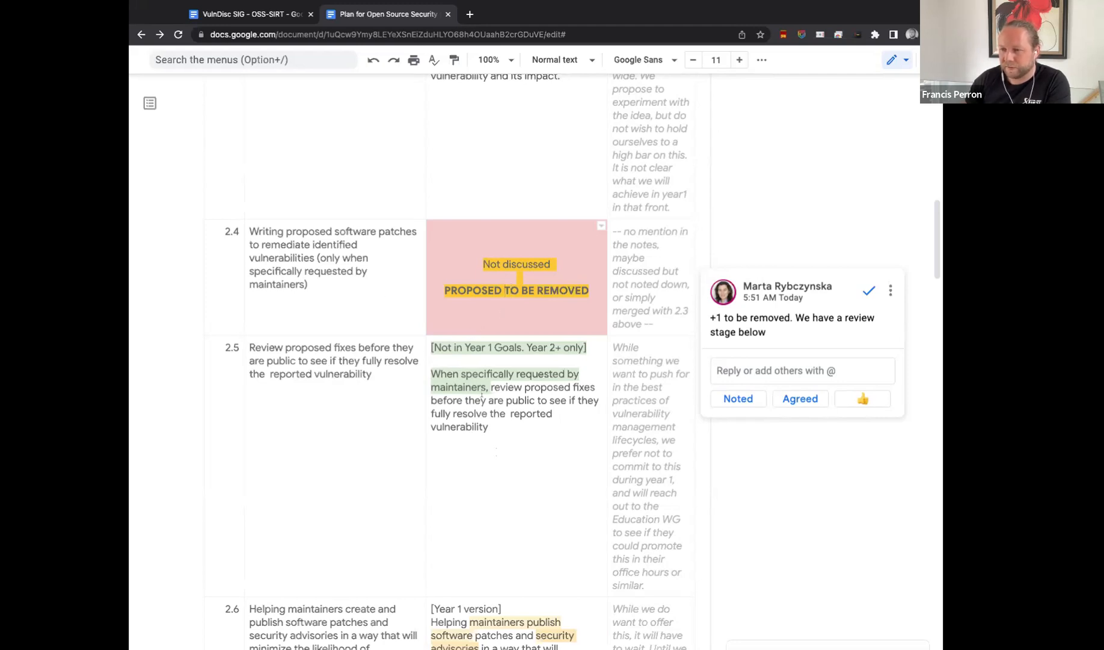
scroll("down", 3)
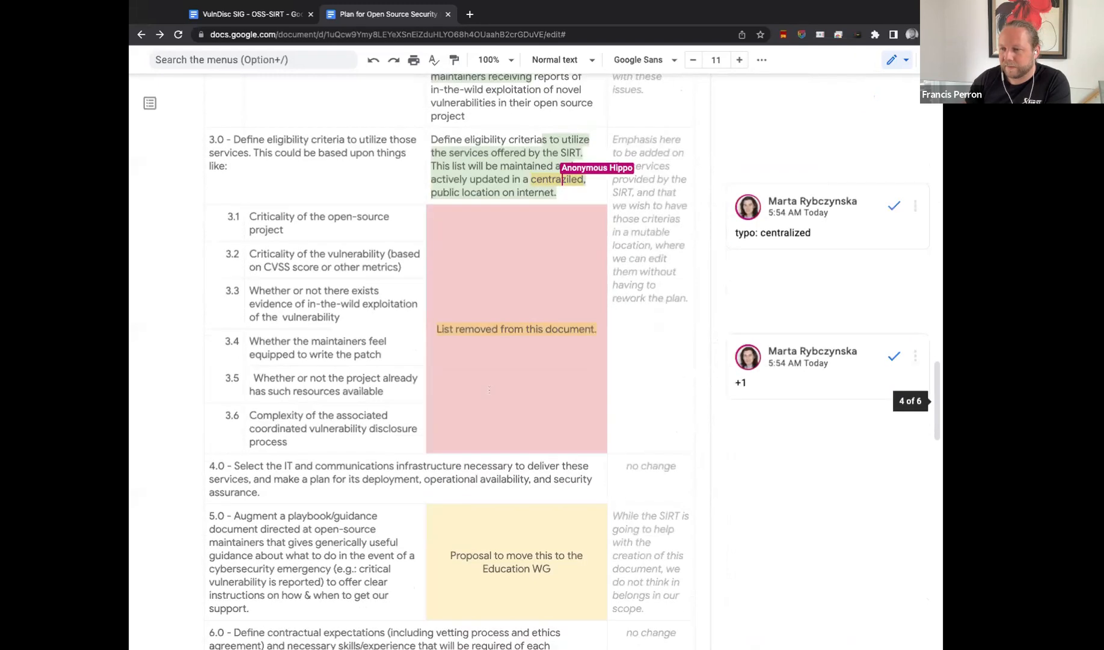
scroll("down", 3)
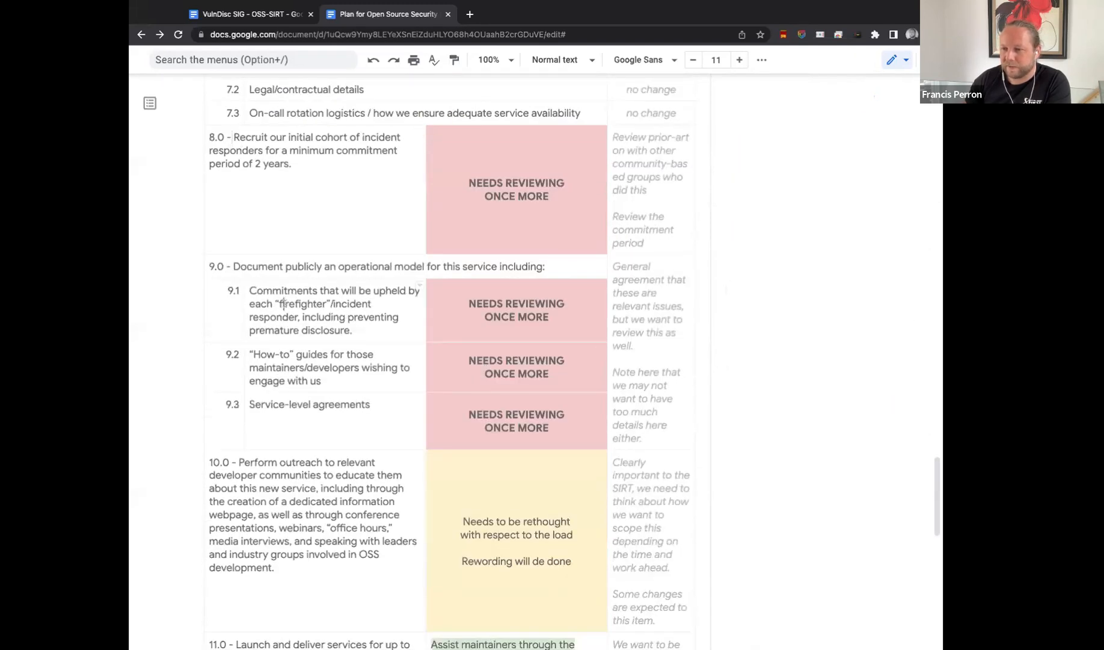
scroll("down", 3)
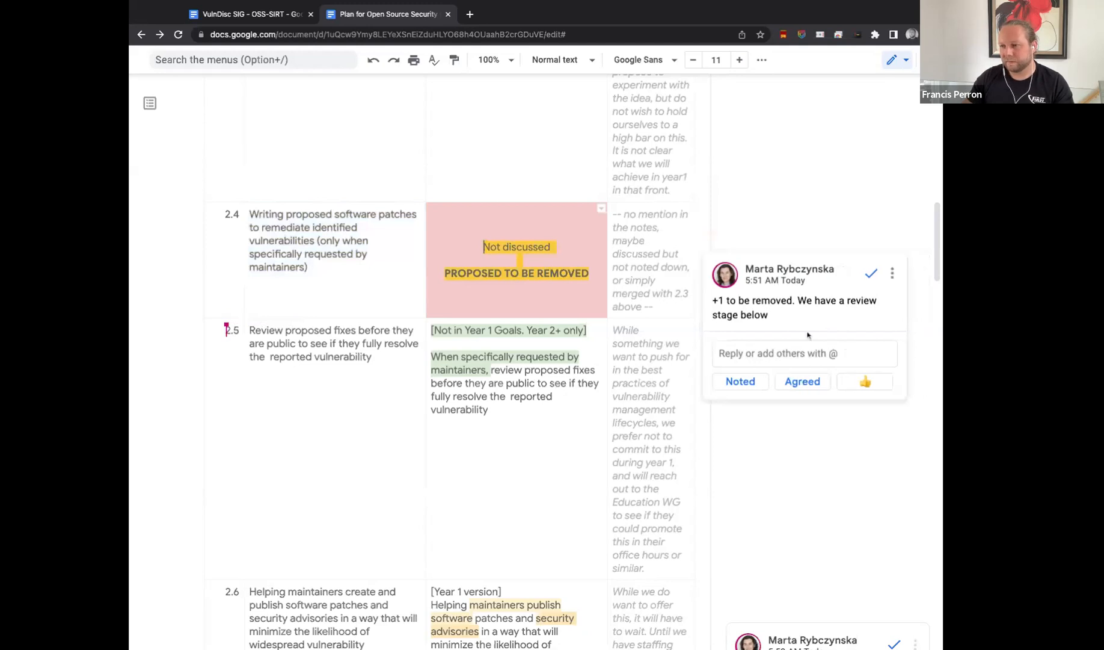
Step: Reply 'Agreed on this - Let's clarify the review component instead.' to the row 2.4 removal comment
left_click(802, 352)
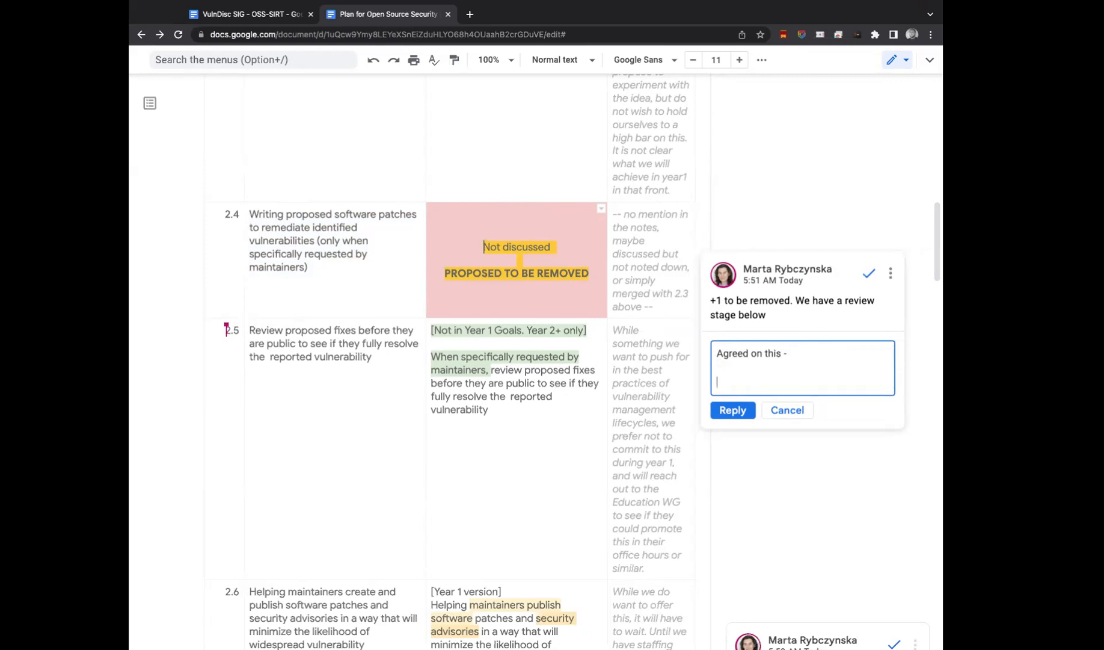
type("Let's clarify the review component intse")
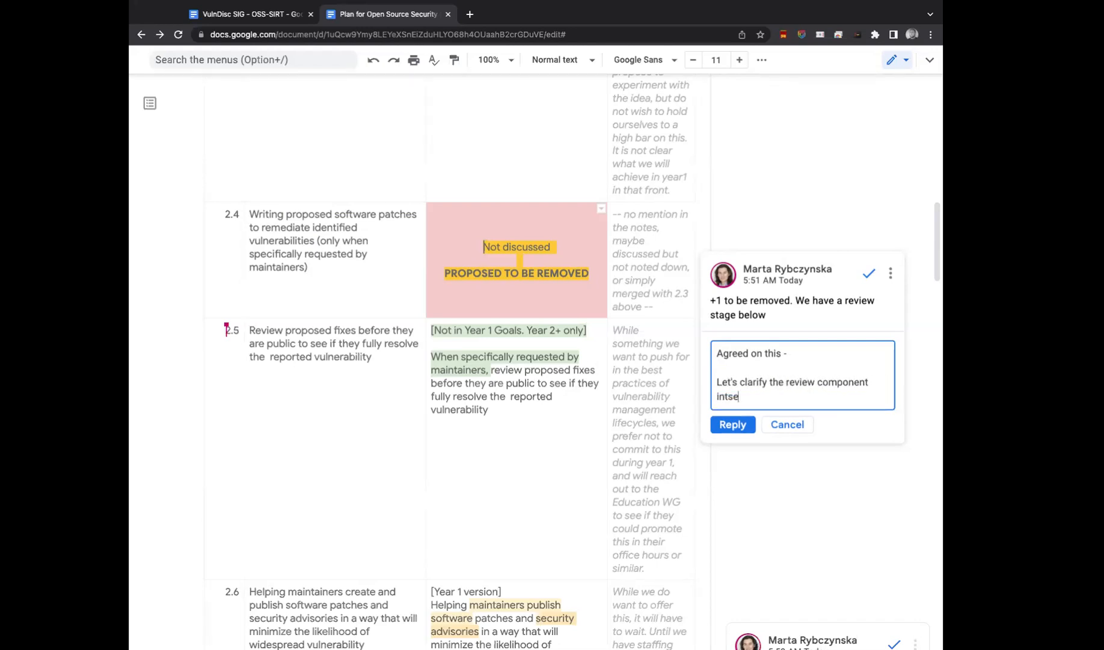
left_click(731, 425)
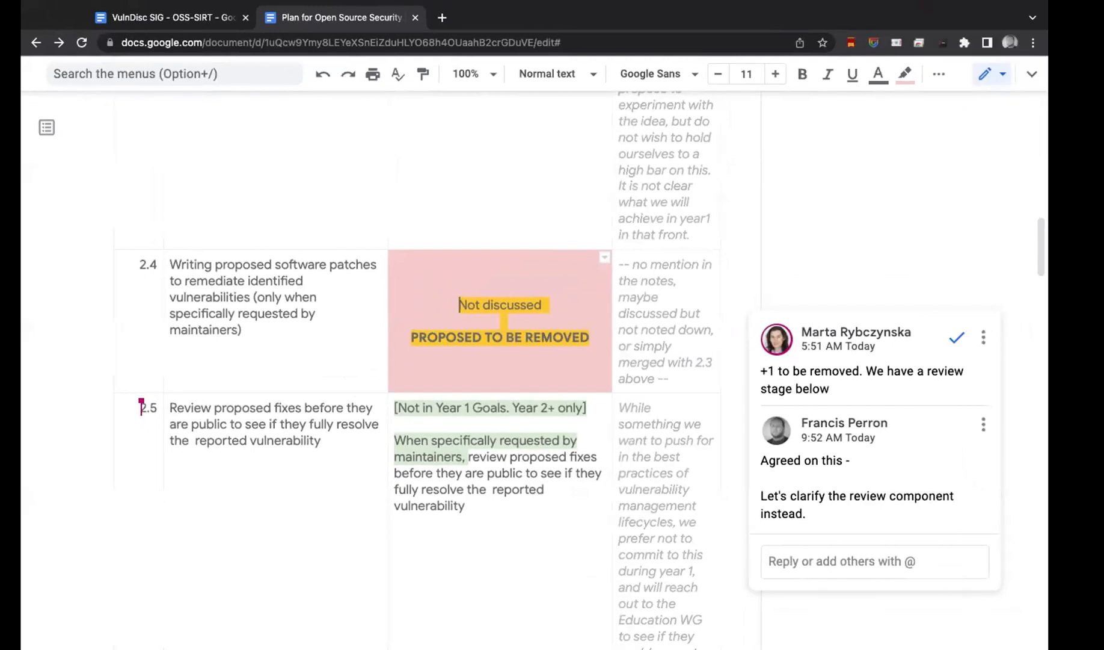
scroll("down", 3)
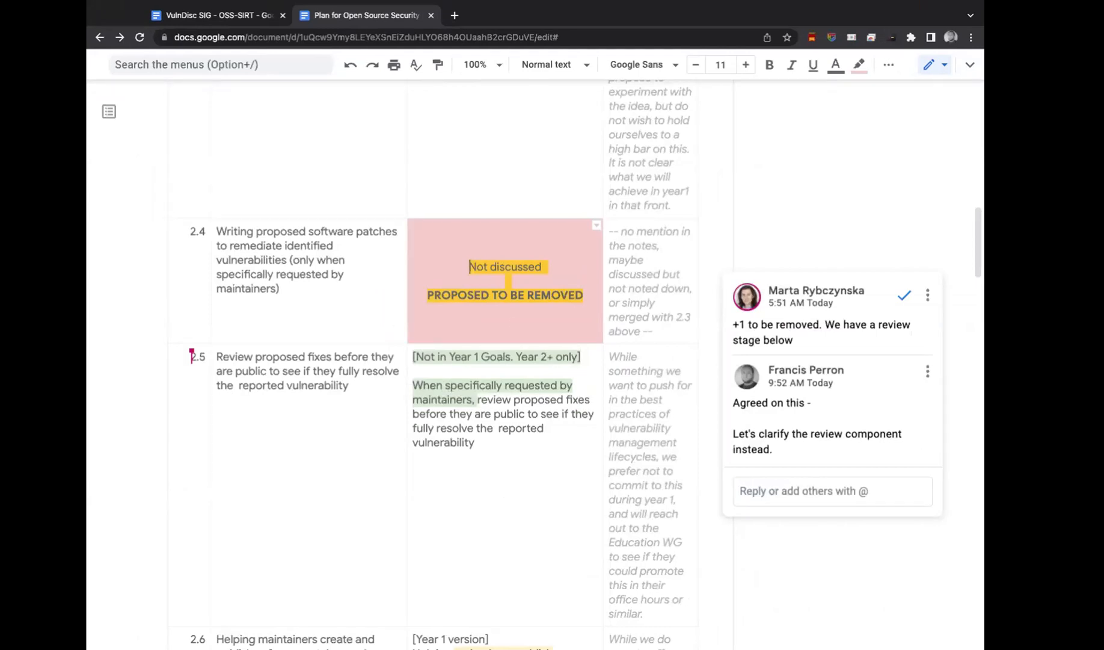
scroll("down", 3)
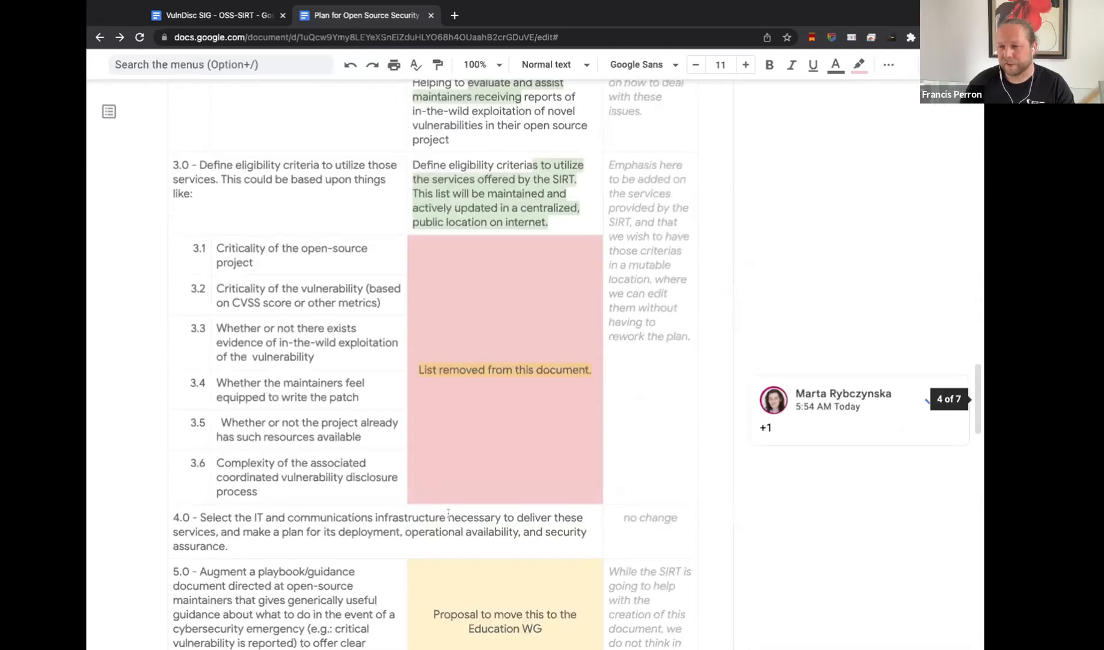
scroll("down", 3)
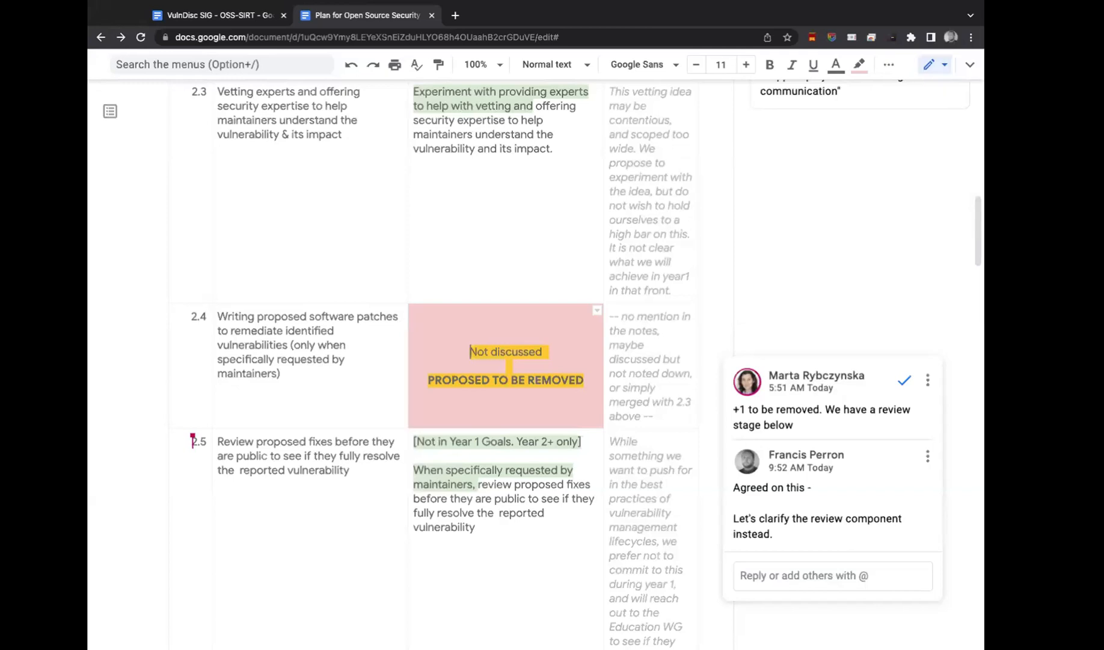
mouse_move(529, 397)
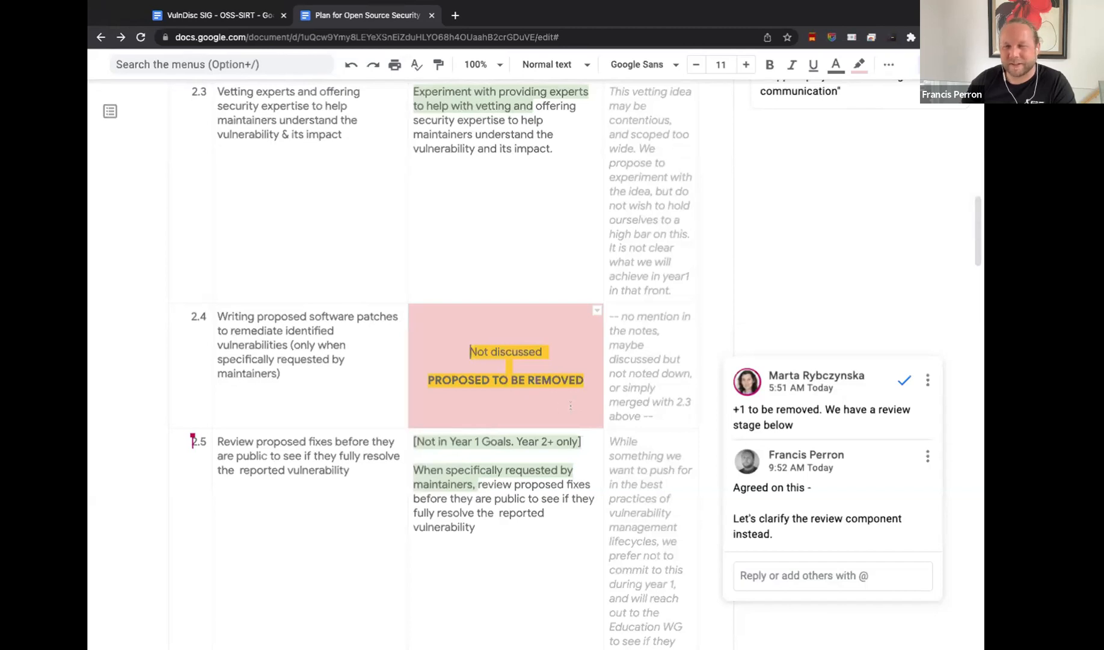
scroll("down", 3)
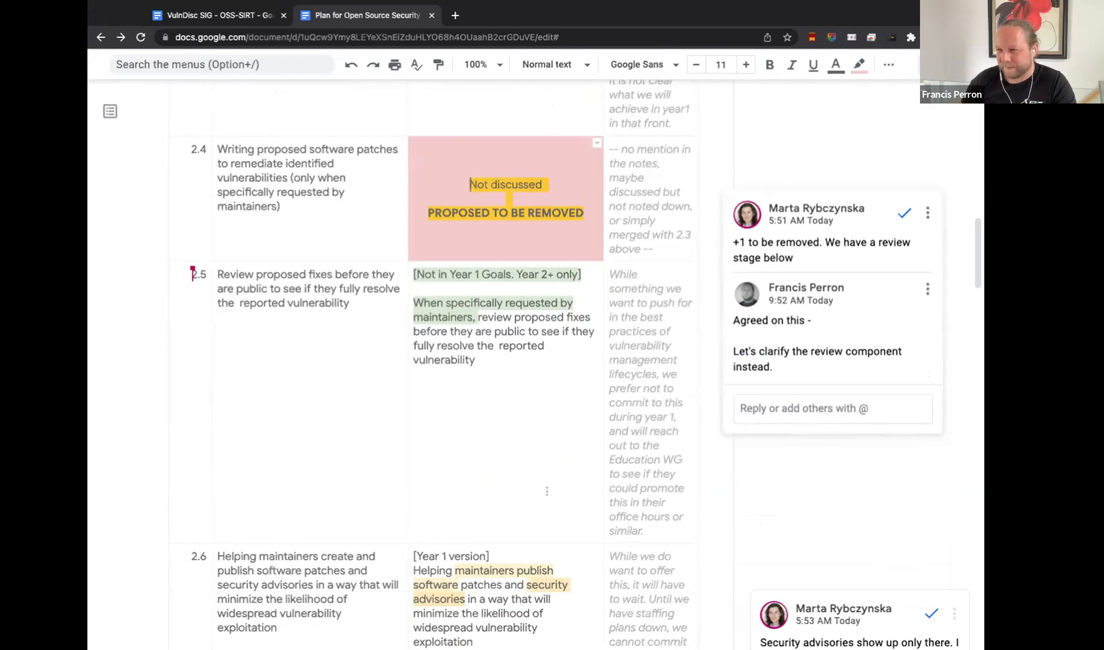
scroll("down", 3)
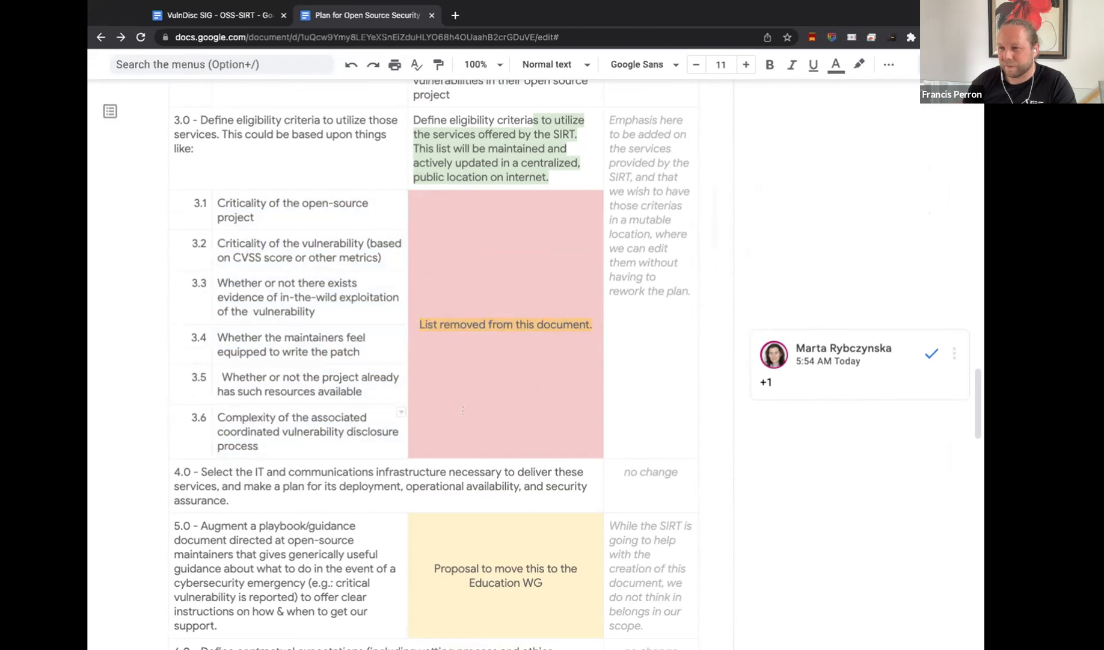
scroll("down", 3)
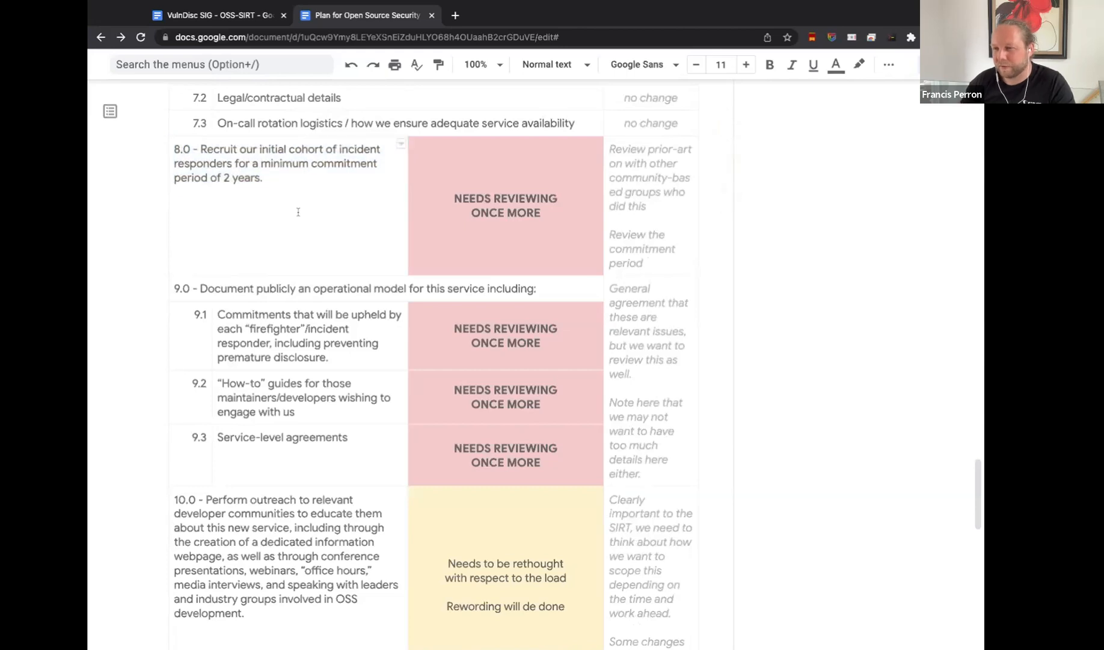
double_click(505, 199)
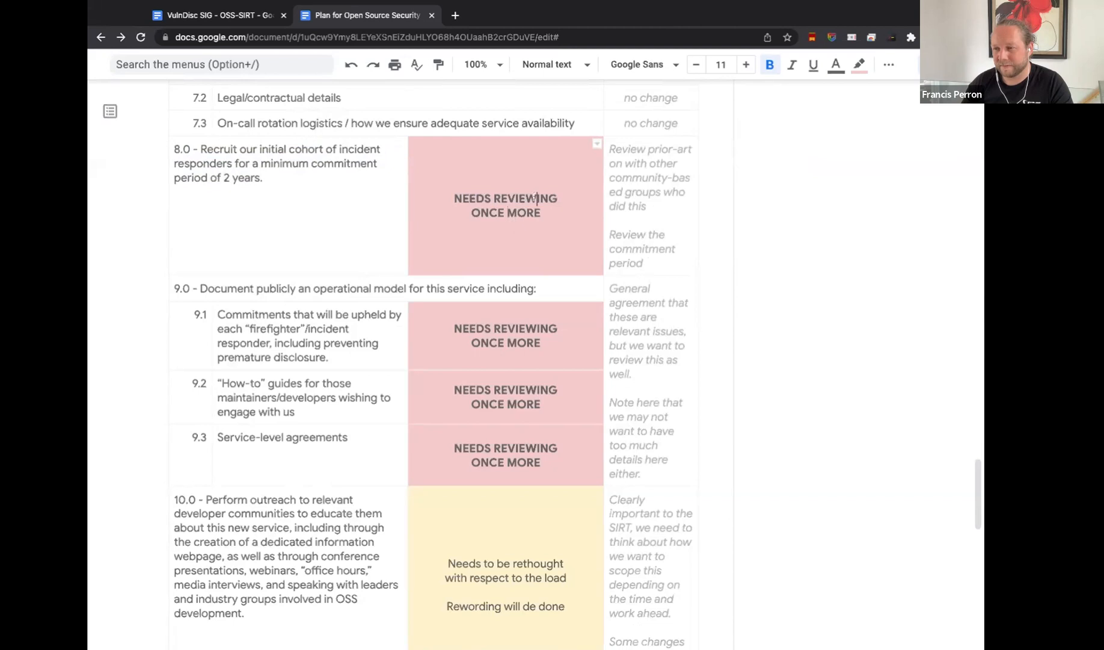
double_click(505, 198)
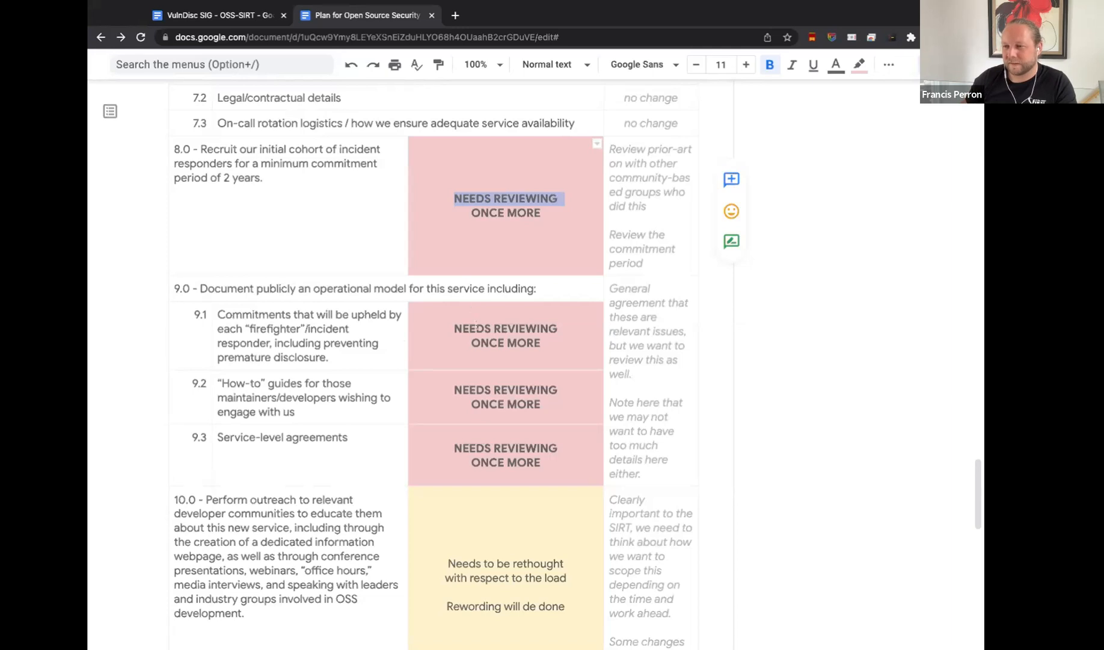
Step: Comment 'NEEDS to be looked at, not today.' on row 8.0's NEEDS REVIEWING ONCE MORE note
scroll("down", 3)
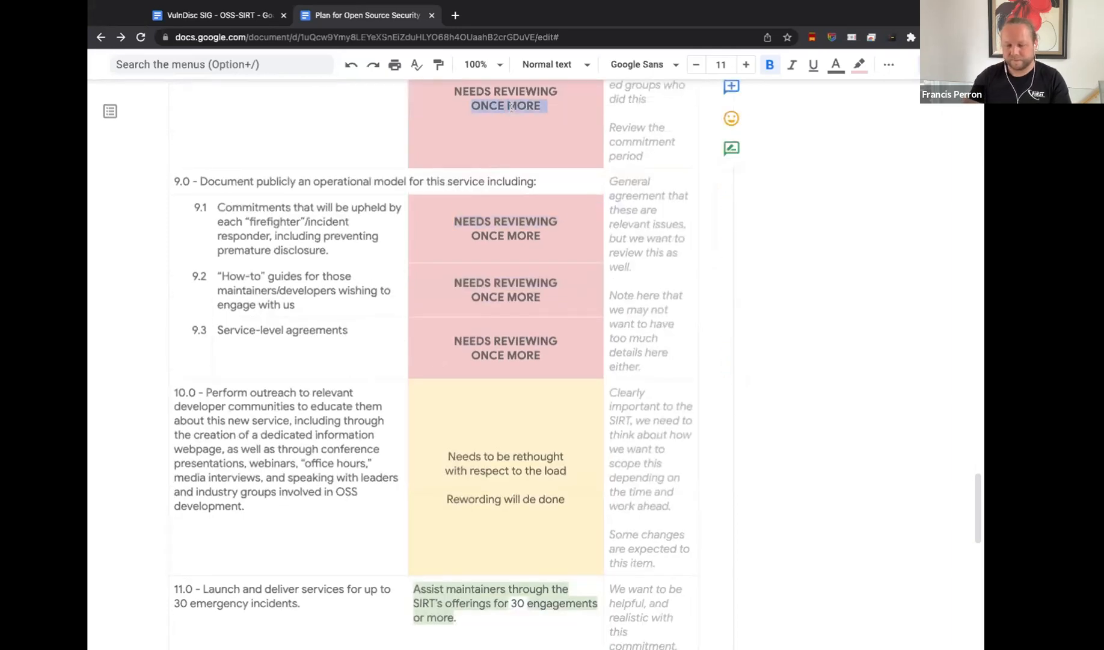
type("NEEDS t")
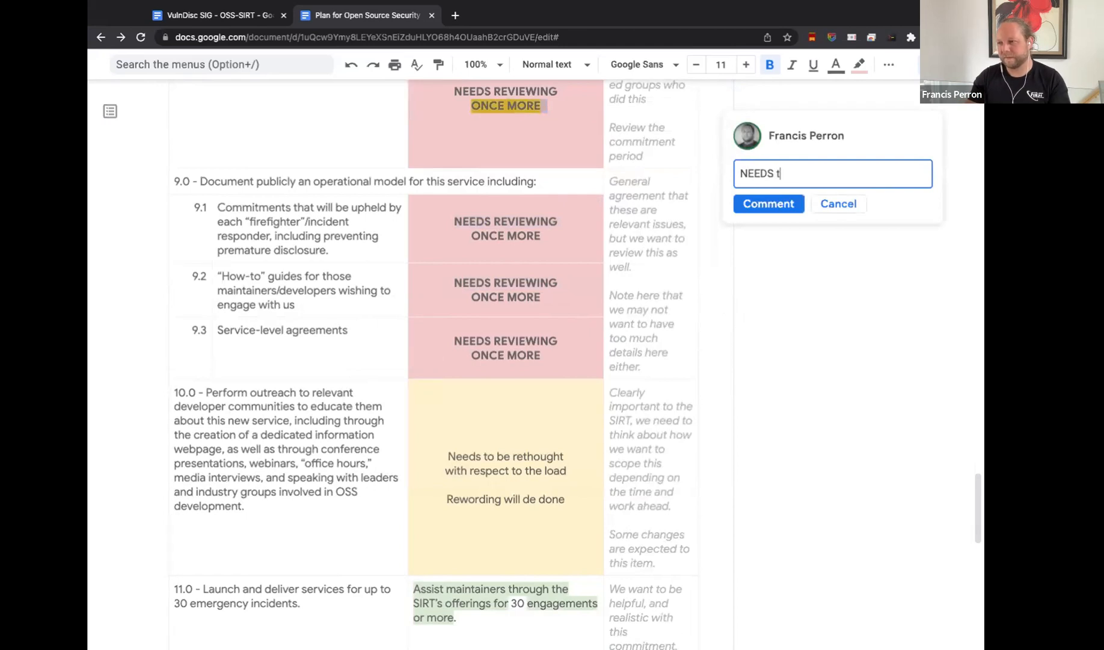
type("o be look")
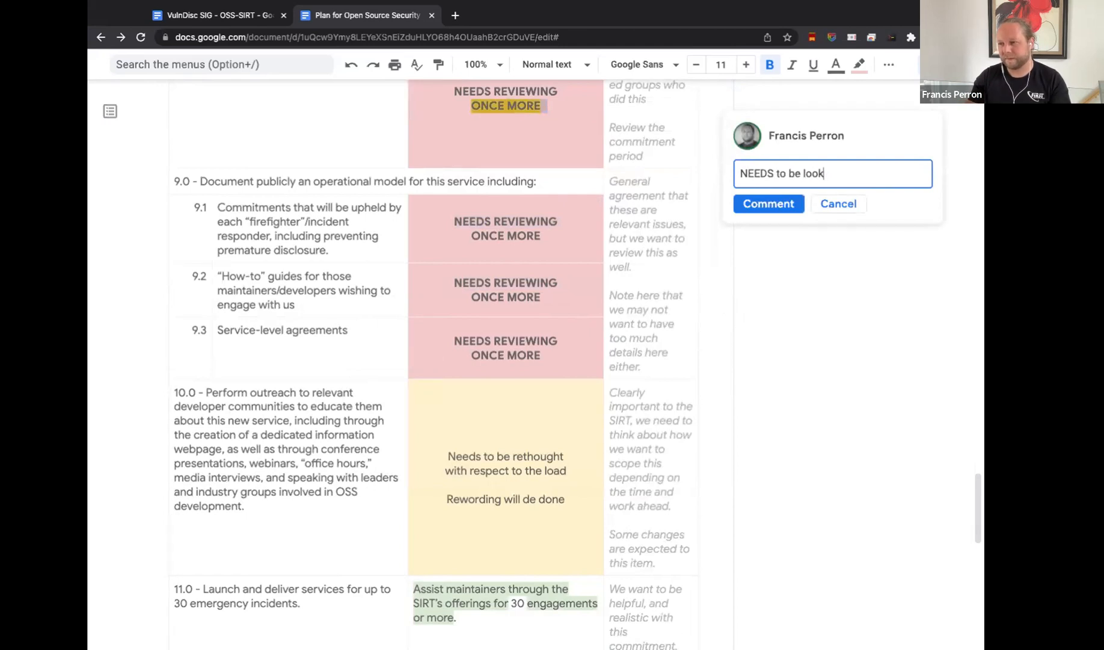
left_click(837, 203)
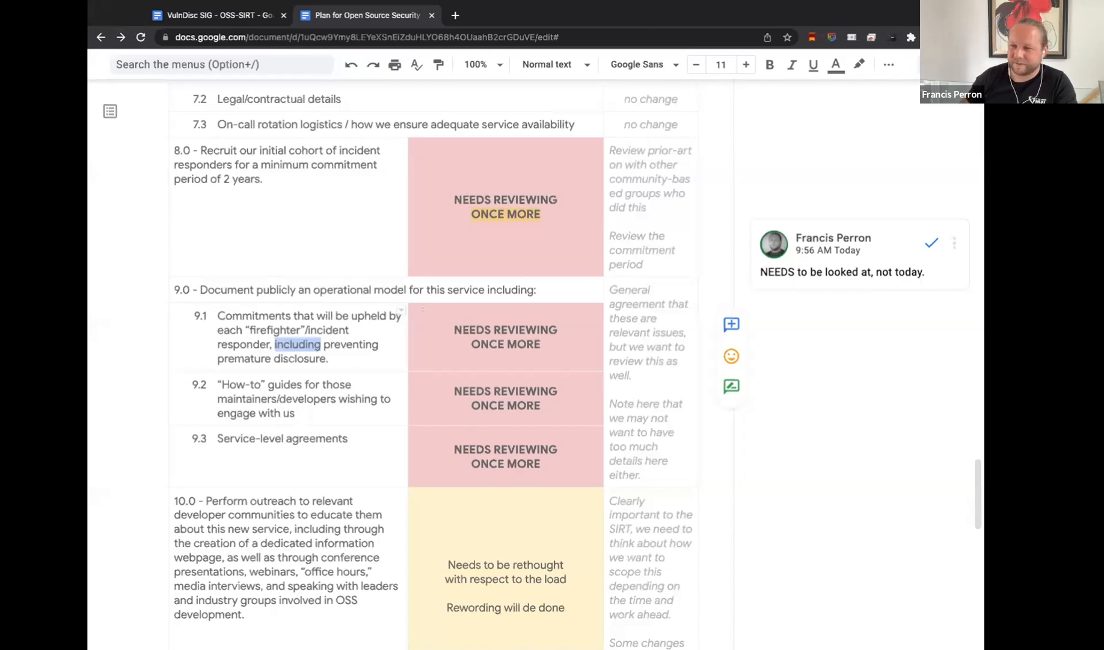
scroll("down", 3)
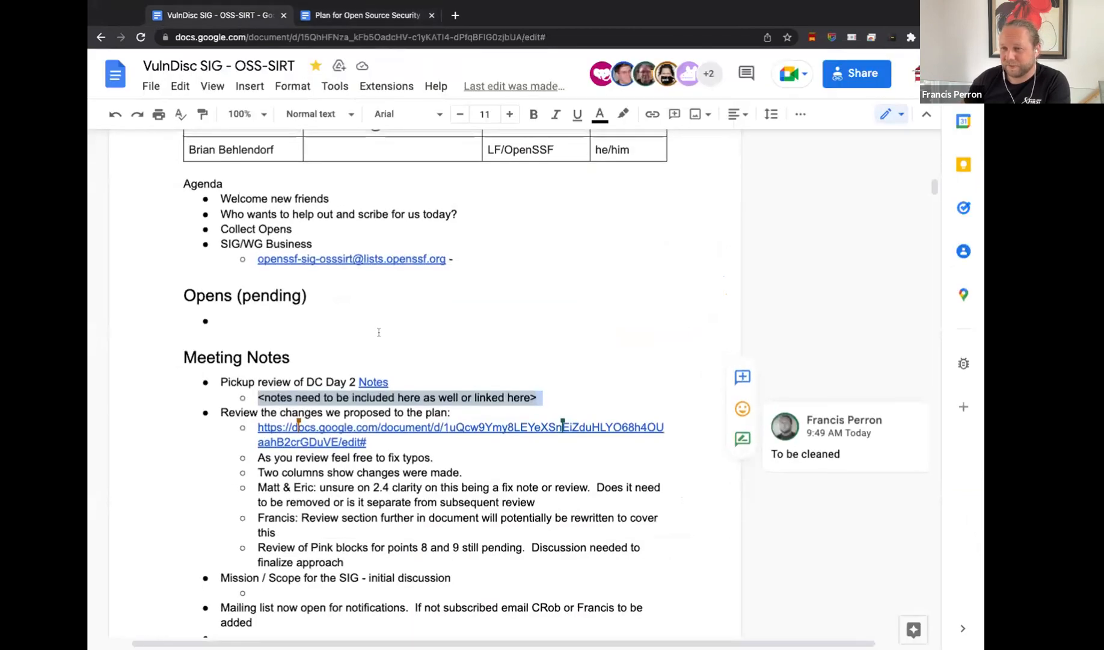
Step: Scroll down to the Jul 26 review notes above the Jul 19, 2022 entry
scroll("down", 3)
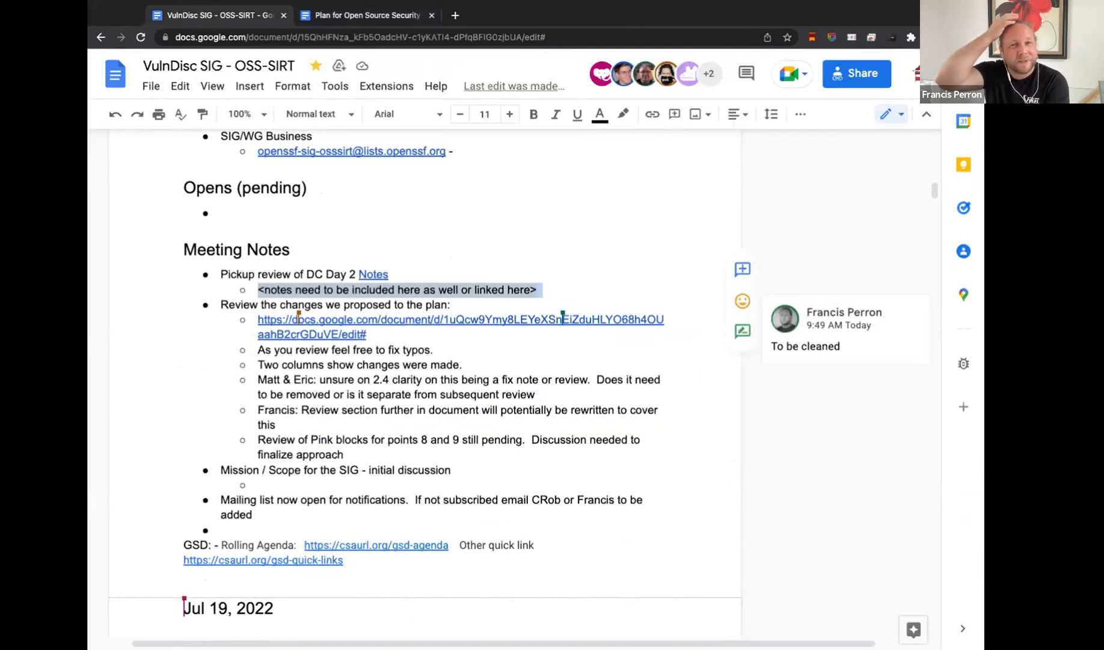